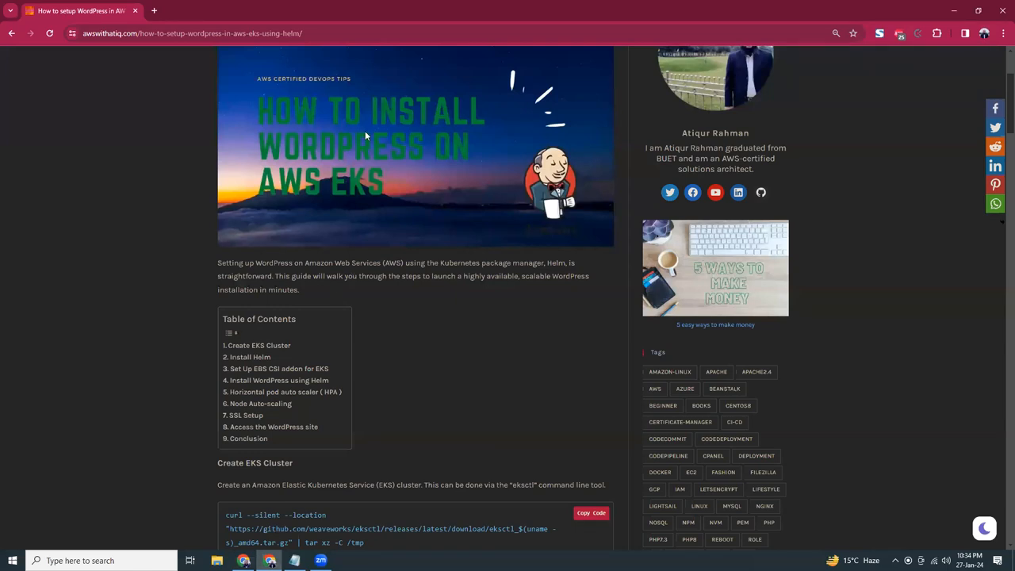
Scroll the blog to 'Create EKS Cluster' and copy the eksctl curl/mv download commands.
scroll(down, 3)
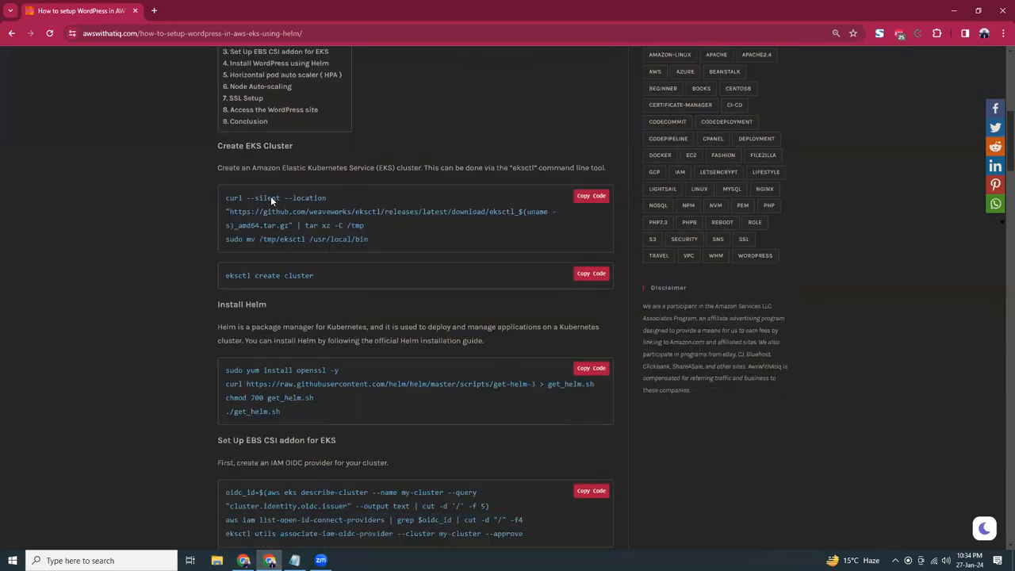
mouse_move(363, 323)
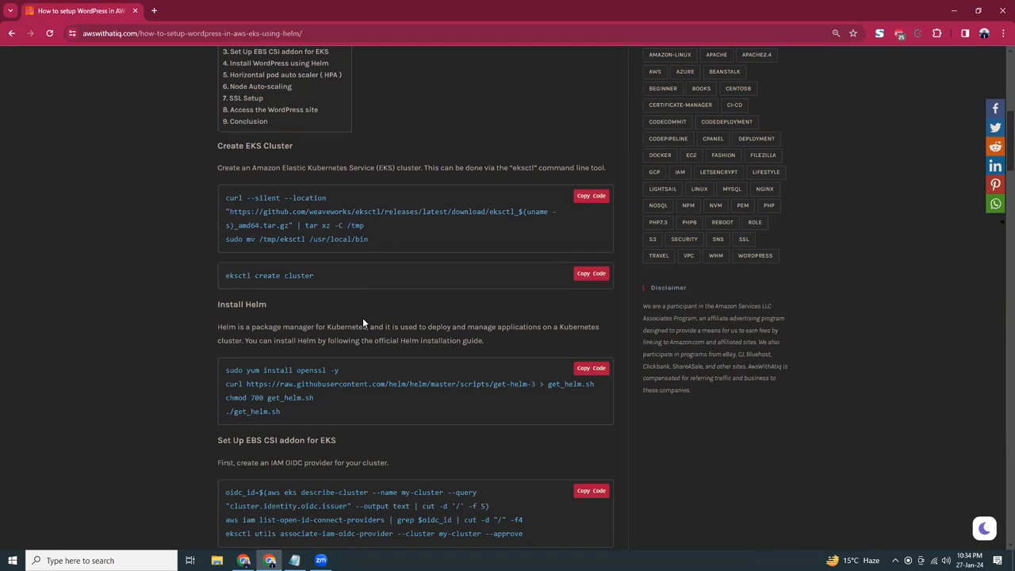
mouse_move(226, 197)
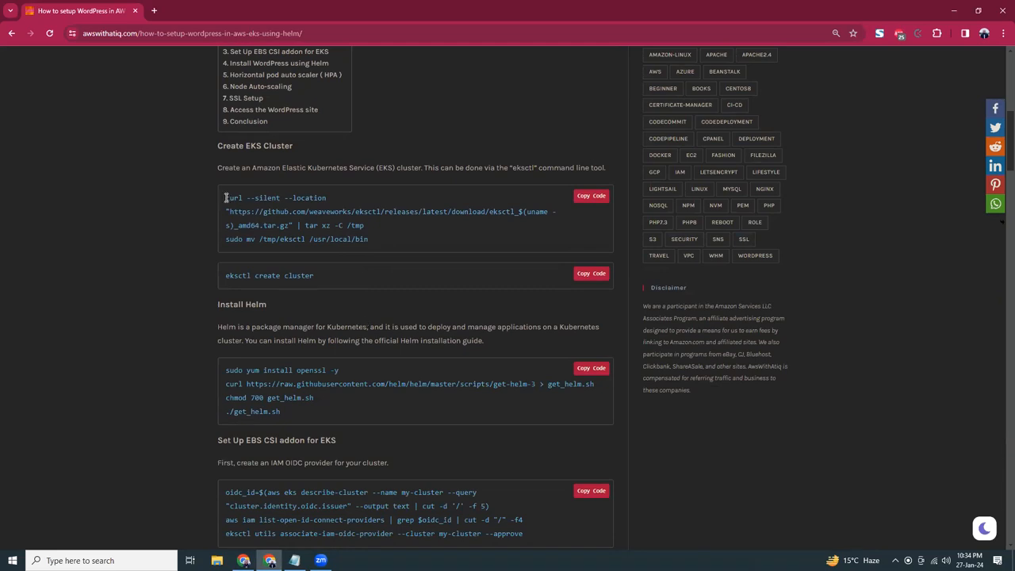
right_click(317, 218)
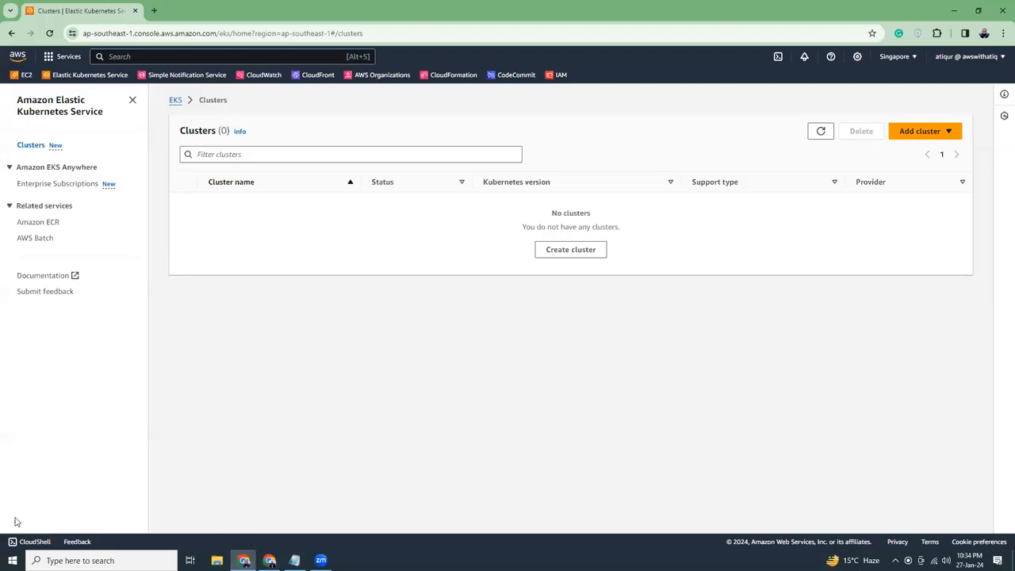
In CloudShell, paste and run the eksctl curl and sudo mv commands.
click(35, 541)
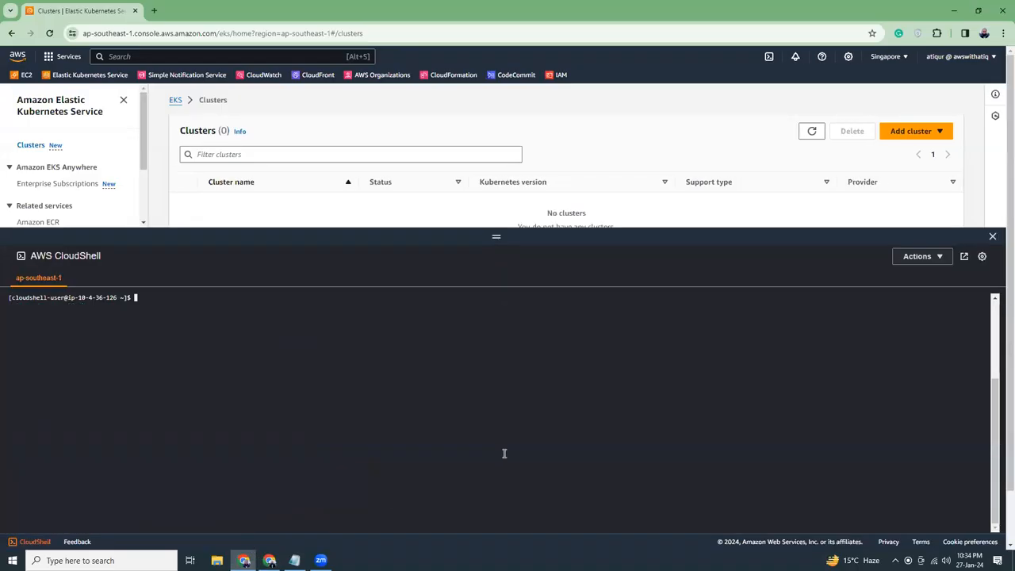
right_click(317, 154)
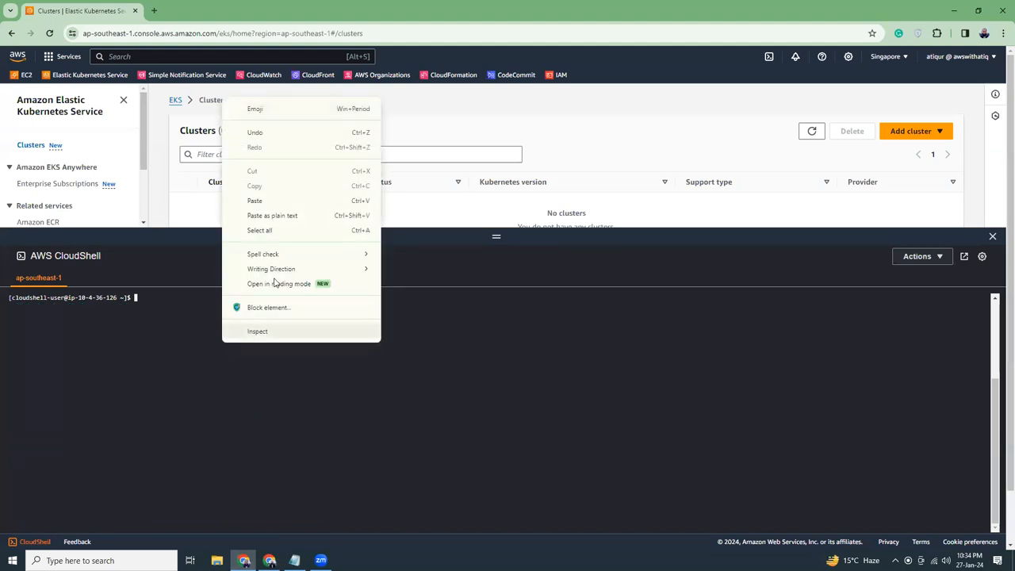
click(255, 200)
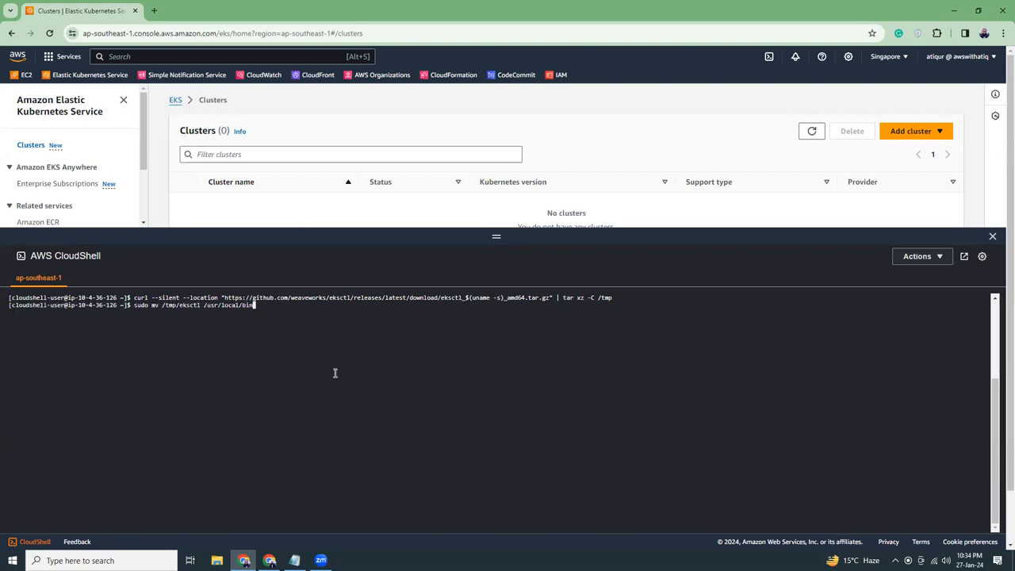
mouse_move(255, 324)
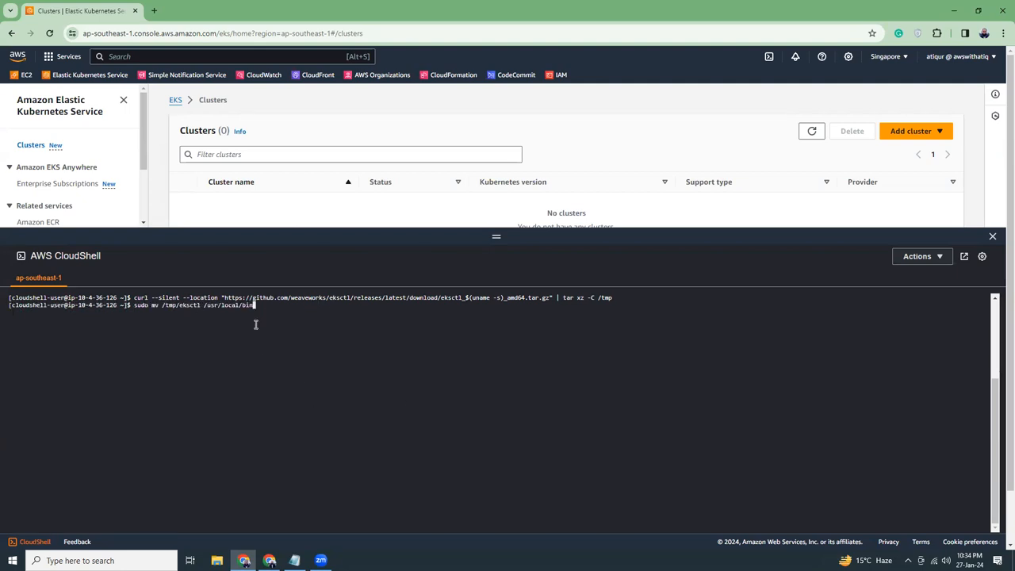
key(Return)
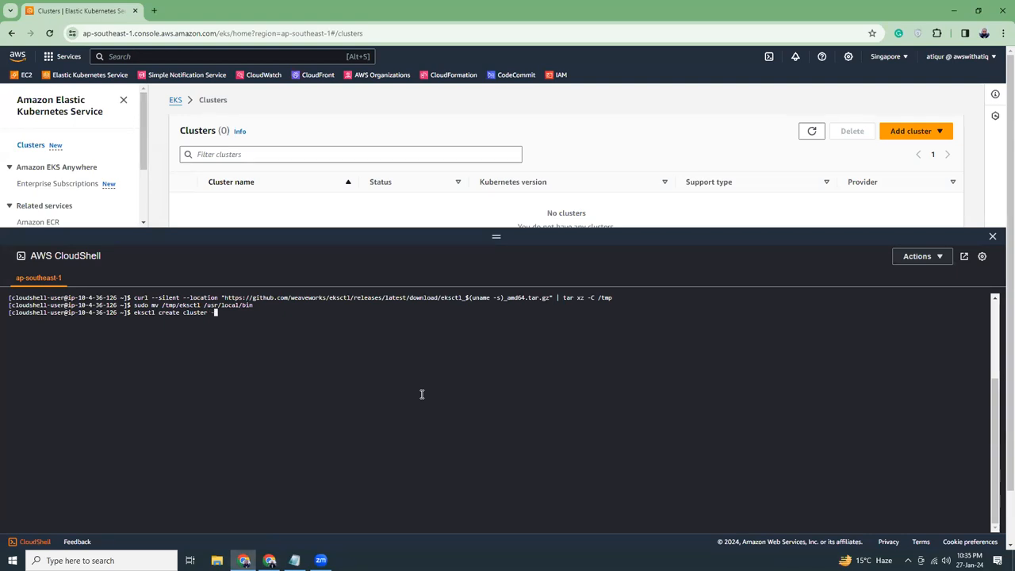
Add --name atiq-wp --version=1.28 to the eksctl create cluster command without running it.
text(--name)
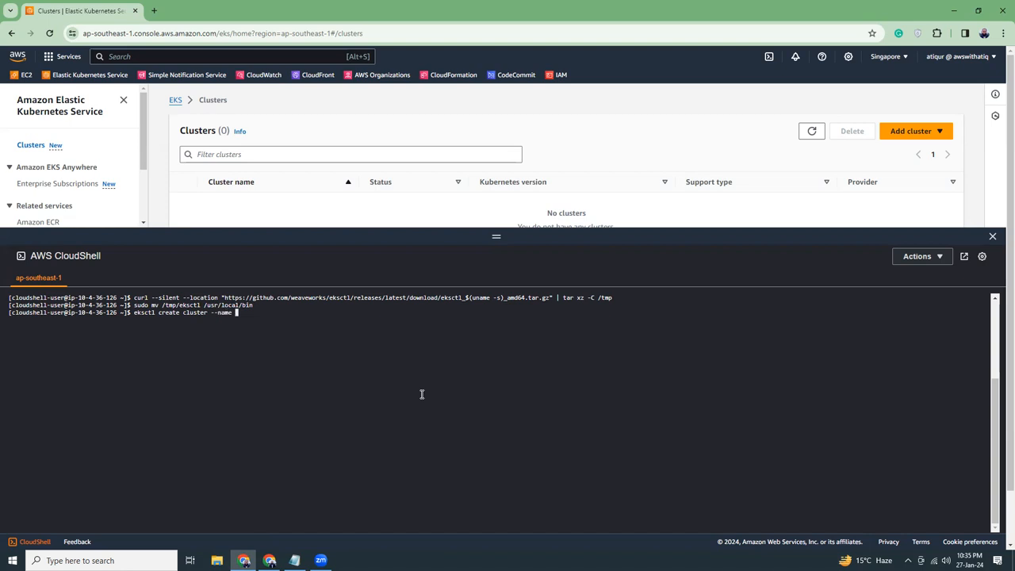
text(atiq-wp)
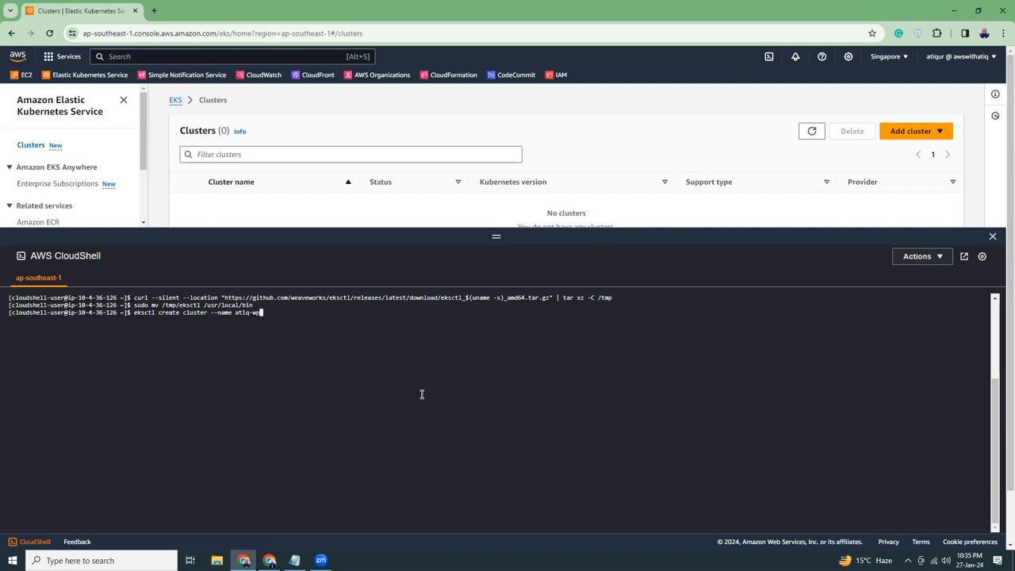
text(--vers)
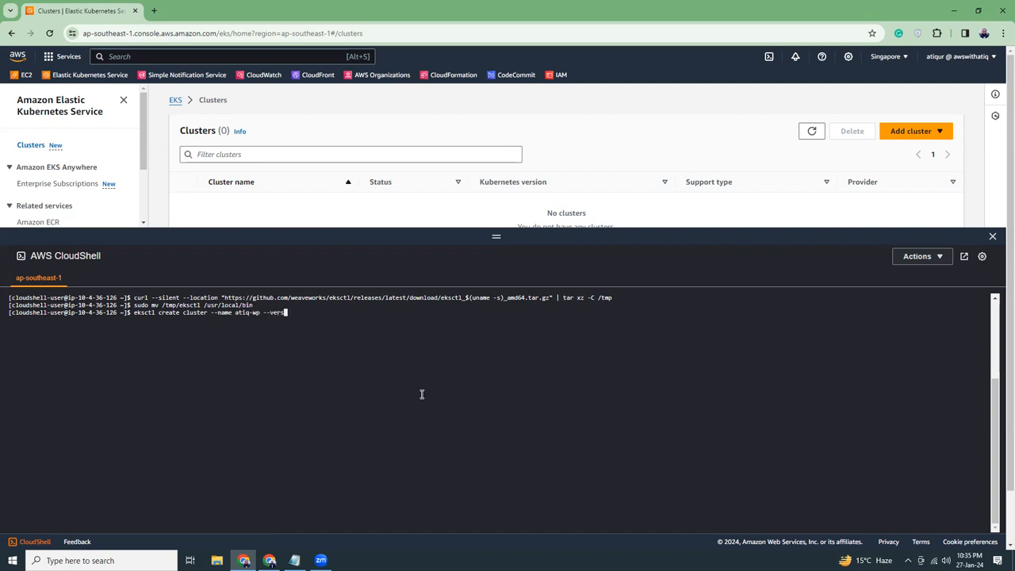
text(ion)
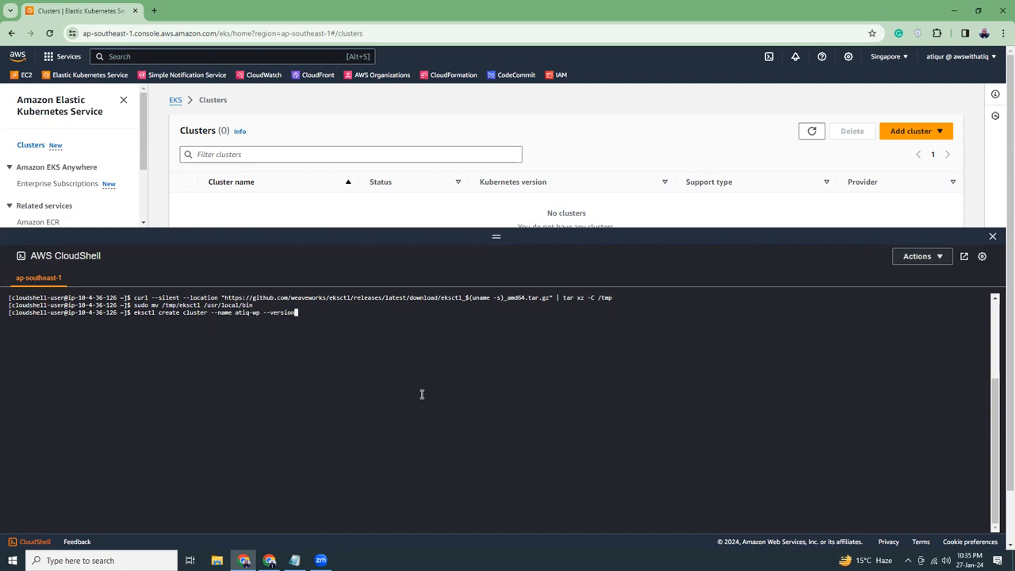
text(=1.)
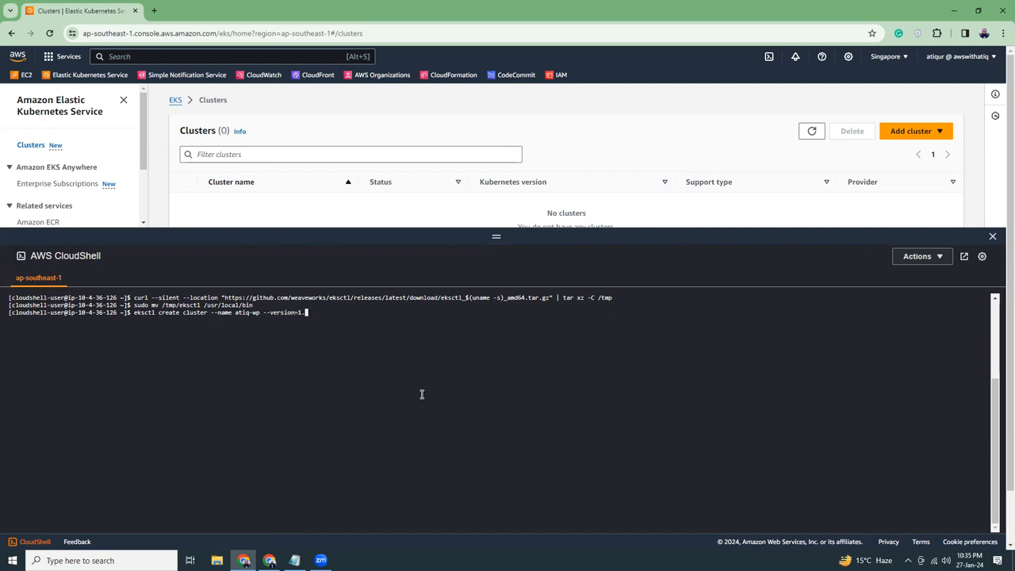
text(28)
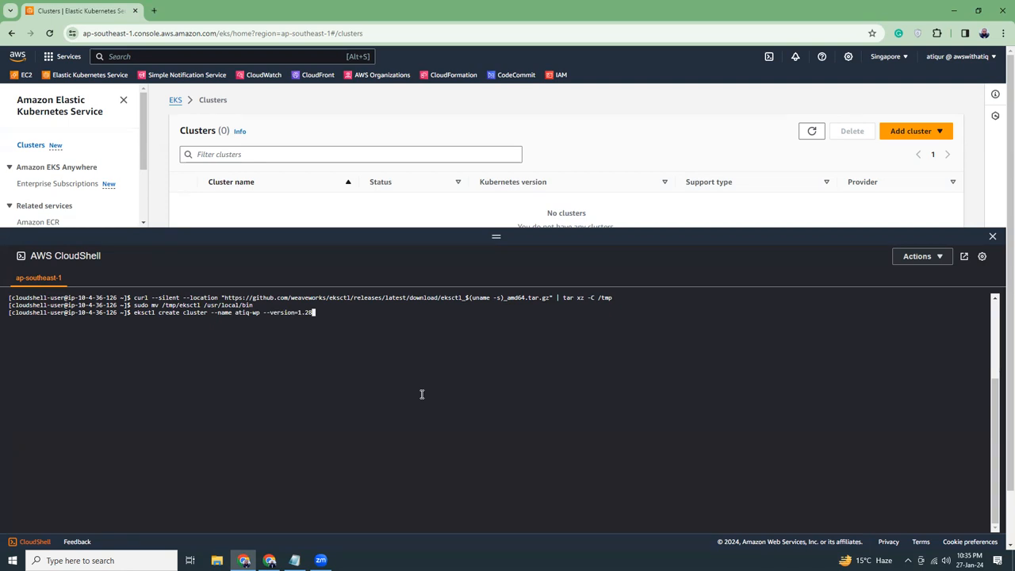
mouse_move(260, 318)
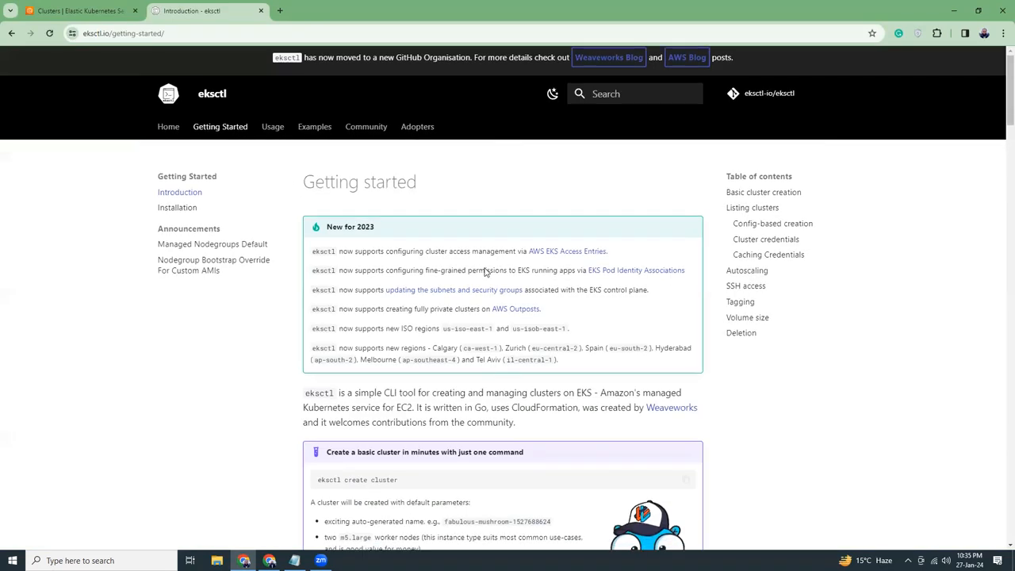
Scroll eksctl.io Getting started to basic cluster creation and highlight supported version 1.28.
scroll(down, 3)
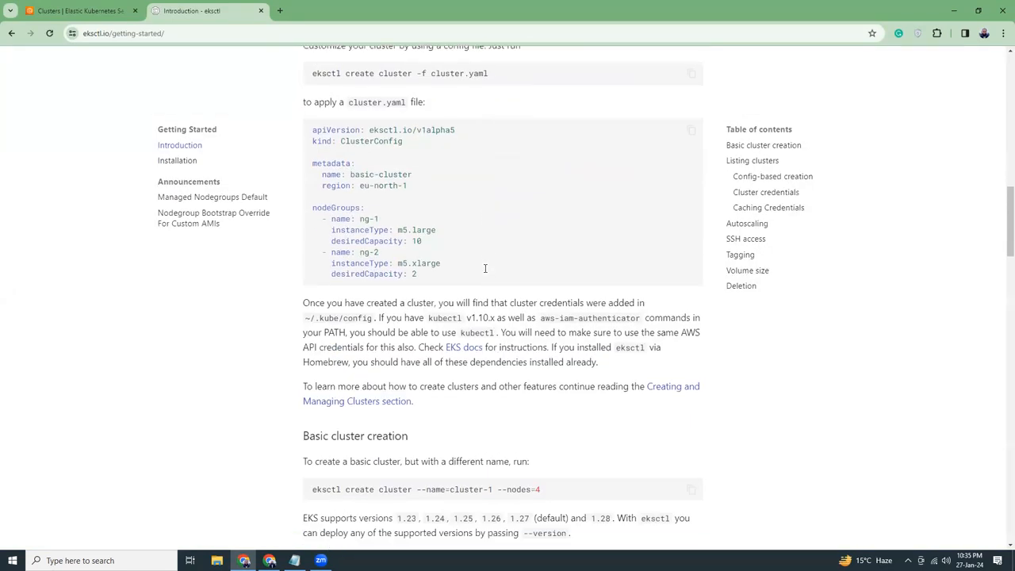
scroll(down, 3)
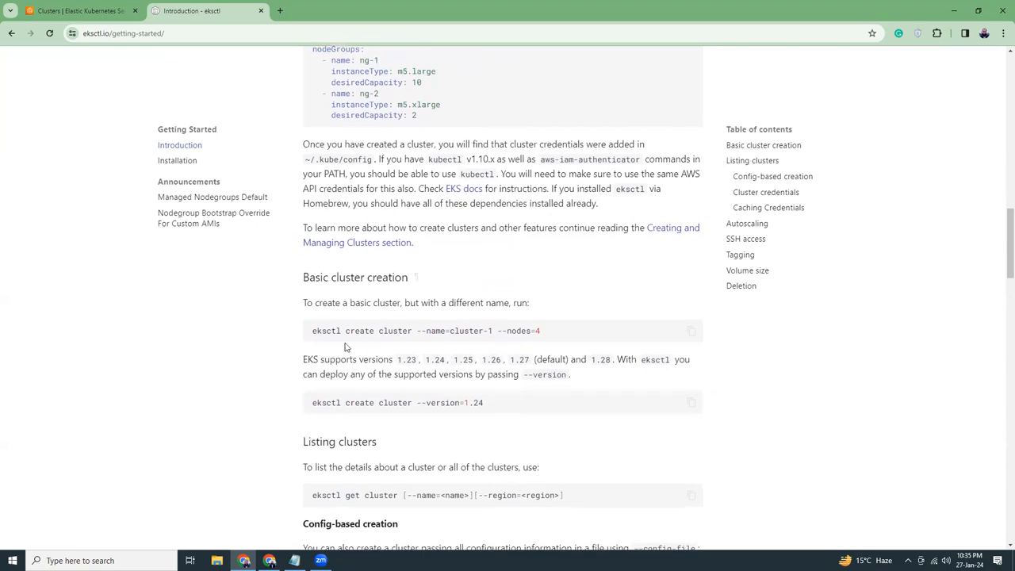
double_click(407, 359)
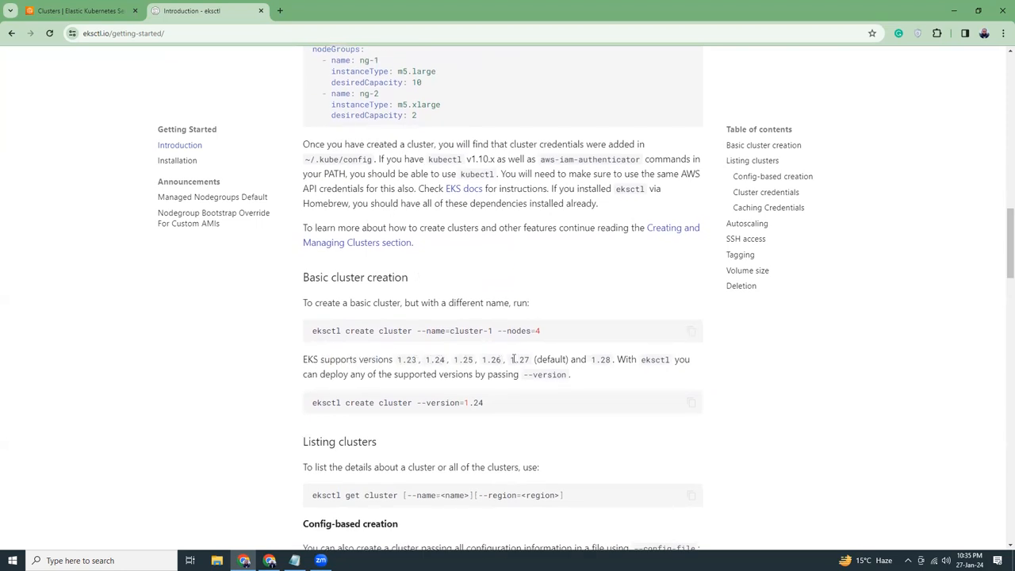
double_click(601, 359)
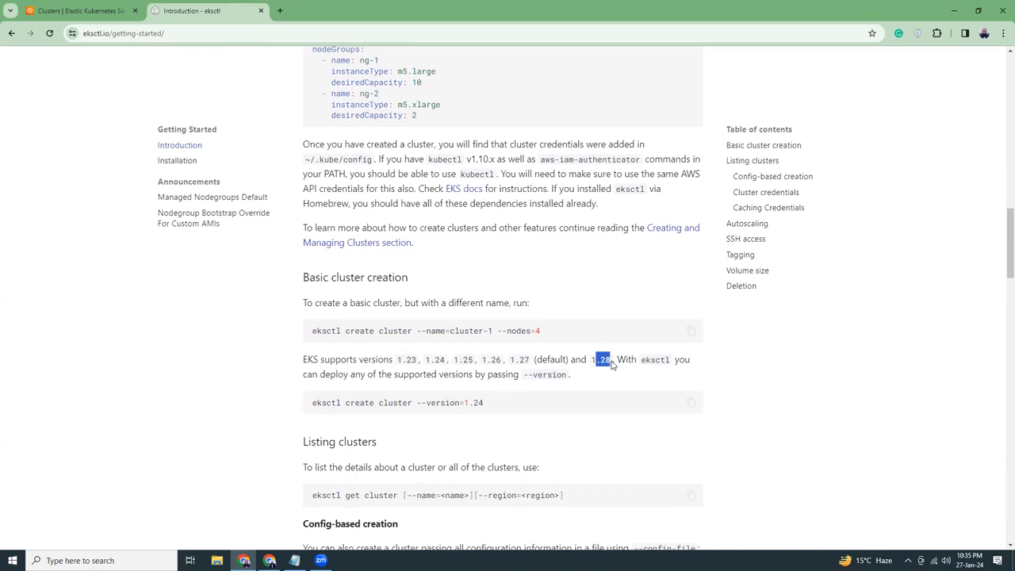
Back in the console tab, run the drafted eksctl create cluster command for atiq-wp.
click(75, 10)
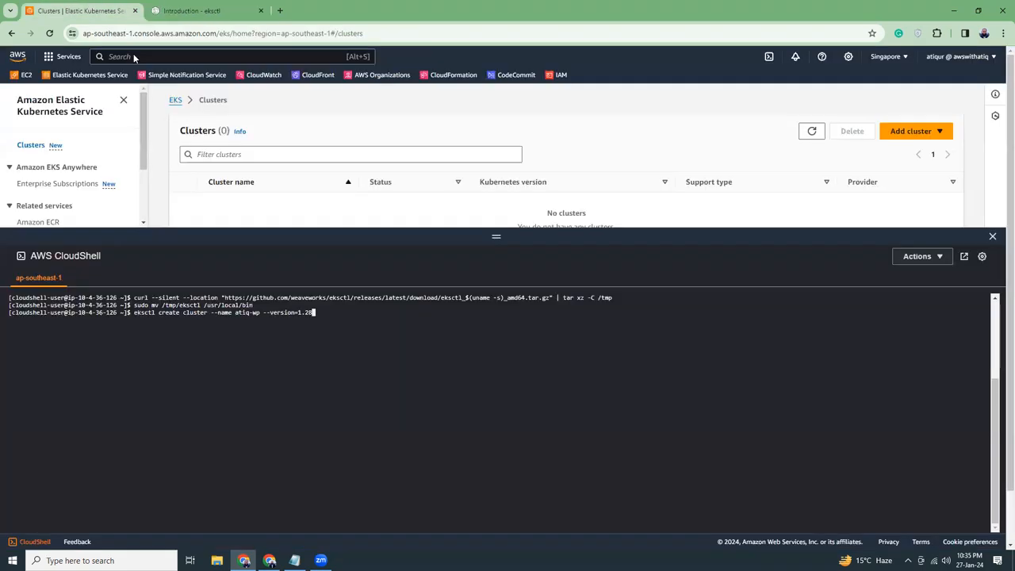
key(Return)
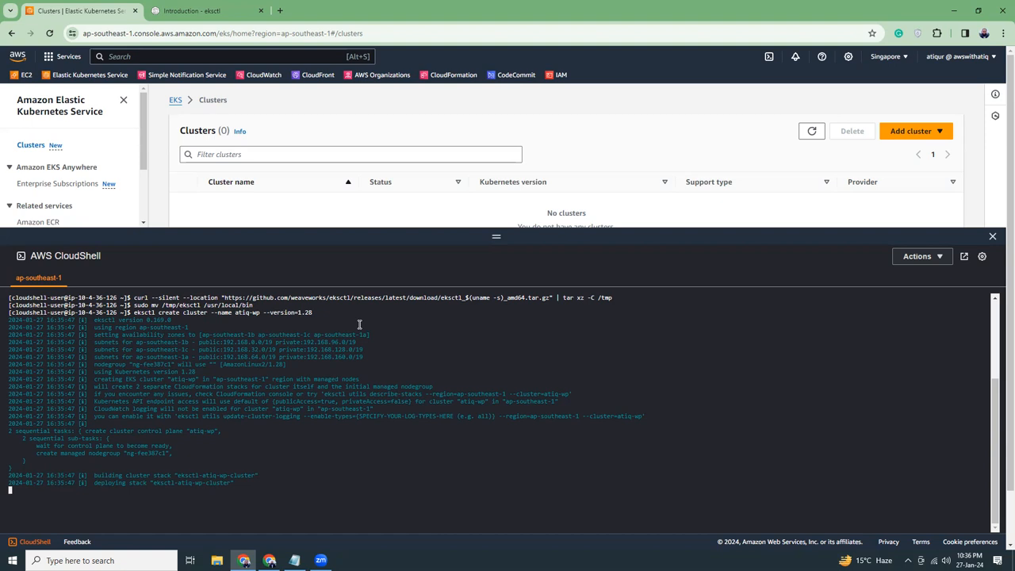
mouse_move(308, 480)
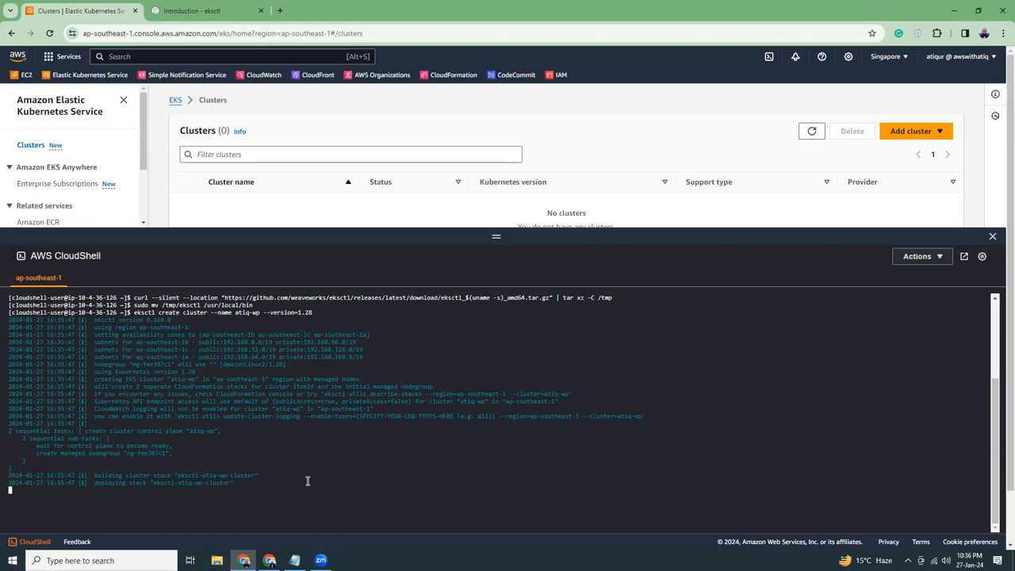
mouse_move(477, 380)
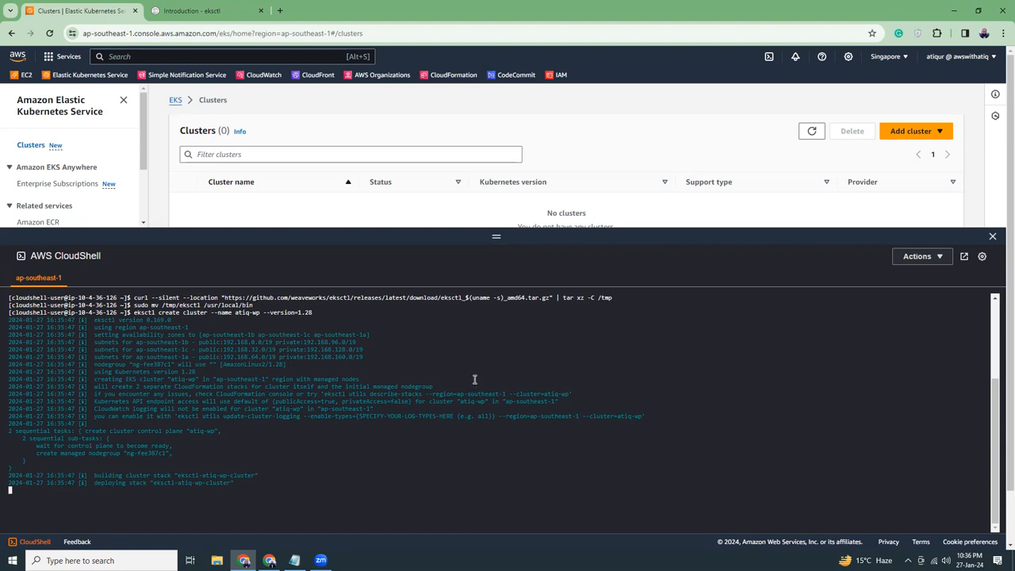
mouse_move(735, 61)
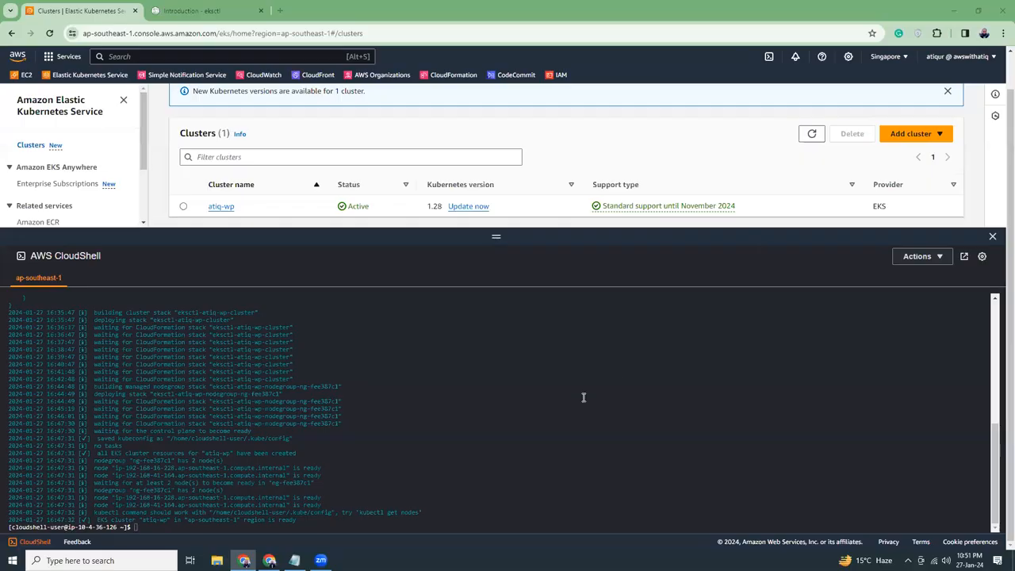
mouse_move(536, 400)
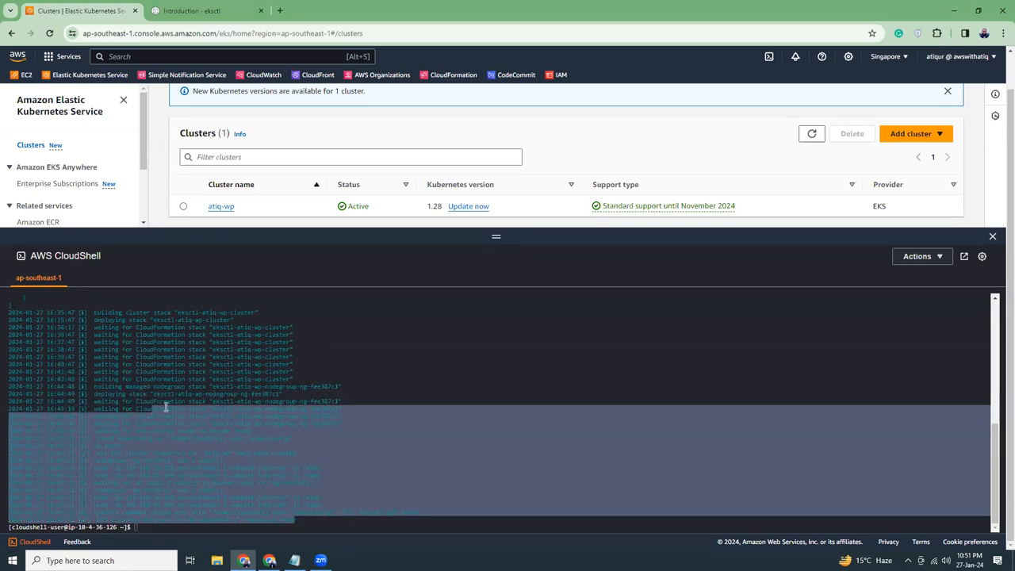
Open cluster atiq-wp, inspect its first m5.large worker node, then view its Networking tab.
click(992, 236)
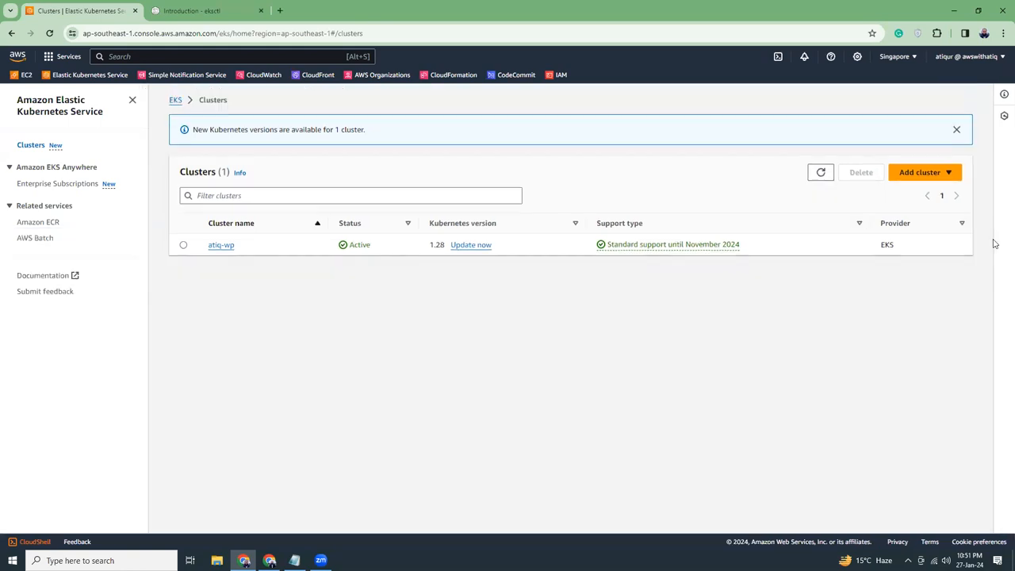
mouse_move(221, 244)
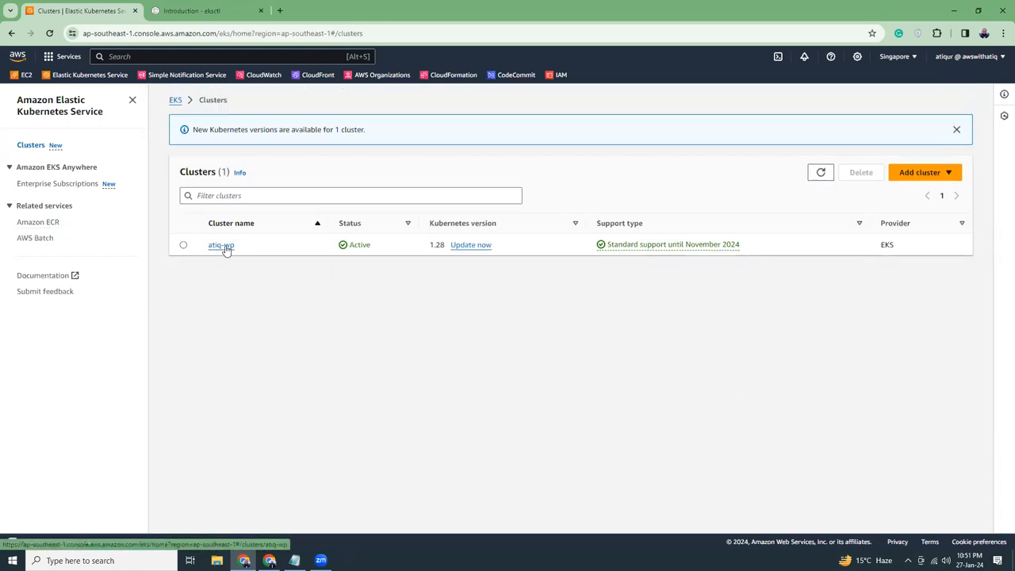
click(220, 244)
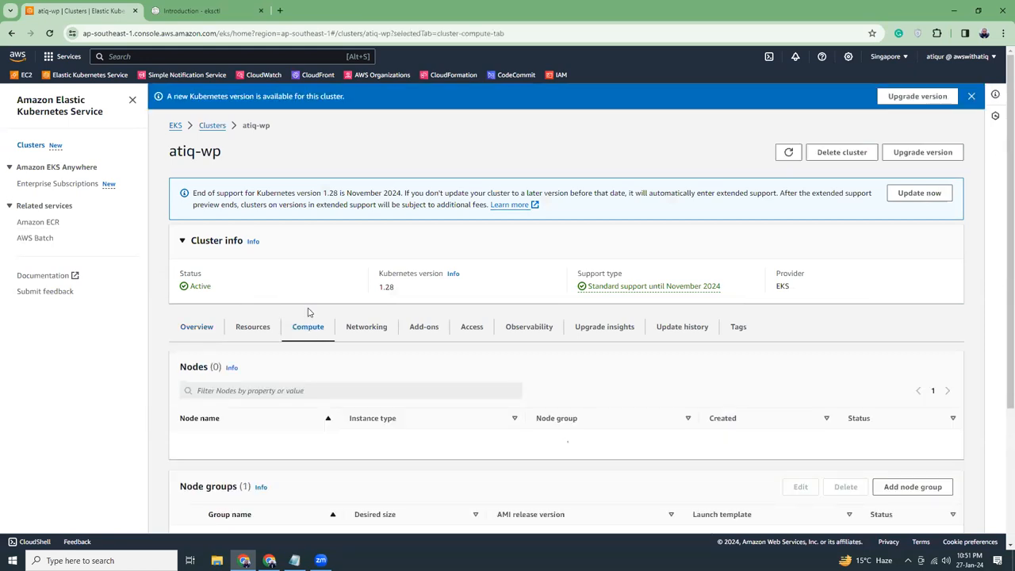
scroll(down, 3)
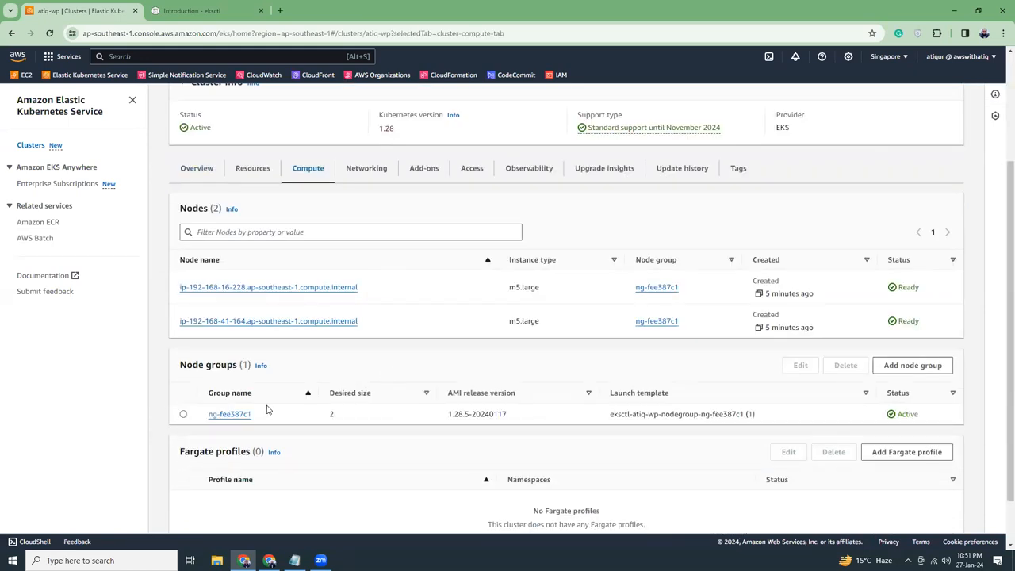
mouse_move(268, 287)
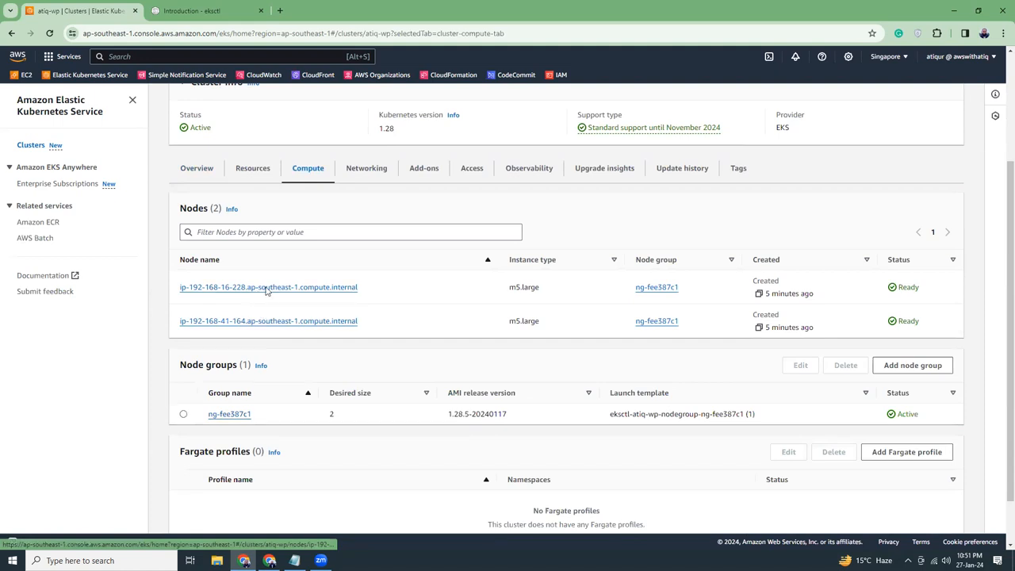
double_click(523, 287)
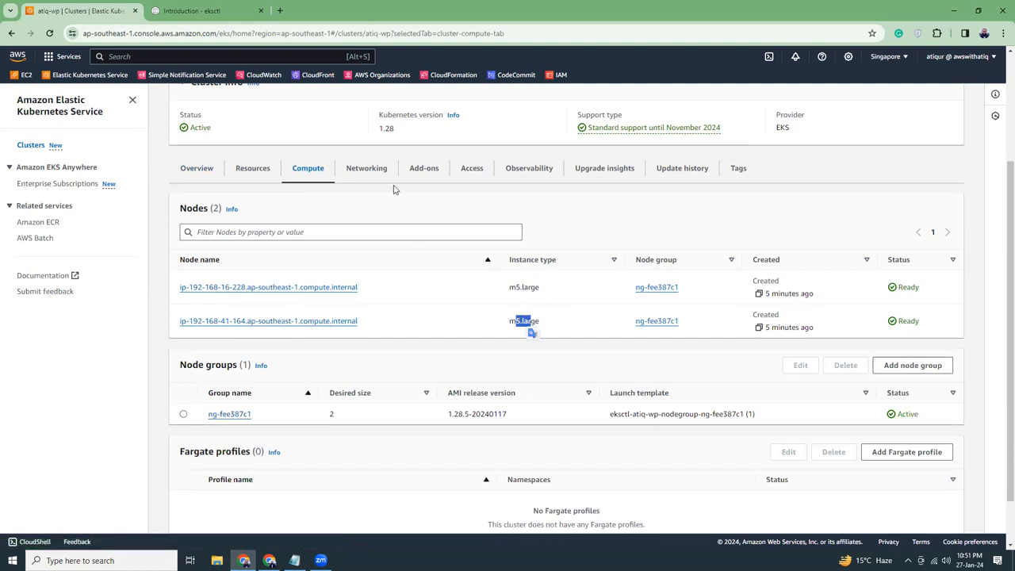
click(366, 168)
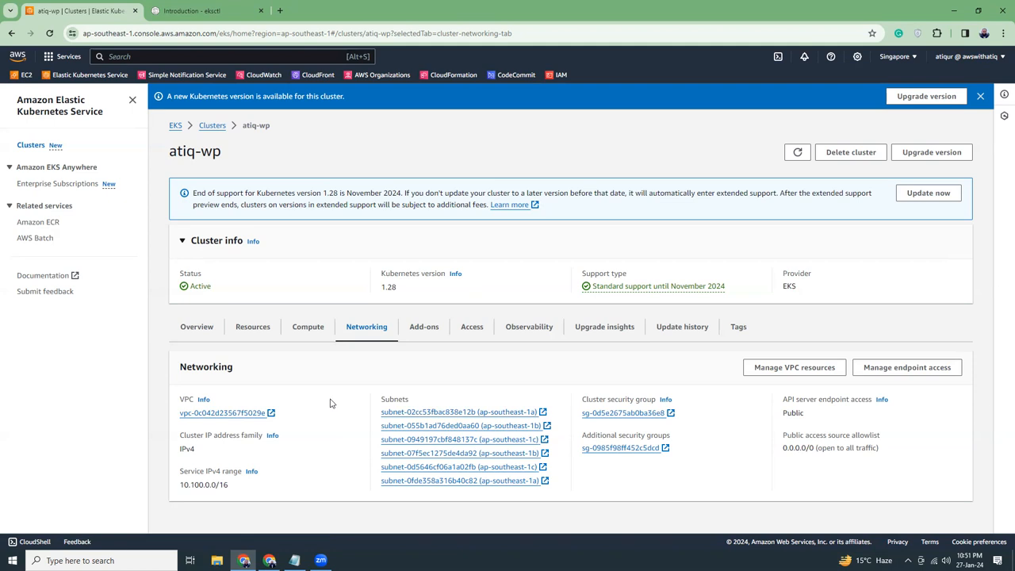
mouse_move(319, 366)
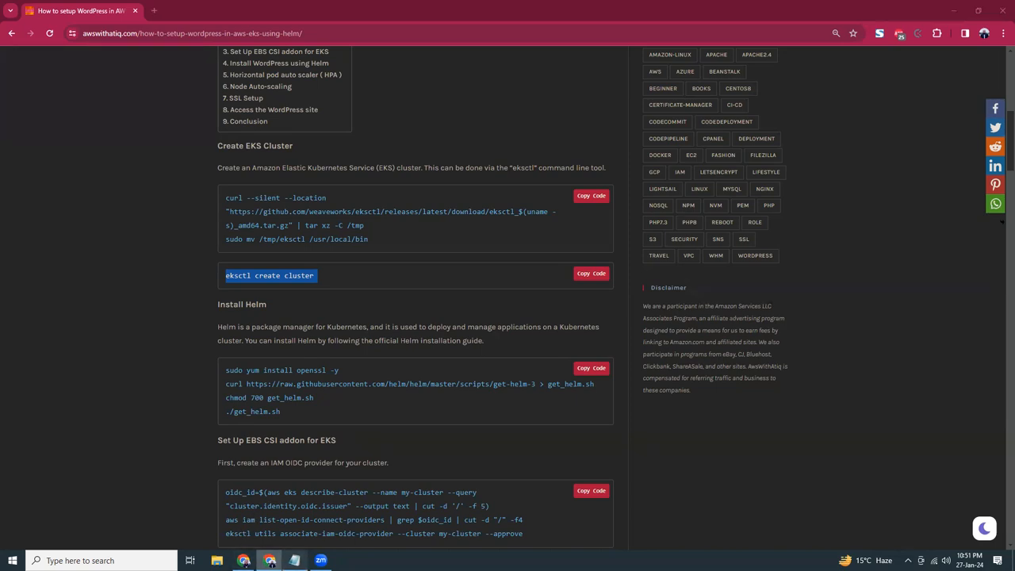
Type 'aws eks update-kubeconfig --region --name' into the blank note.
click(294, 560)
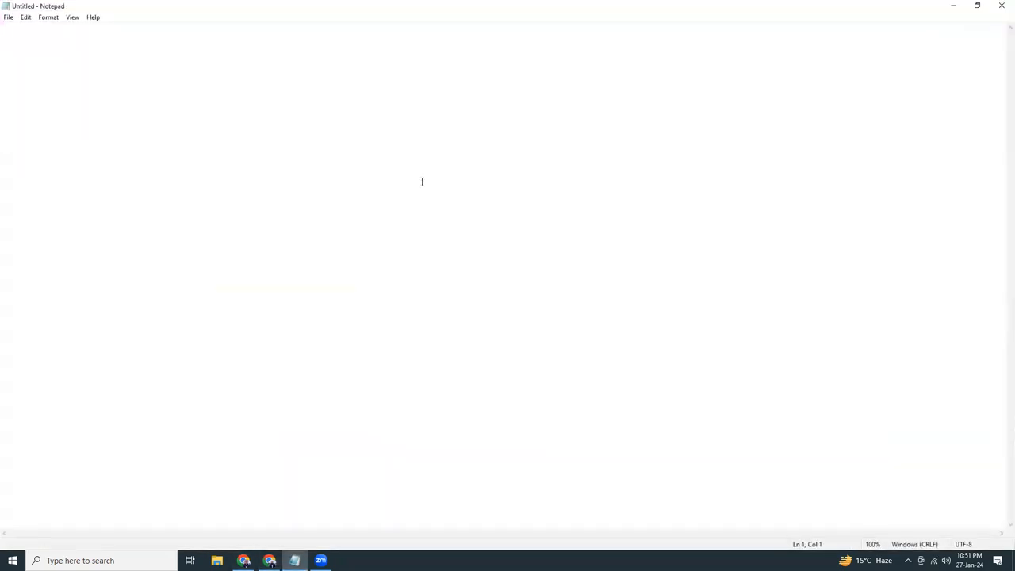
text(aws ek)
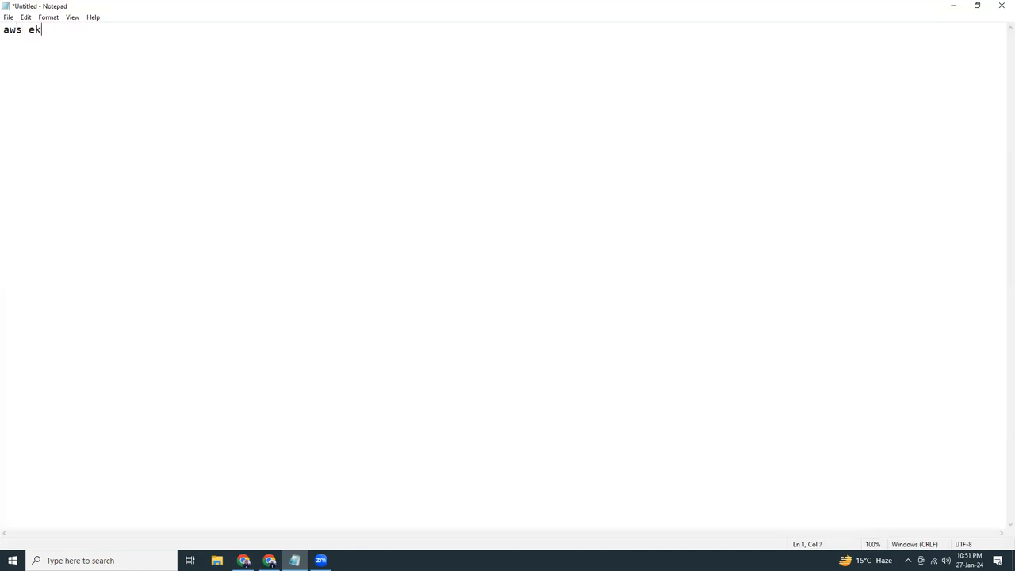
text(s updat)
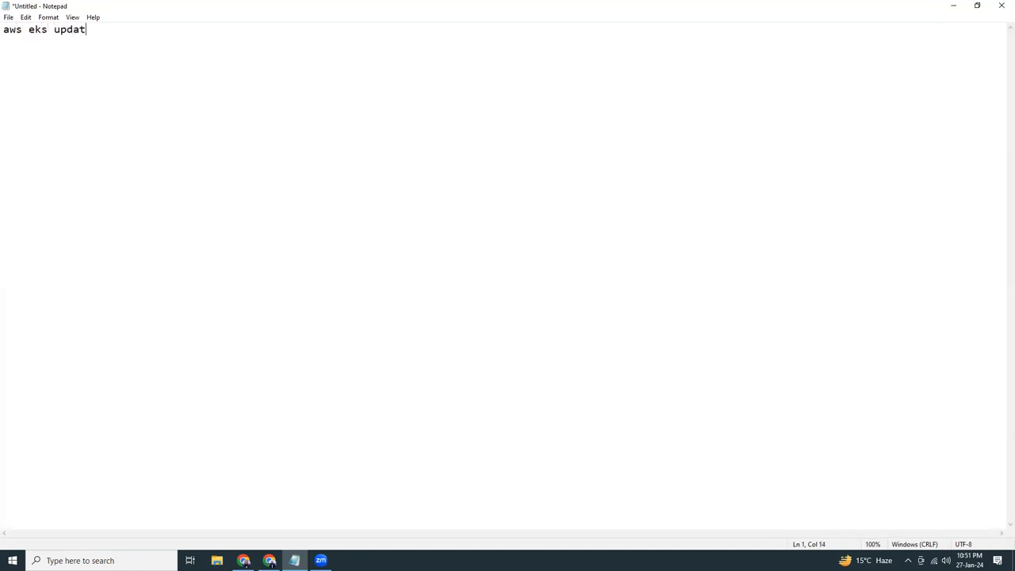
text(e-kubeconfig)
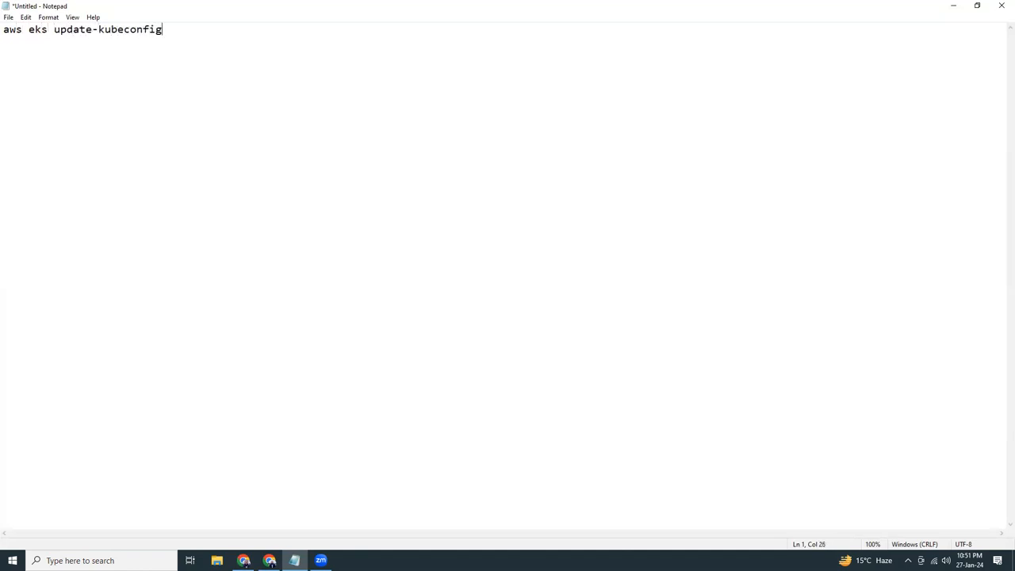
text(--region)
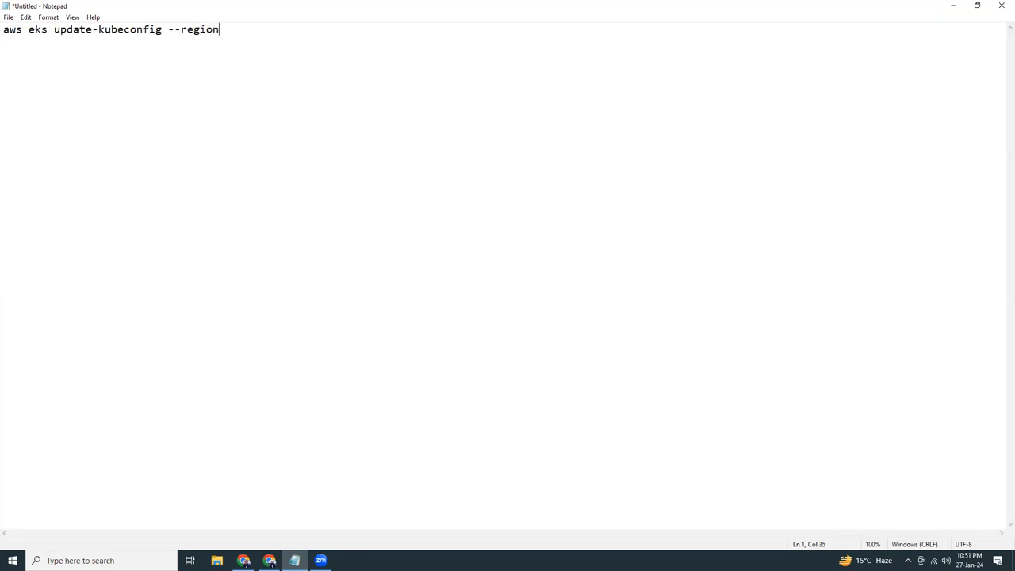
text(--name)
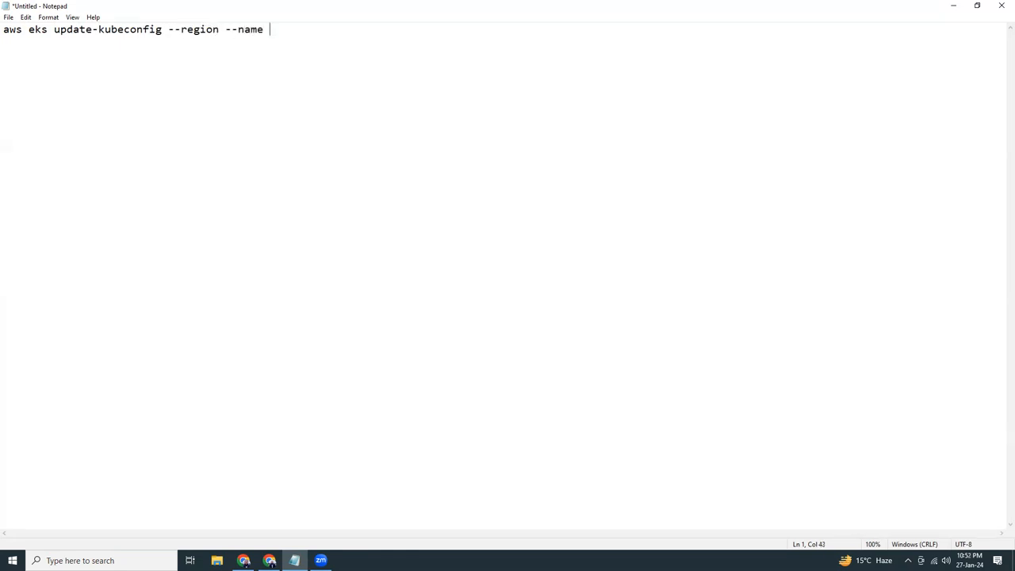
Look up the cluster's region in the console and fill in ap-southeast-1 and atiq-wp.
click(269, 561)
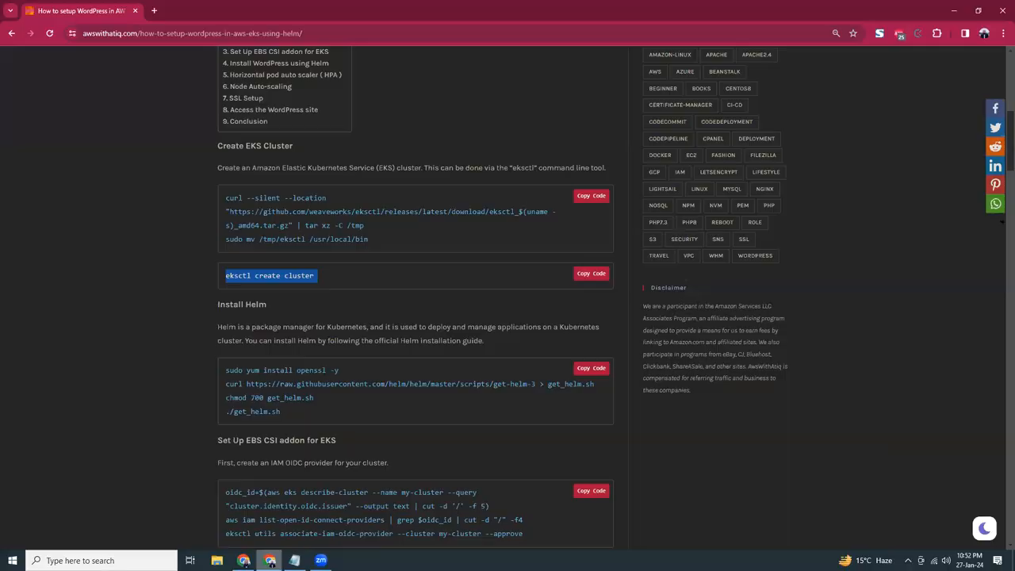
click(206, 11)
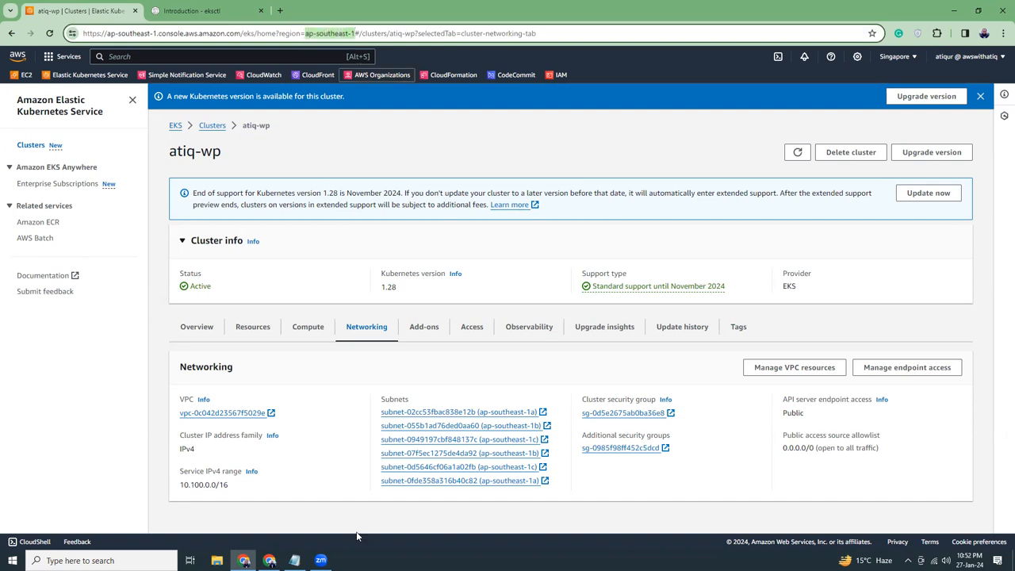
click(294, 561)
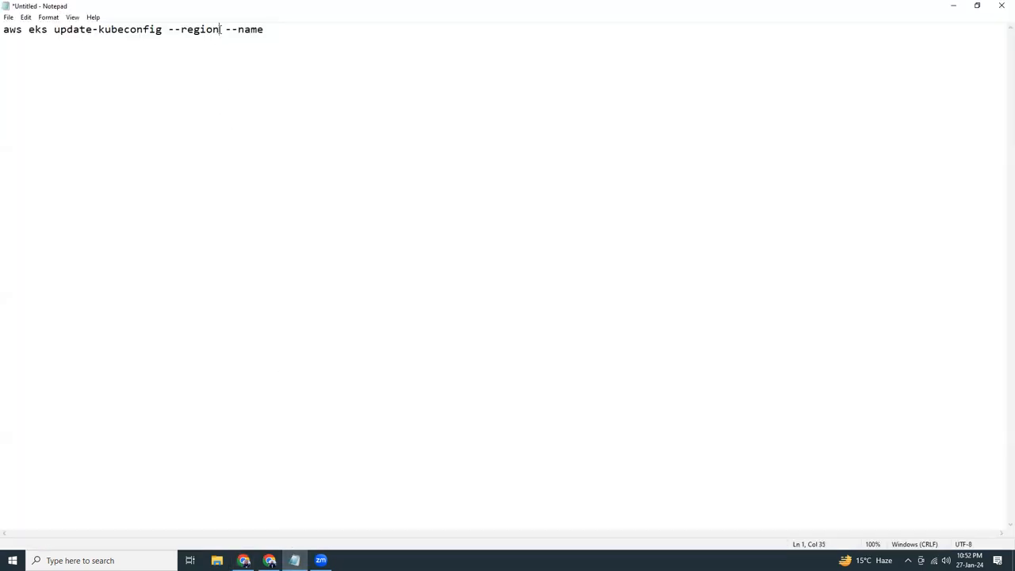
text(ap-southeast-1)
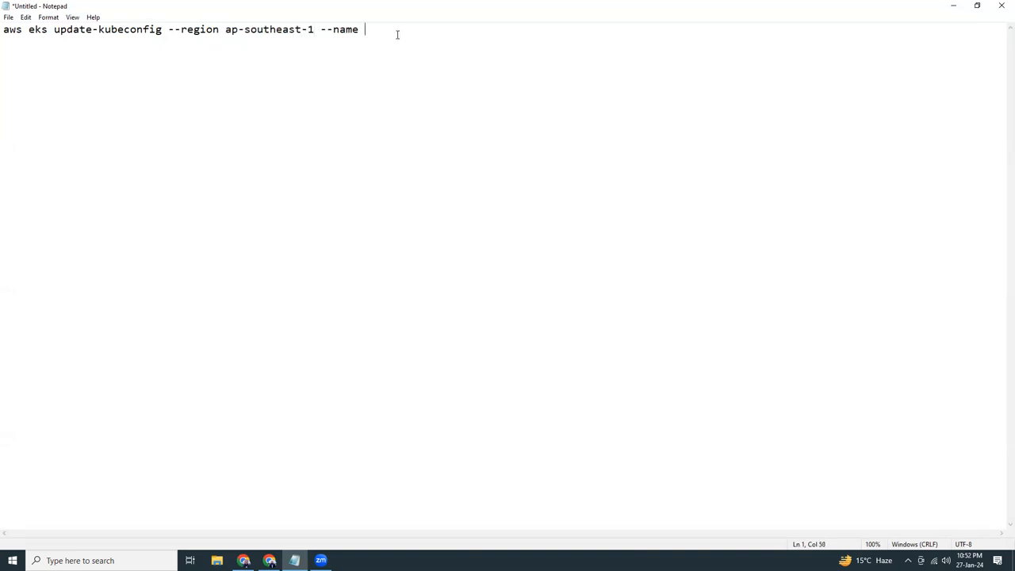
text(atiq-wp)
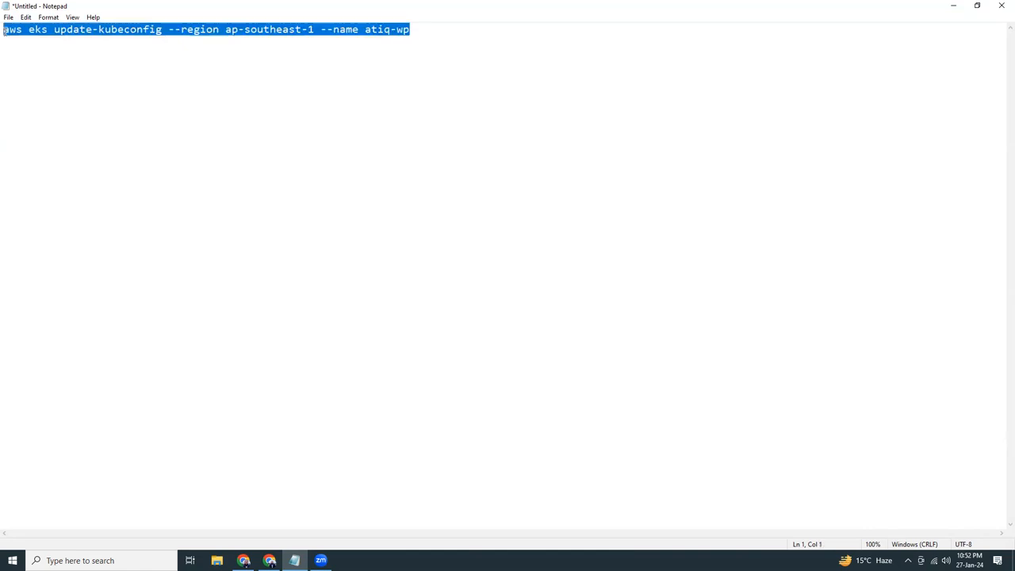
Paste and run the atiq-wp update-kubeconfig command in CloudShell, then clear the terminal.
click(270, 560)
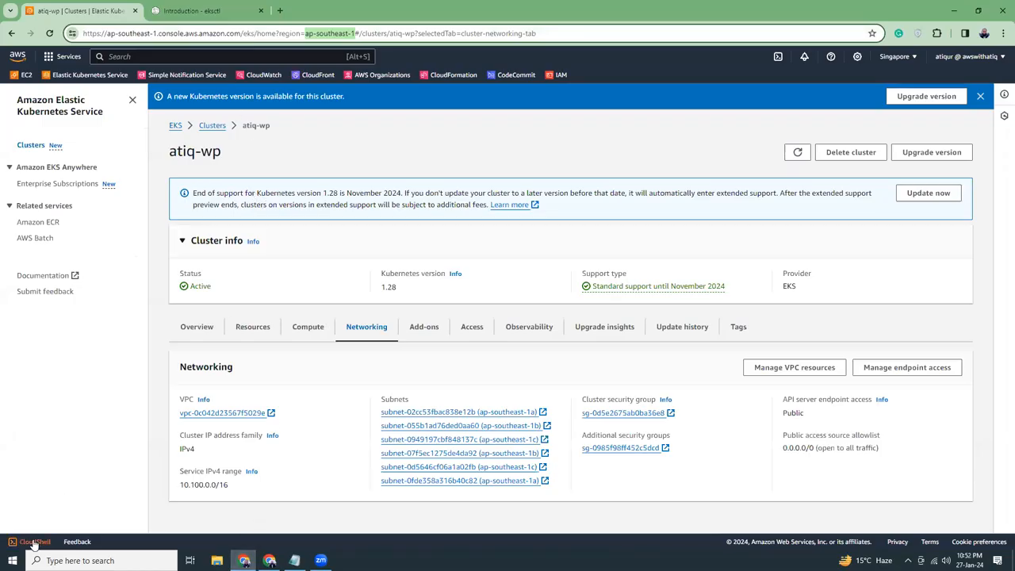
click(34, 541)
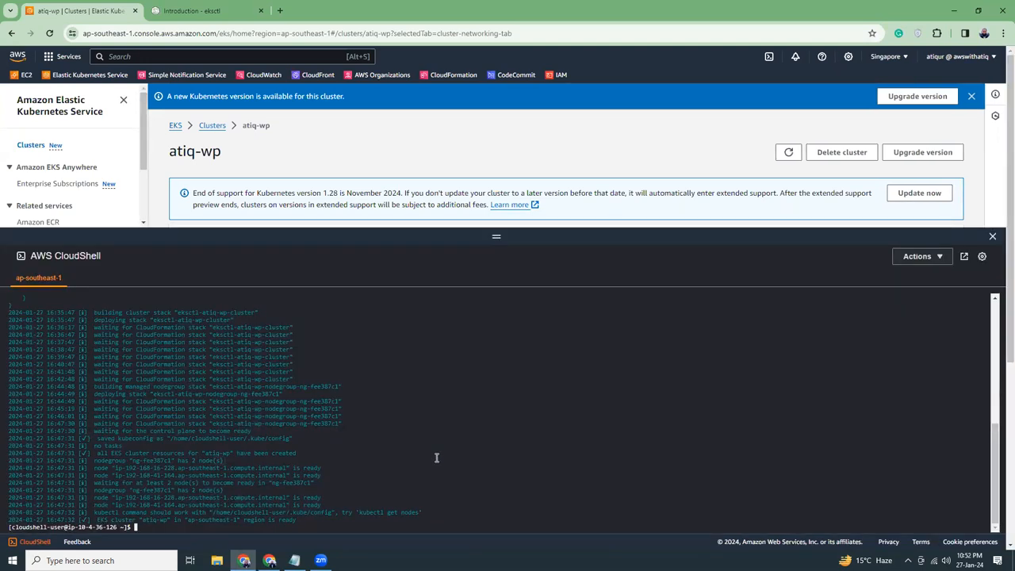
text(cle)
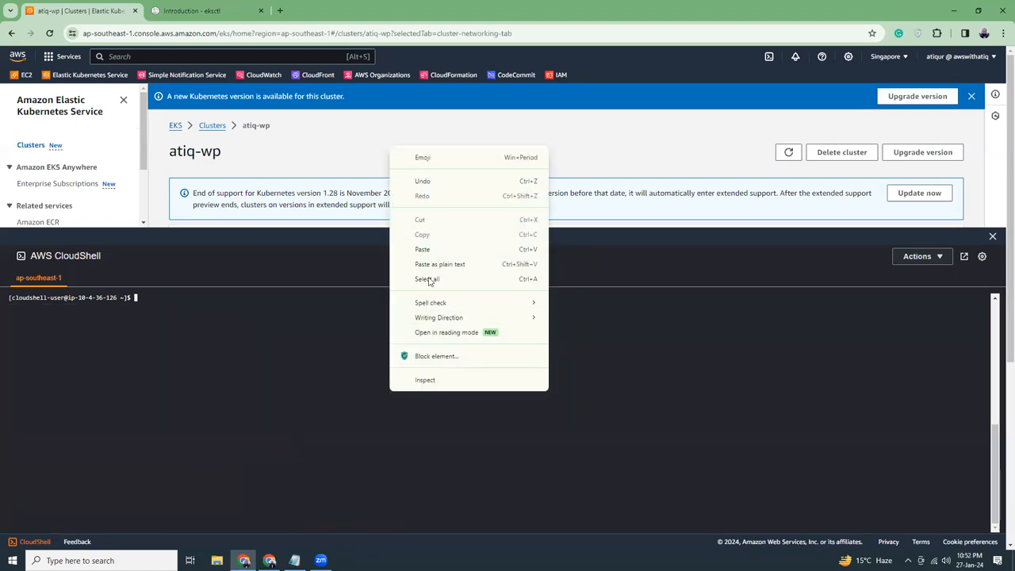
click(422, 249)
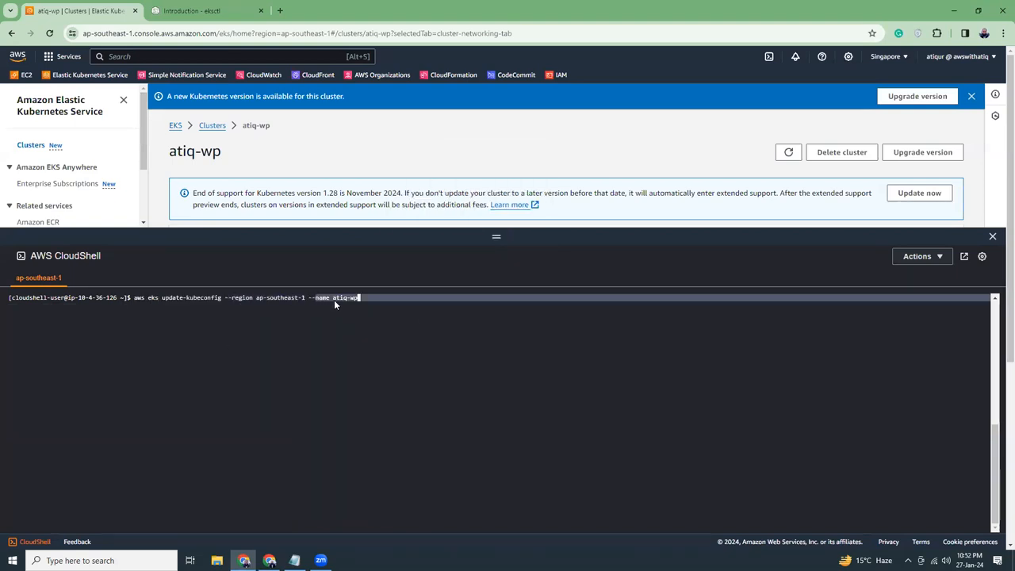
key(Return)
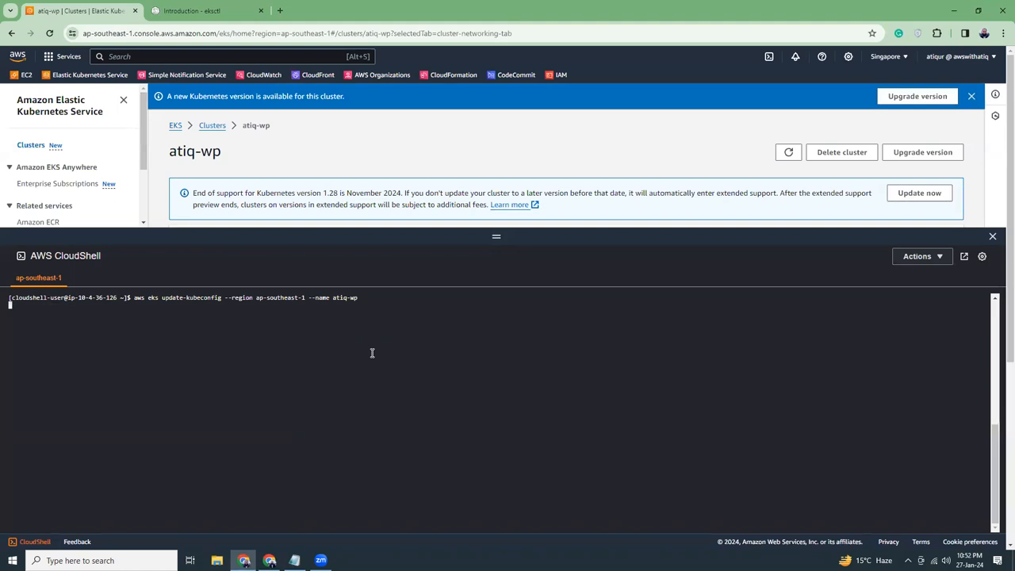
key(Return)
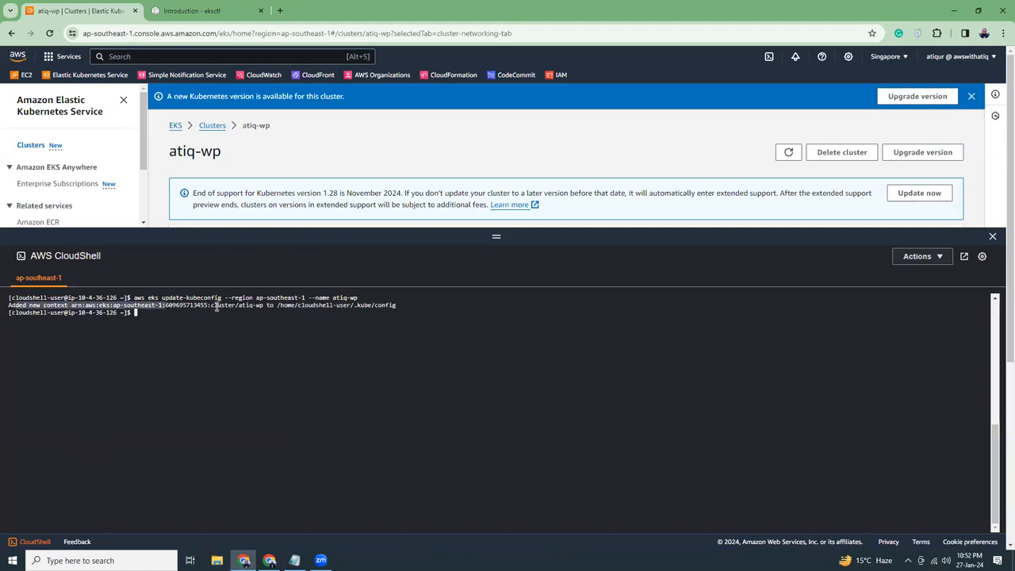
text(cle)
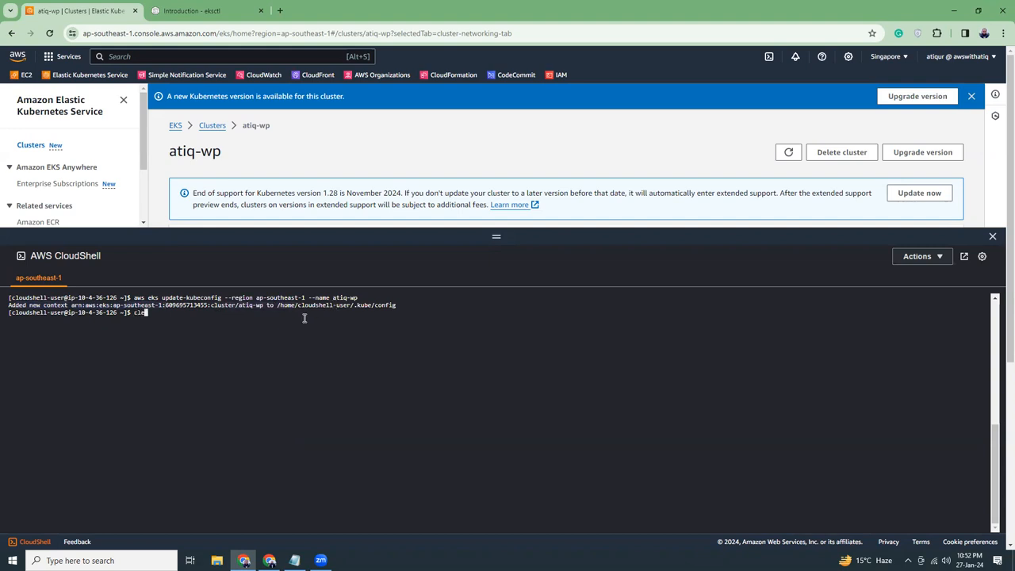
key(Return)
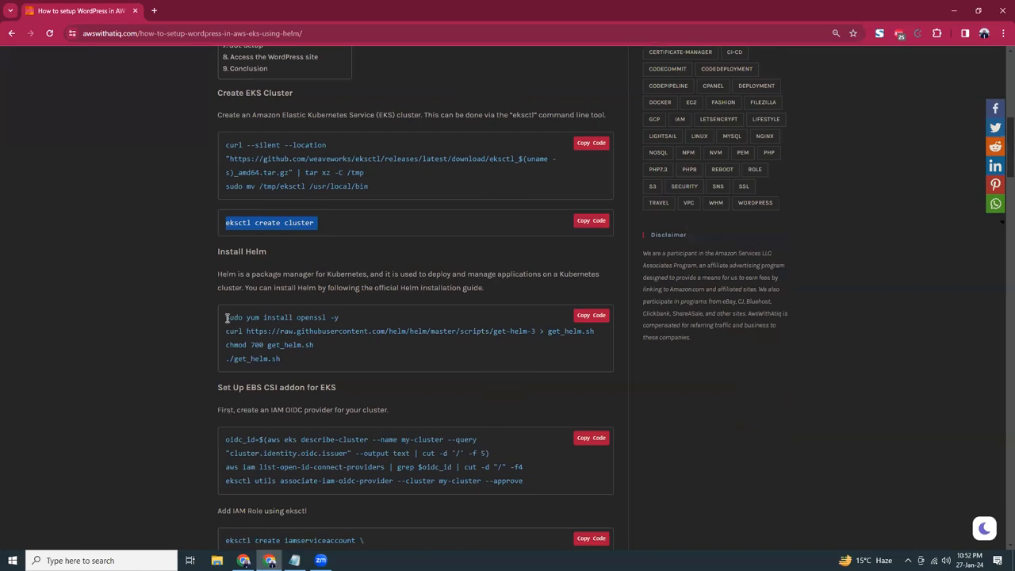
Copy the blog's Helm commands and run chmod 700 get_helm.sh and ./get_helm.sh in CloudShell.
double_click(274, 317)
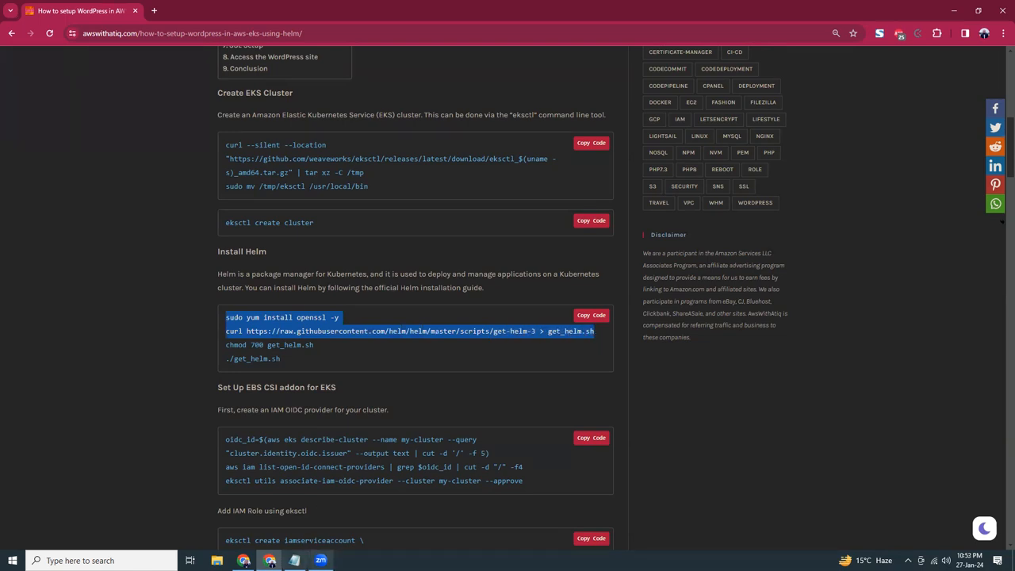
click(190, 10)
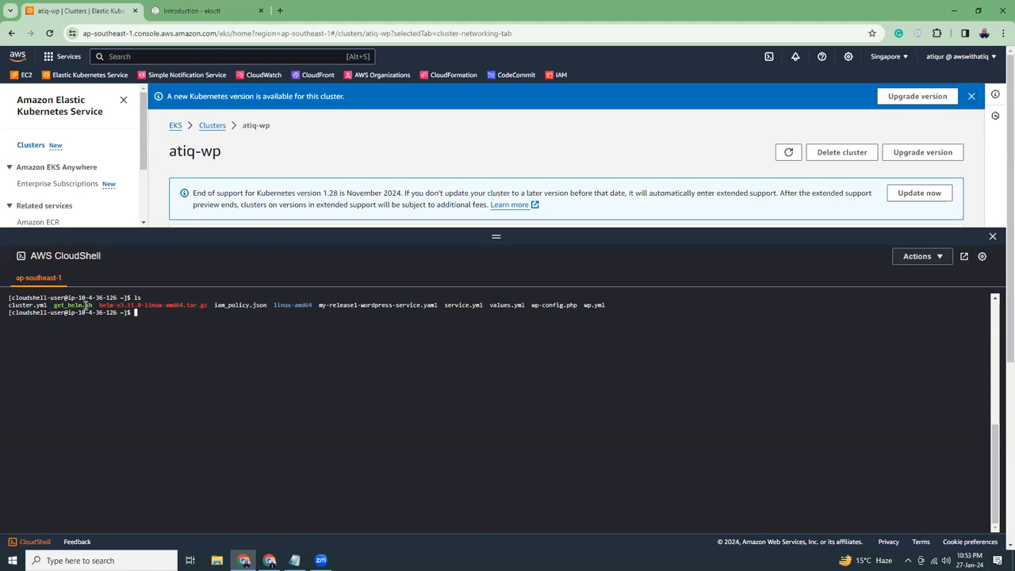
click(206, 10)
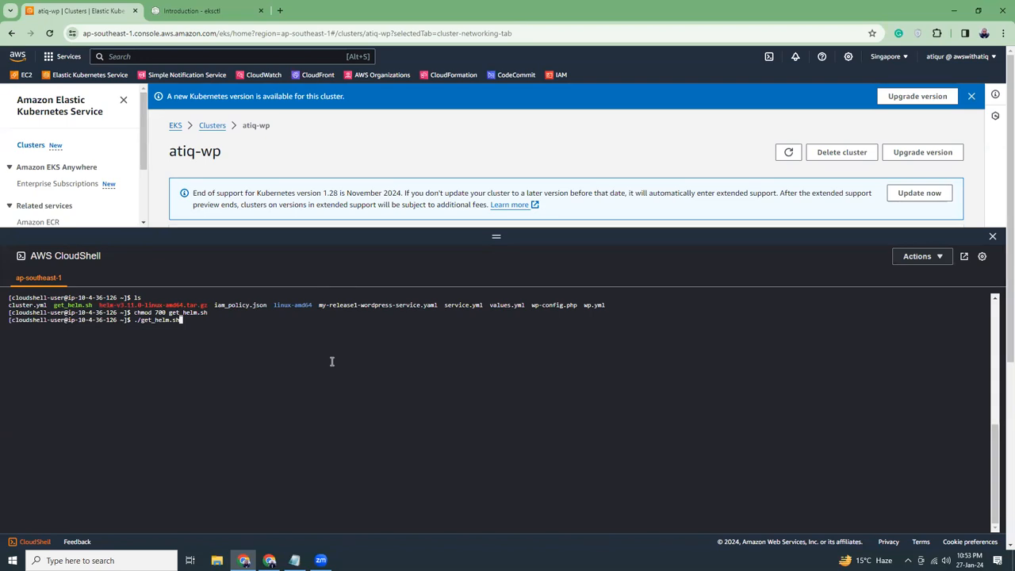
key(Return)
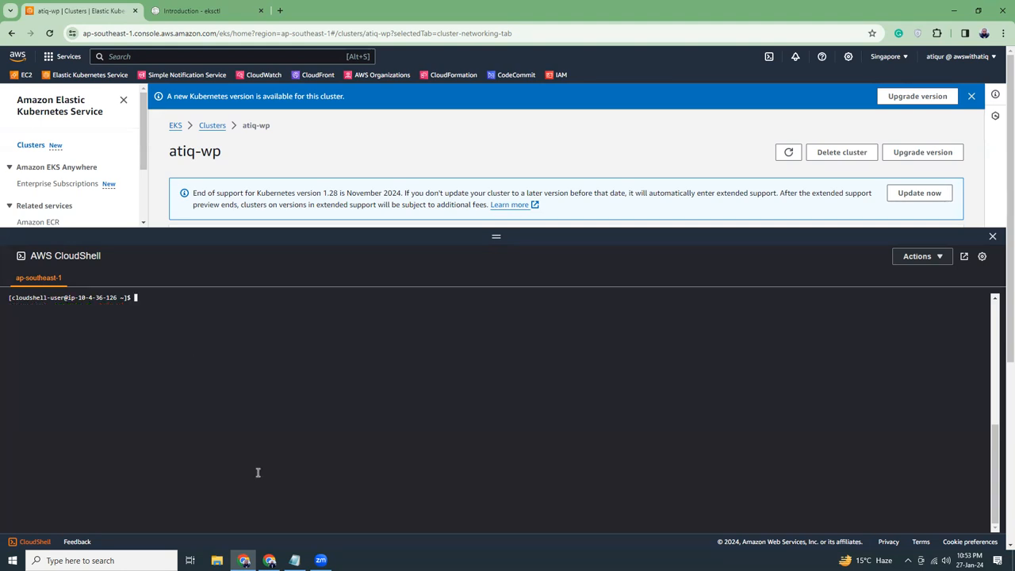
click(206, 10)
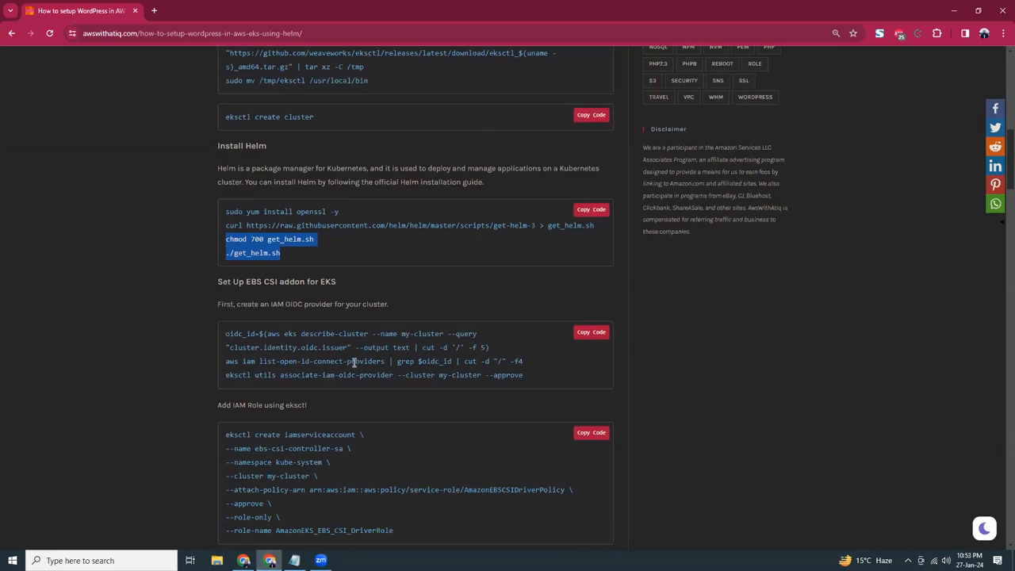
click(279, 281)
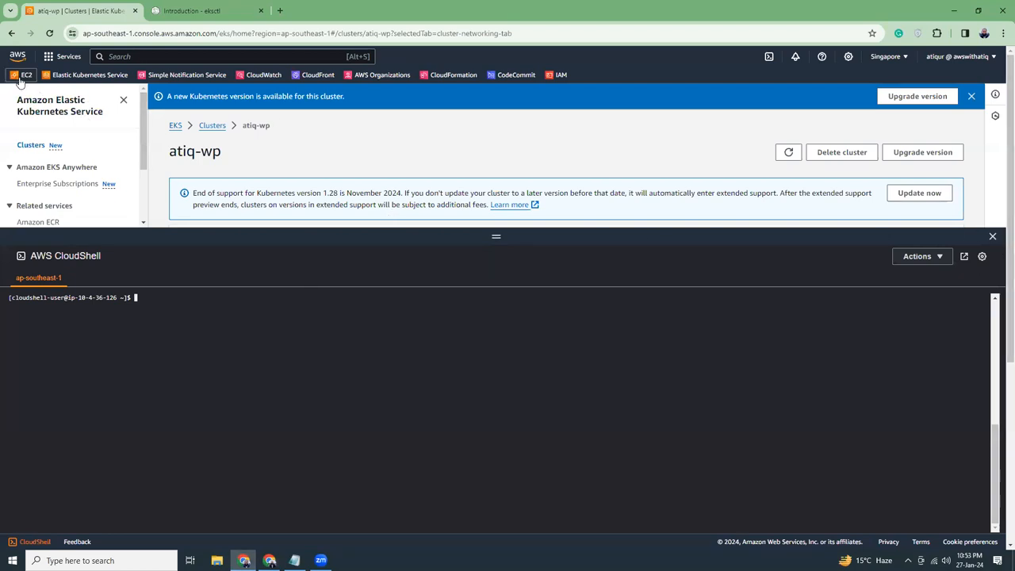
Open EC2 in a new tab, view the two running atiq-wp nodes, then the seven Volumes.
click(26, 74)
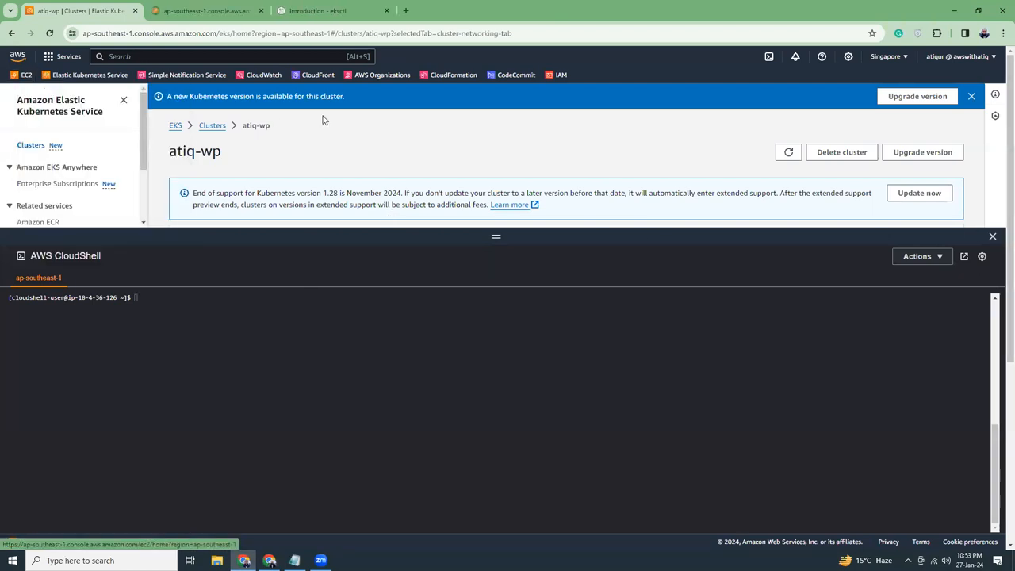
click(202, 10)
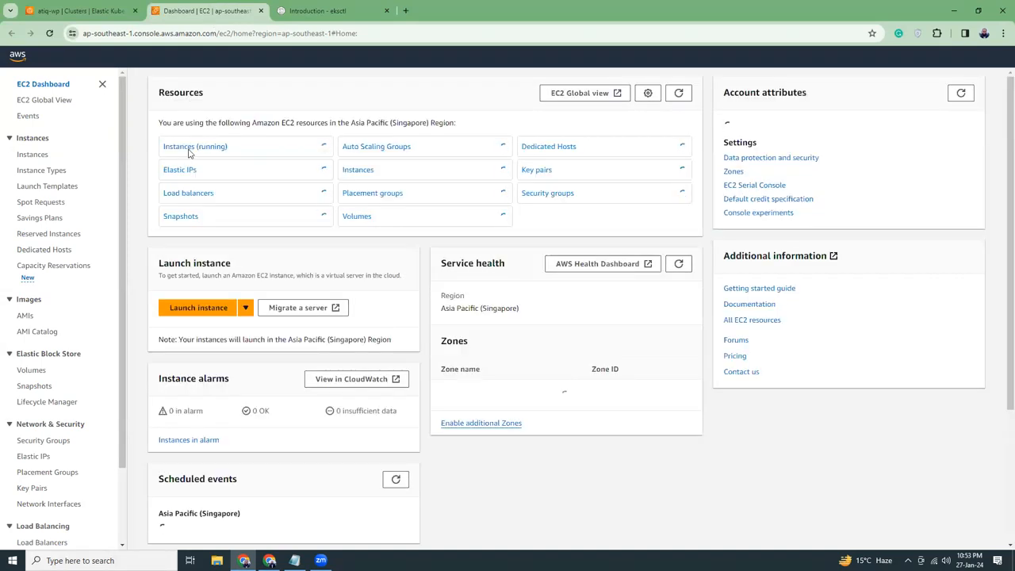
click(194, 146)
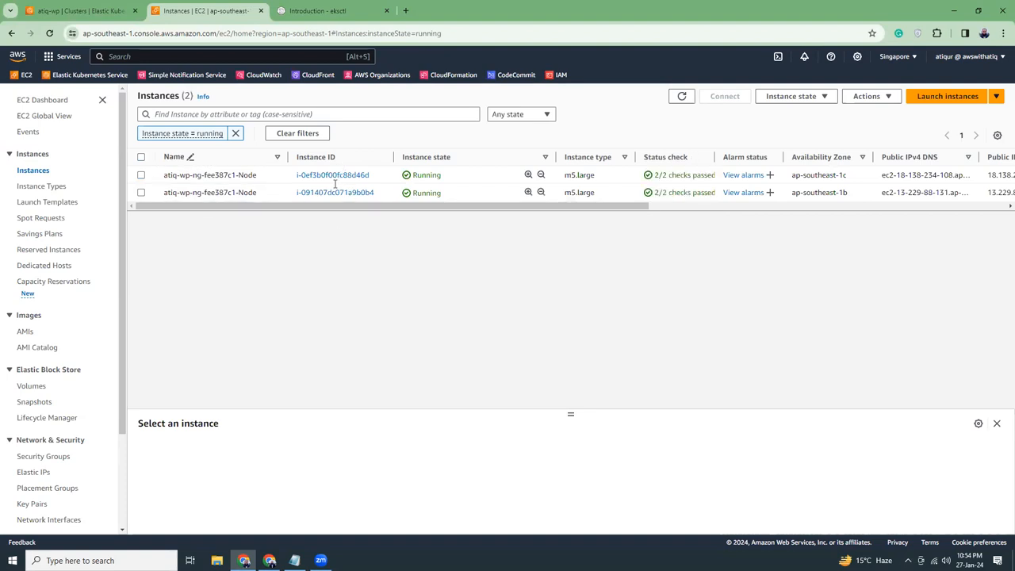
drag(570, 414, 566, 109)
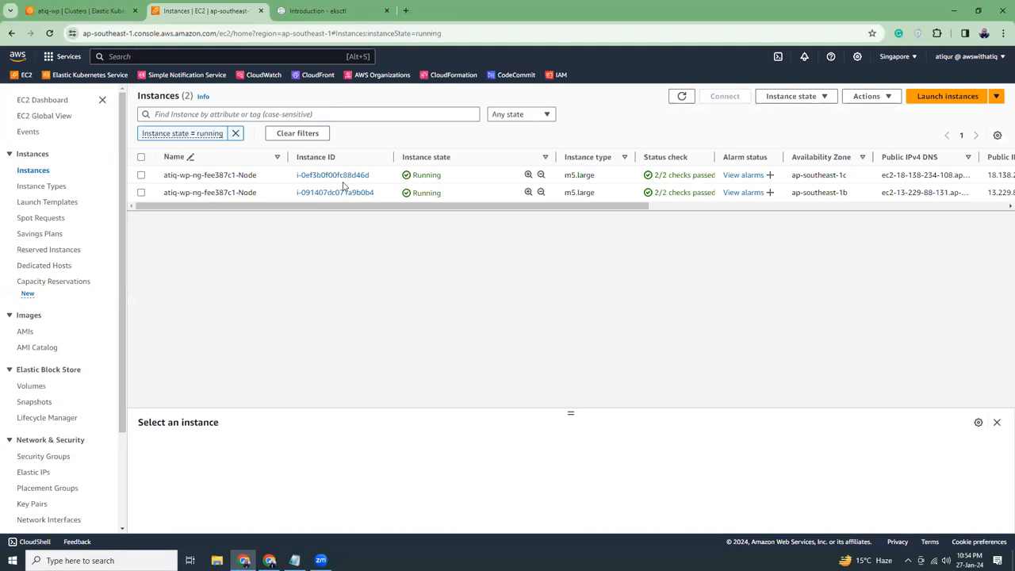
click(32, 385)
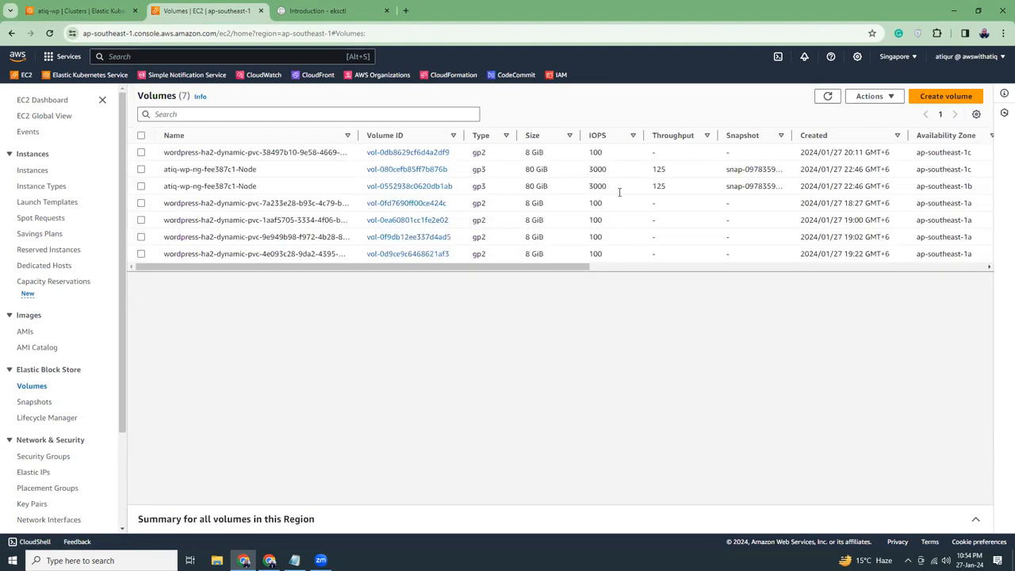
mouse_move(553, 270)
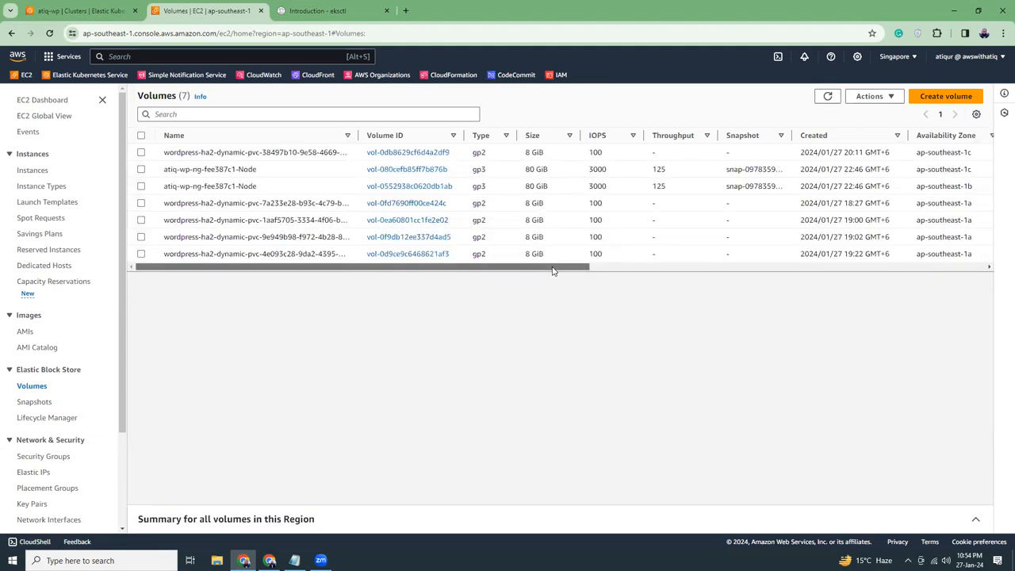
Delete the five wordpress-ha2-dynamic-pvc volumes, keeping the two atiq-wp node volumes.
scroll(right, 3)
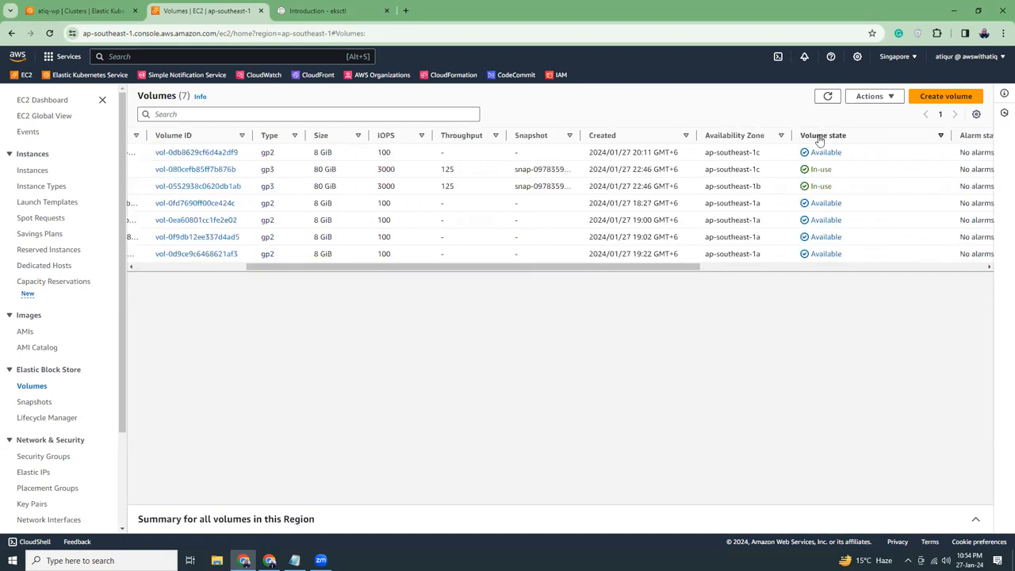
click(822, 135)
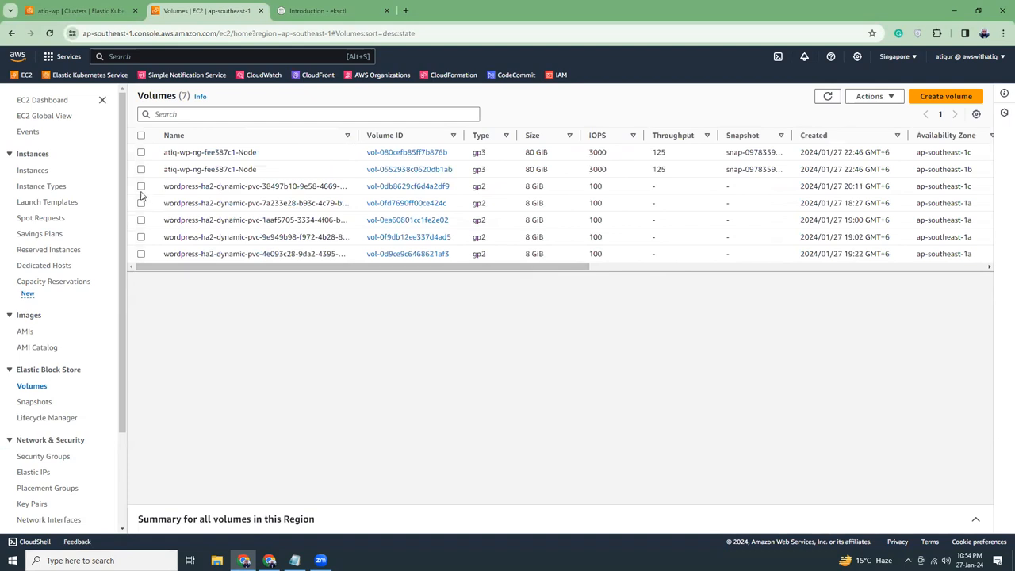
click(141, 203)
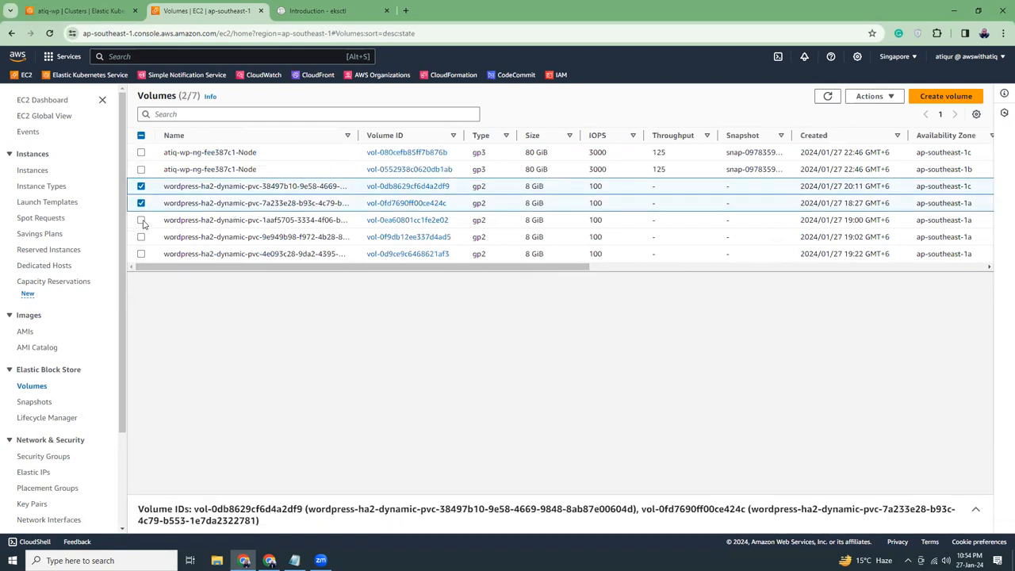
click(141, 219)
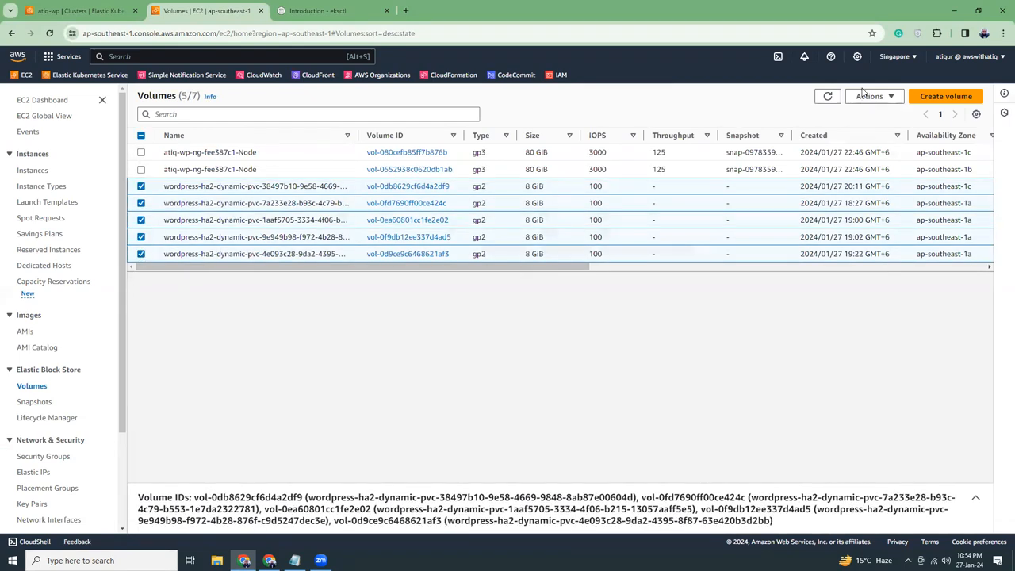
click(871, 96)
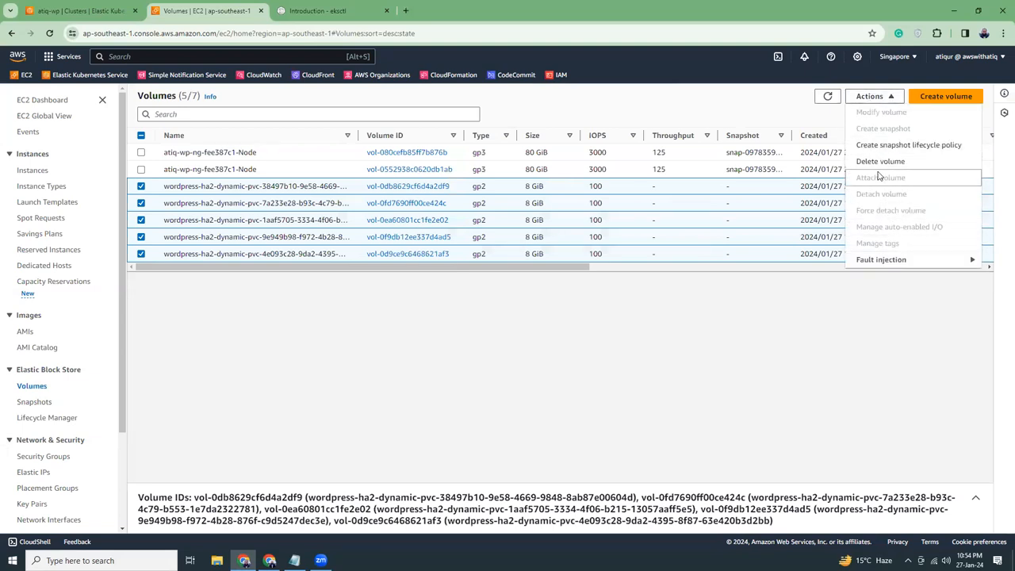
click(880, 161)
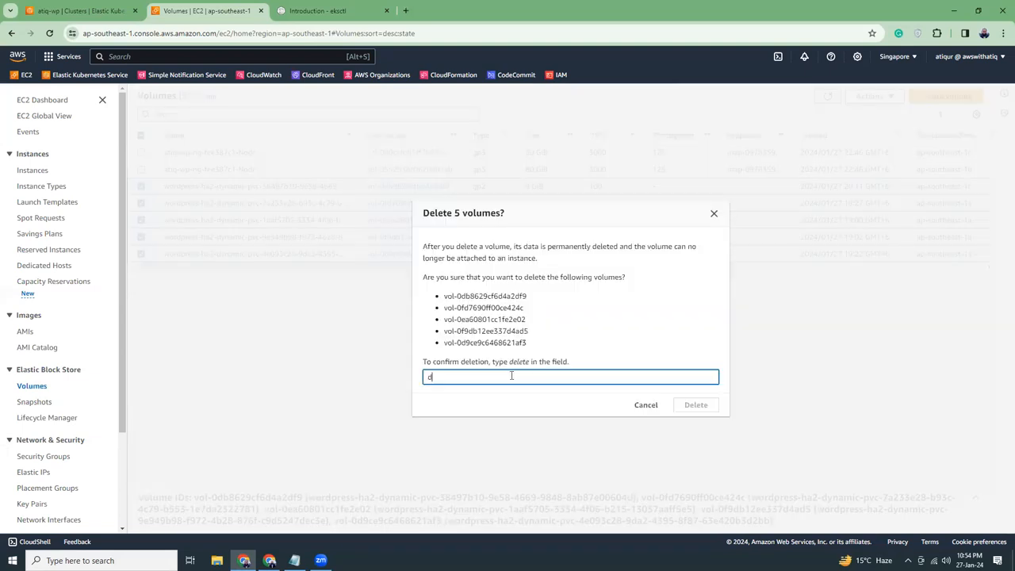
text(elete)
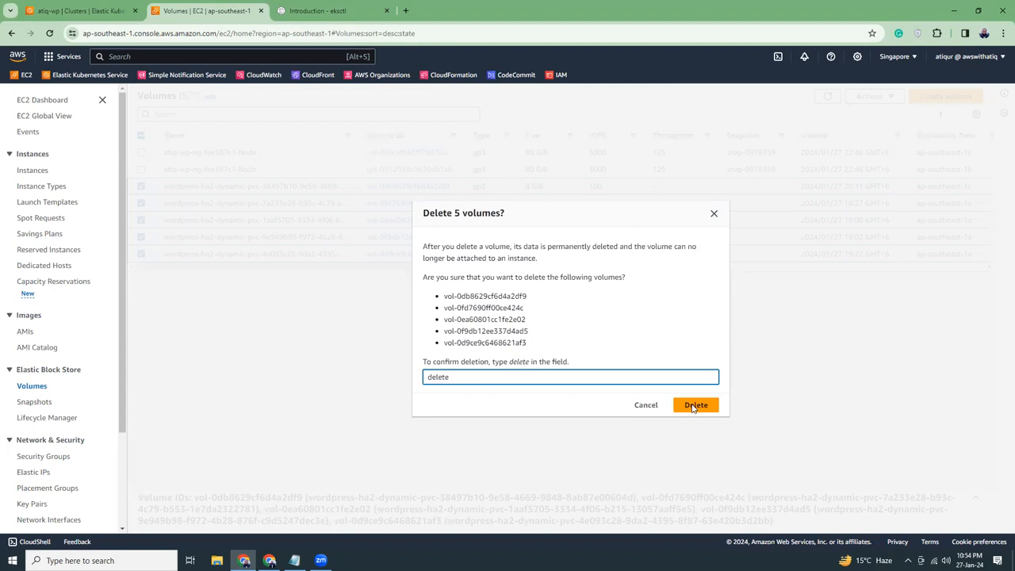
click(695, 405)
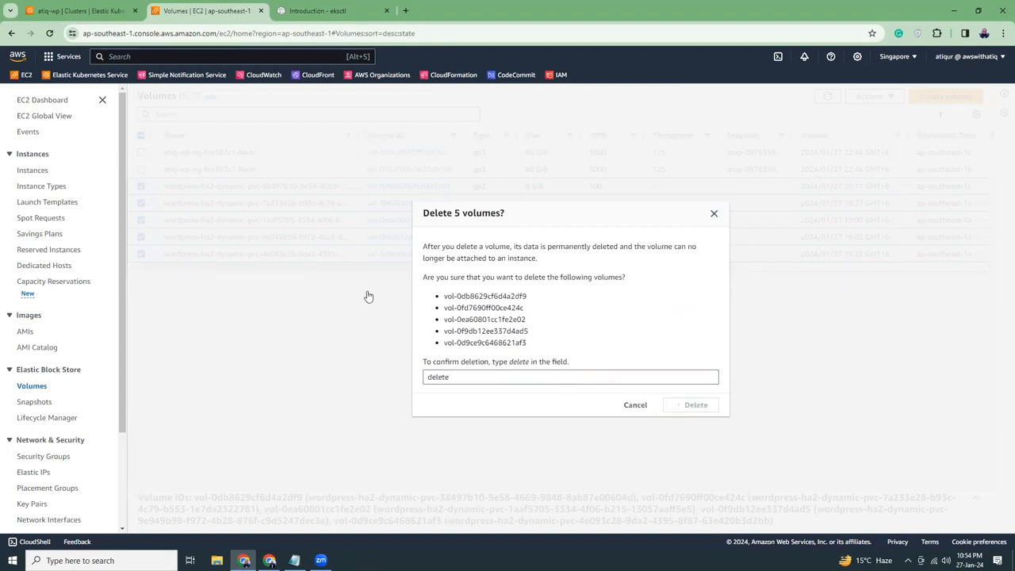
click(696, 404)
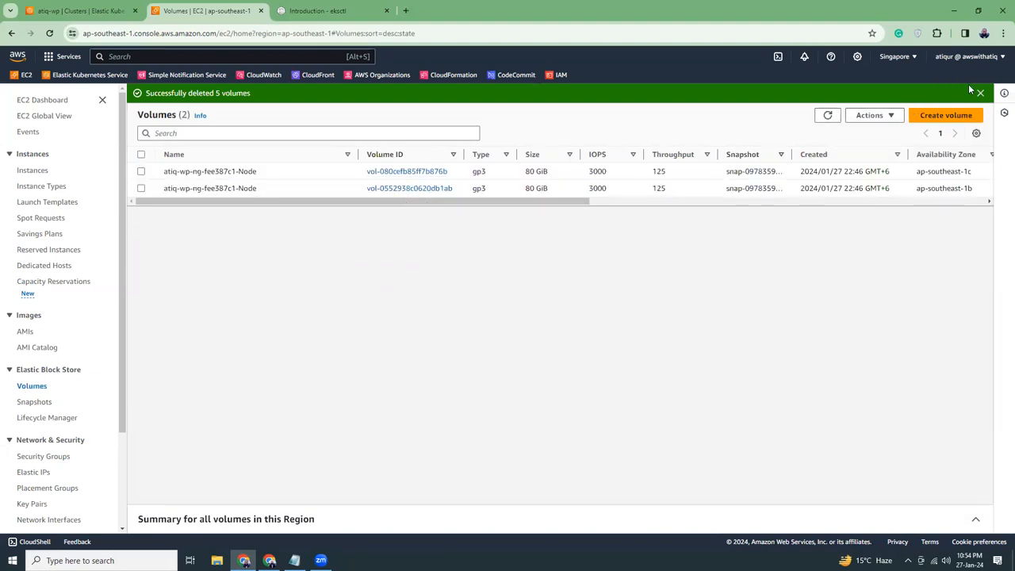
click(980, 92)
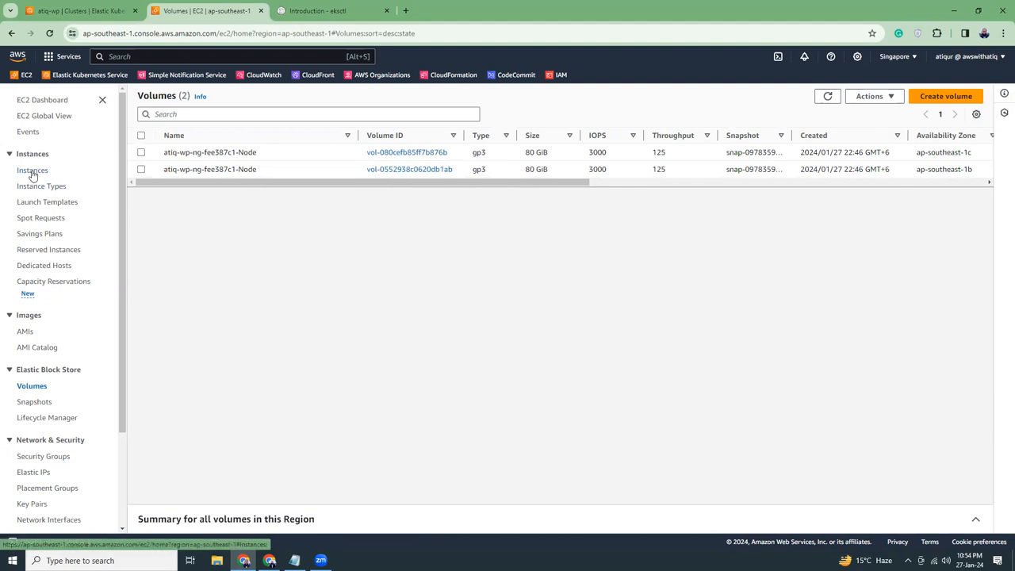
mouse_move(584, 96)
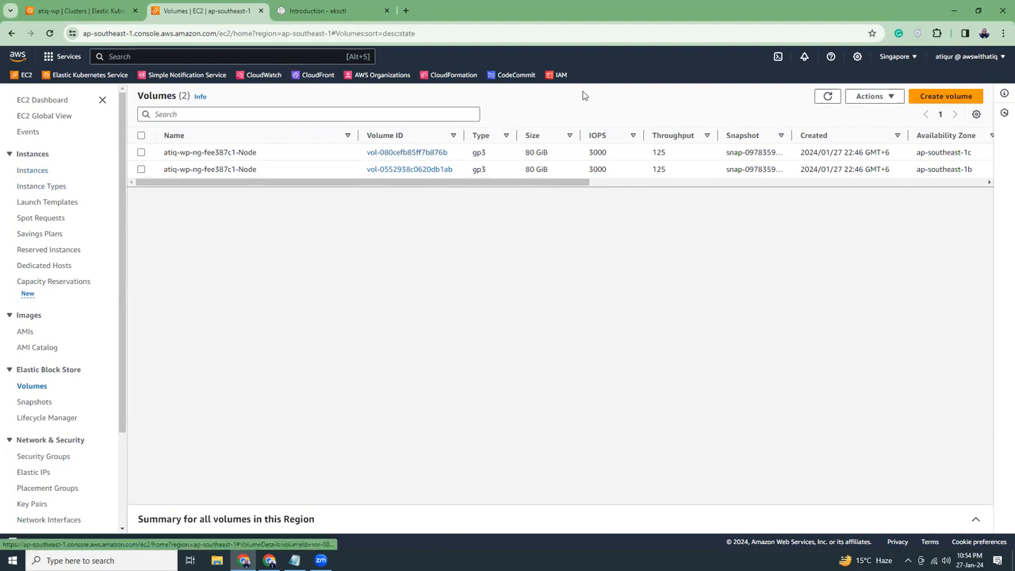
mouse_move(497, 243)
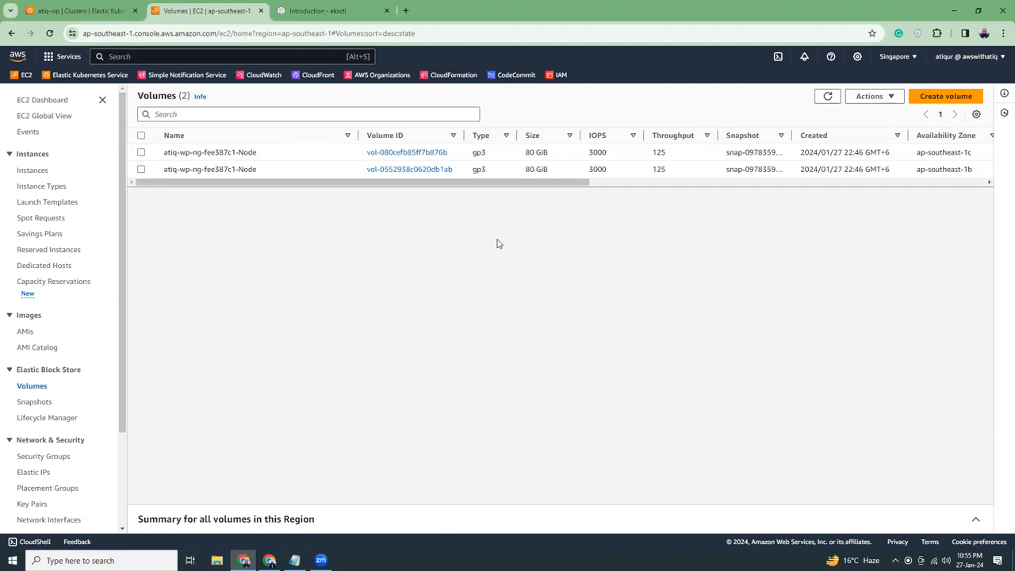
mouse_move(270, 256)
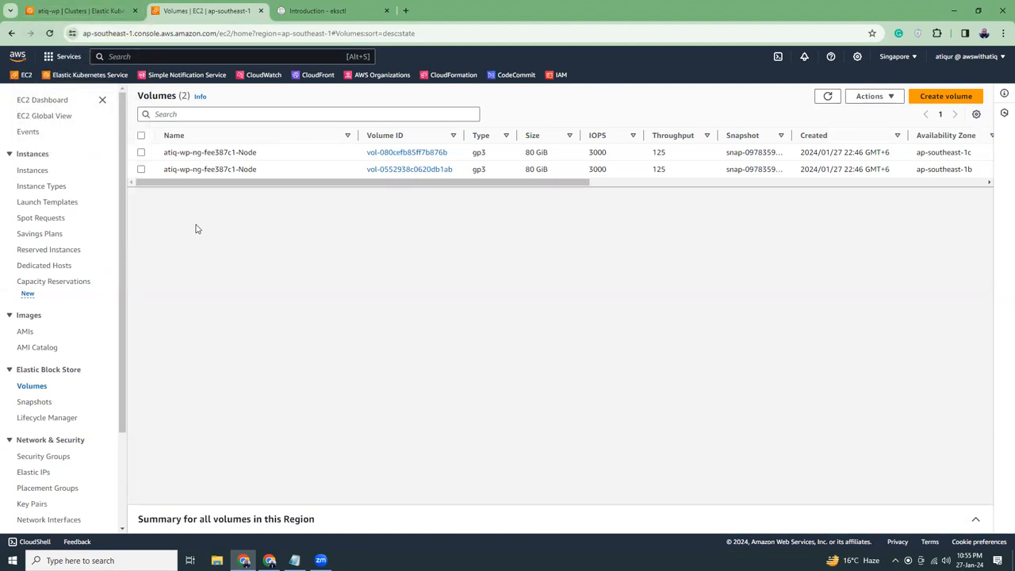
mouse_move(170, 261)
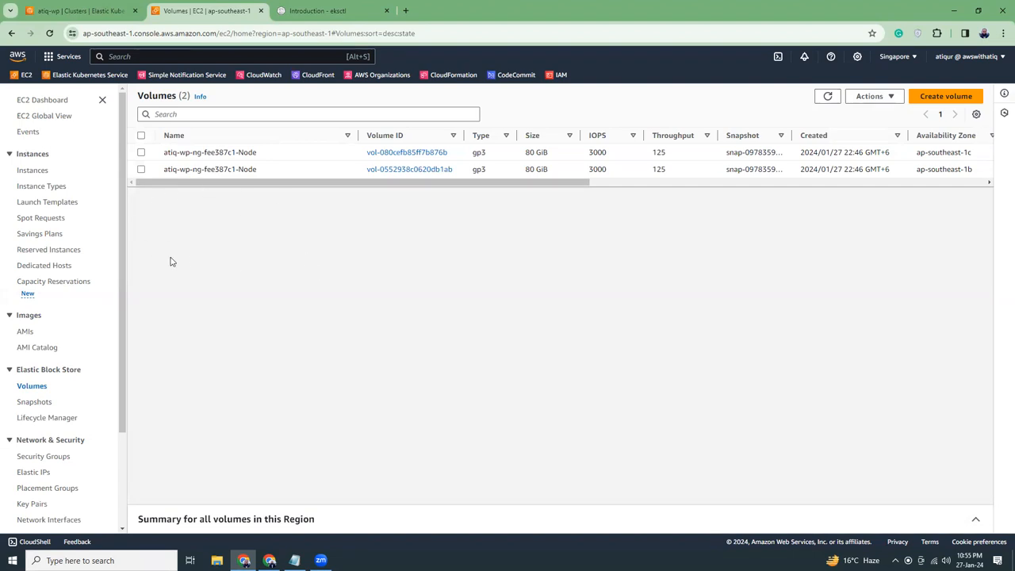
mouse_move(26, 166)
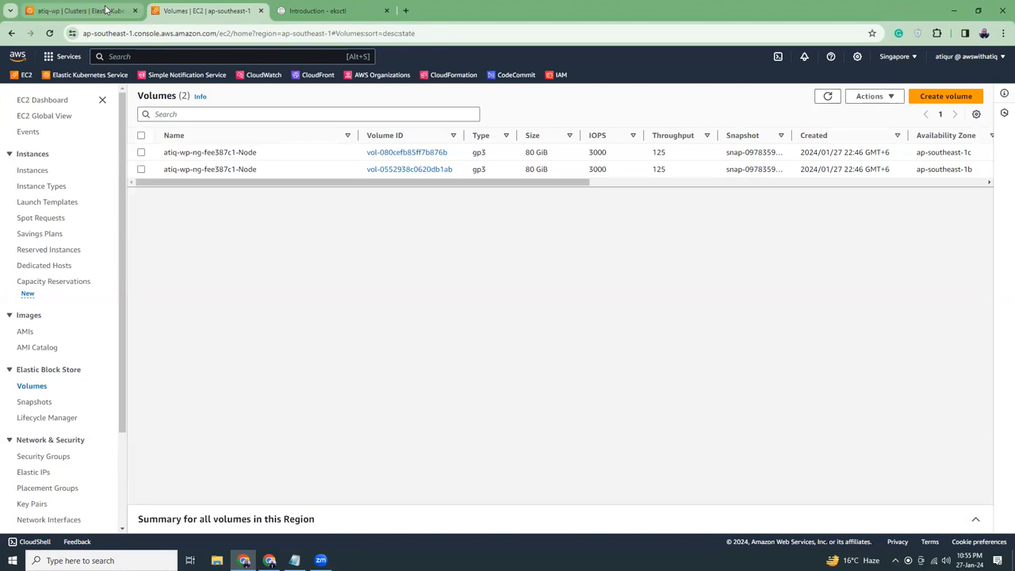
mouse_move(71, 11)
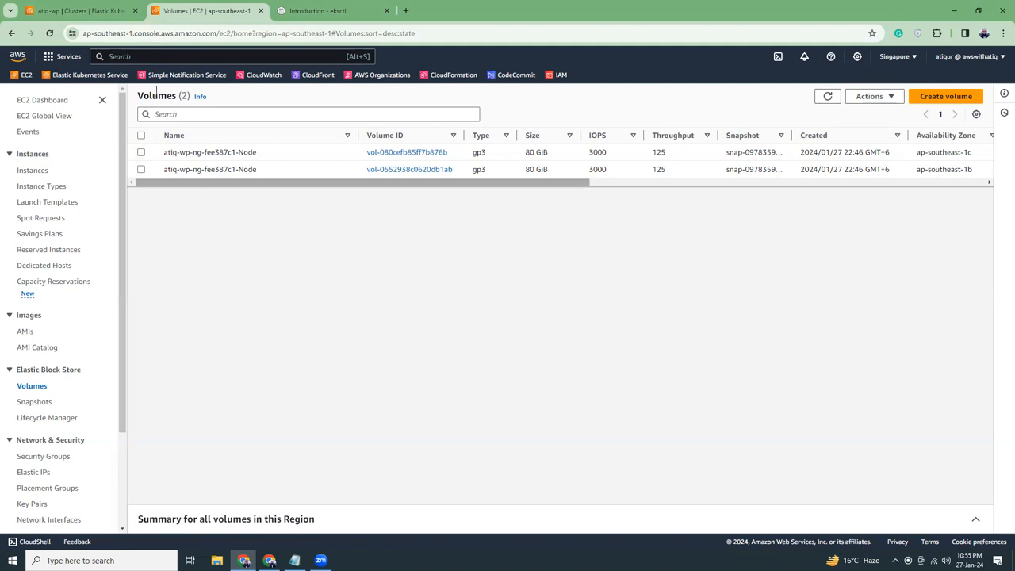
click(80, 11)
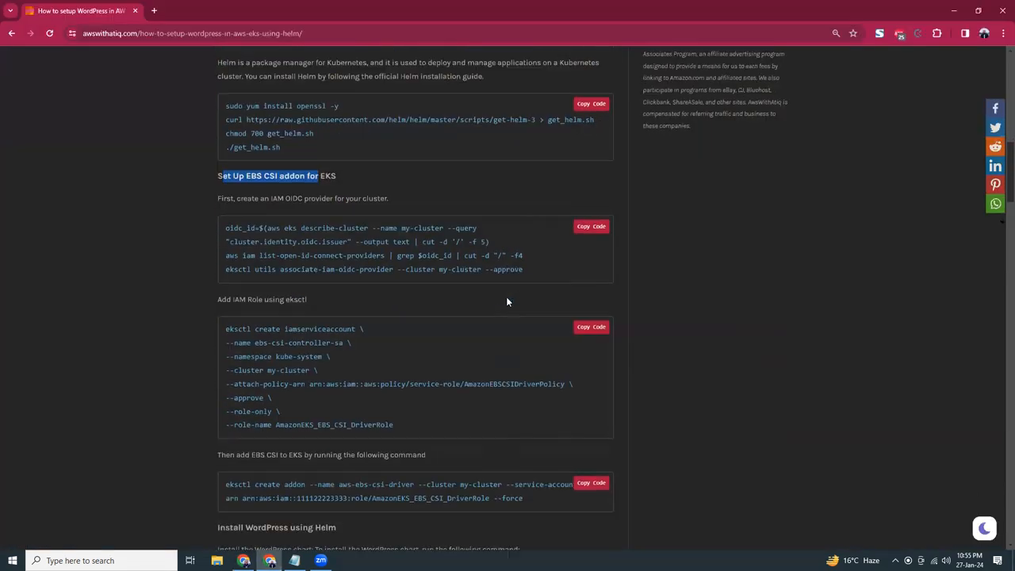
Paste the three OIDC provider commands into Notepad, replacing my-cluster with atiq-wp.
drag(226, 227, 523, 269)
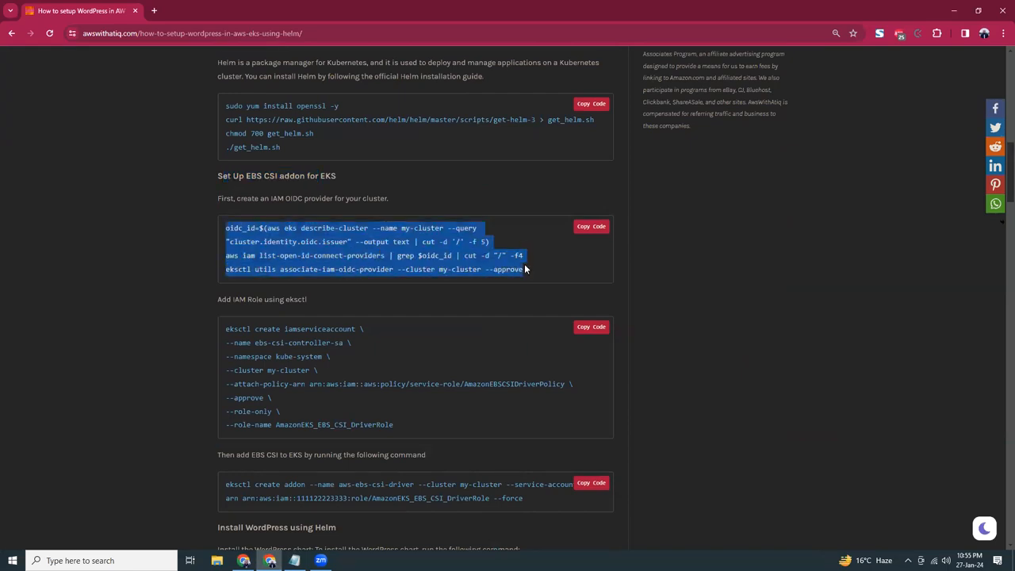
click(294, 561)
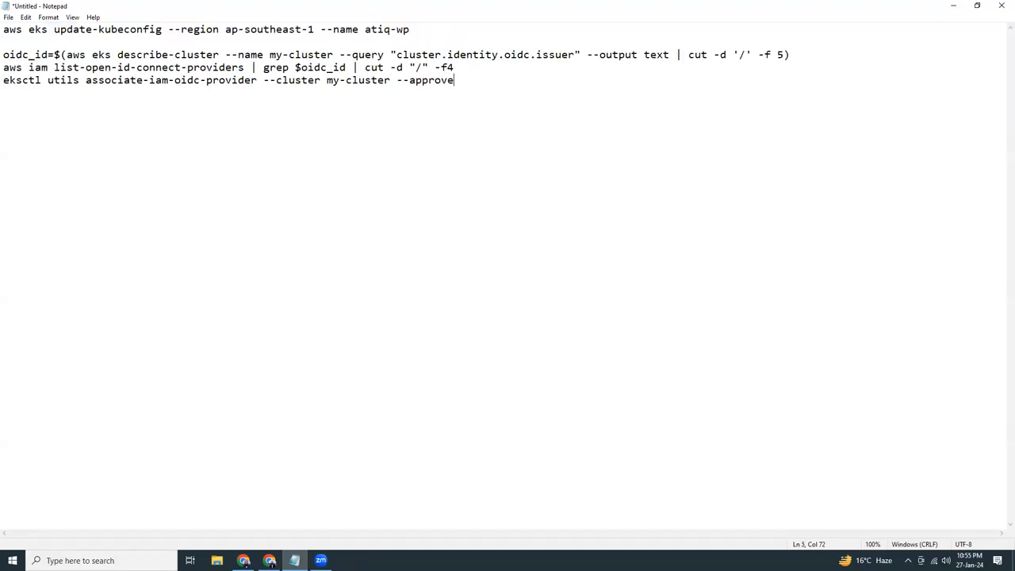
mouse_move(201, 96)
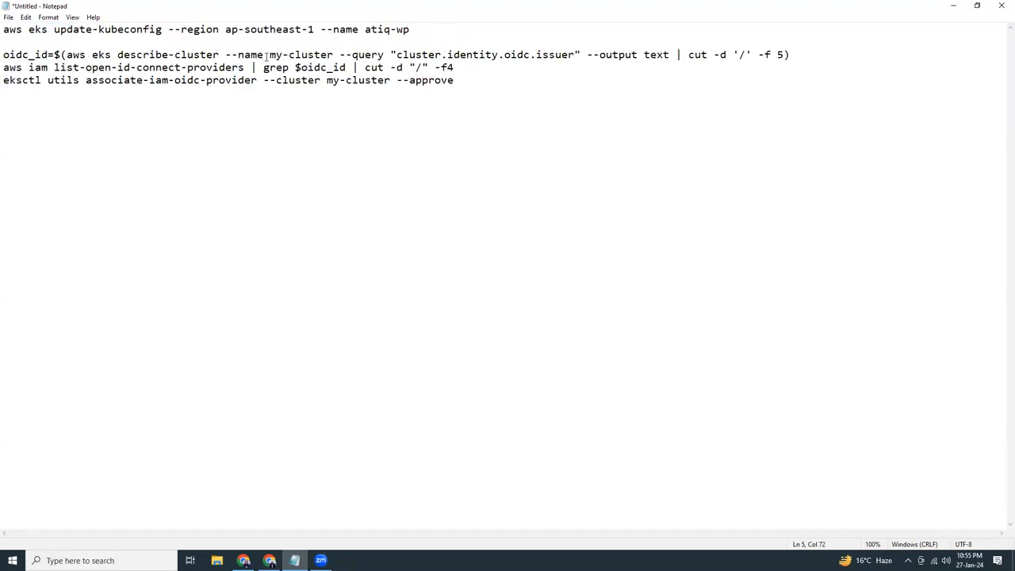
double_click(376, 29)
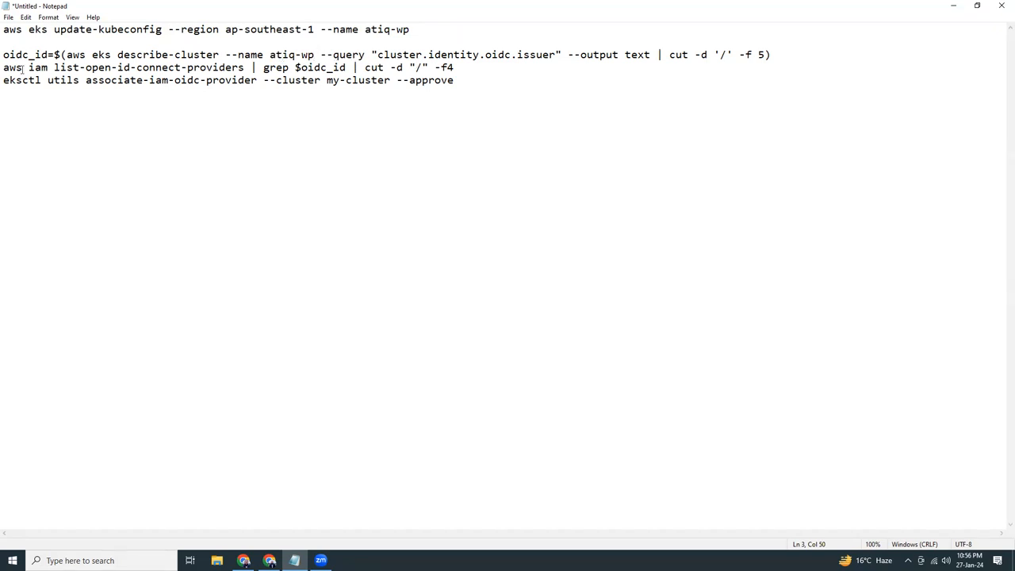
click(300, 80)
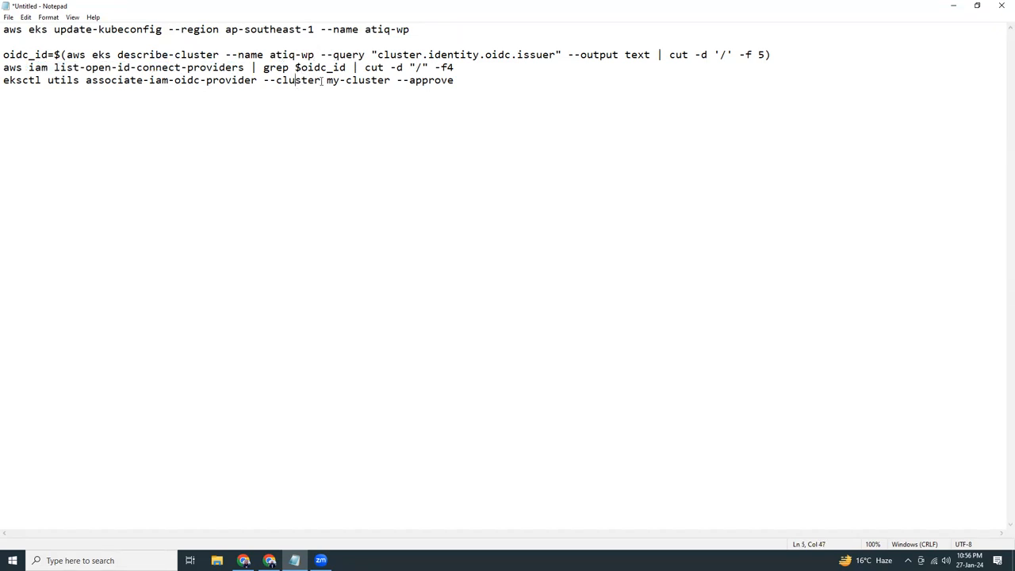
double_click(356, 80)
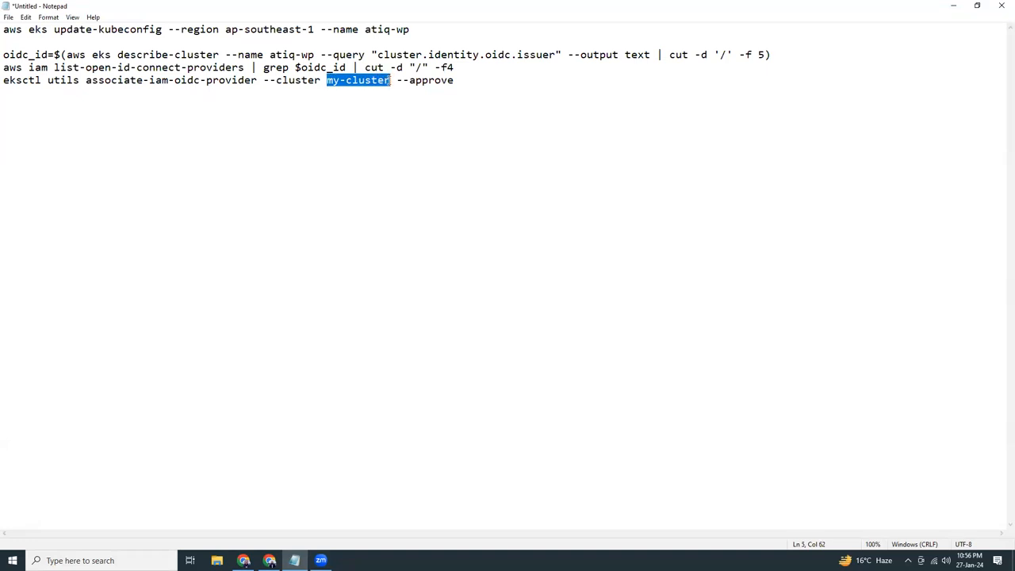
text(atiq-wp)
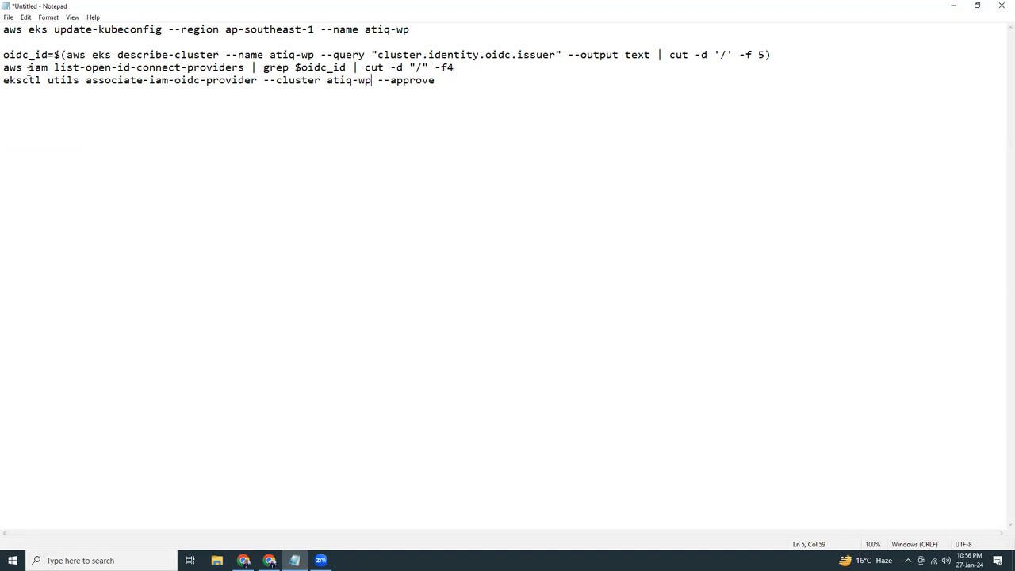
drag(25, 66, 359, 66)
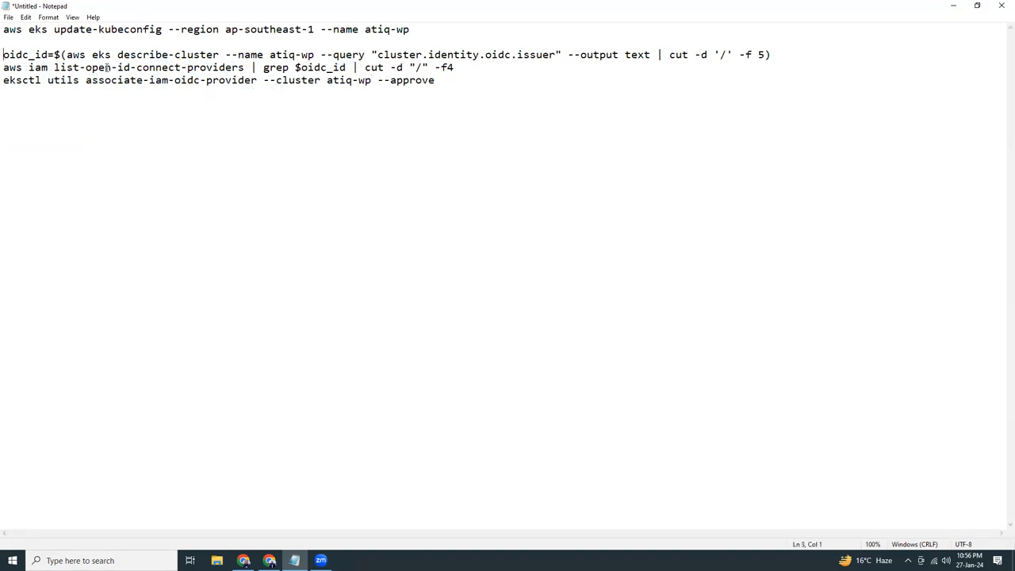
Run the oidc_id, provider-list and associate-iam-oidc-provider --cluster atiq-wp commands in CloudShell.
drag(2, 54, 433, 79)
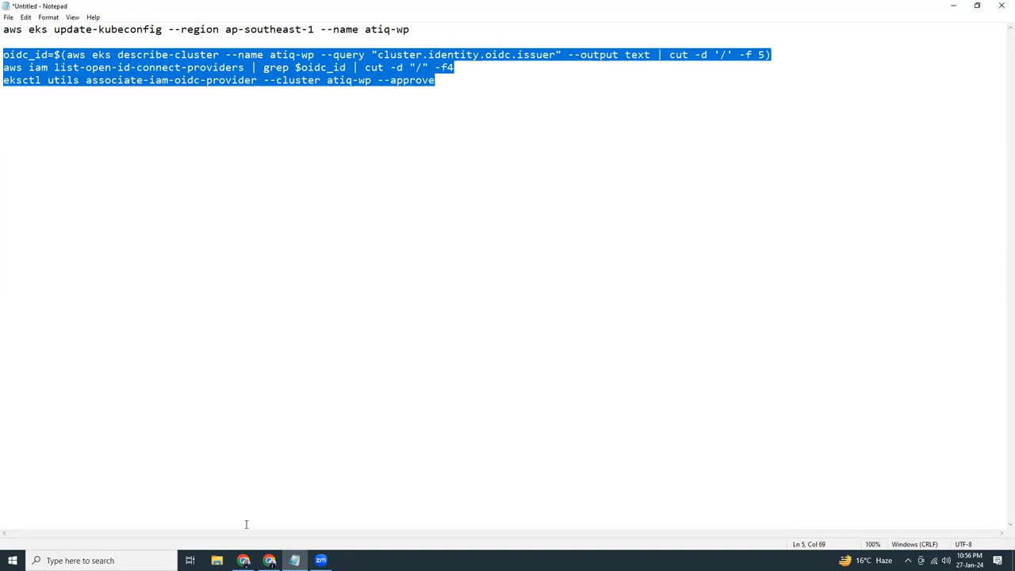
click(243, 560)
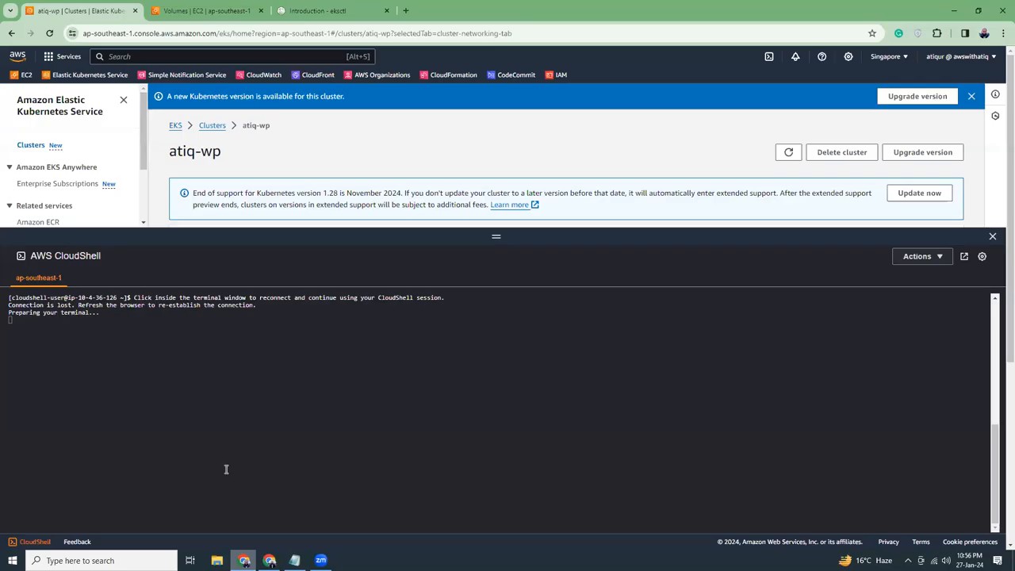
right_click(226, 468)
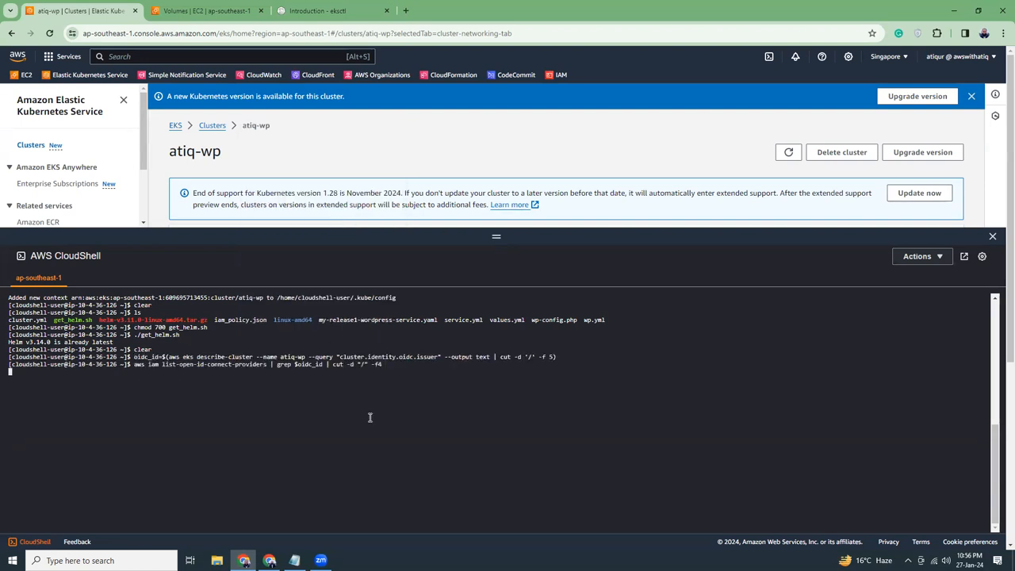
text(eksctl utils associate-iam-oidc-provider --cluster atiq-wp --approve)
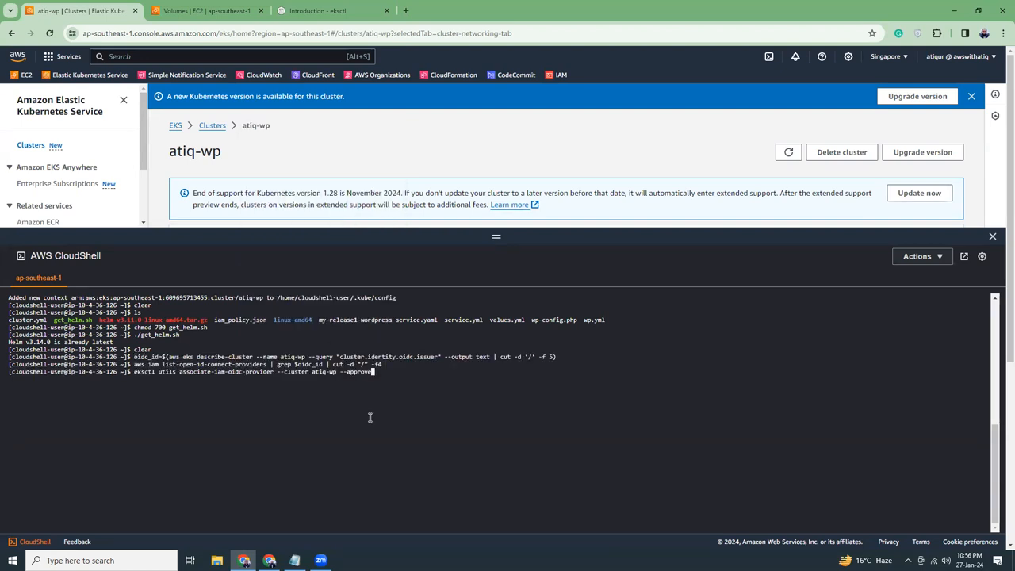
key(Return)
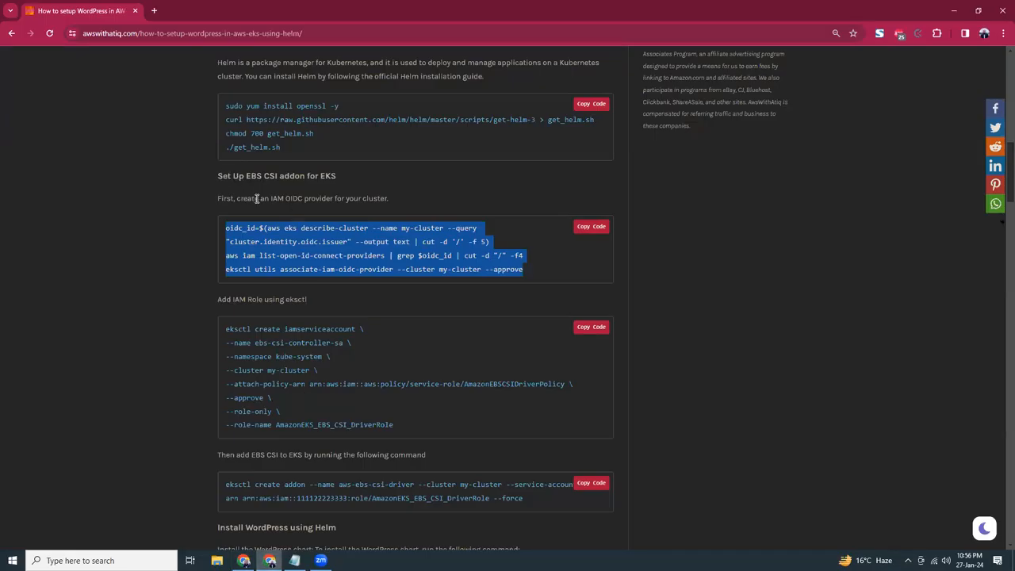
Scroll to 'Add IAM Role using eksctl' and copy the create iamserviceaccount command block.
click(238, 198)
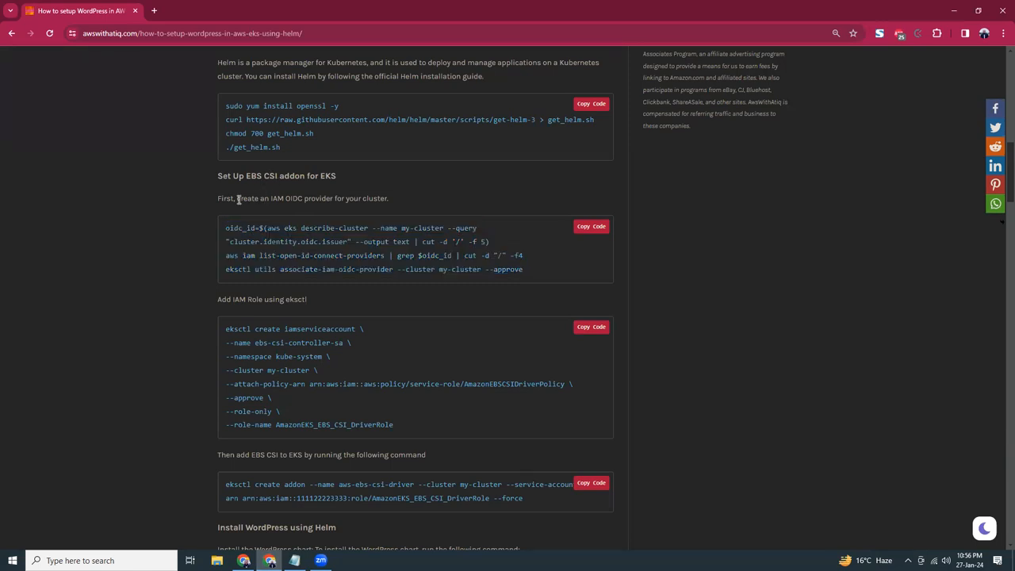
mouse_move(282, 198)
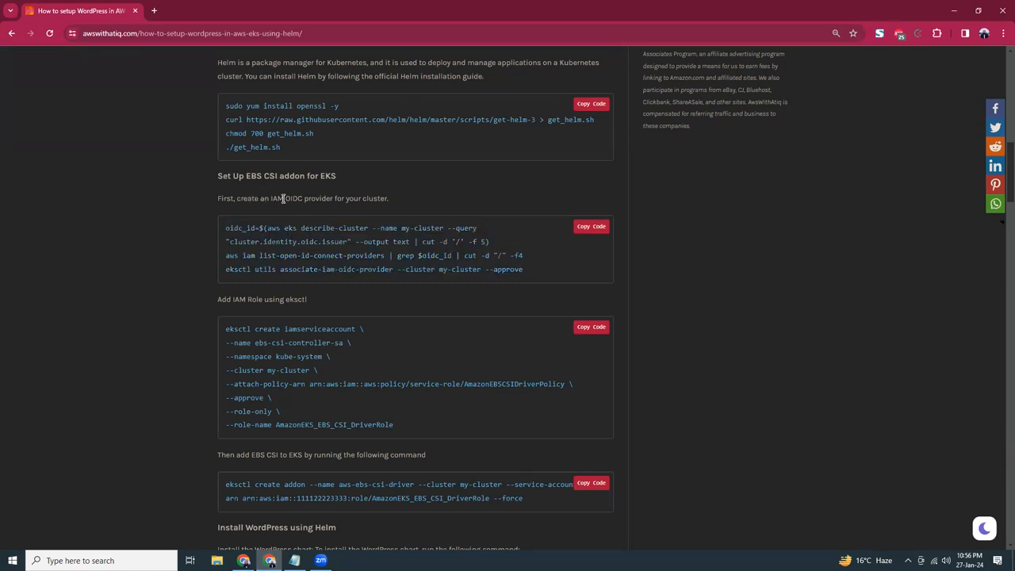
scroll(down, 3)
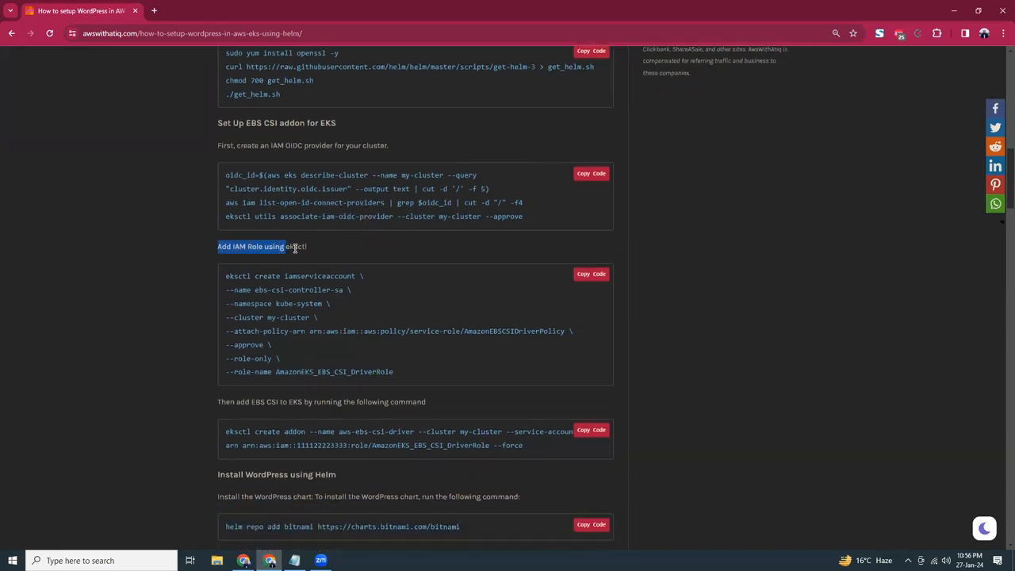
scroll(down, 3)
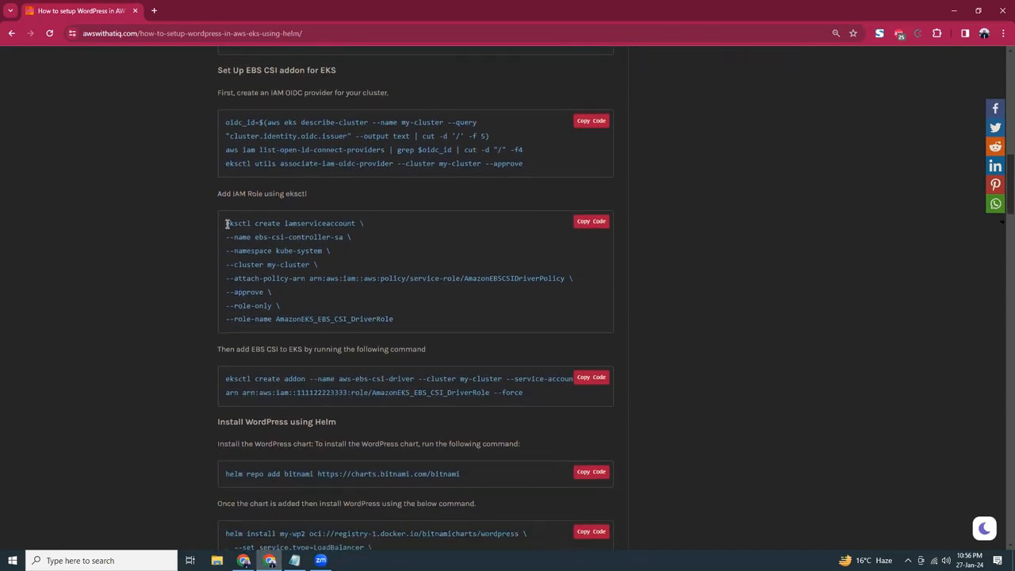
drag(226, 223, 393, 319)
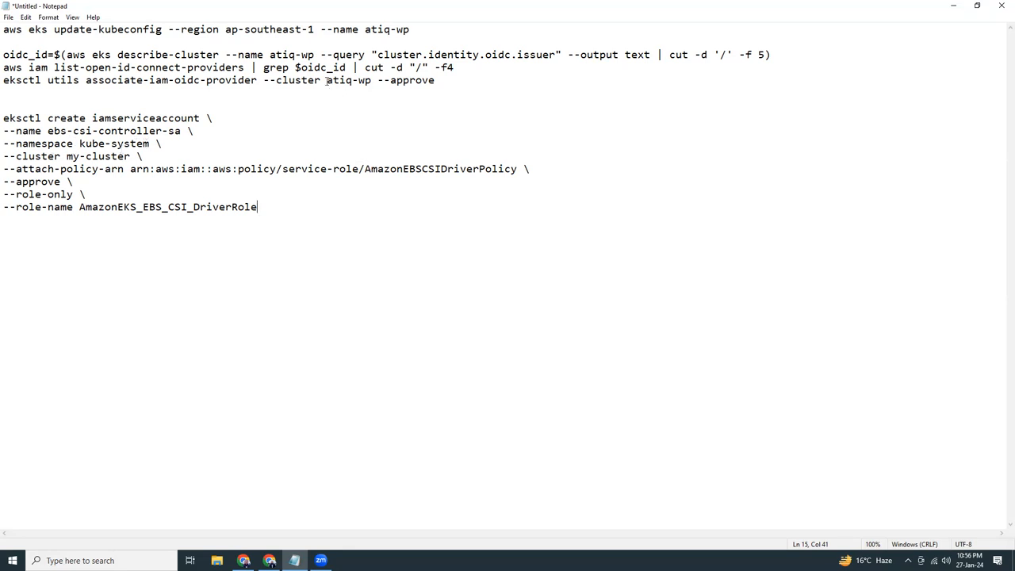
Replace my-cluster with atiq-wp in the iamserviceaccount command and copy the full command.
double_click(347, 80)
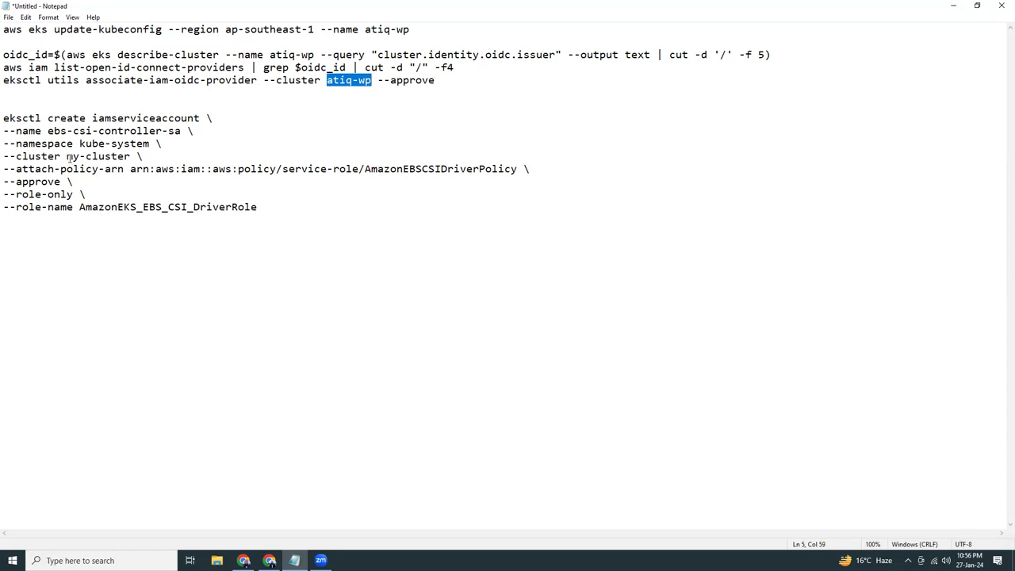
double_click(99, 156)
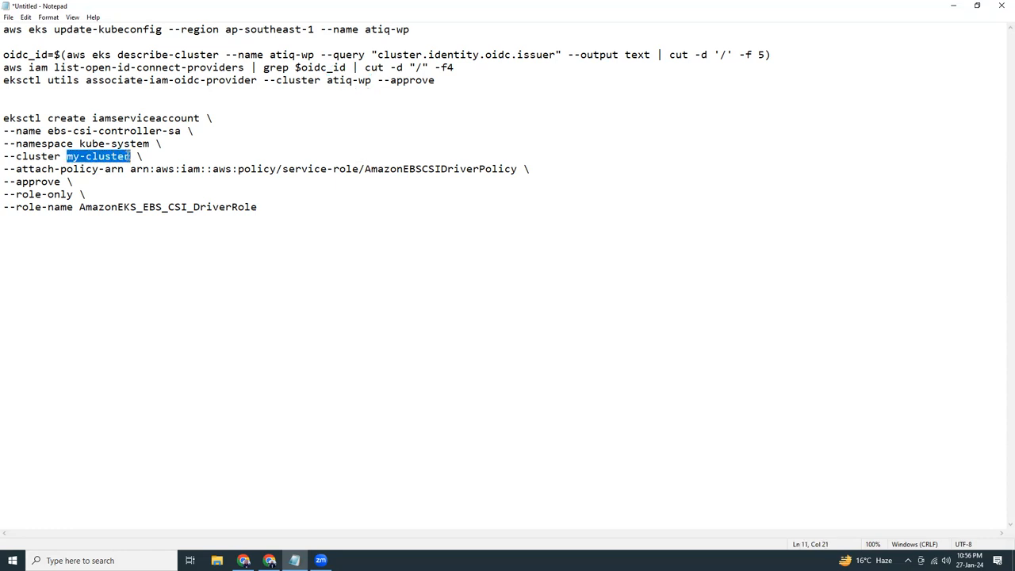
text(atiq-wp)
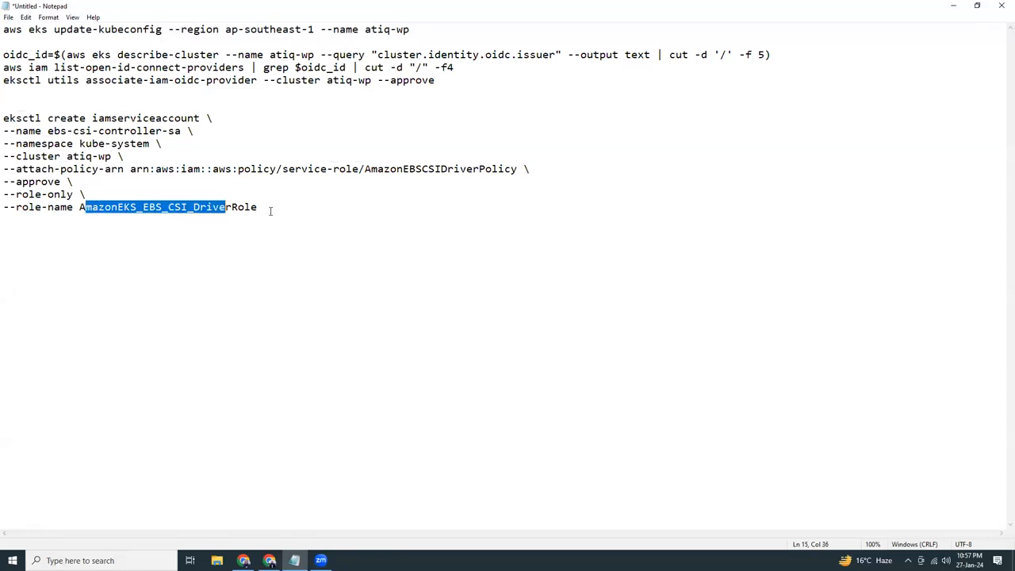
click(4, 118)
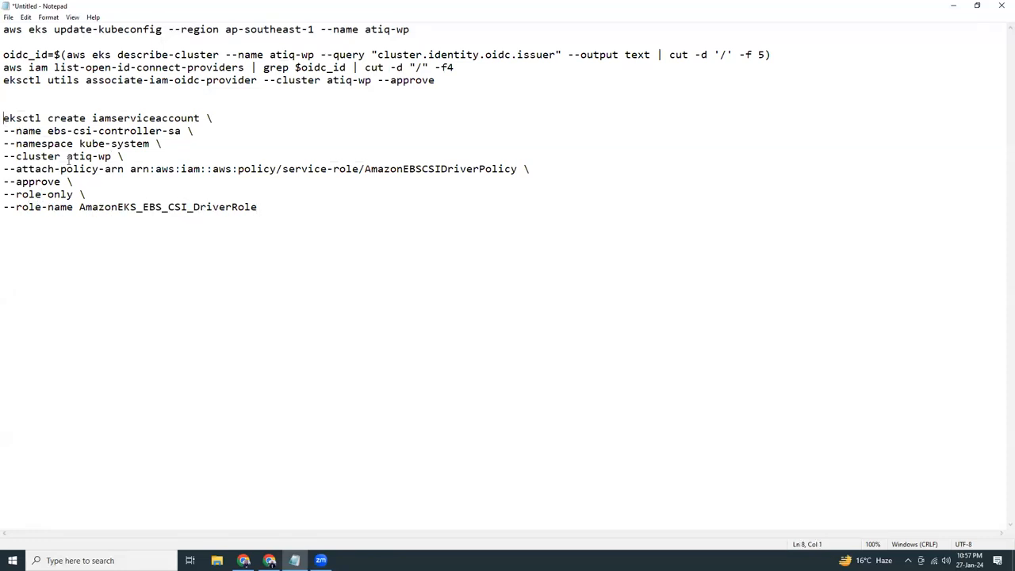
triple_click(127, 207)
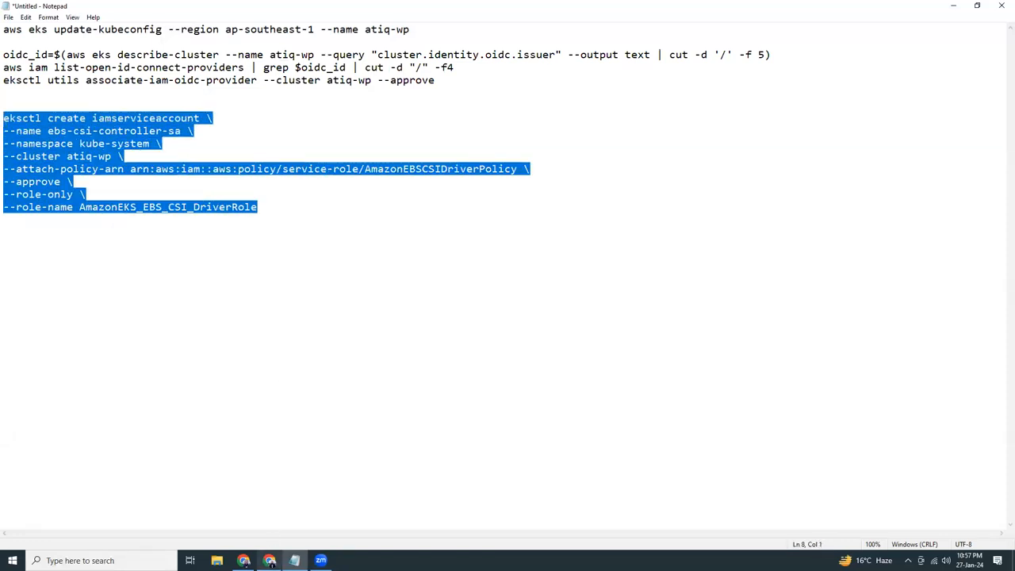
click(244, 561)
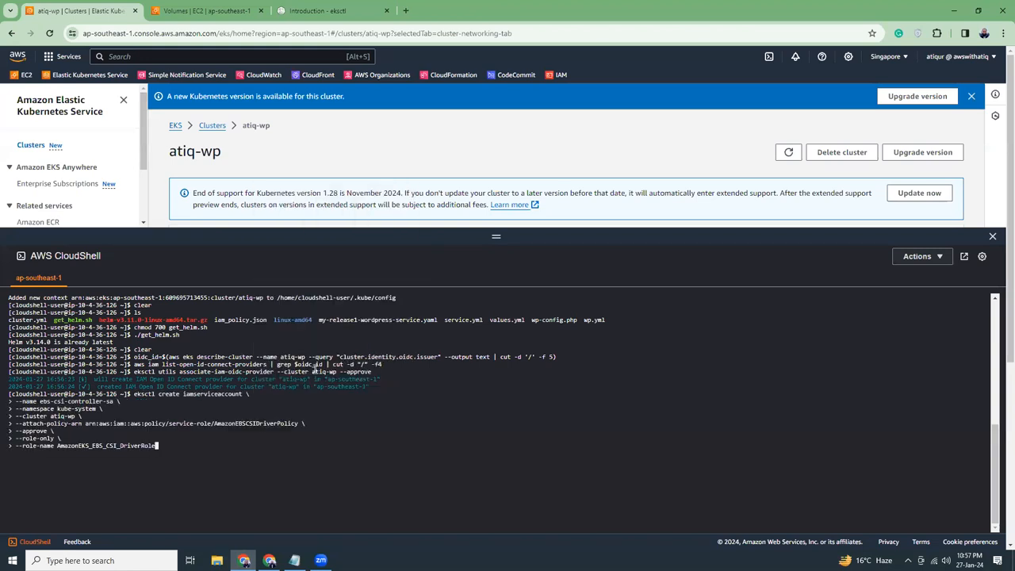
mouse_move(321, 437)
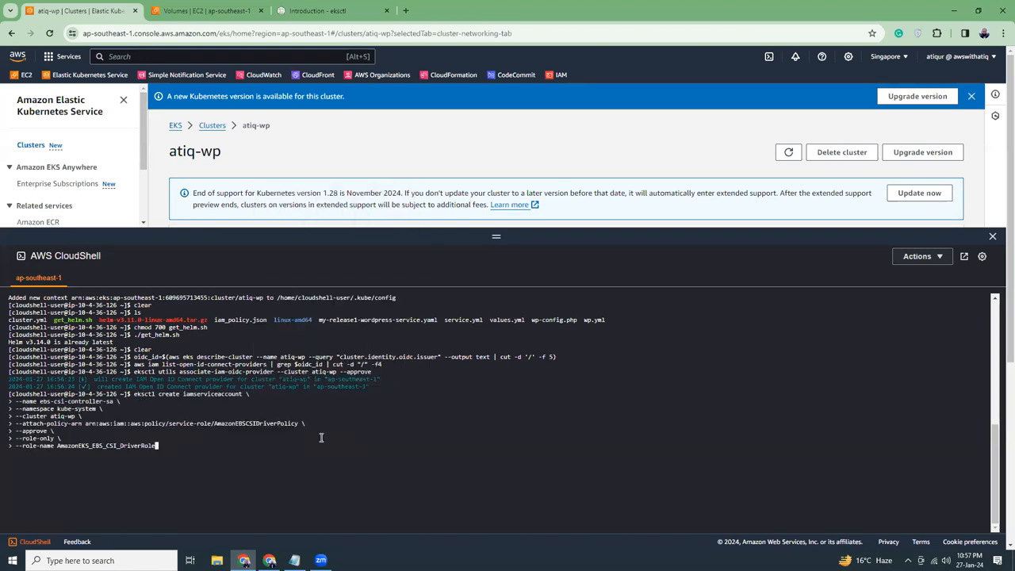
Run the pasted eksctl create iamserviceaccount command for atiq-wp in CloudShell.
key(Return)
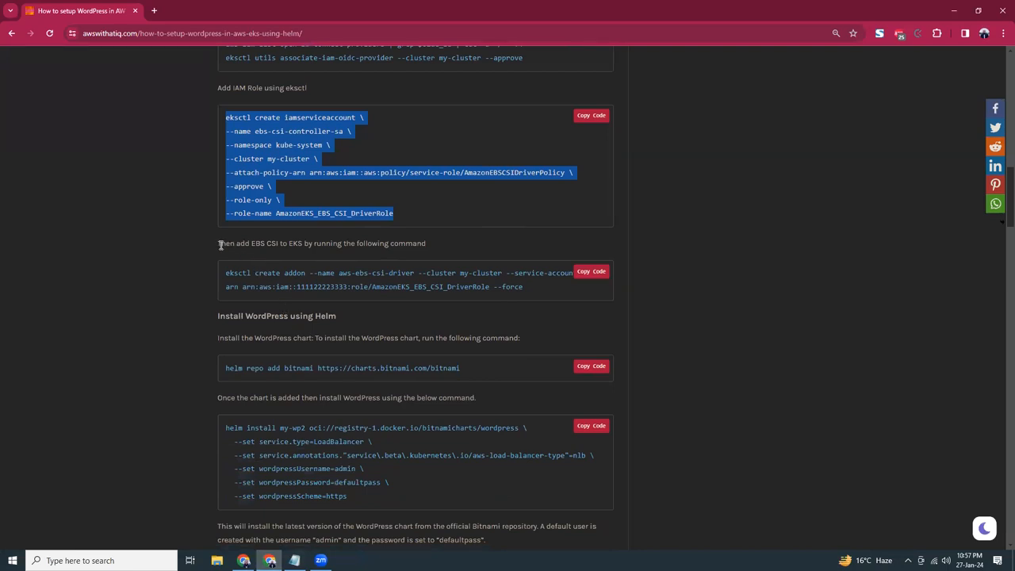
mouse_move(284, 247)
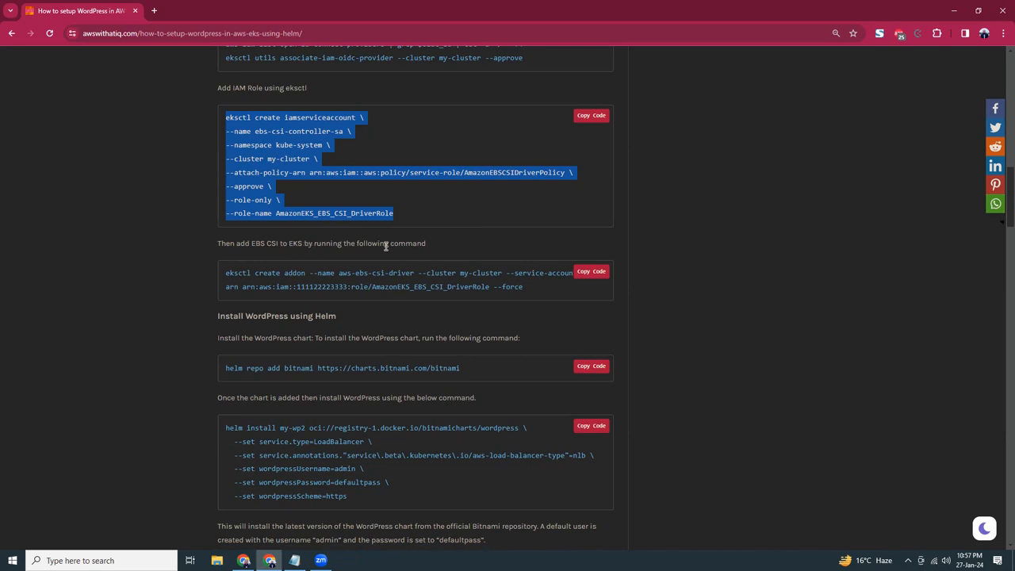
Copy the tutorial's 'eksctl create addon' EBS CSI driver command into Notepad.
double_click(237, 272)
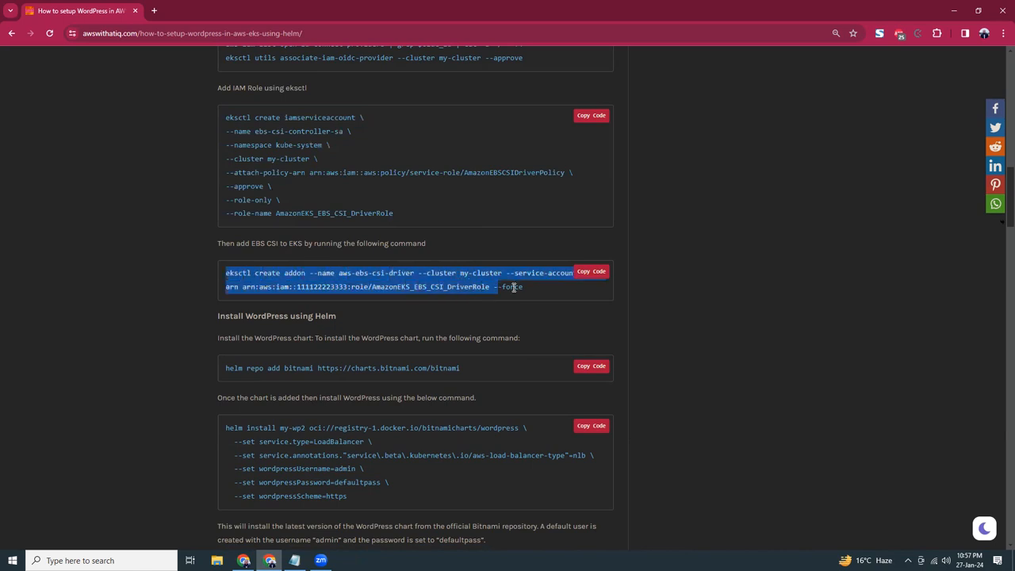
click(294, 561)
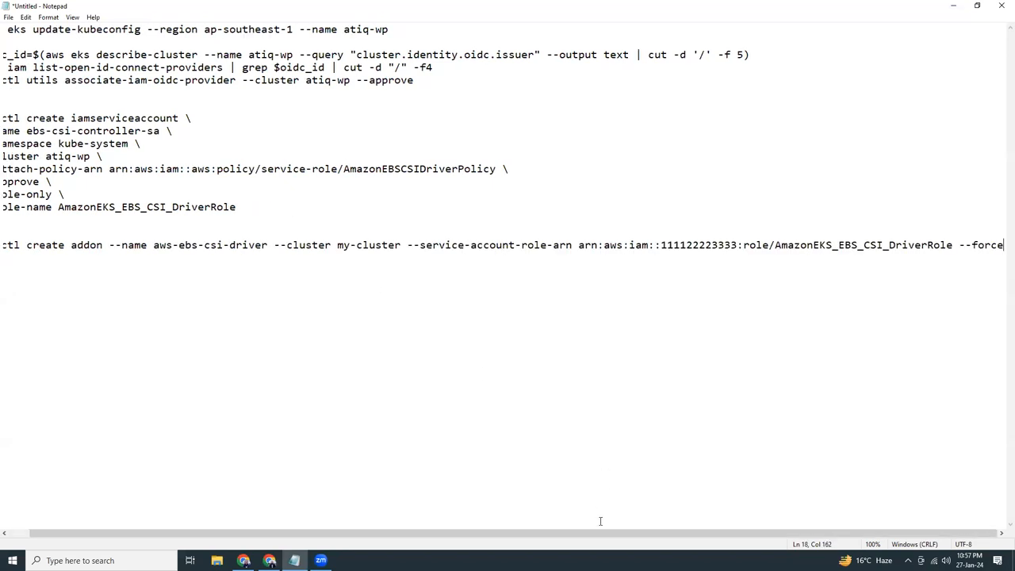
Try pasting atiq-wp over my-cluster in the addon command, undoing a garbled paste.
scroll(left, 3)
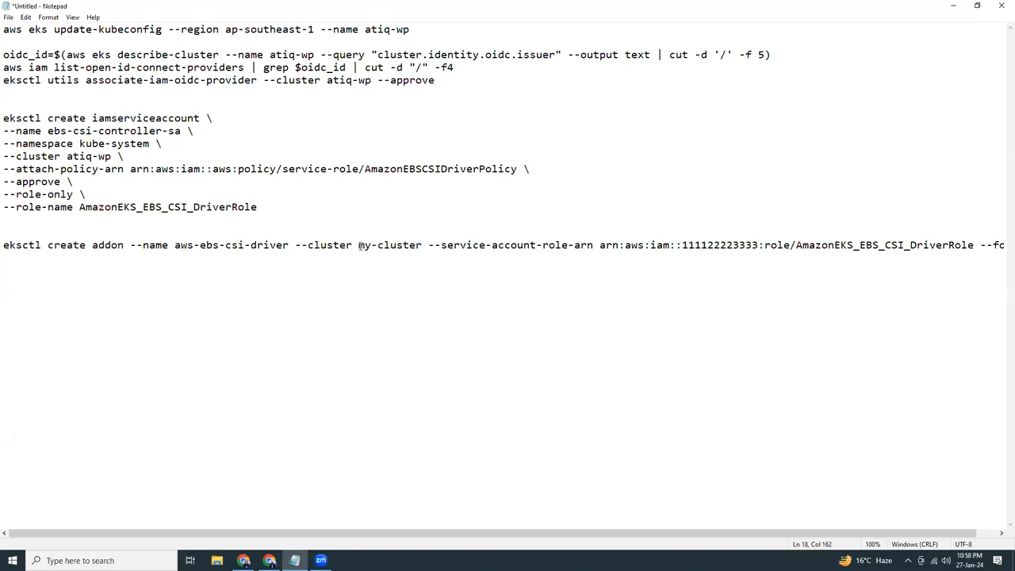
double_click(79, 156)
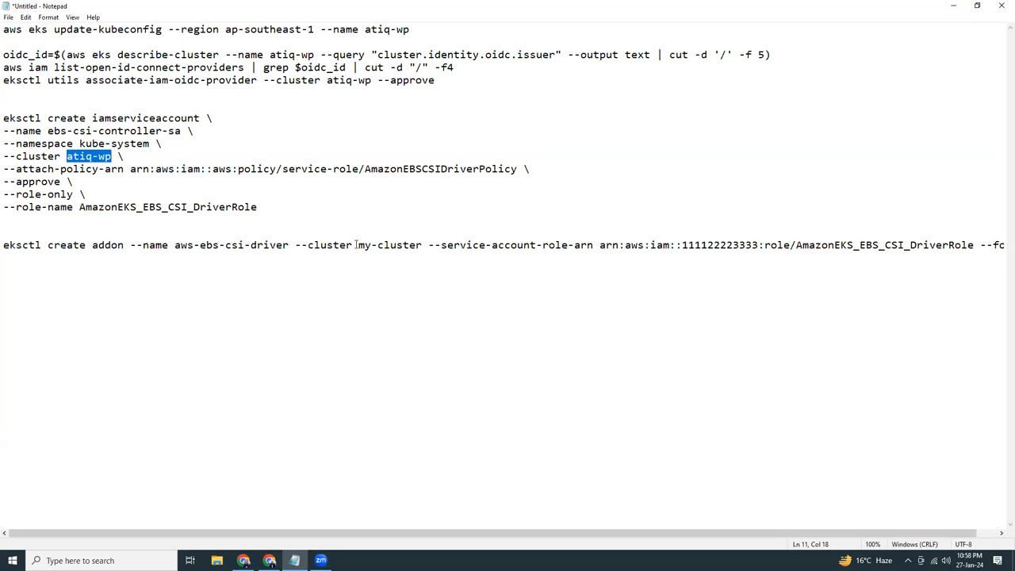
double_click(390, 244)
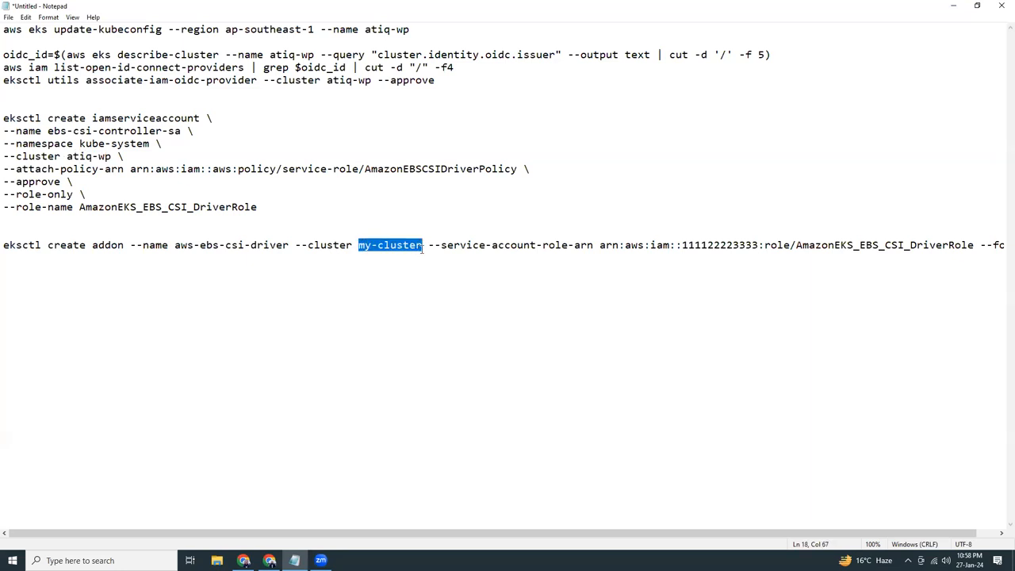
mouse_move(441, 477)
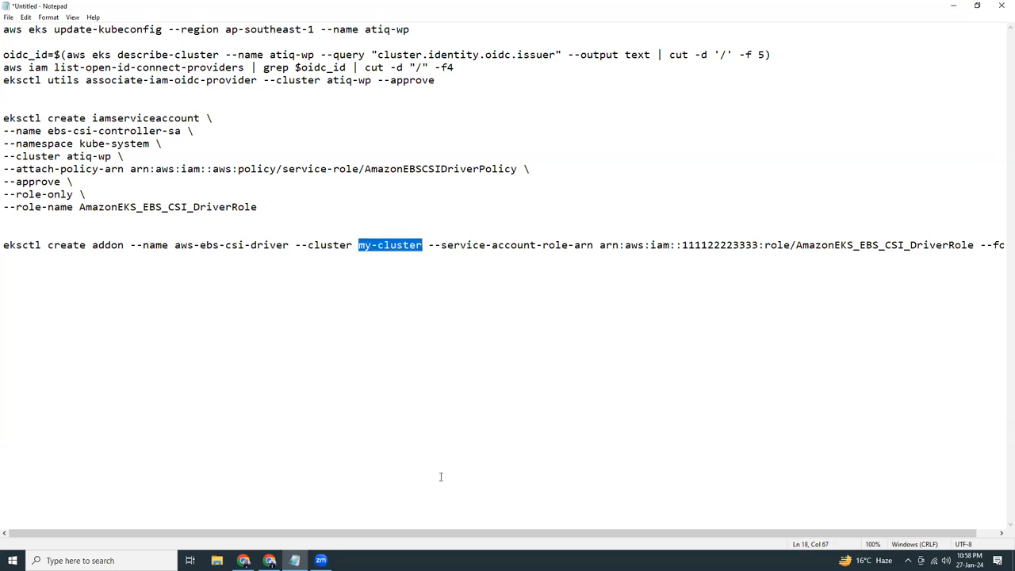
click(358, 245)
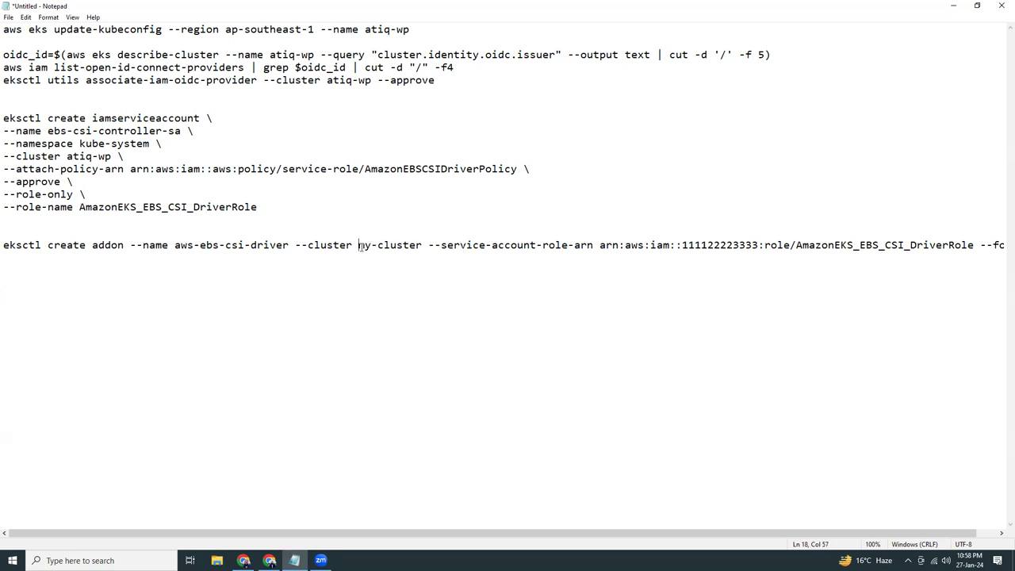
double_click(390, 244)
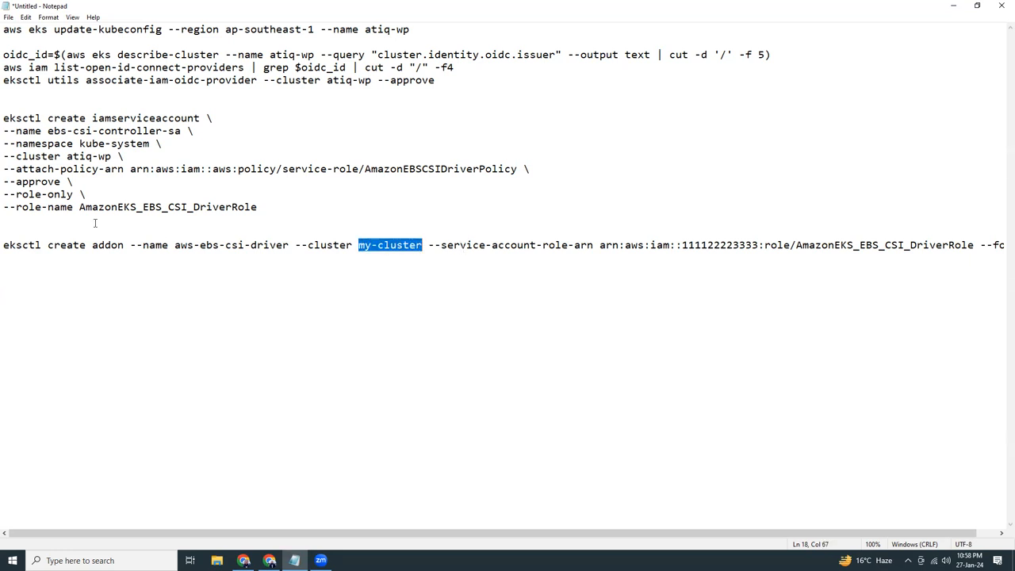
double_click(87, 155)
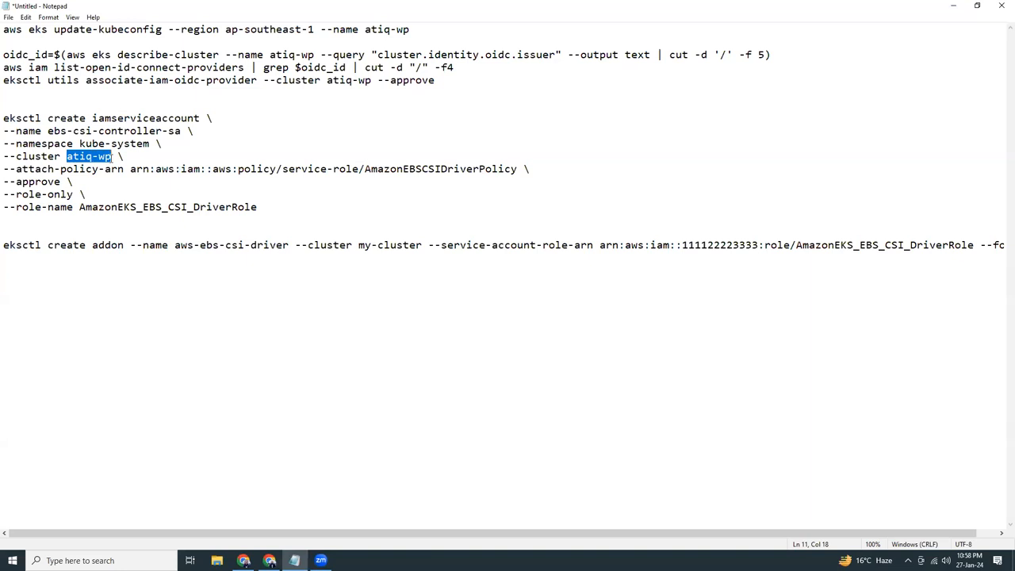
double_click(388, 244)
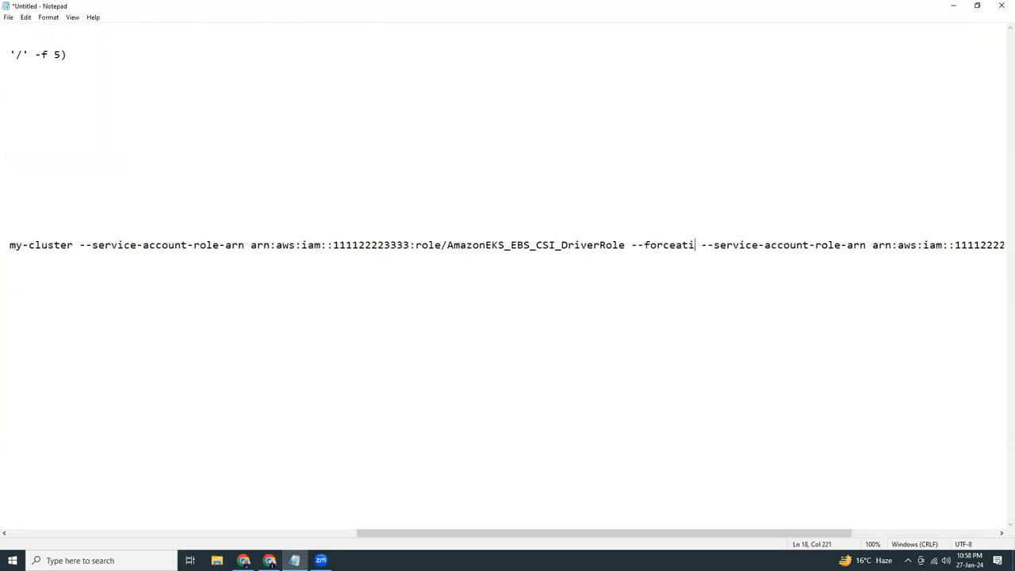
scroll(right, 3)
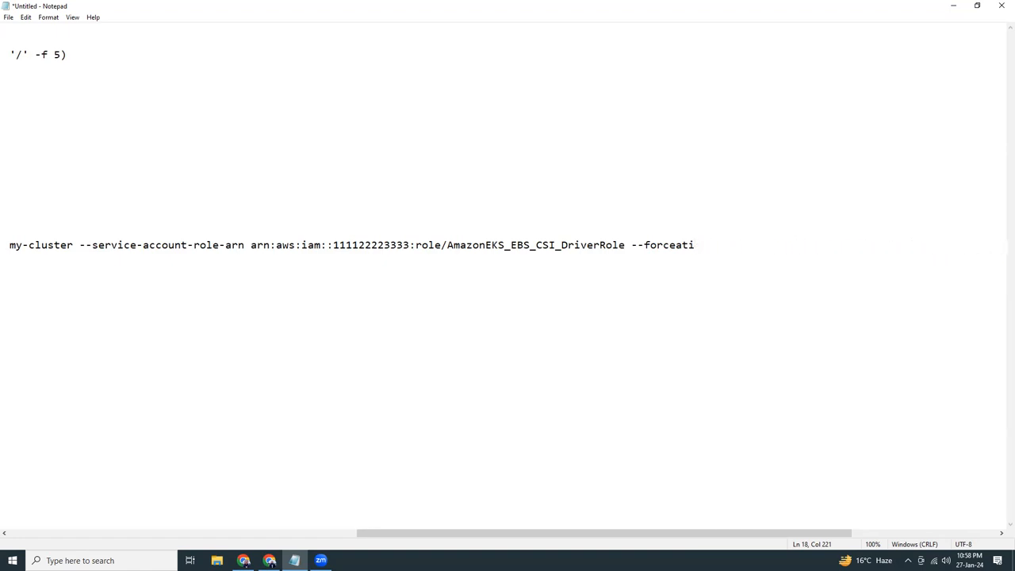
key(BackSpace)
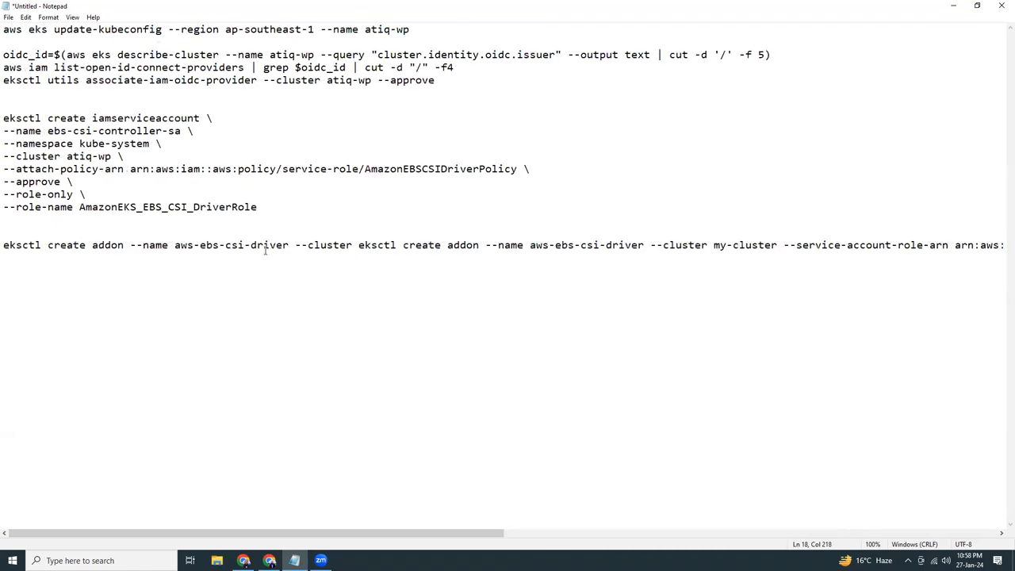
mouse_move(473, 264)
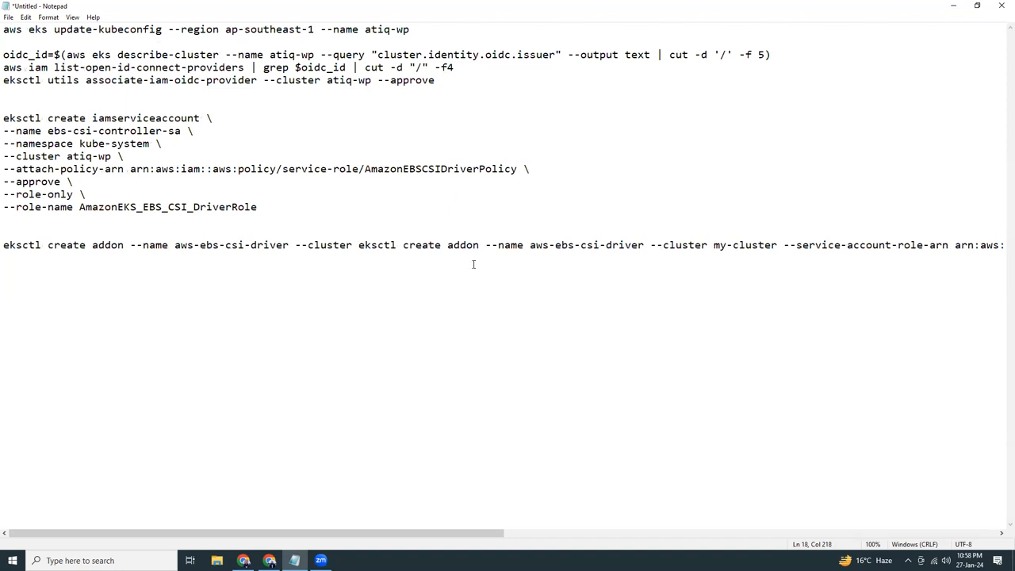
double_click(349, 80)
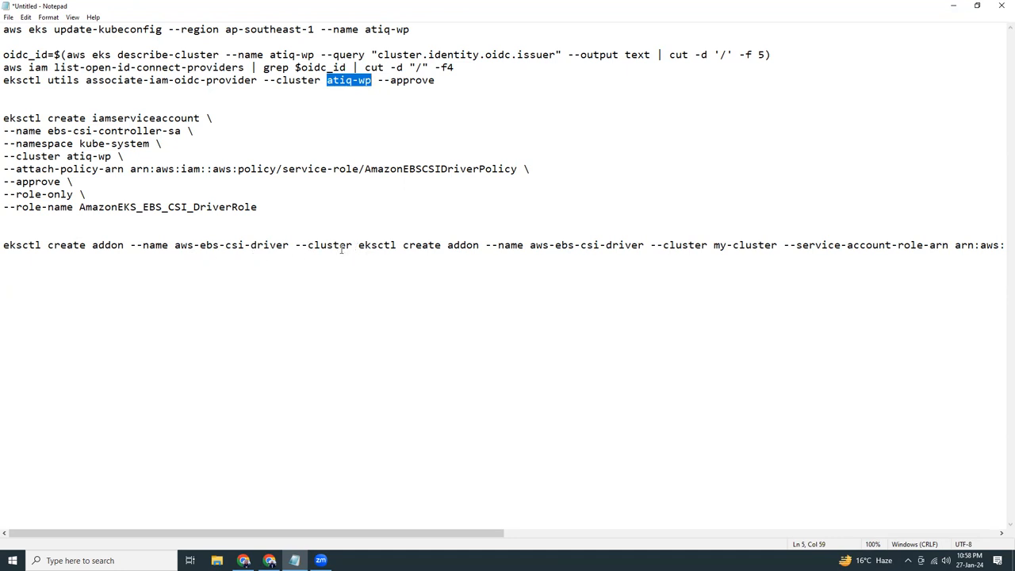
mouse_move(538, 246)
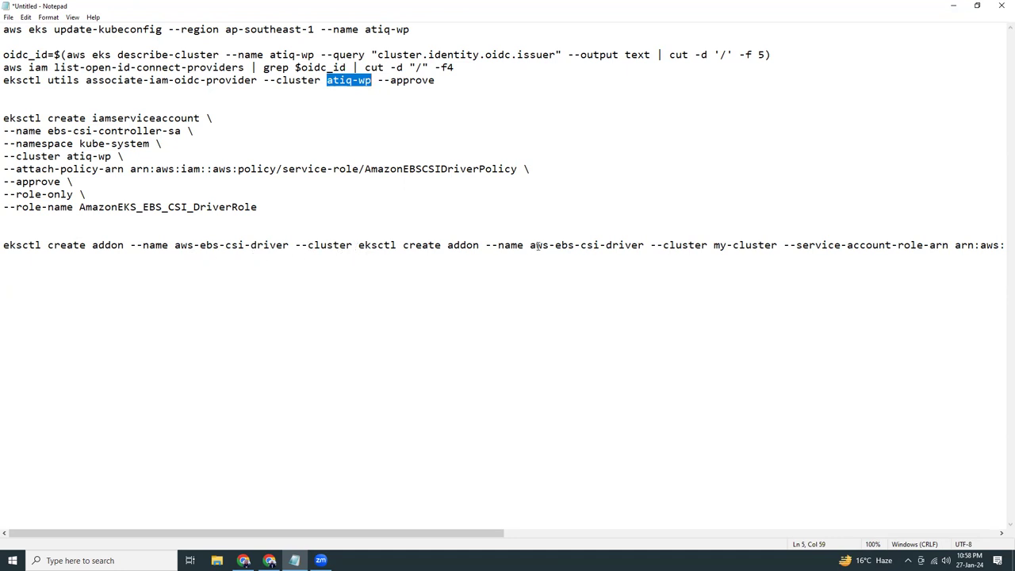
click(270, 561)
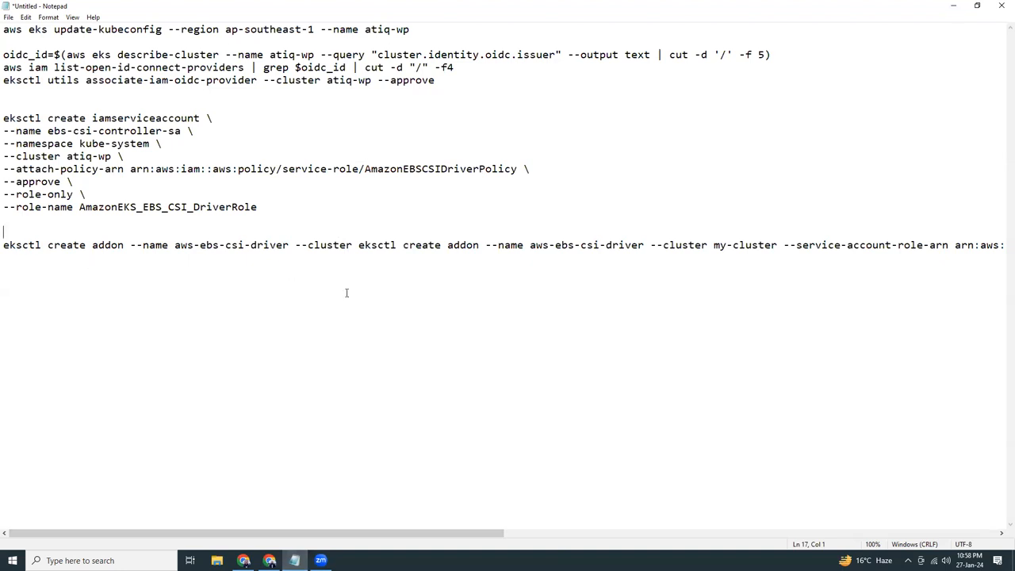
scroll(right, 3)
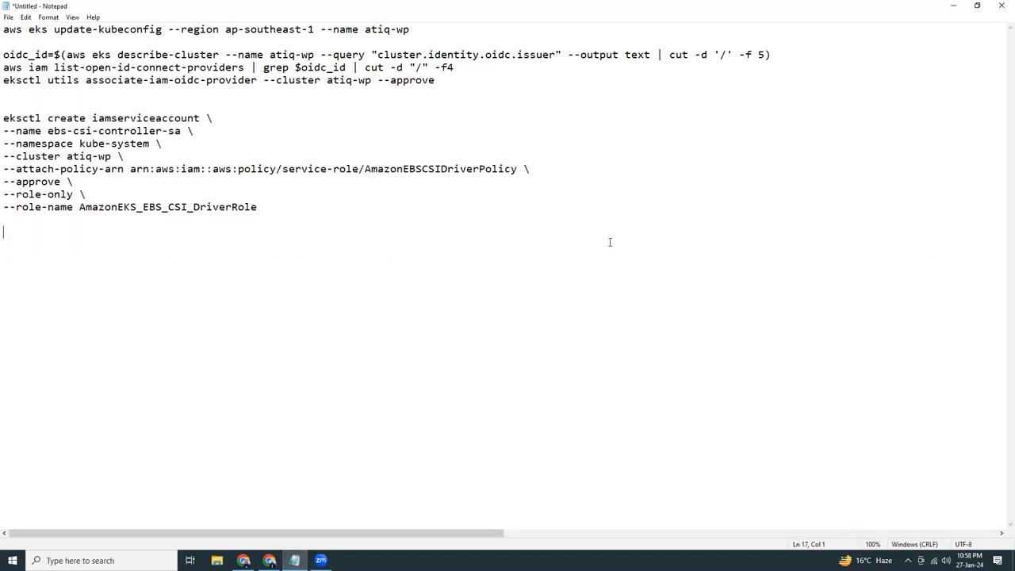
text(eksctl create addon --name aws-ebs-csi-driver --cluster my-cluster --service-account-role-arn arn:aws:iam::111122223333:role/AmazonEKS_EBS_CSI_DriverRole --fc)
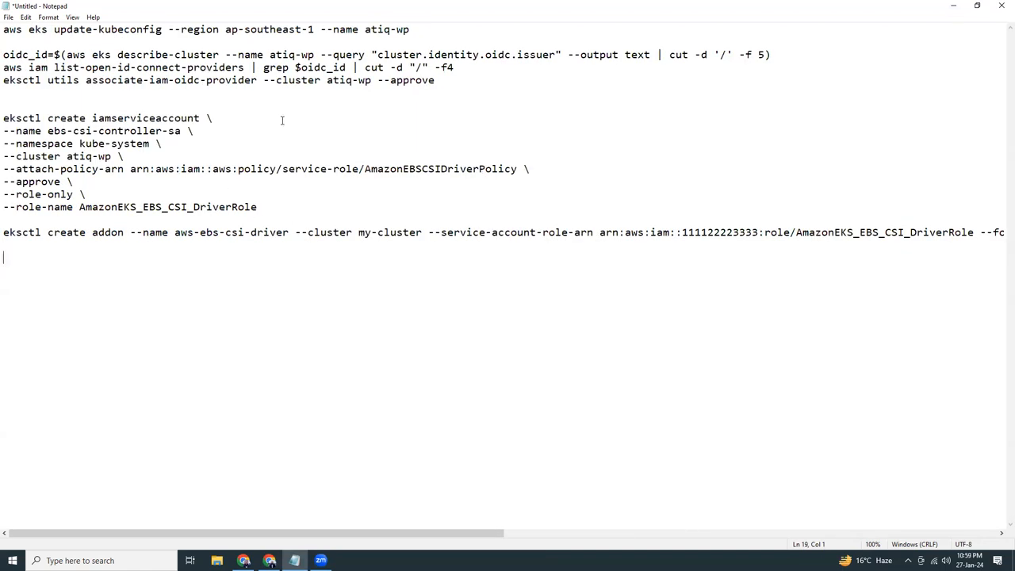
double_click(347, 80)
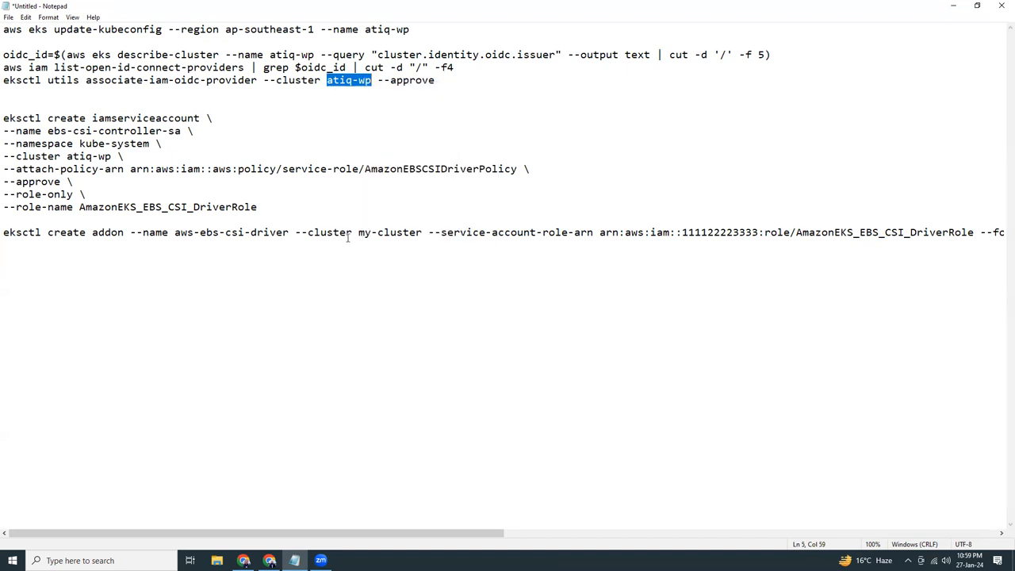
double_click(389, 232)
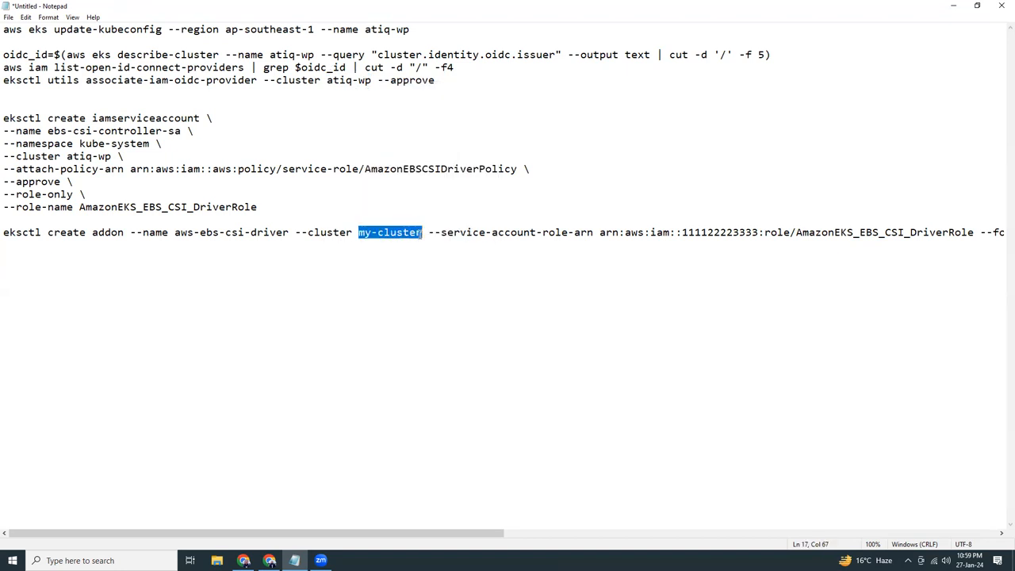
text(atiq-wp)
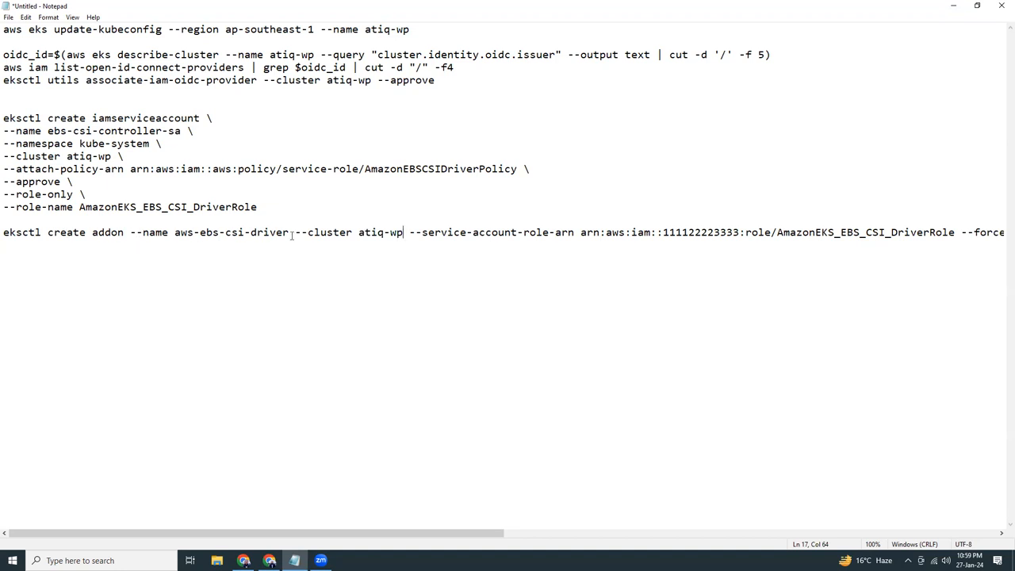
double_click(687, 233)
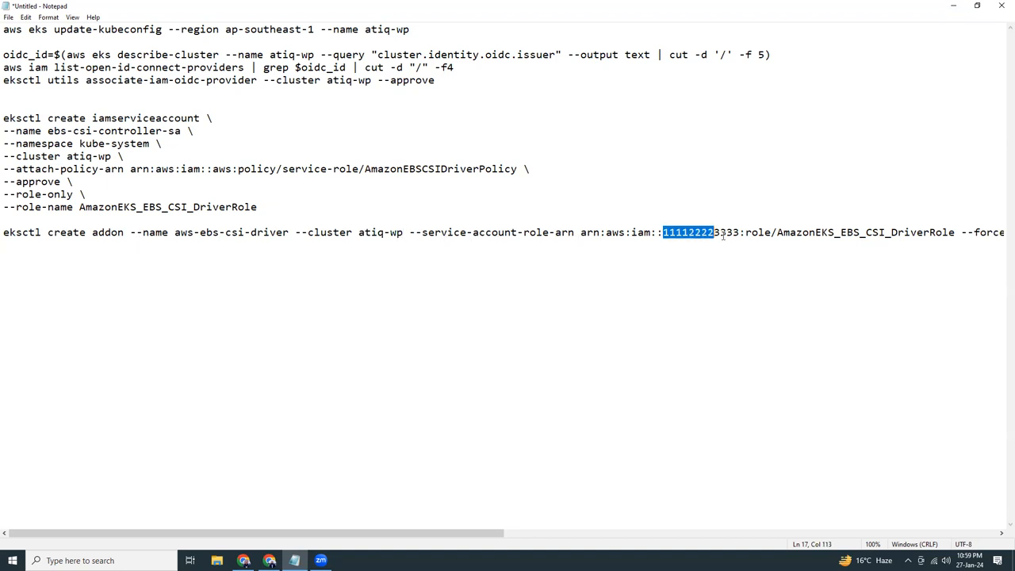
drag(254, 532, 508, 533)
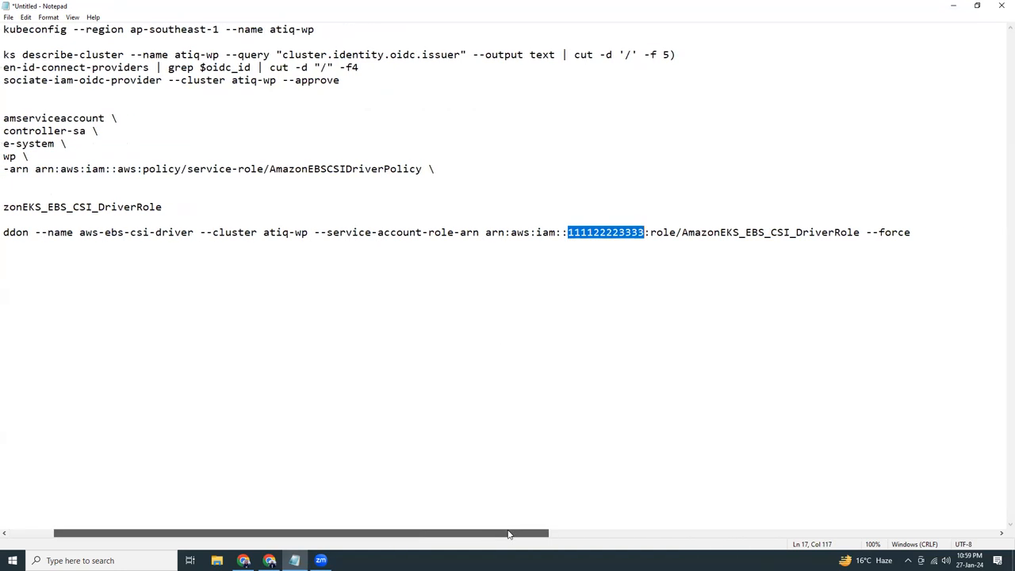
click(244, 561)
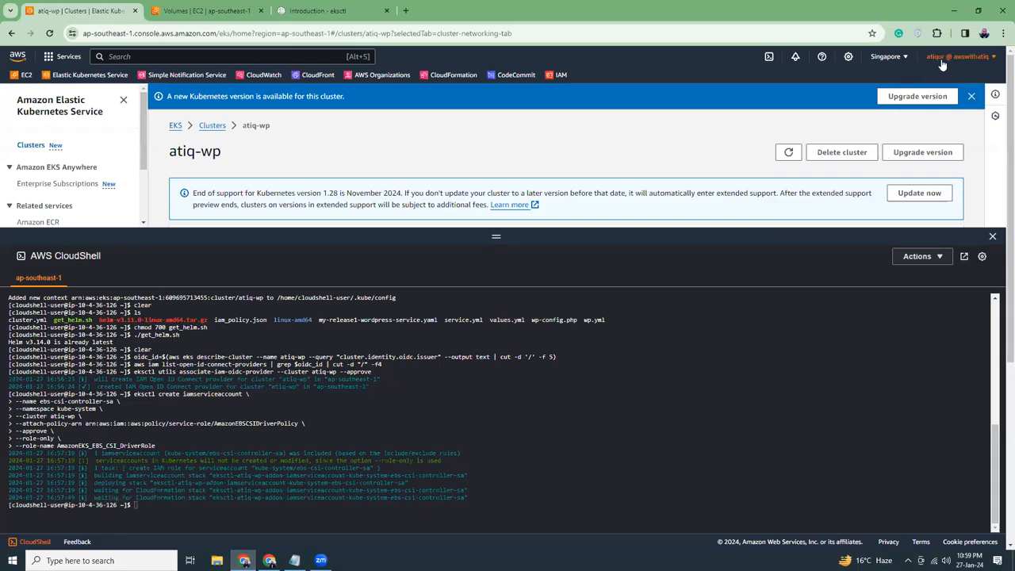
click(960, 57)
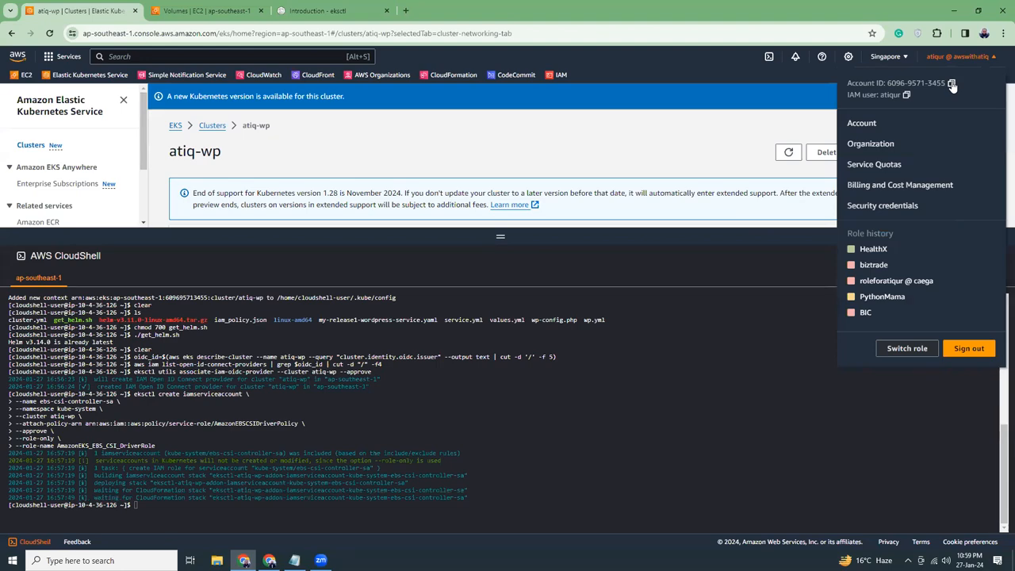
click(294, 561)
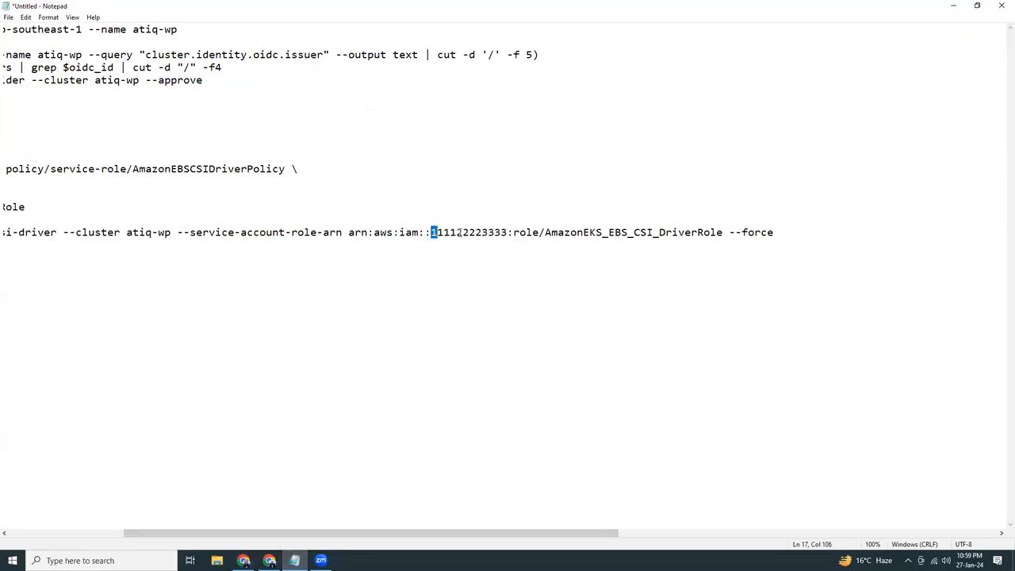
text(609695713455)
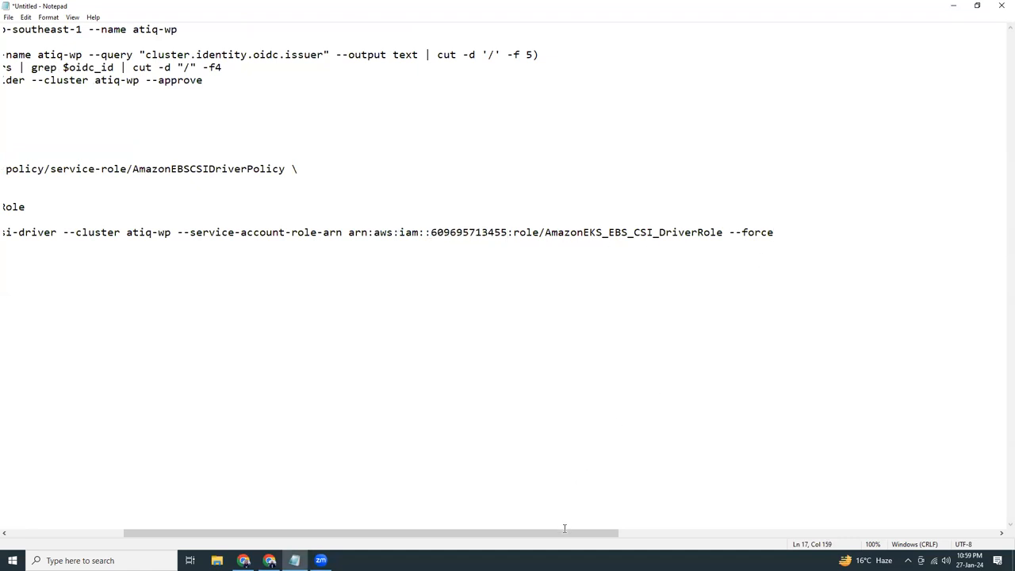
scroll(left, 3)
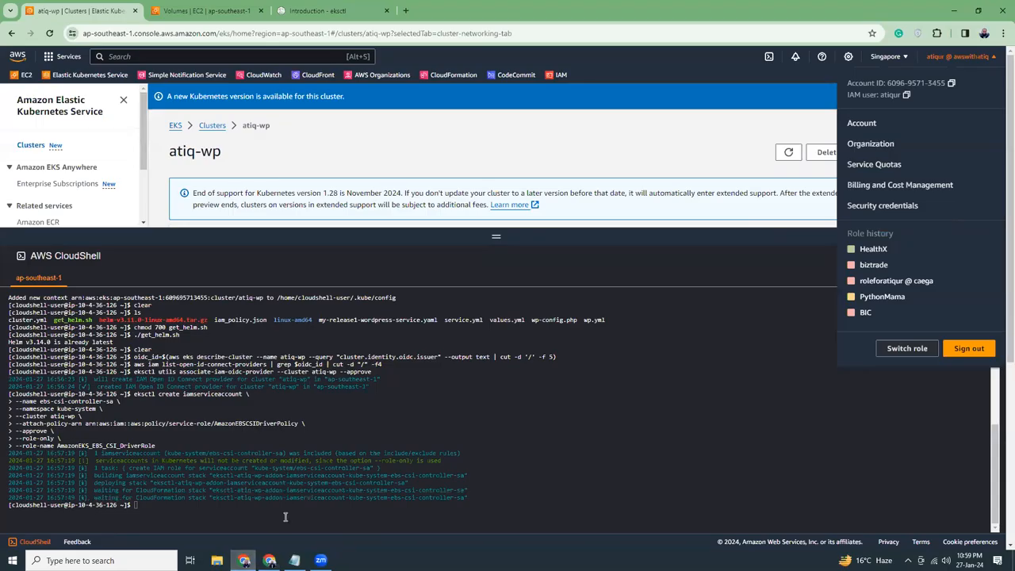
right_click(286, 516)
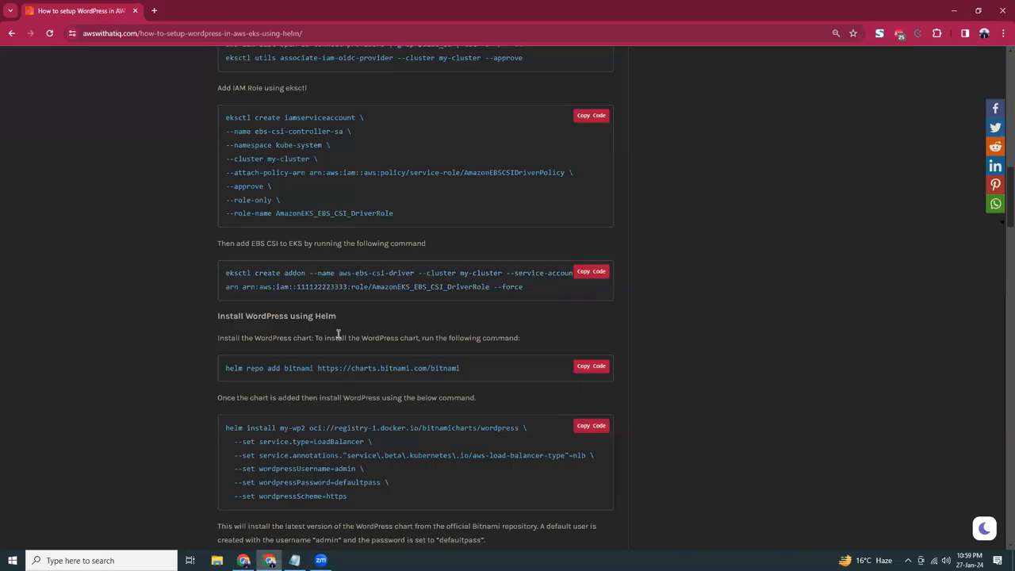
Run helm repo add bitnami in CloudShell and copy the helm install my-wp2 command.
scroll(down, 3)
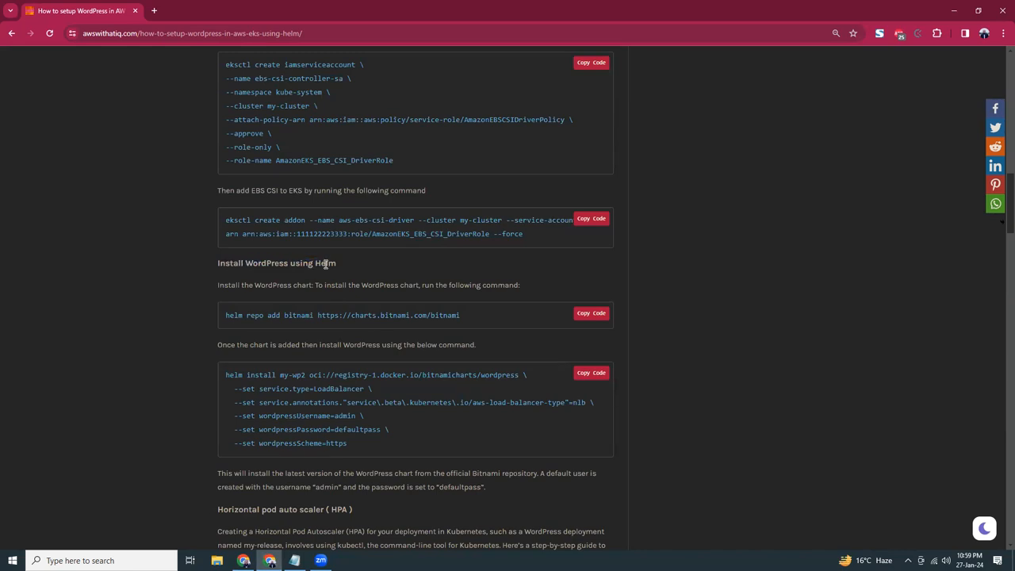
mouse_move(245, 337)
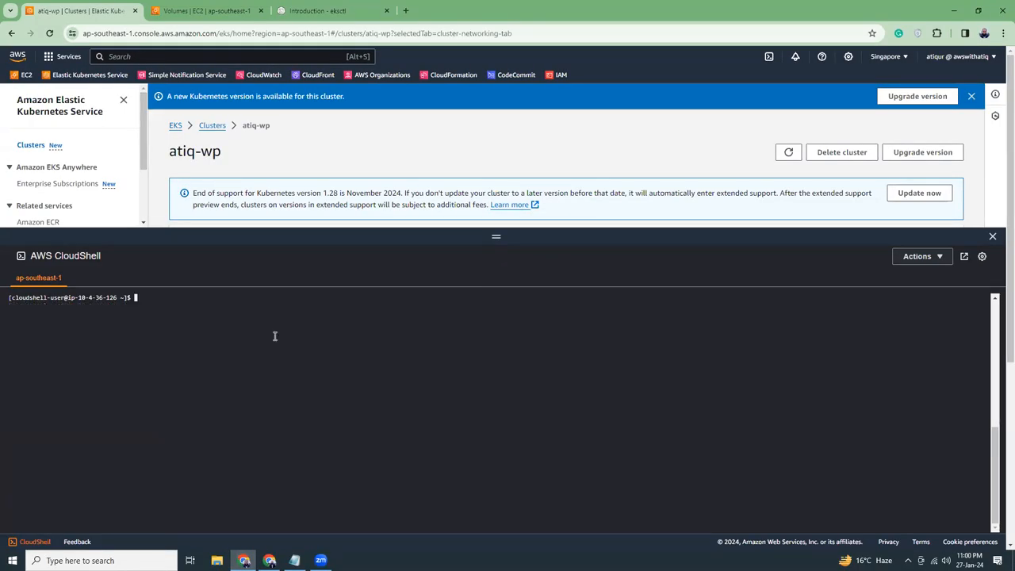
text(helm repo add bitnami https://charts.bitnami.com/bitnami)
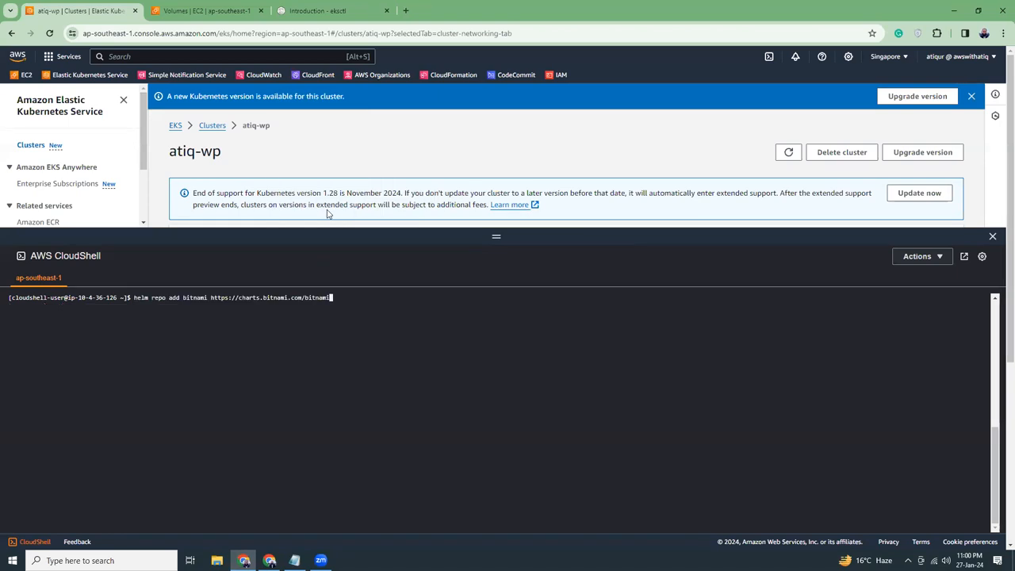
key(Return)
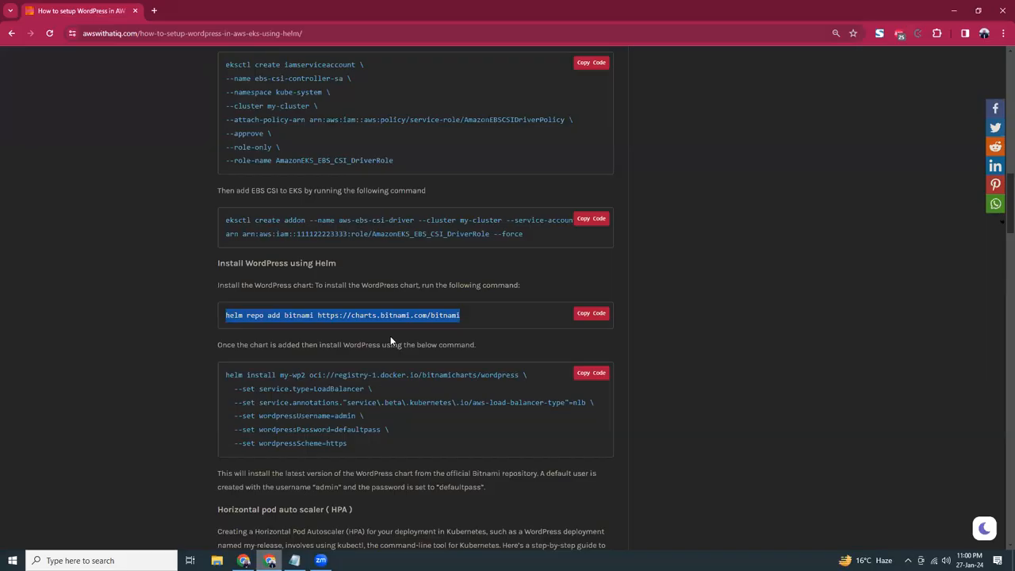
scroll(down, 3)
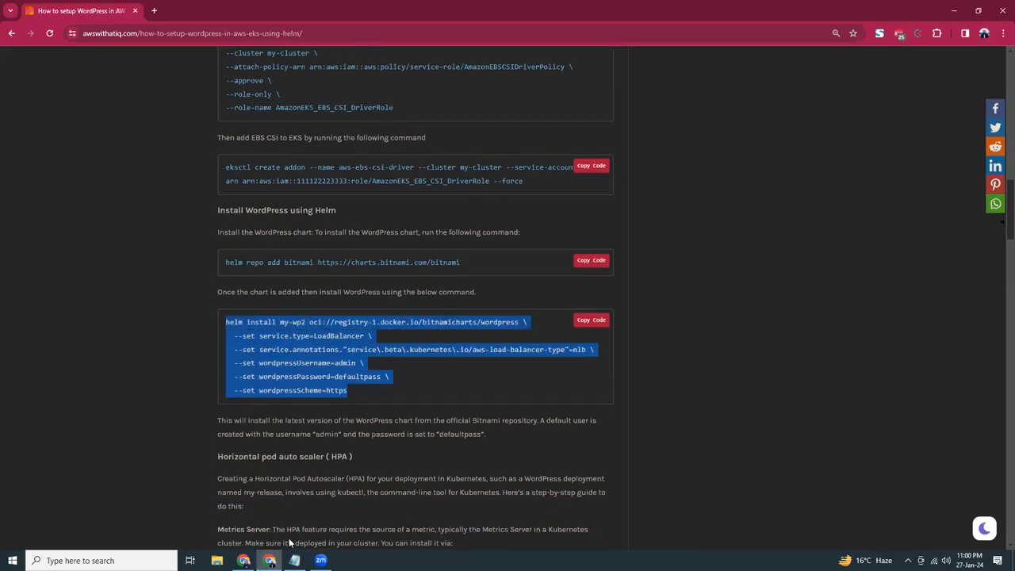
click(294, 560)
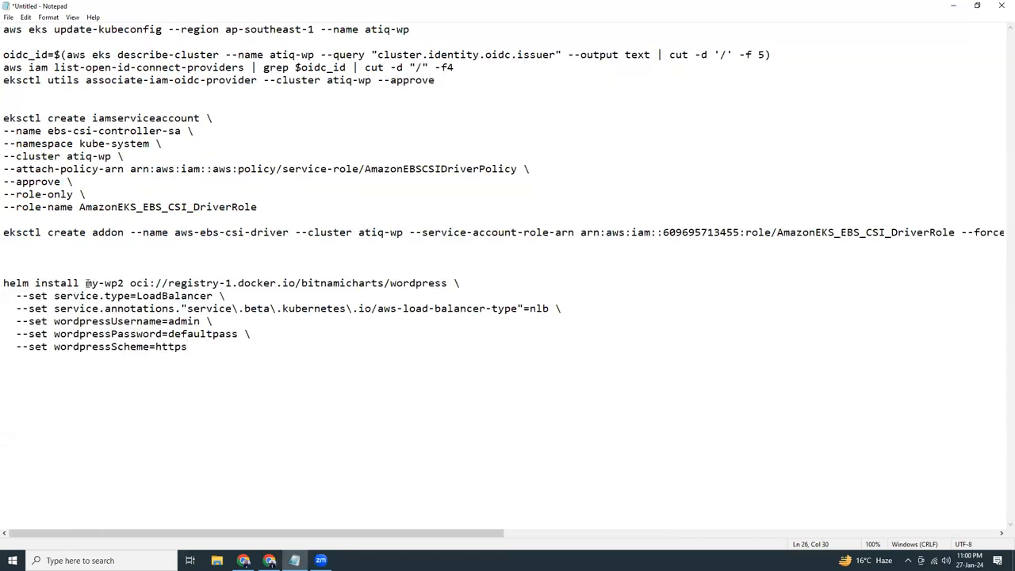
Rename the helm release from my-wp2 to atiq-wp in the noted command.
double_click(103, 283)
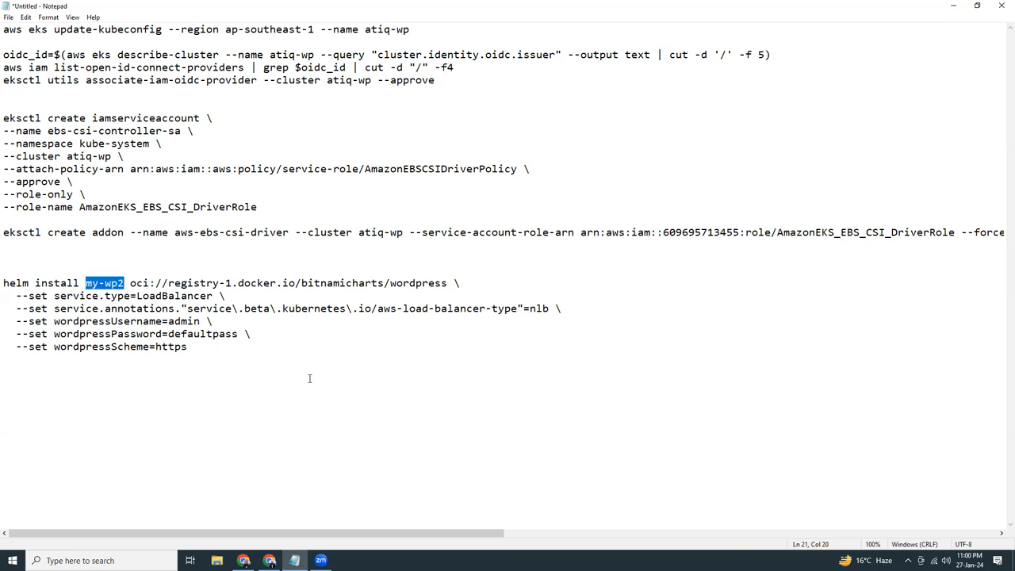
text(atiq-)
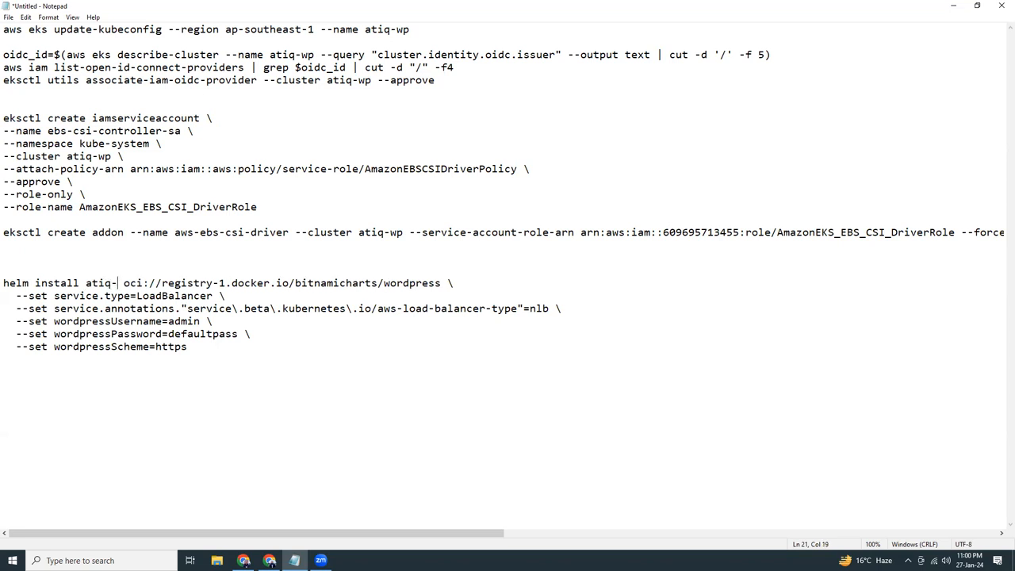
text(wp)
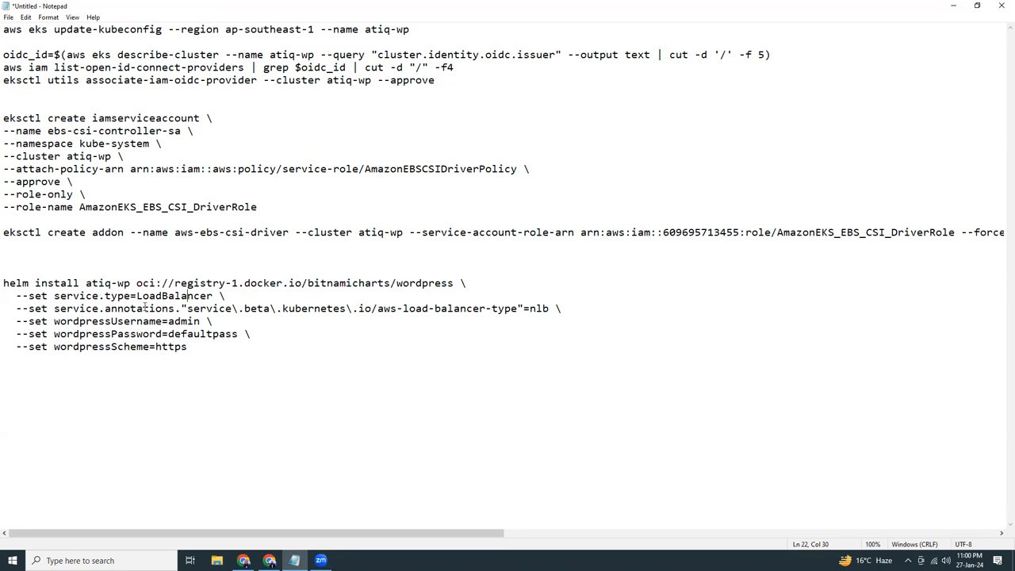
click(531, 309)
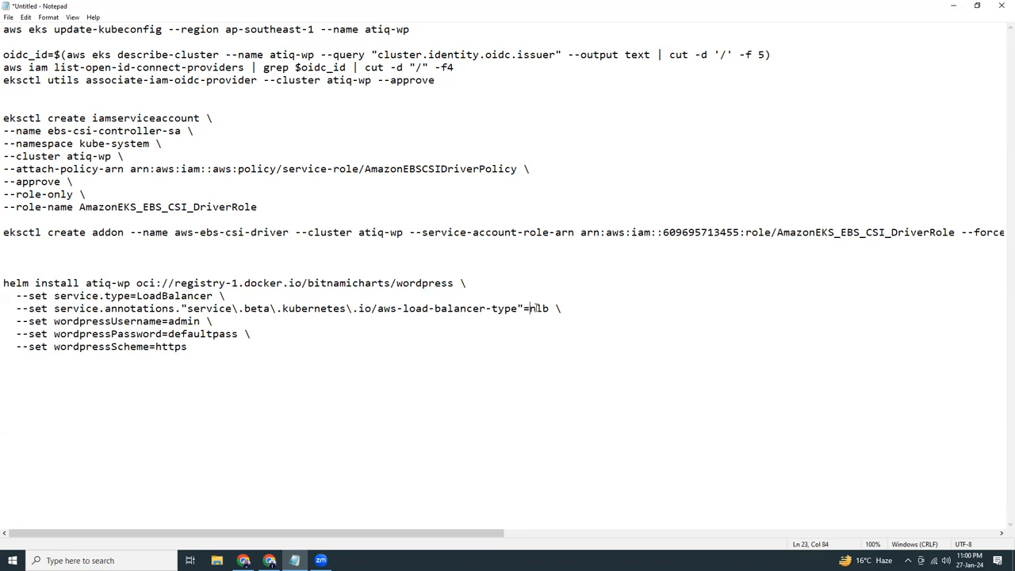
double_click(539, 308)
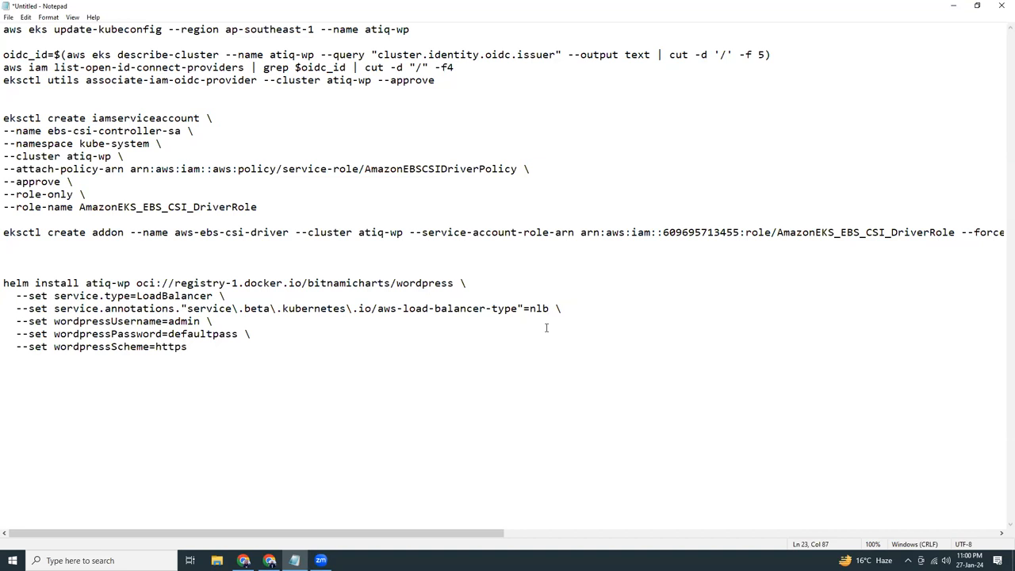
drag(27, 308, 508, 309)
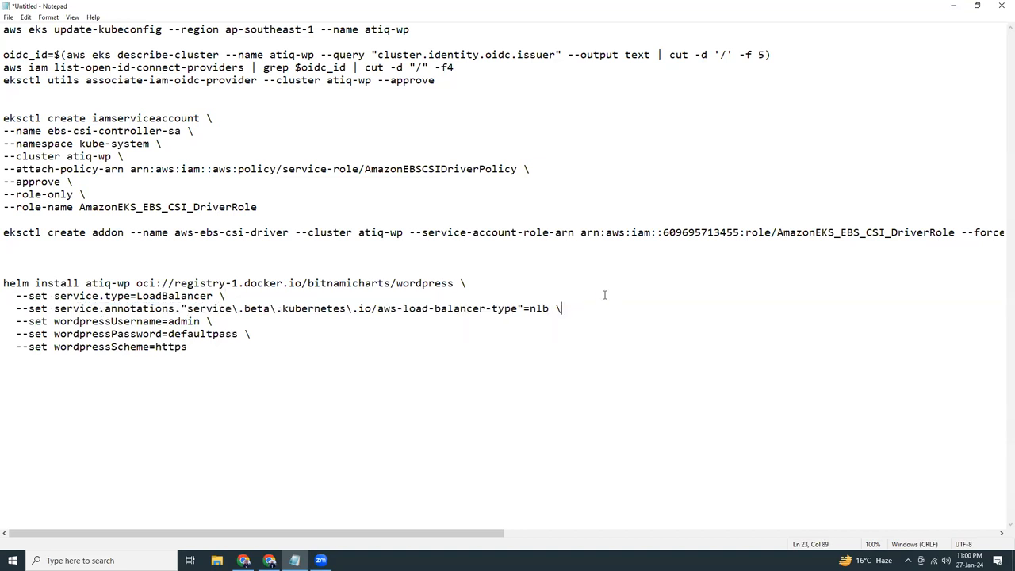
double_click(539, 309)
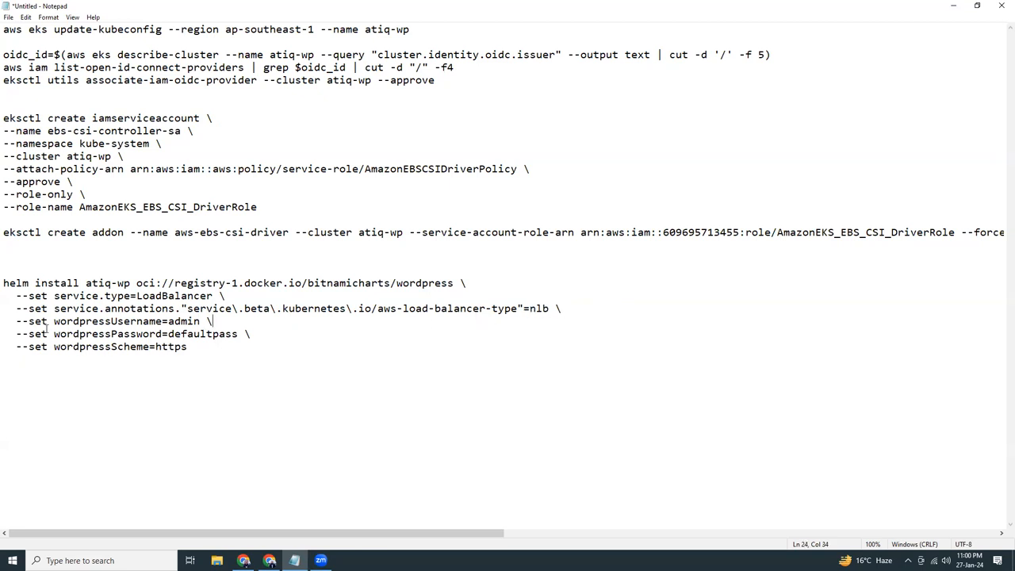
click(190, 321)
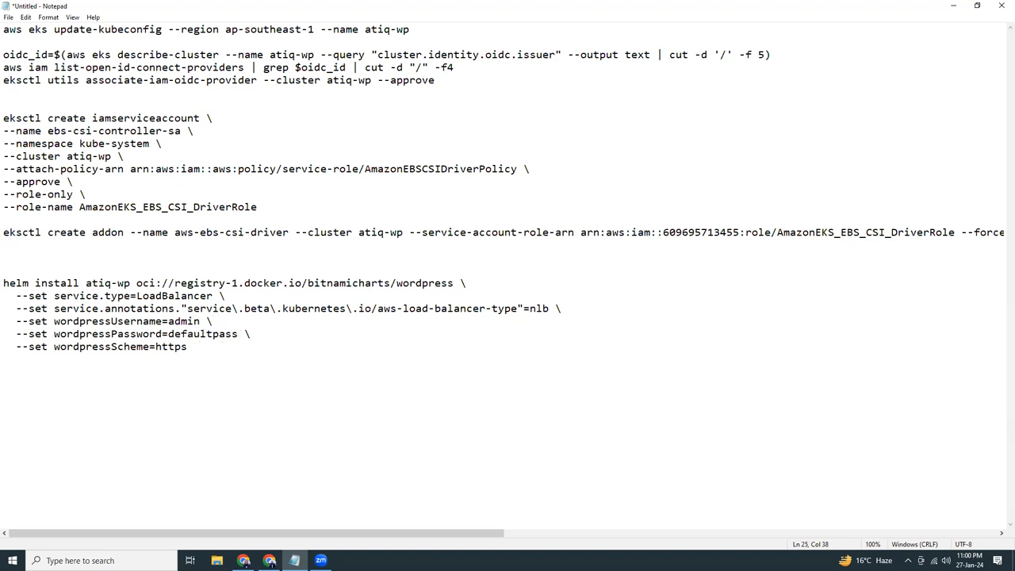
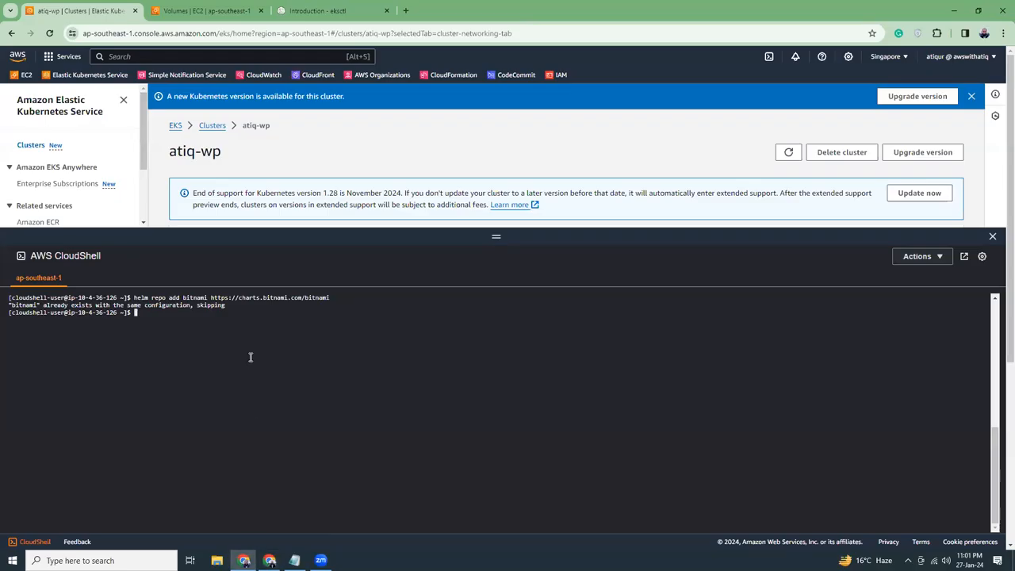
mouse_move(335, 341)
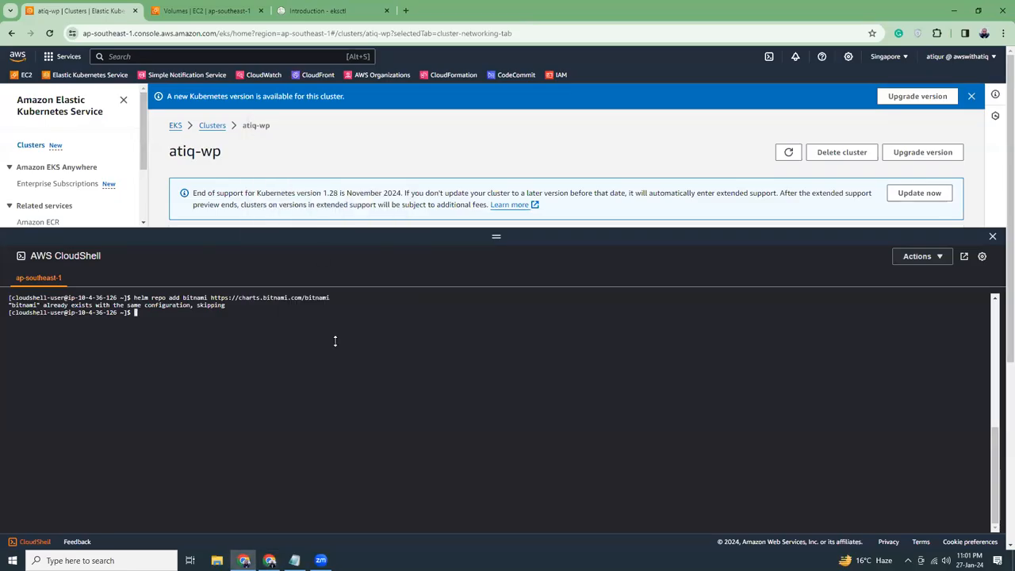
Run the atiq-wp WordPress helm install and copy the password-retrieval kubectl command into Notepad.
text(helm install atiq-wp oci://registry-1.docker.io/bitnamicharts/wordpress \)
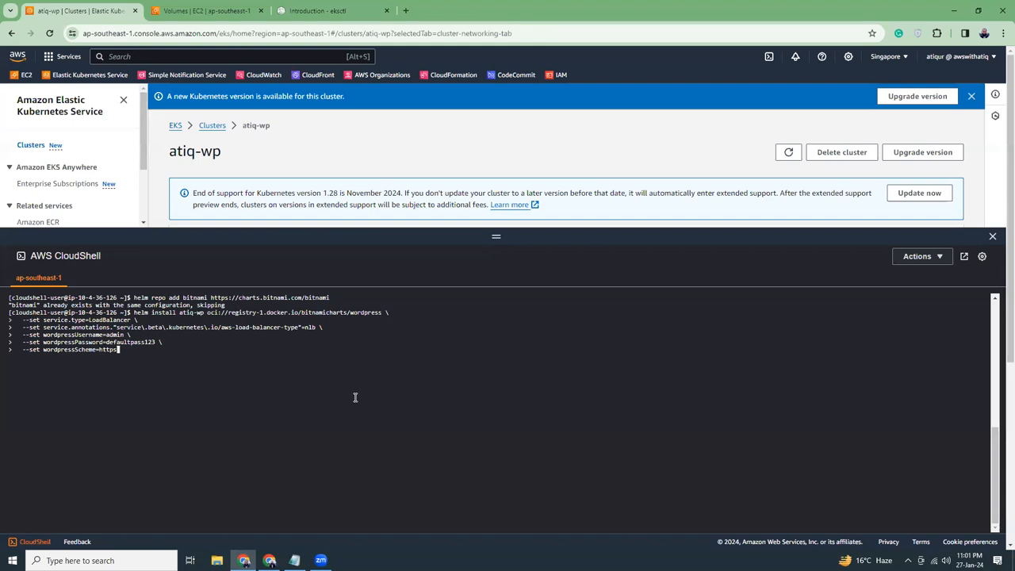
key(Return)
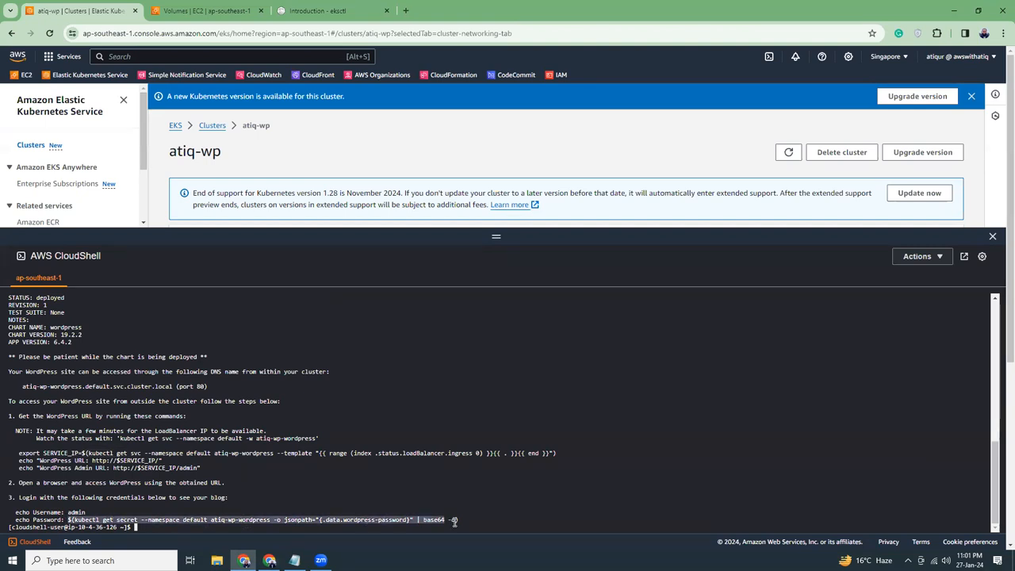
right_click(450, 522)
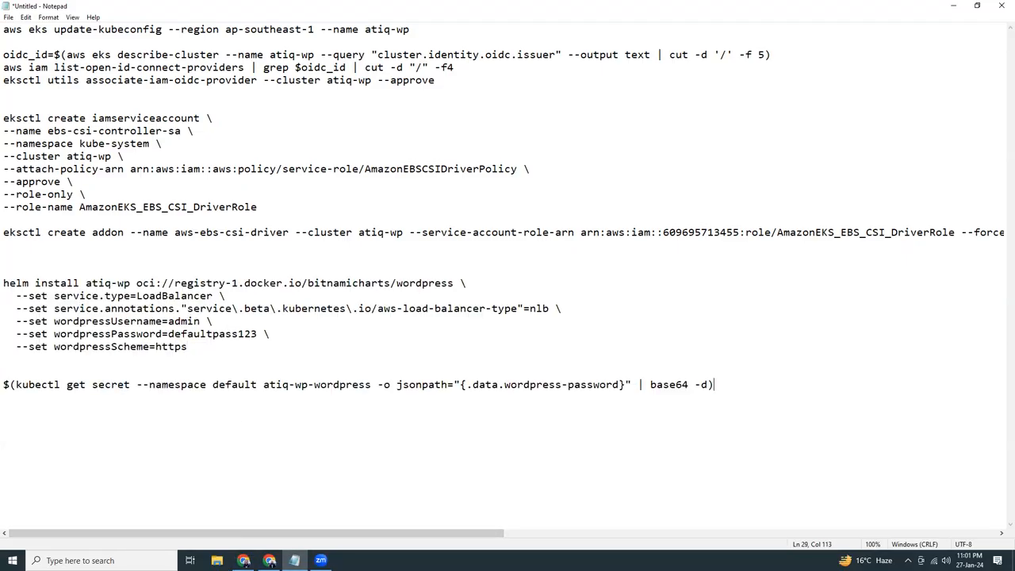
click(601, 384)
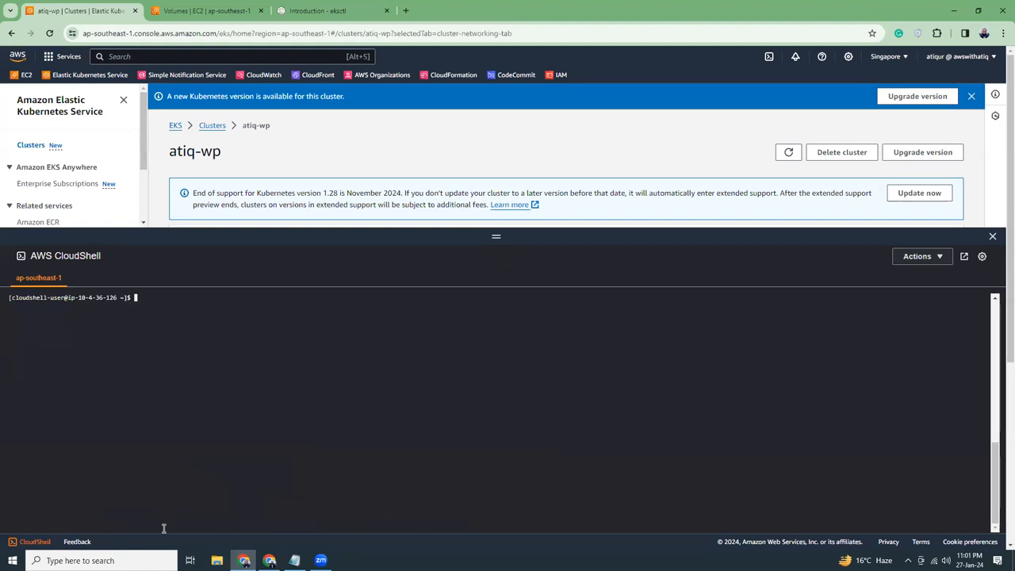
Open the new network load balancer from EC2 Load balancers and copy its DNS name.
click(206, 11)
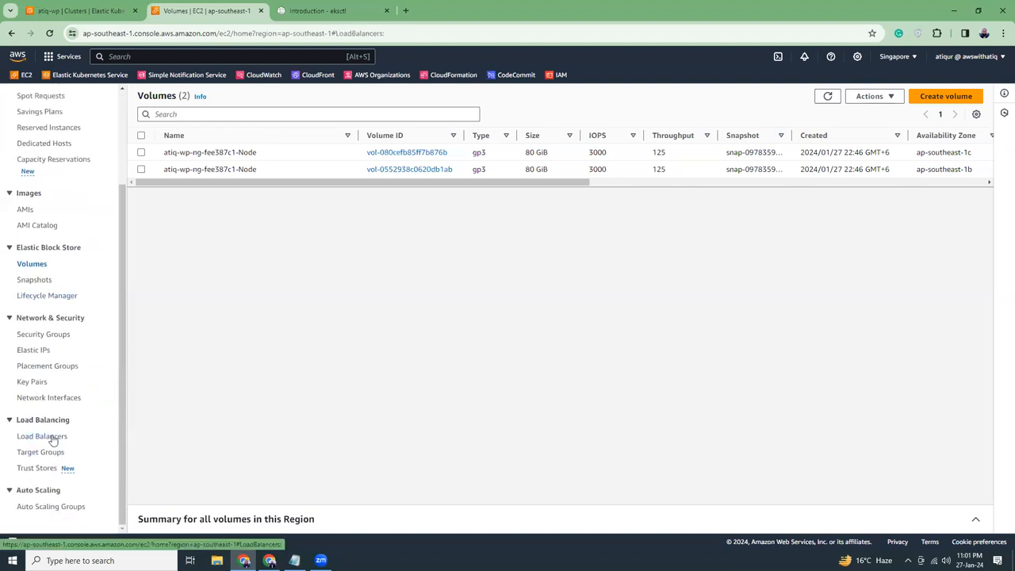
click(42, 436)
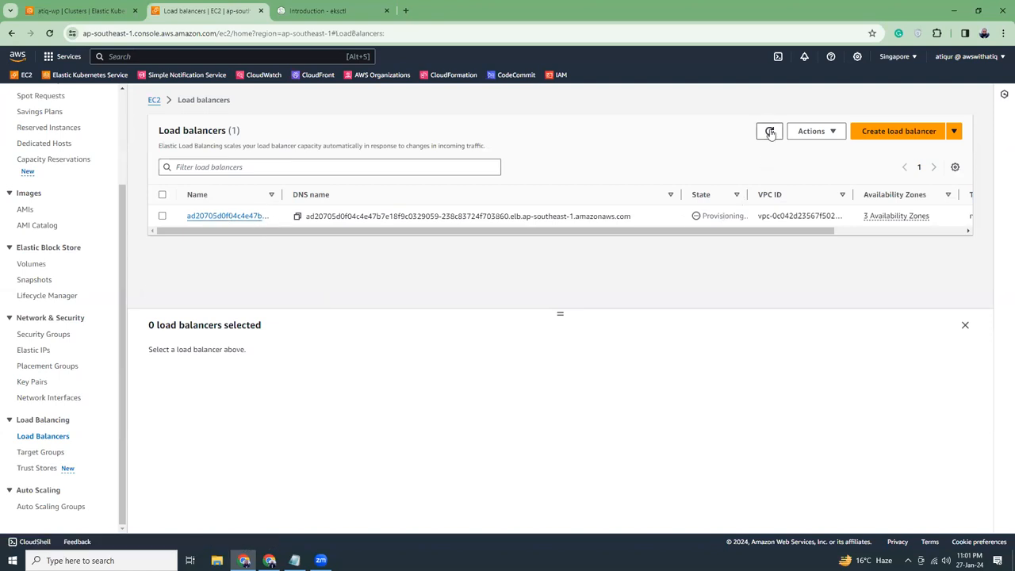
mouse_move(230, 215)
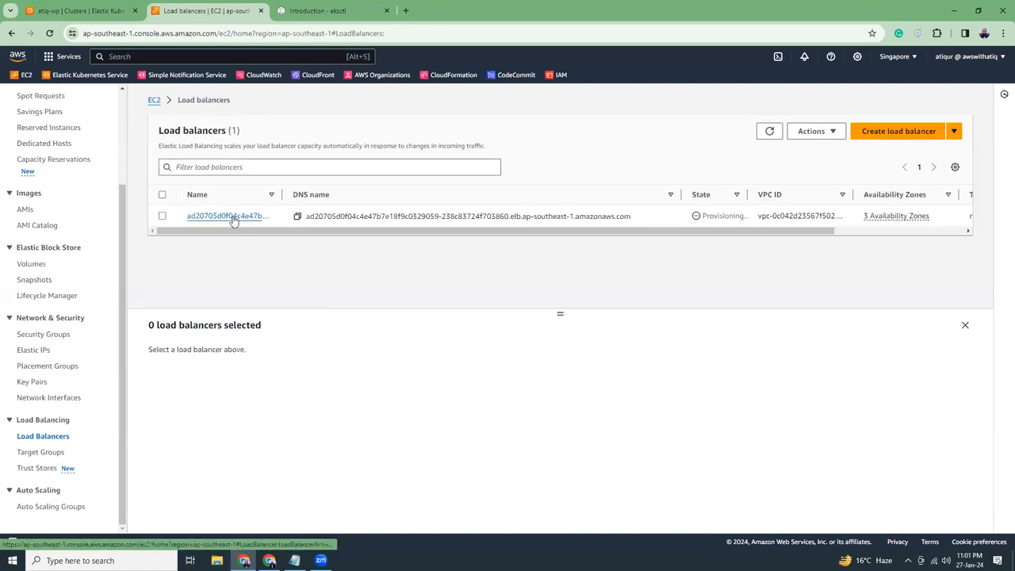
click(226, 215)
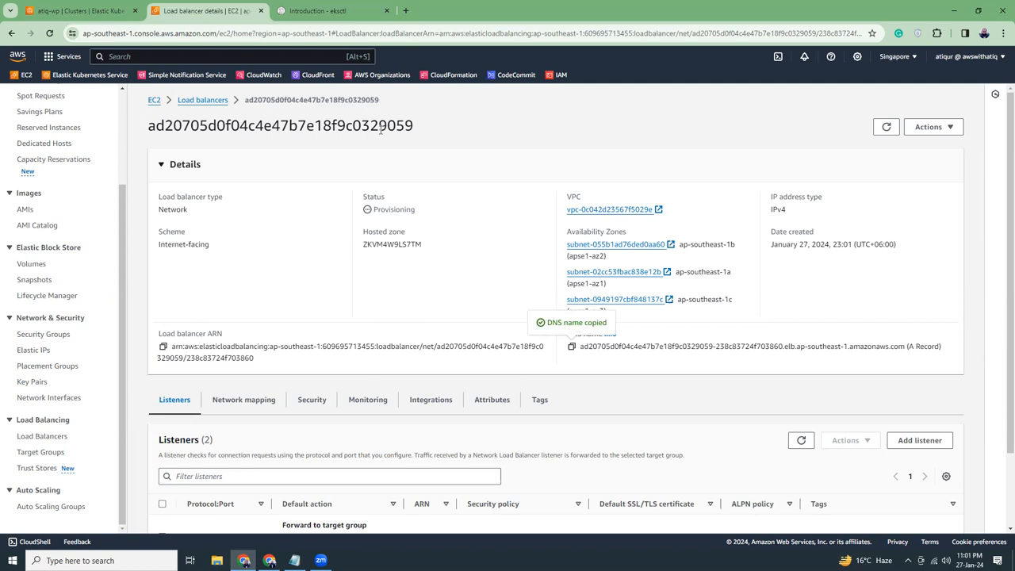
mouse_move(406, 10)
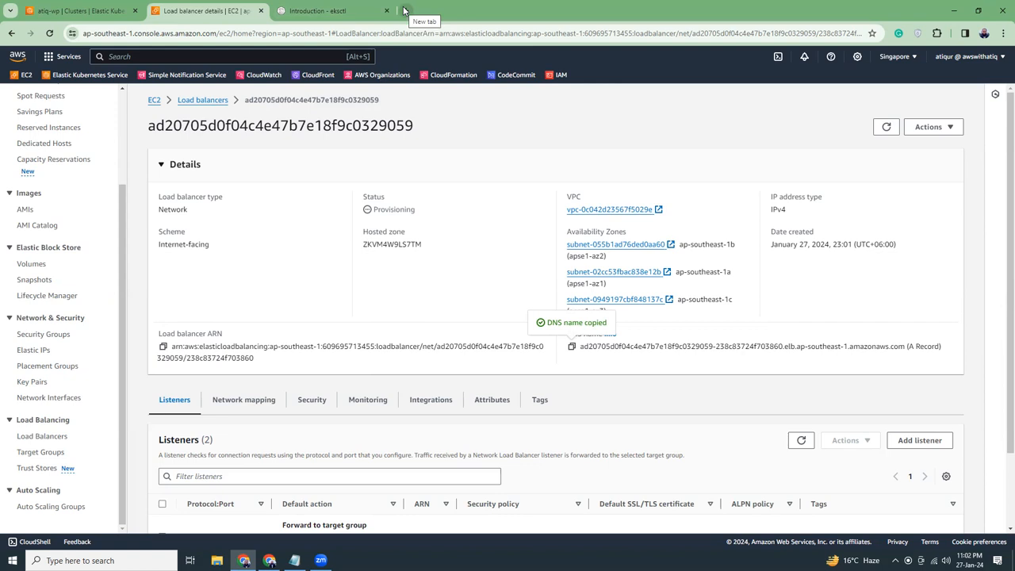
mouse_move(499, 33)
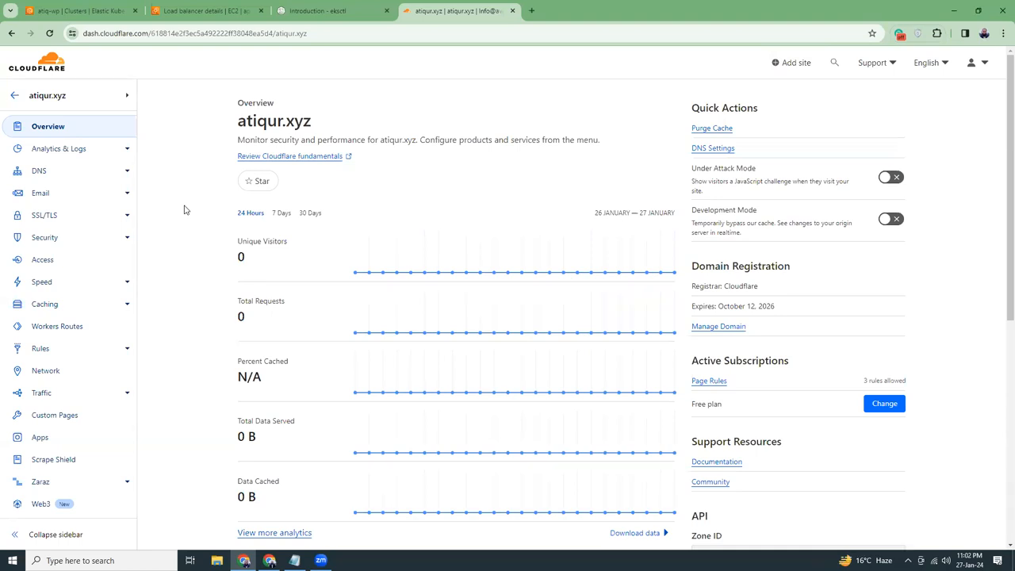
mouse_move(214, 70)
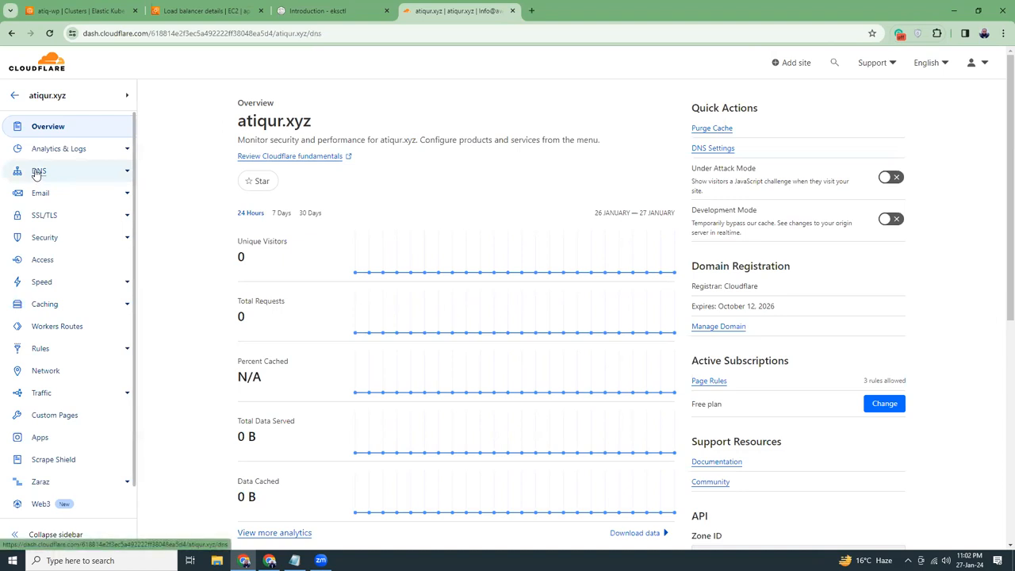
Add a DNS-only CNAME record 'wordpress' on atiqur.xyz targeting the load balancer DNS name.
click(38, 171)
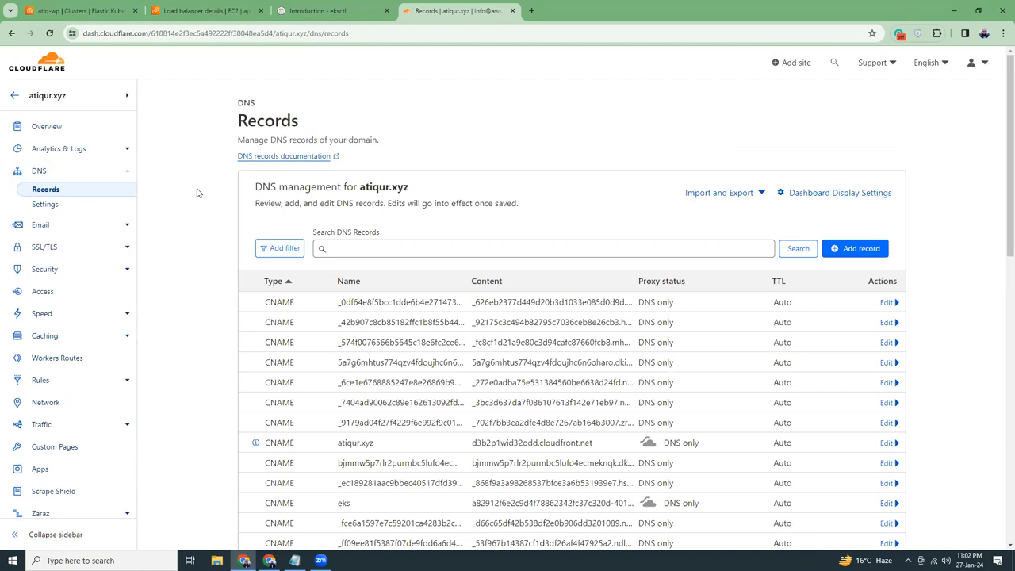
click(855, 248)
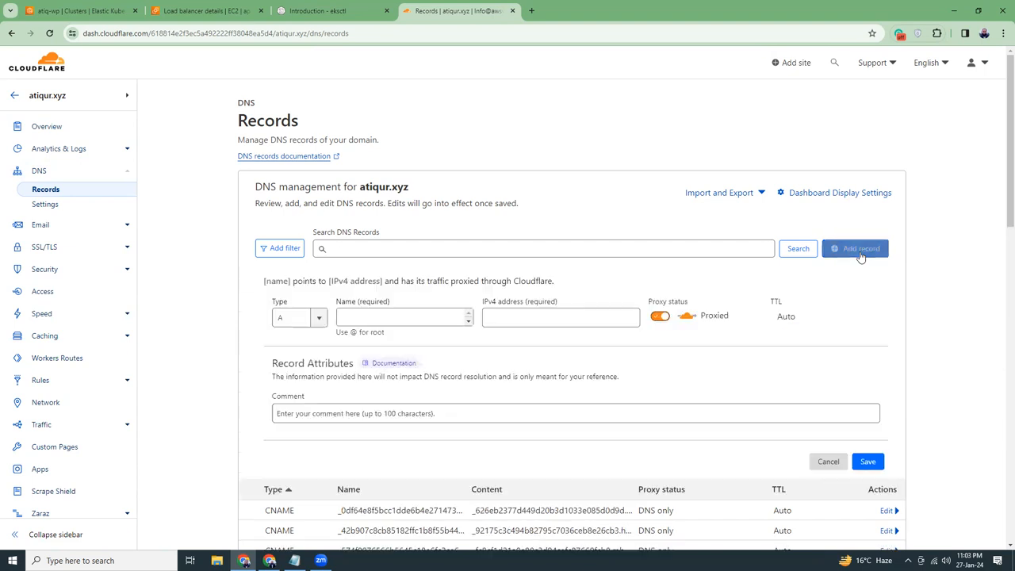
click(298, 317)
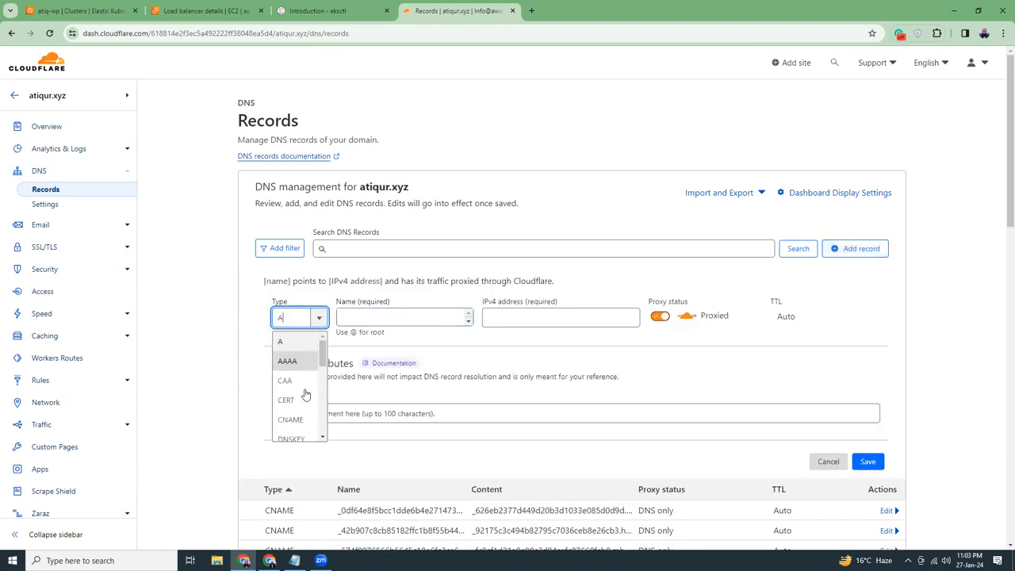
click(290, 419)
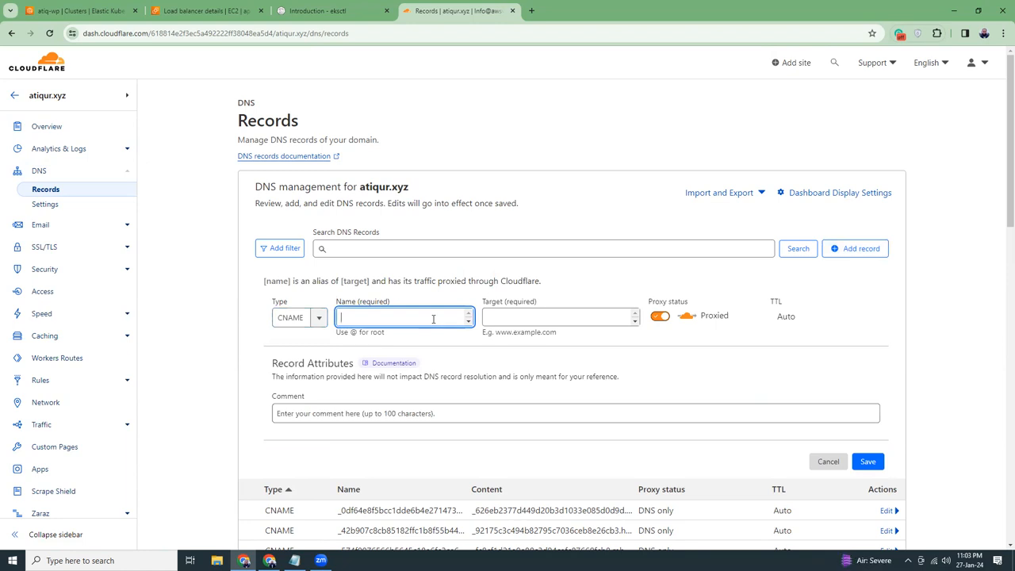
text(wordpress)
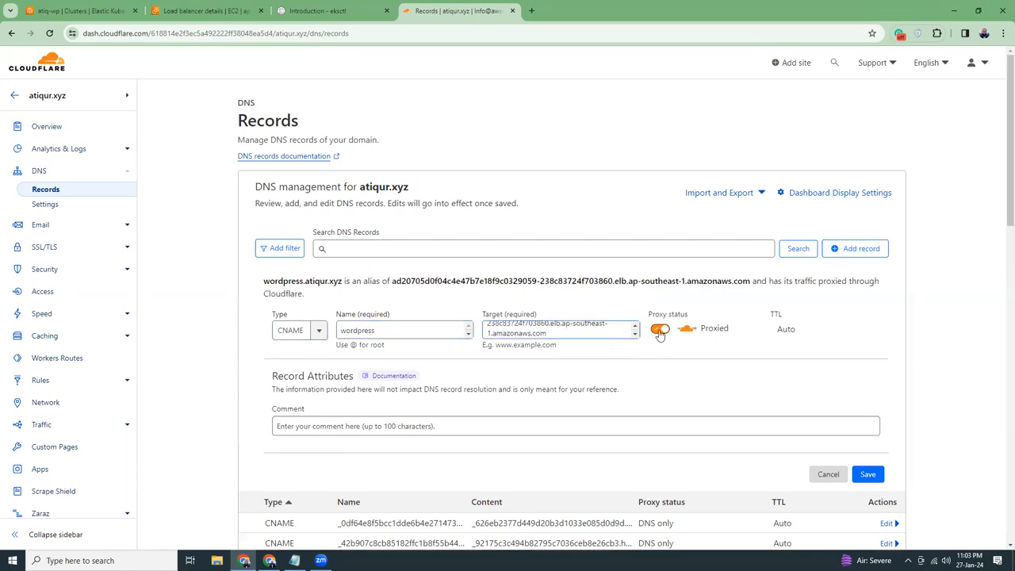
click(659, 328)
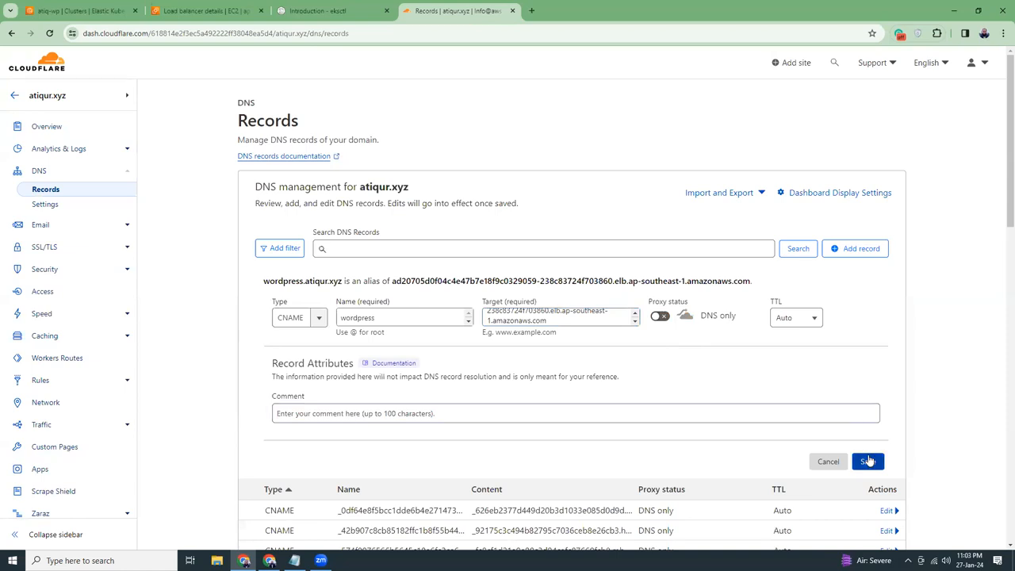
click(867, 461)
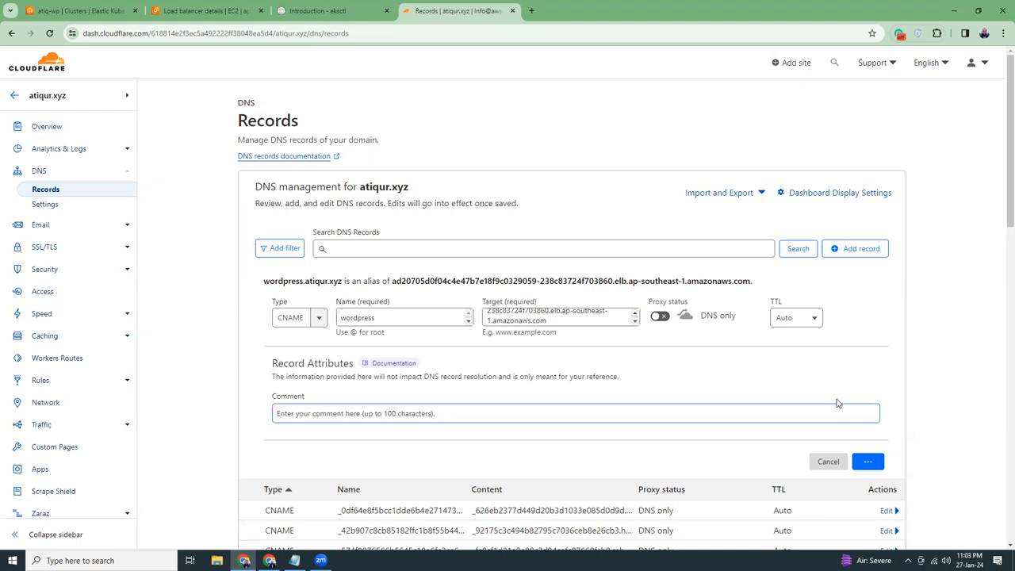
click(827, 461)
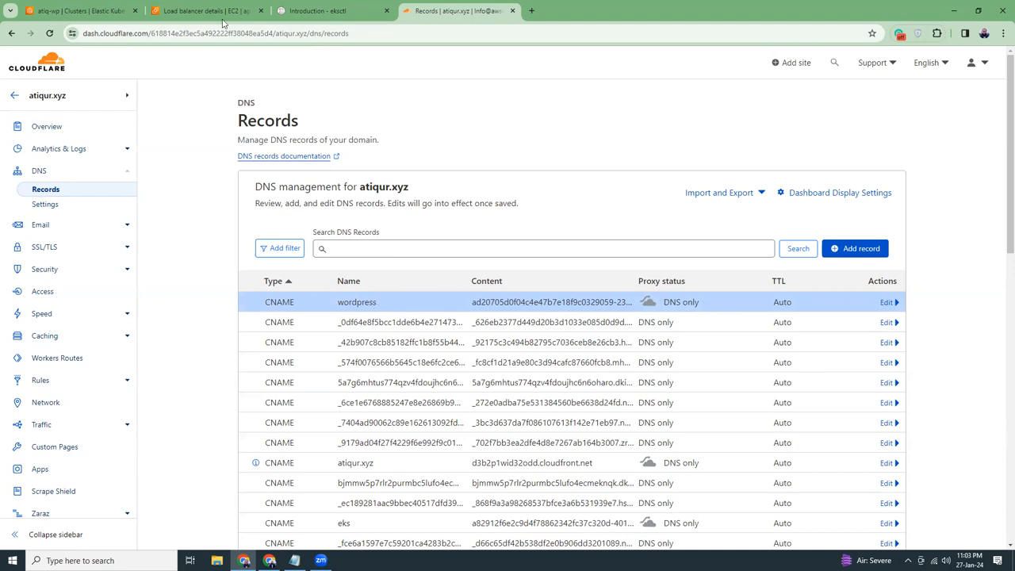
Return to the load balancers list, then search 'acm' and open Certificate Manager in a new tab.
click(198, 10)
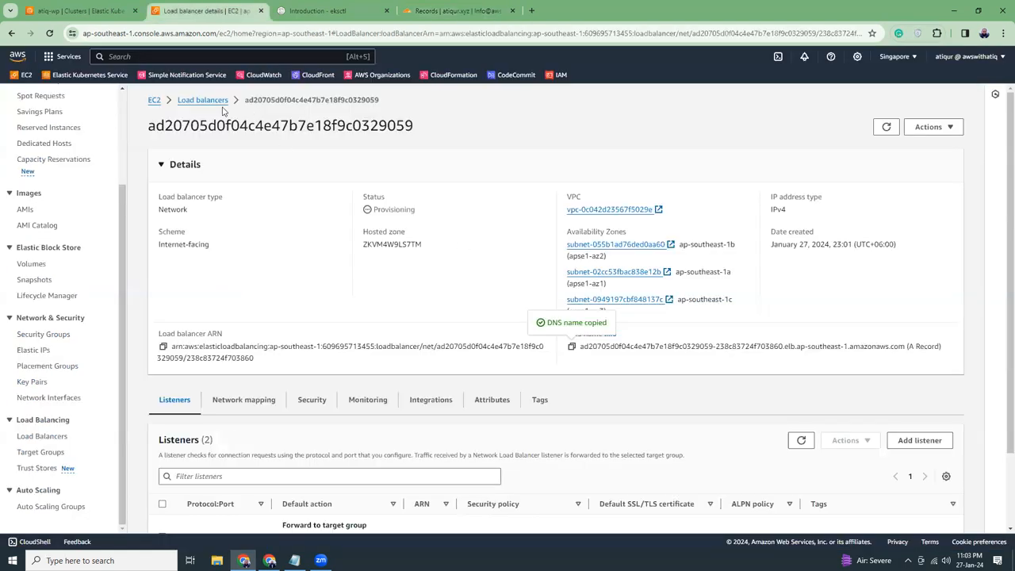
click(202, 99)
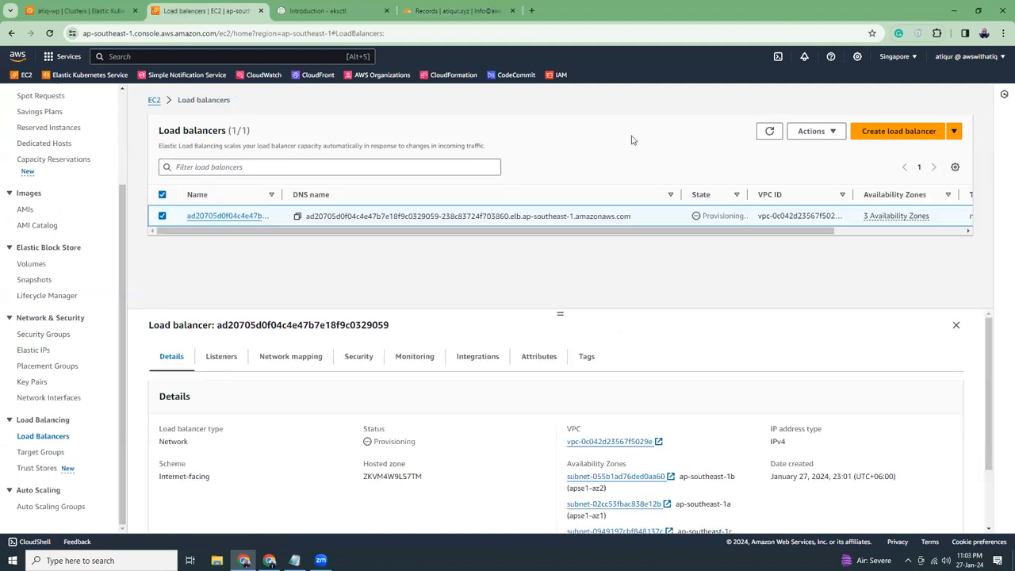
click(769, 130)
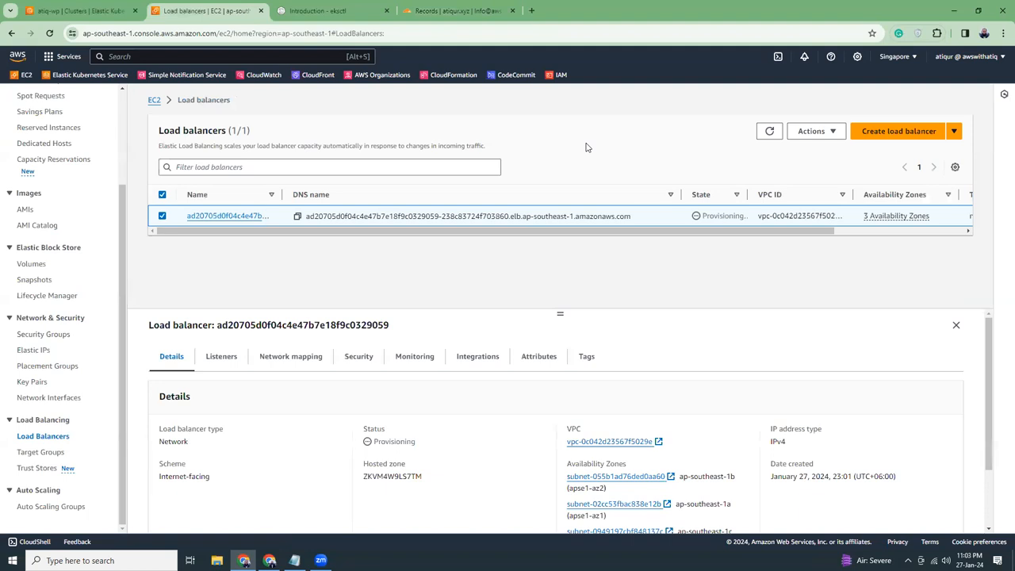
mouse_move(560, 203)
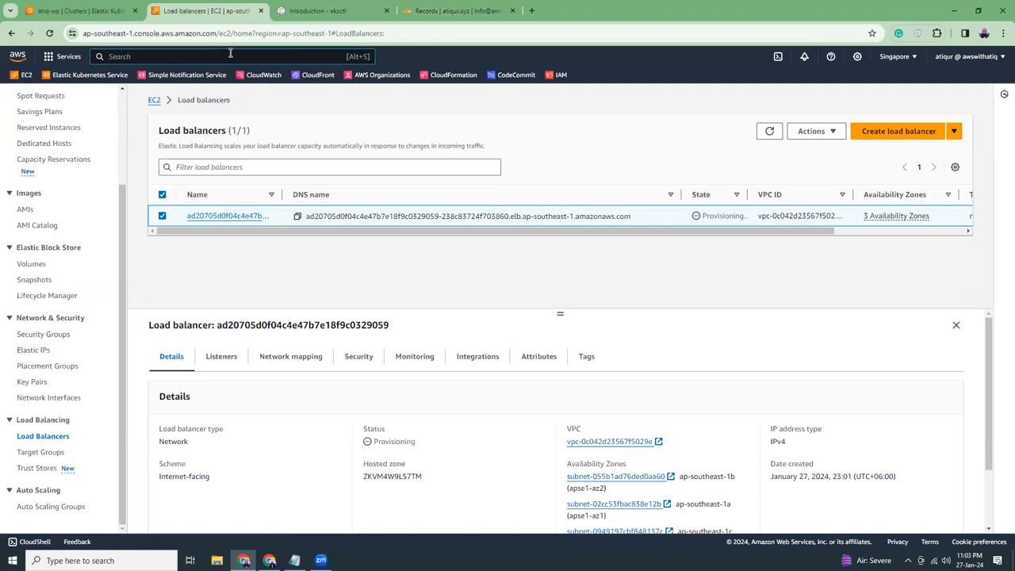
text(a)
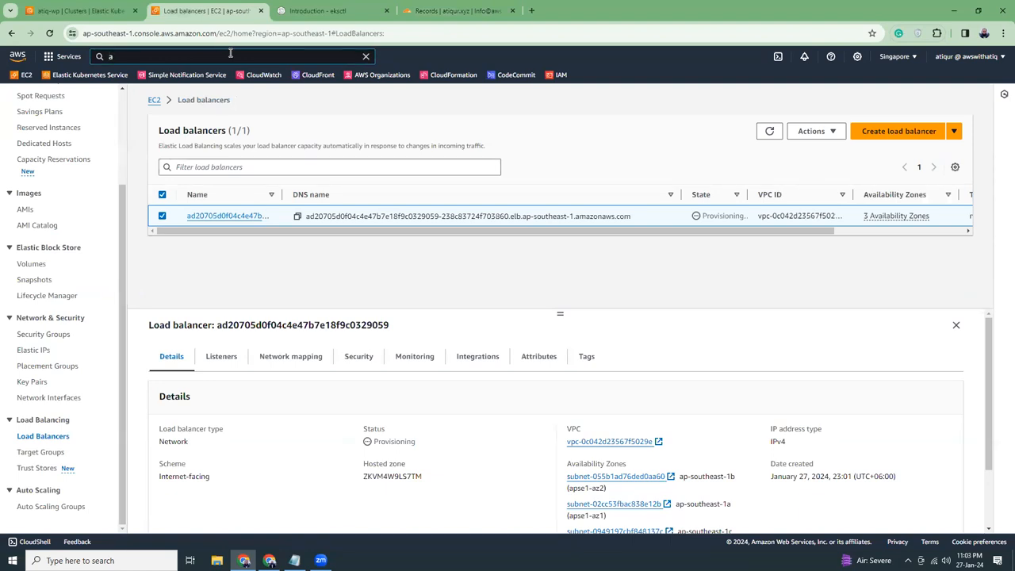
text(cm-PCA)
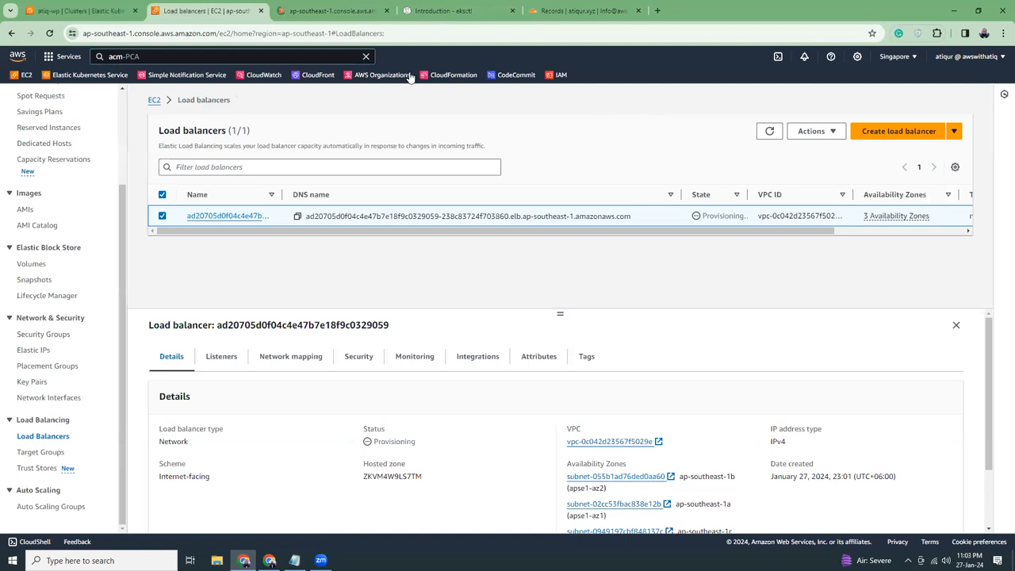
click(333, 10)
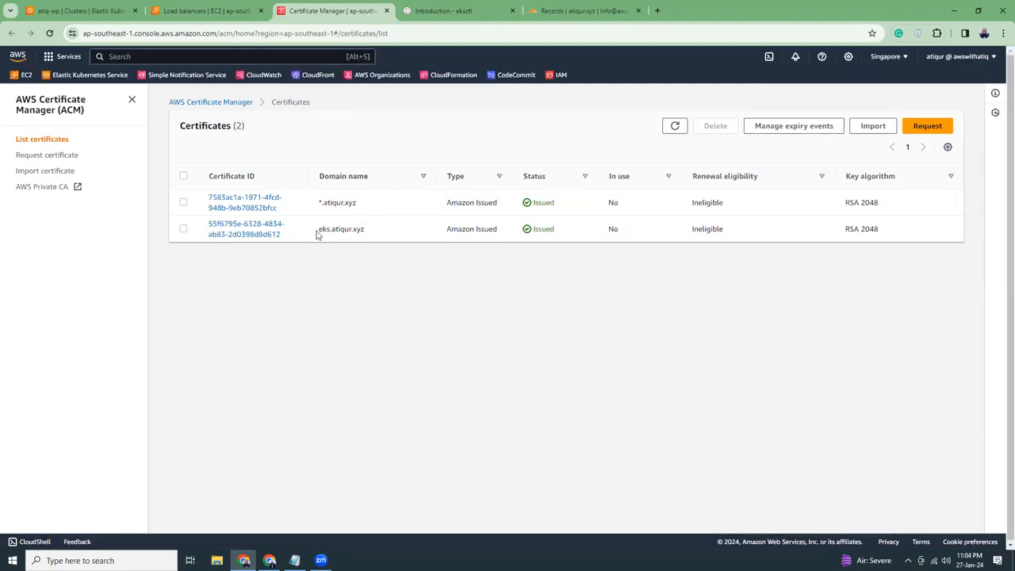
Open the *.atiqur.xyz certificate and compare its validation CNAME with Cloudflare's DNS records.
double_click(341, 229)
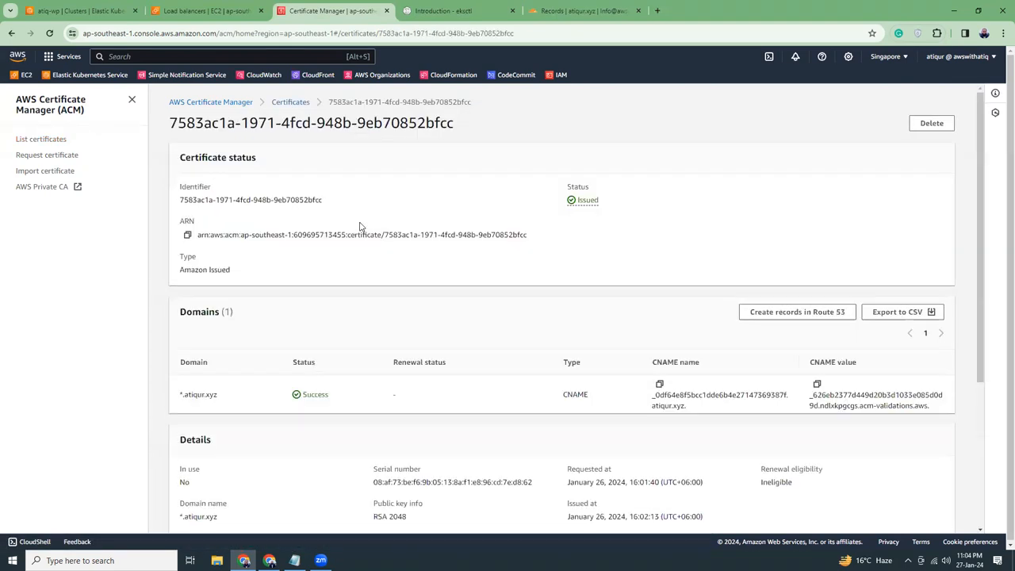
scroll(down, 3)
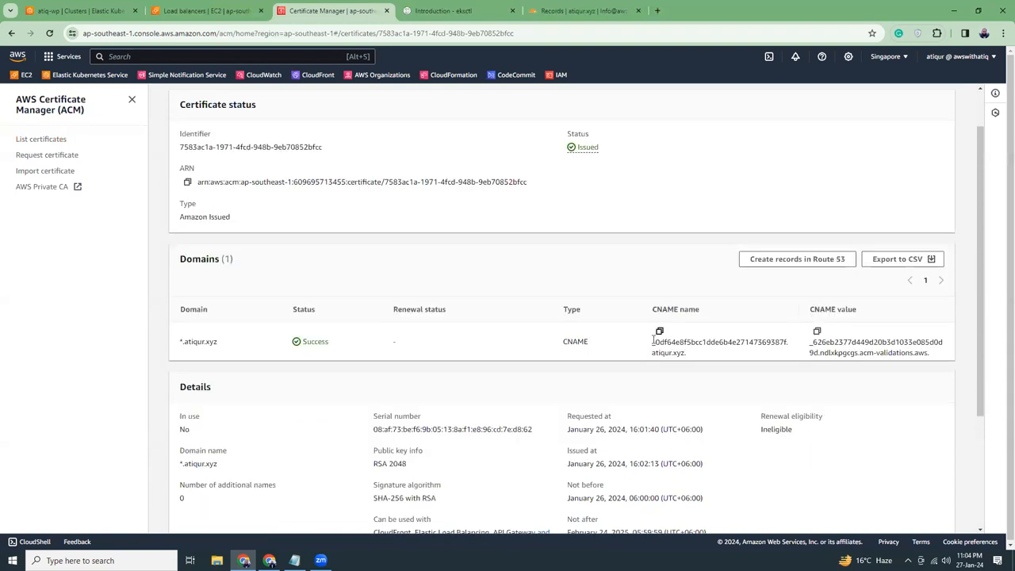
double_click(720, 342)
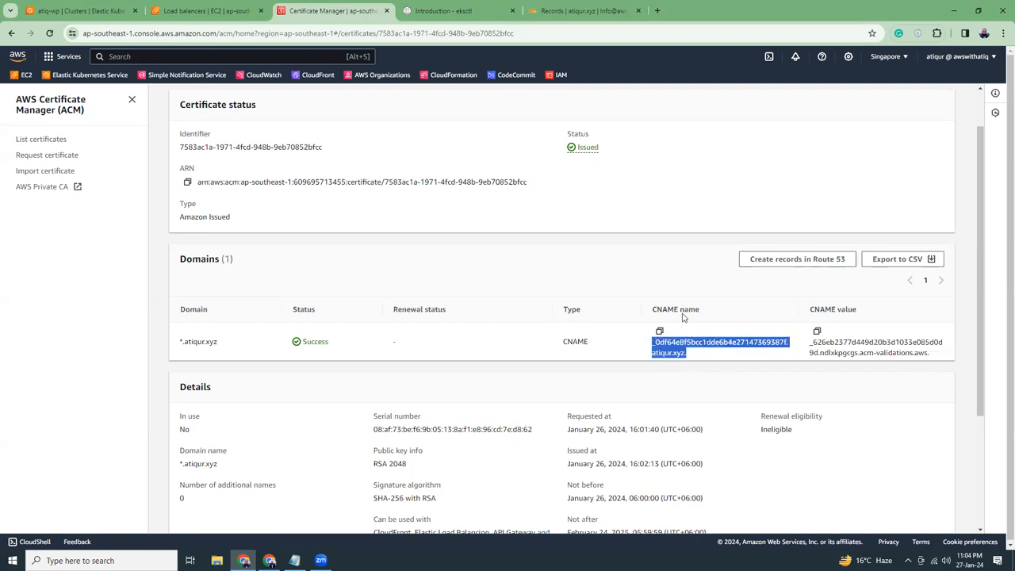
click(584, 10)
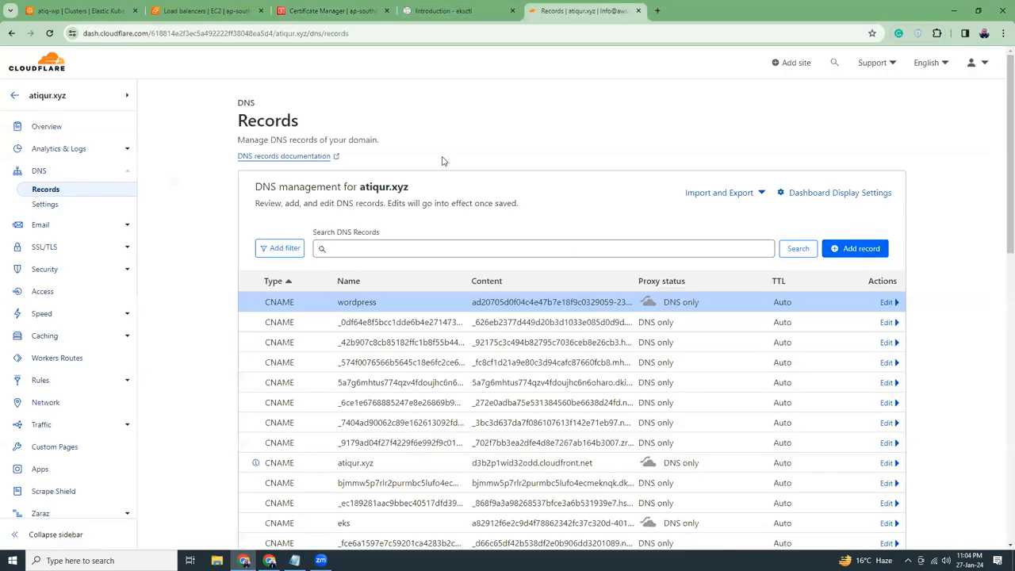
click(333, 10)
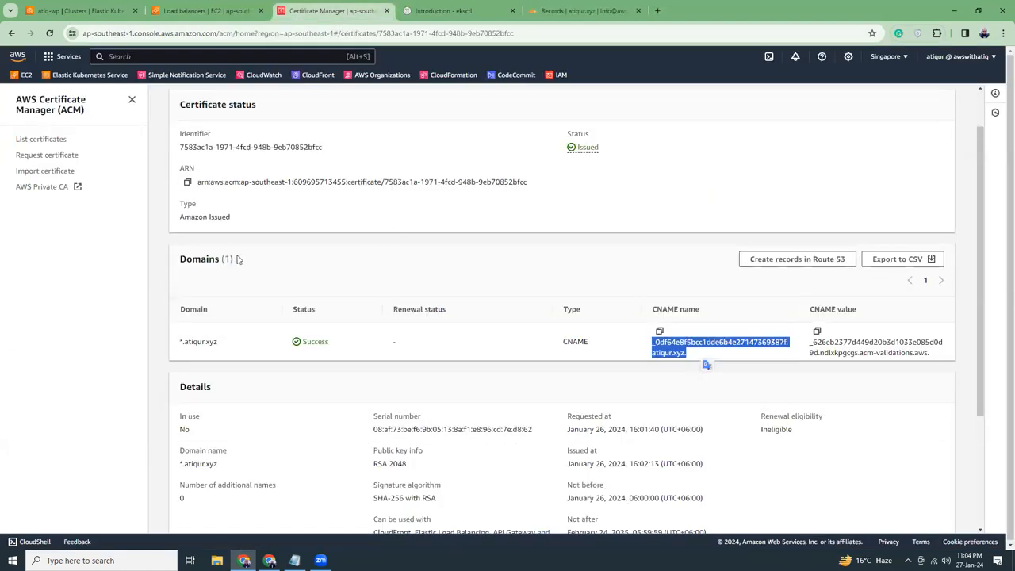
scroll(up, 3)
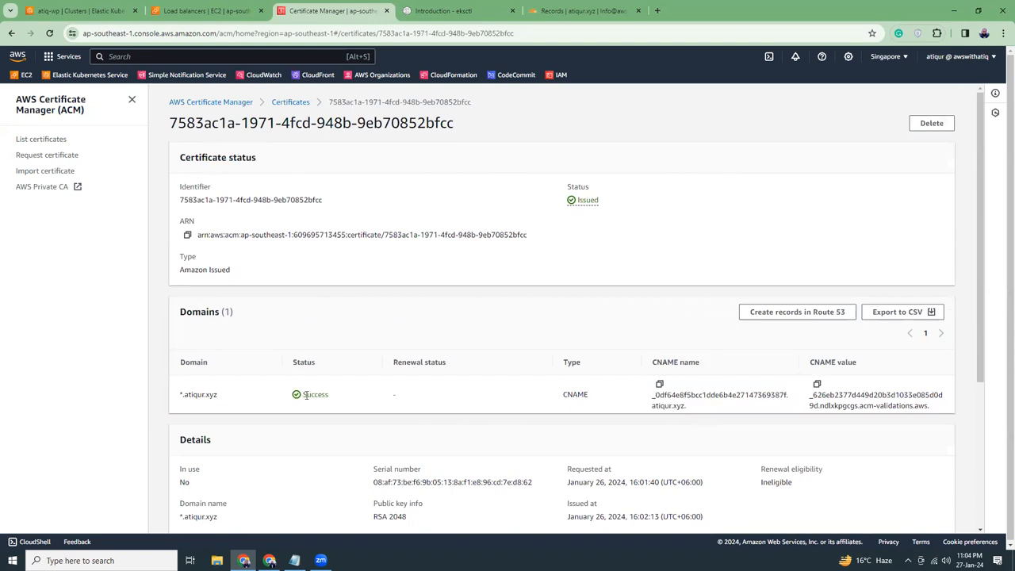
mouse_move(479, 288)
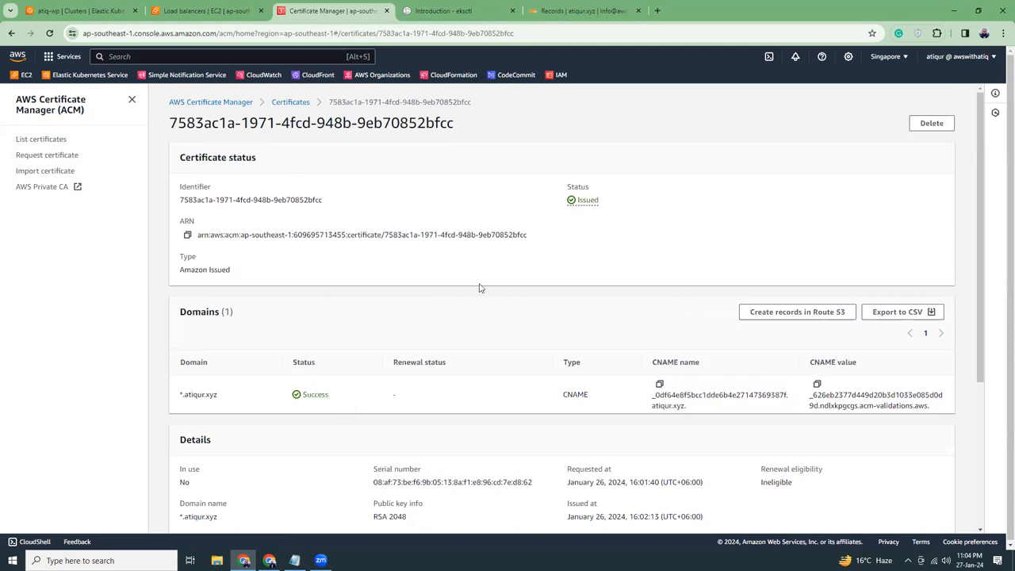
mouse_move(469, 292)
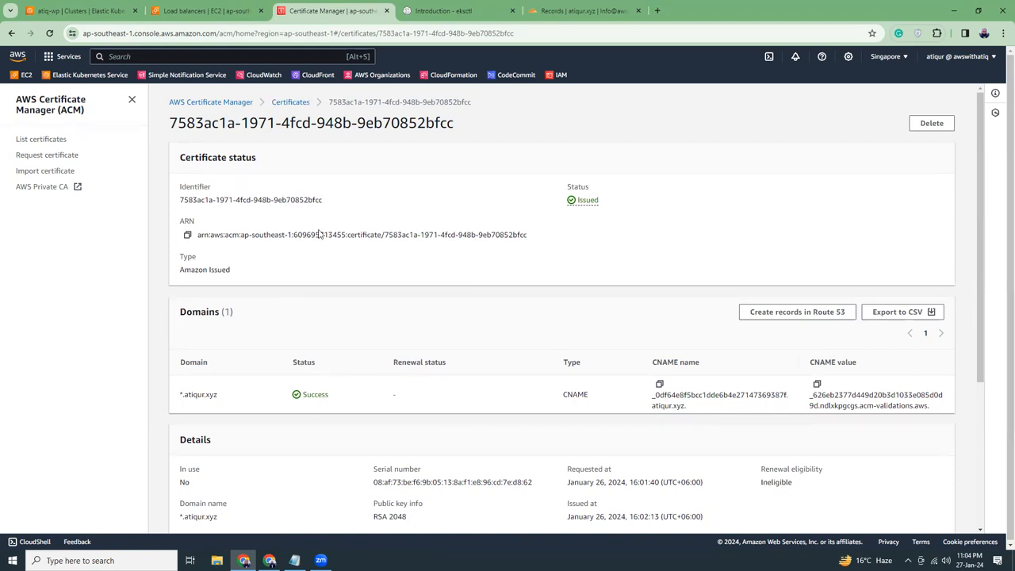
Refresh the load balancer list and inspect the active balancer's TCP:80 and TCP:443 listeners.
click(202, 10)
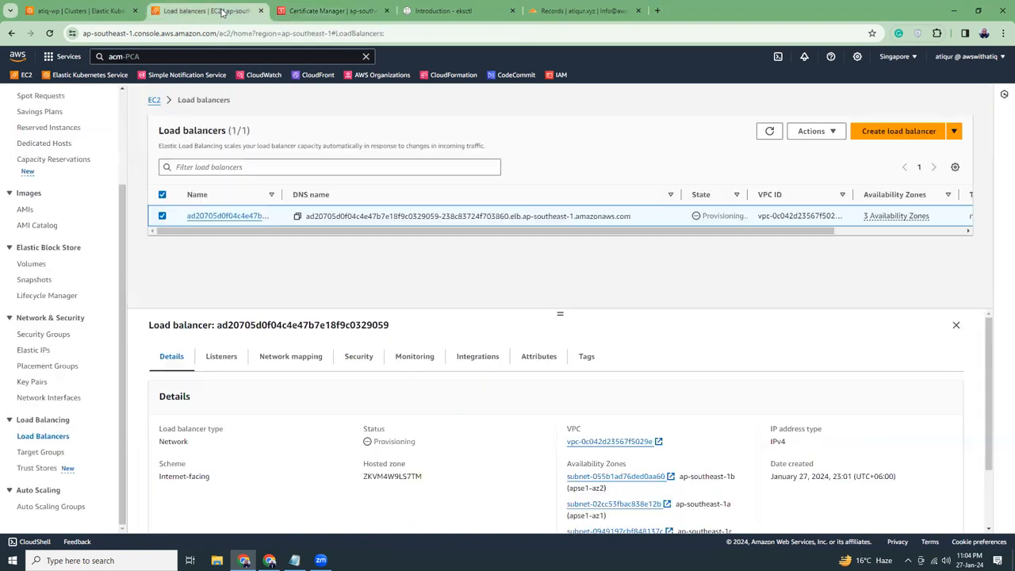
click(768, 131)
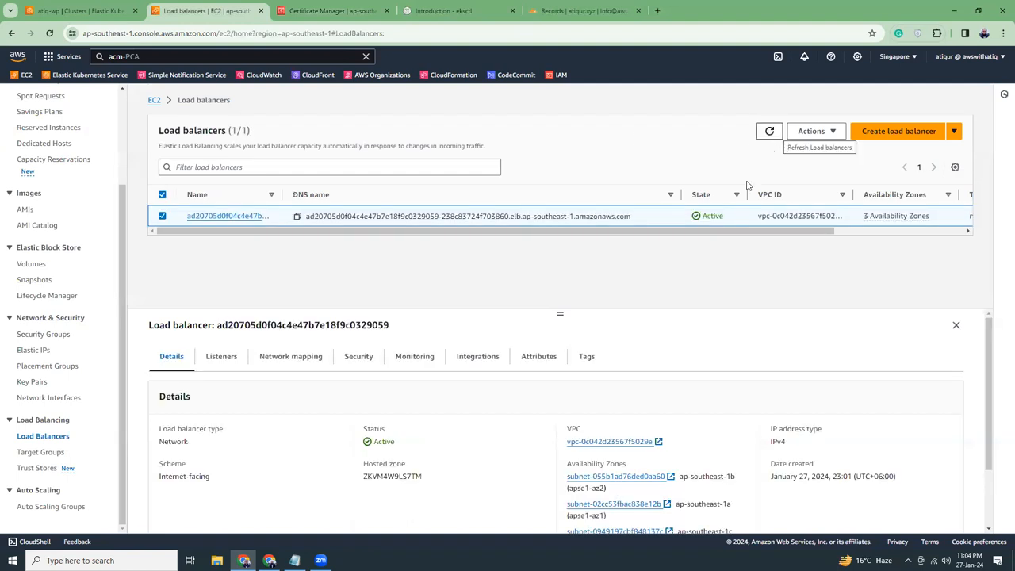
click(228, 216)
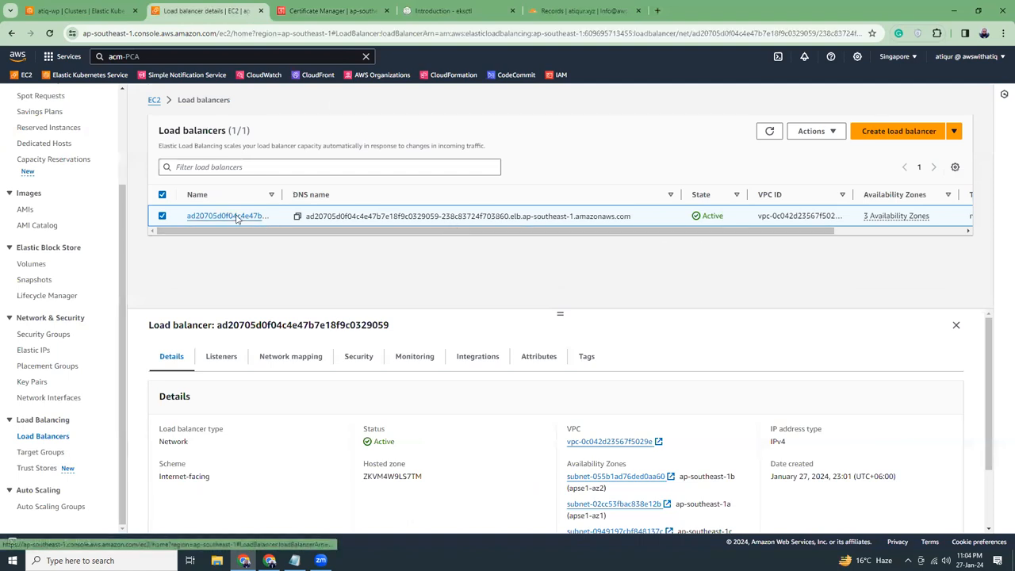
click(220, 356)
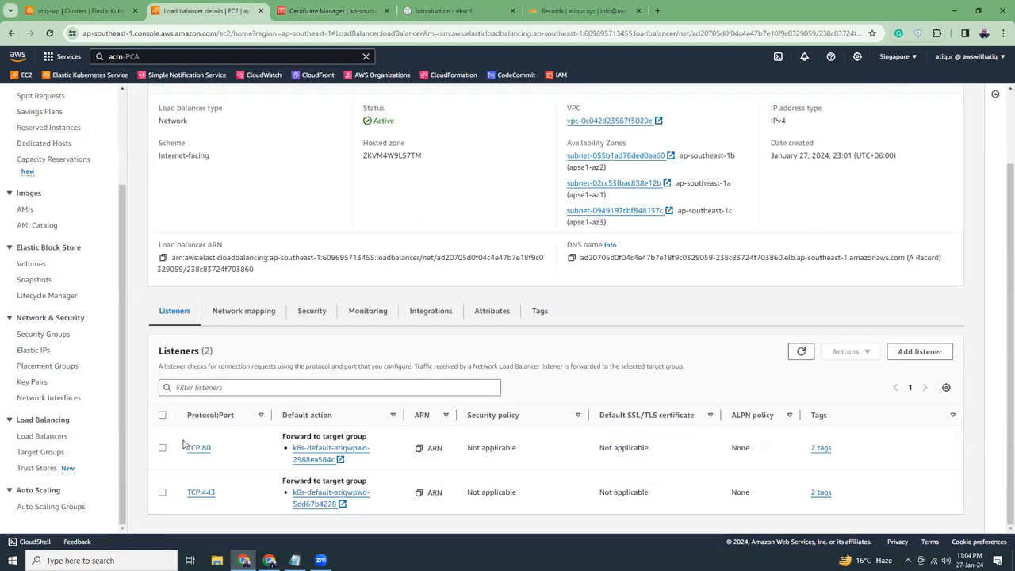
mouse_move(200, 493)
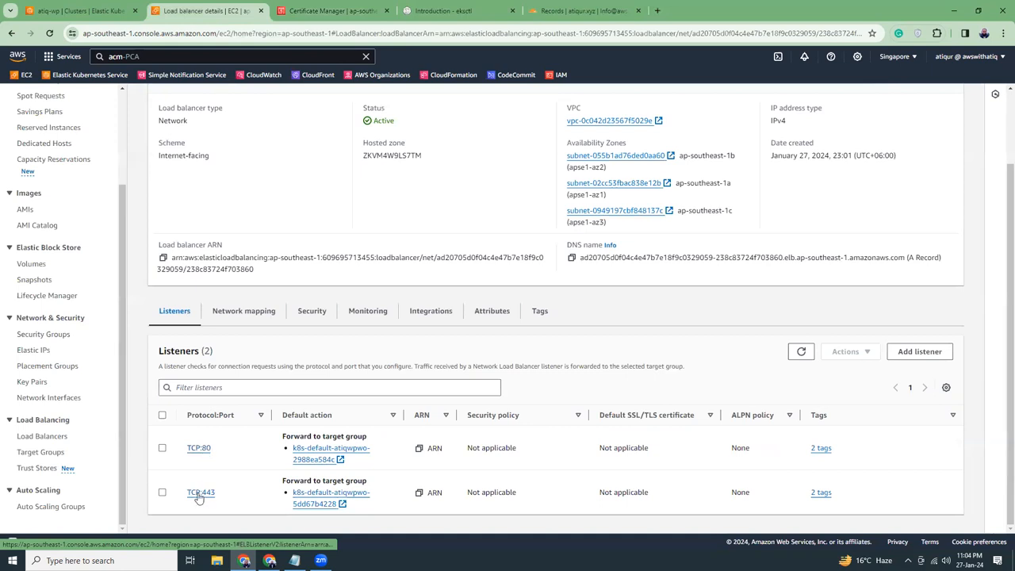
mouse_move(579, 287)
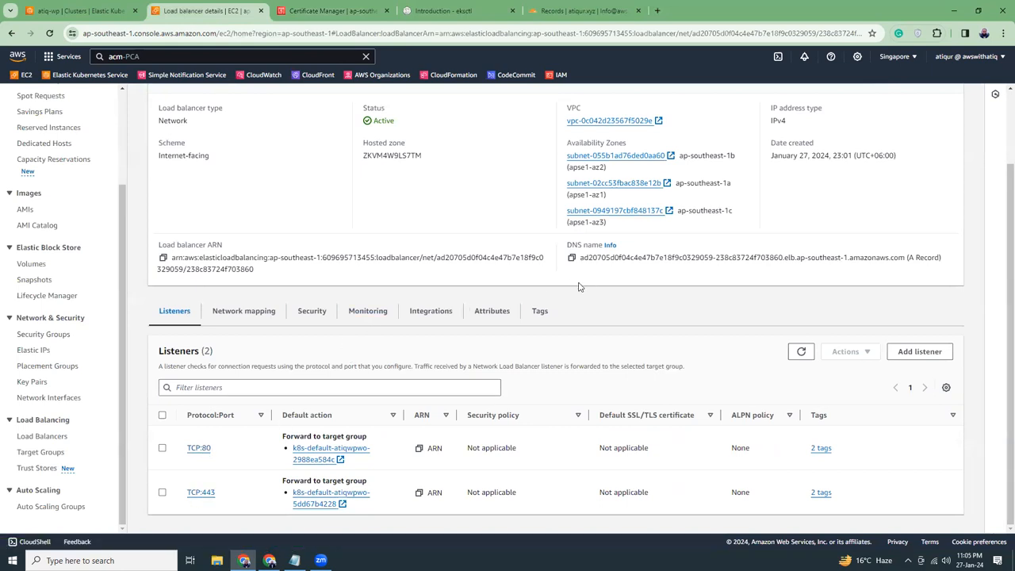
mouse_move(571, 62)
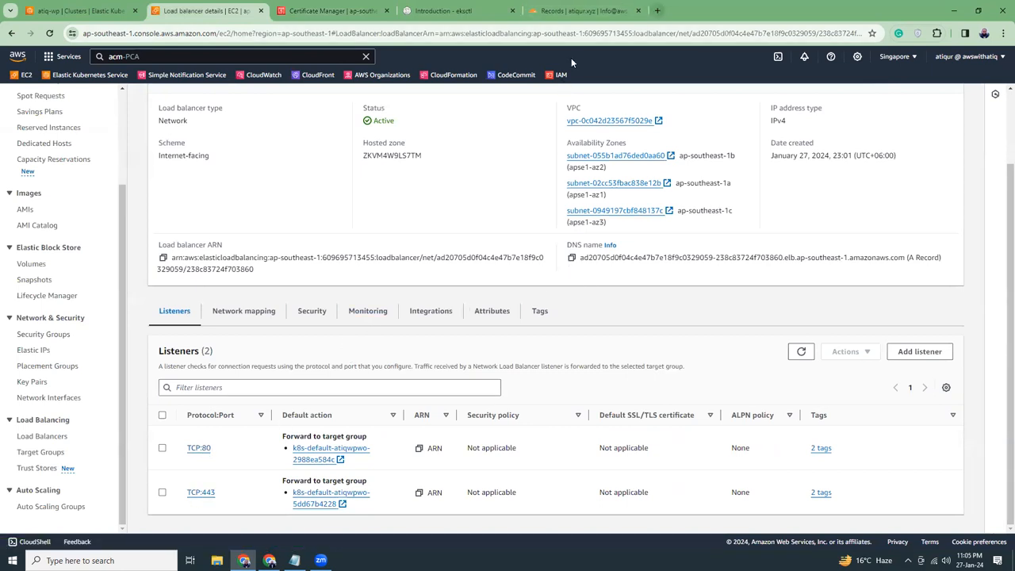
click(783, 10)
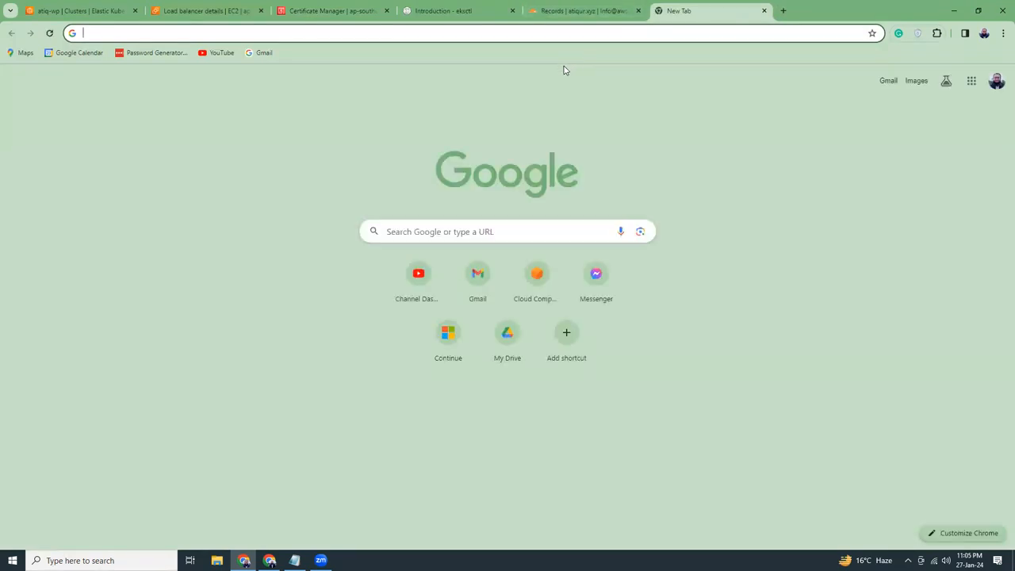
text(wordpress.org)
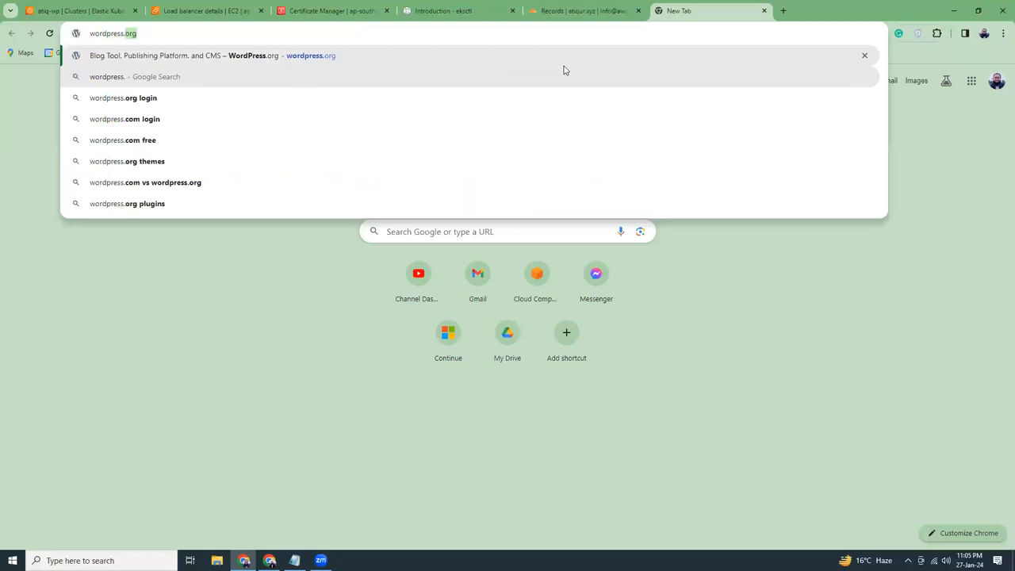
text(wordpress.atiqur.)
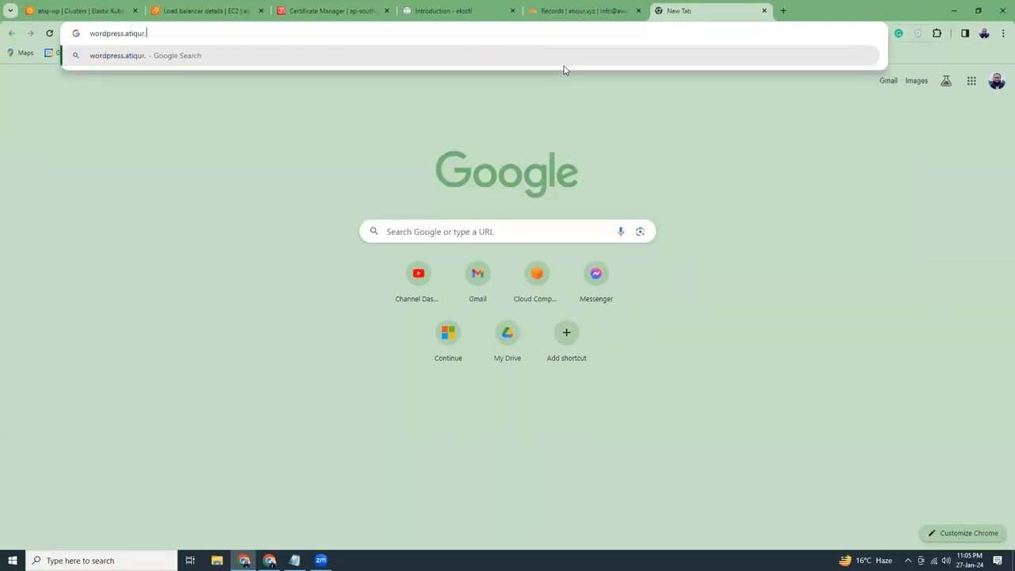
key(Return)
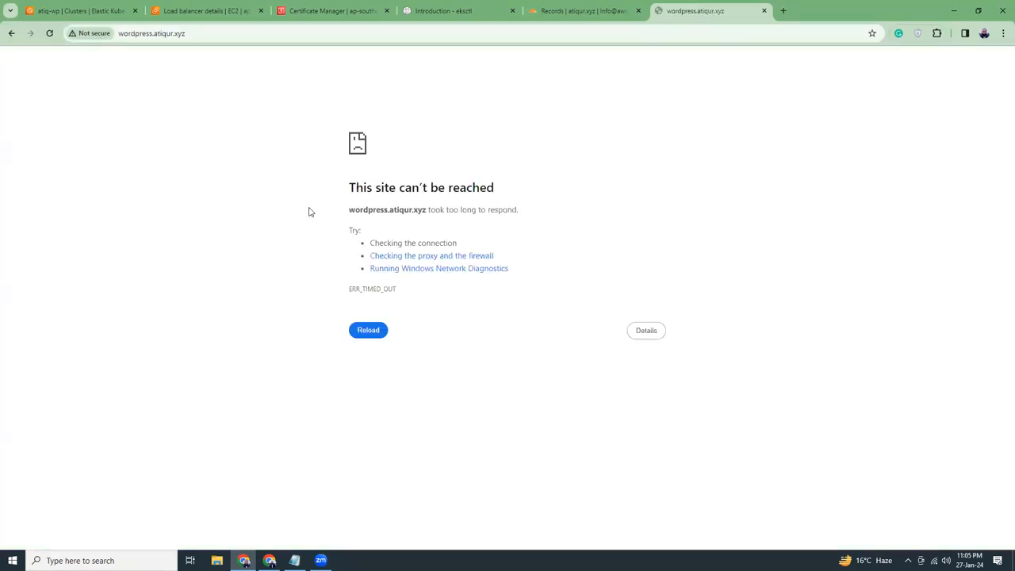
click(368, 330)
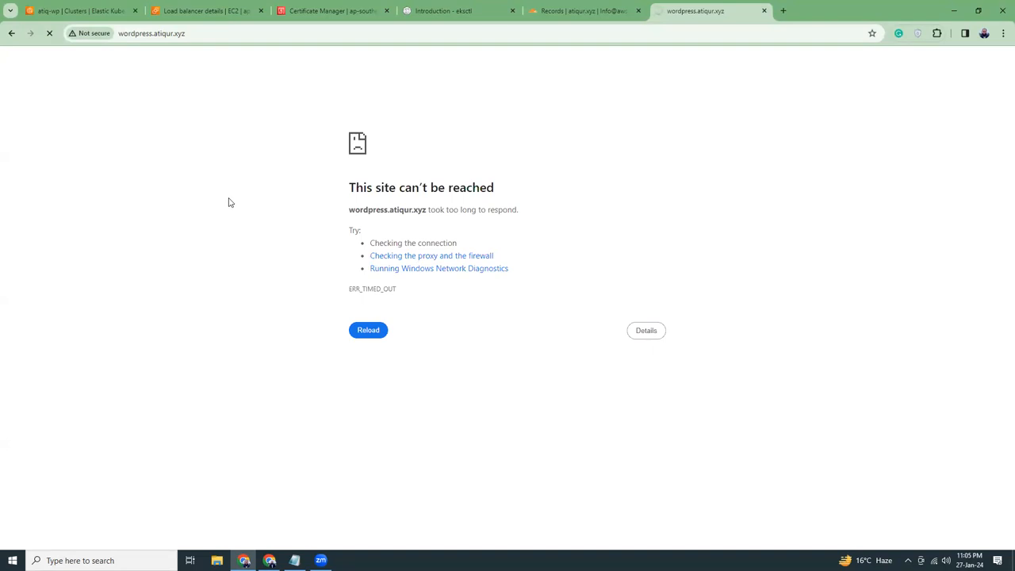
mouse_move(365, 291)
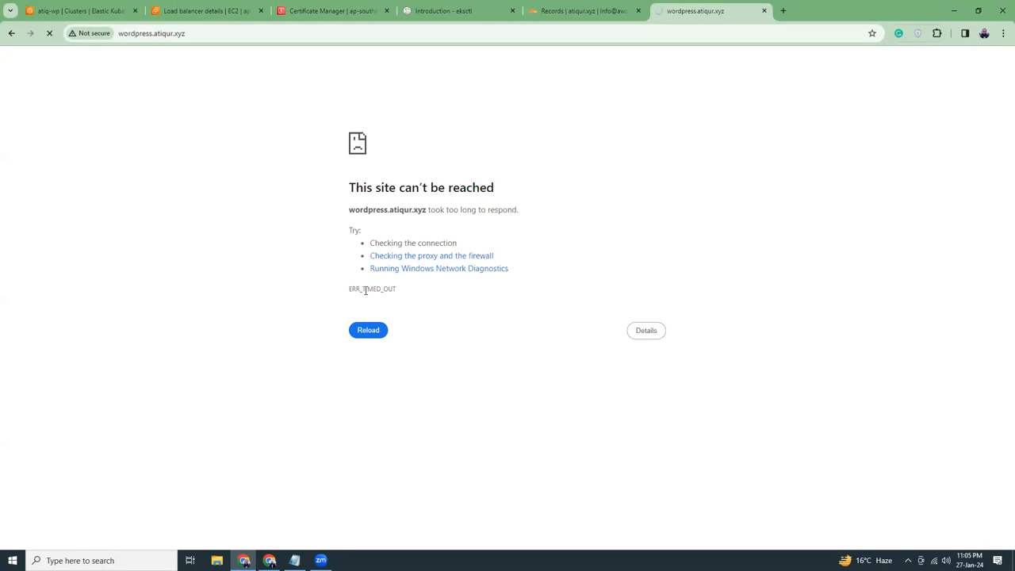
mouse_move(294, 280)
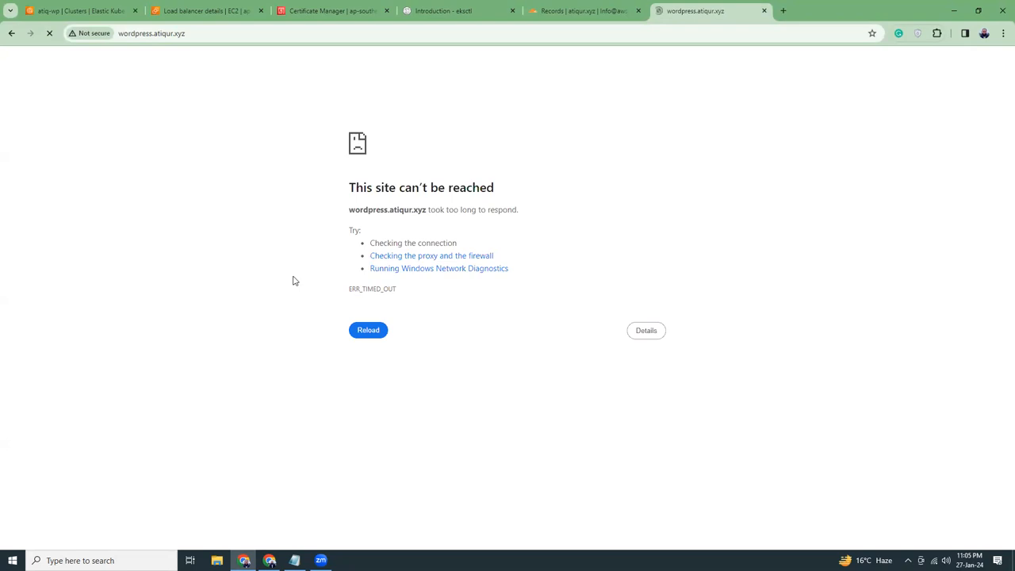
click(368, 330)
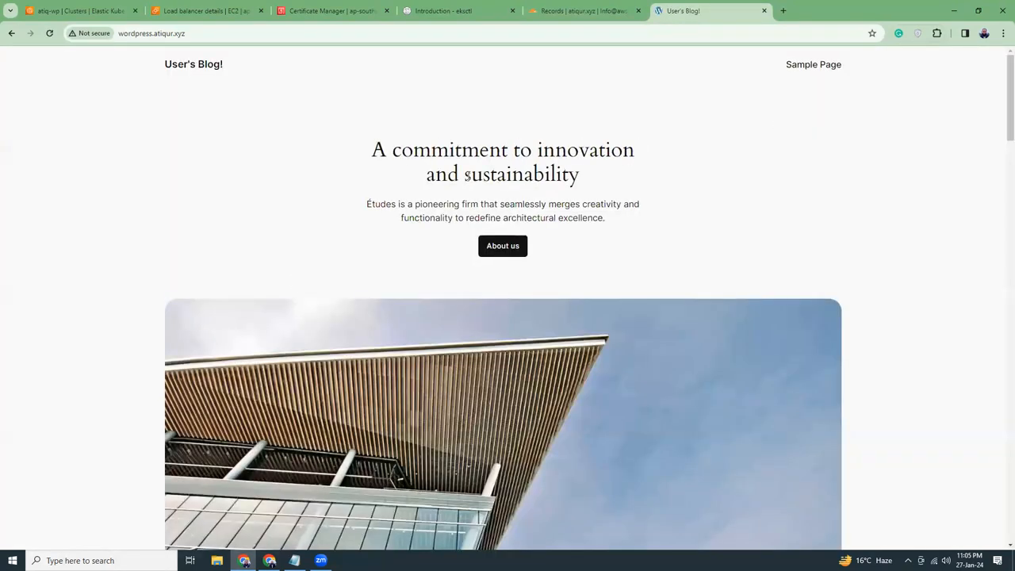
scroll(down, 3)
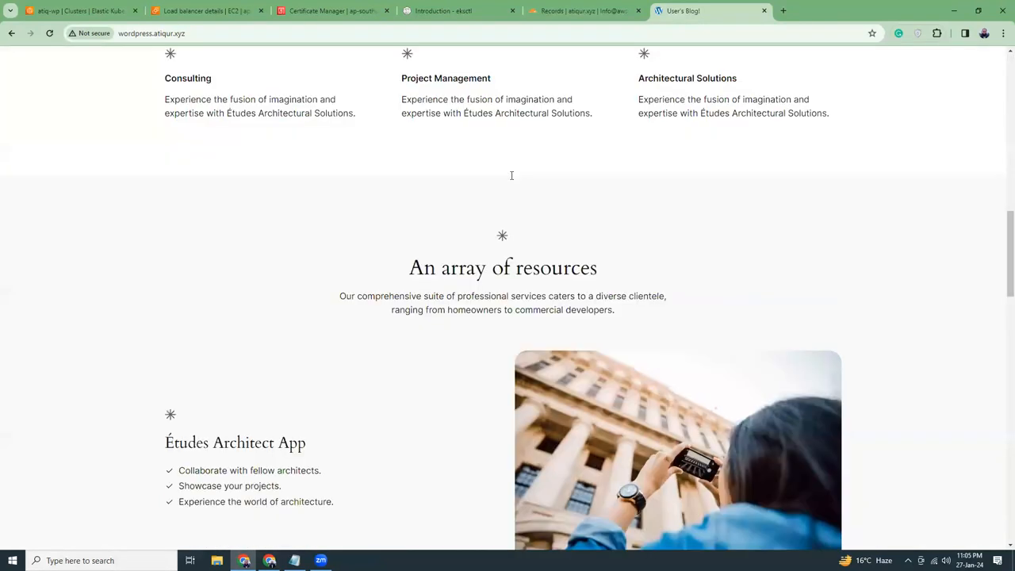
scroll(up, 3)
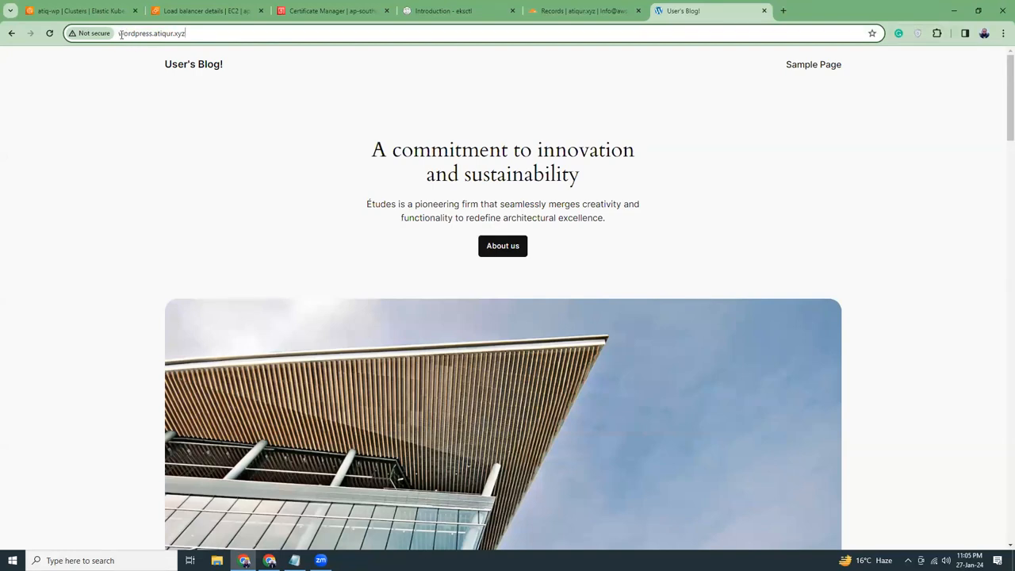
text(htt)
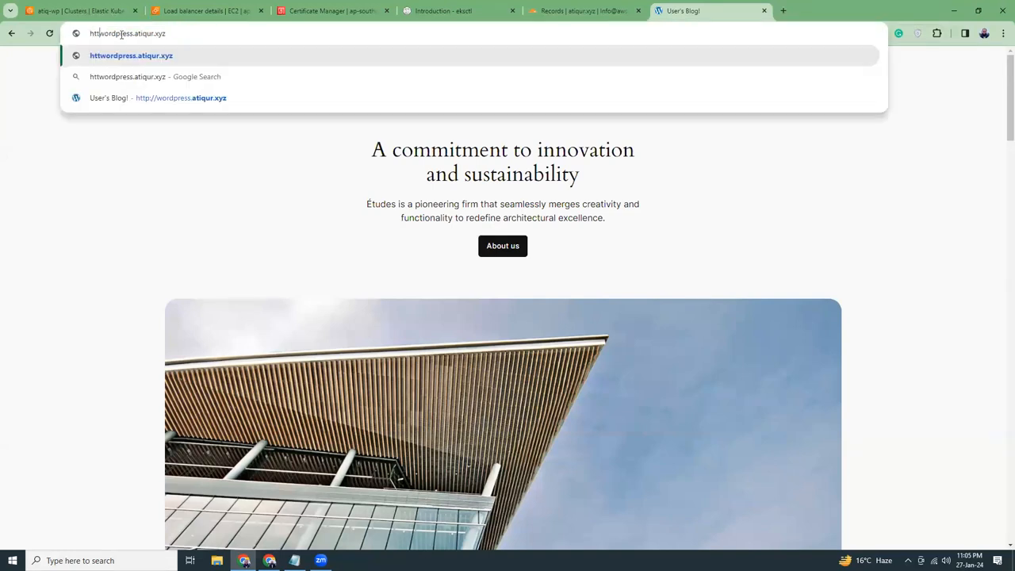
text(s://)
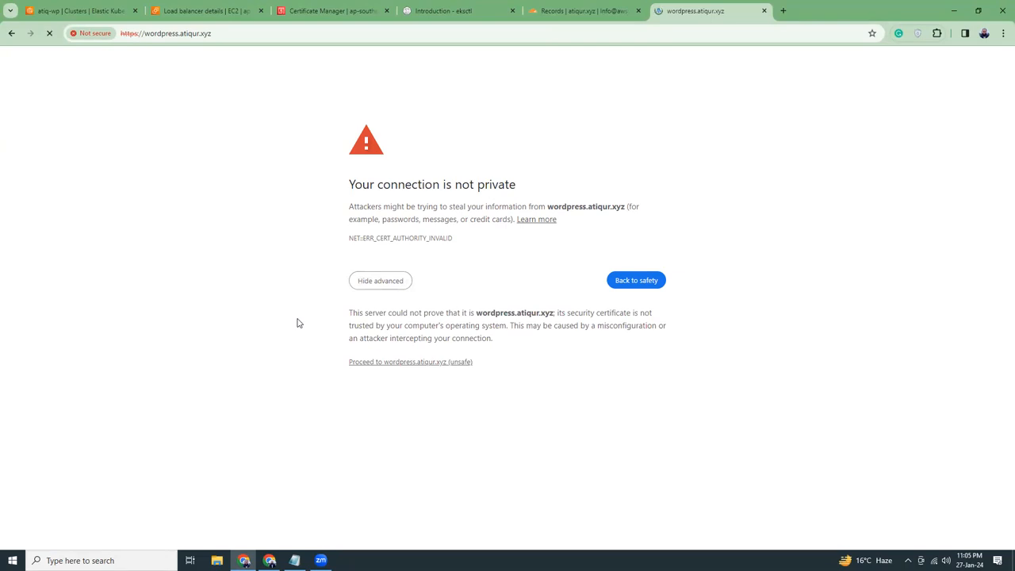
Proceed past the certificate warning to the HTTPS site and check the load balancer details.
click(410, 362)
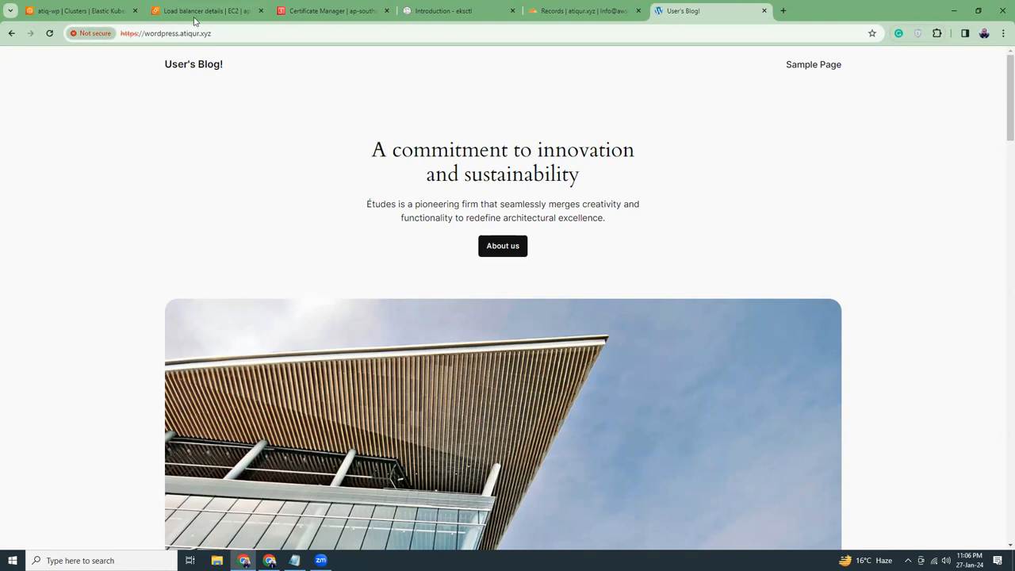
mouse_move(206, 10)
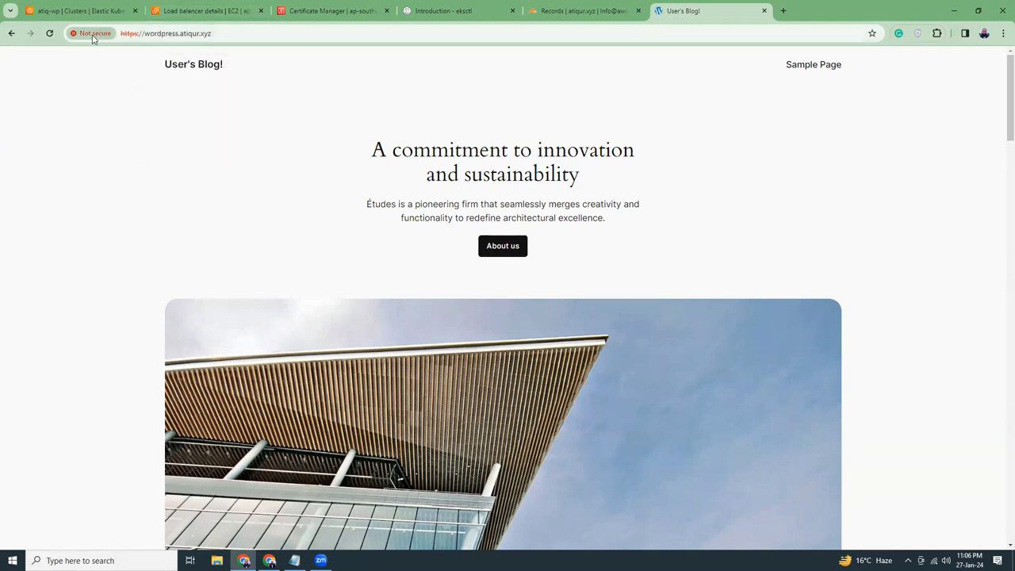
click(203, 11)
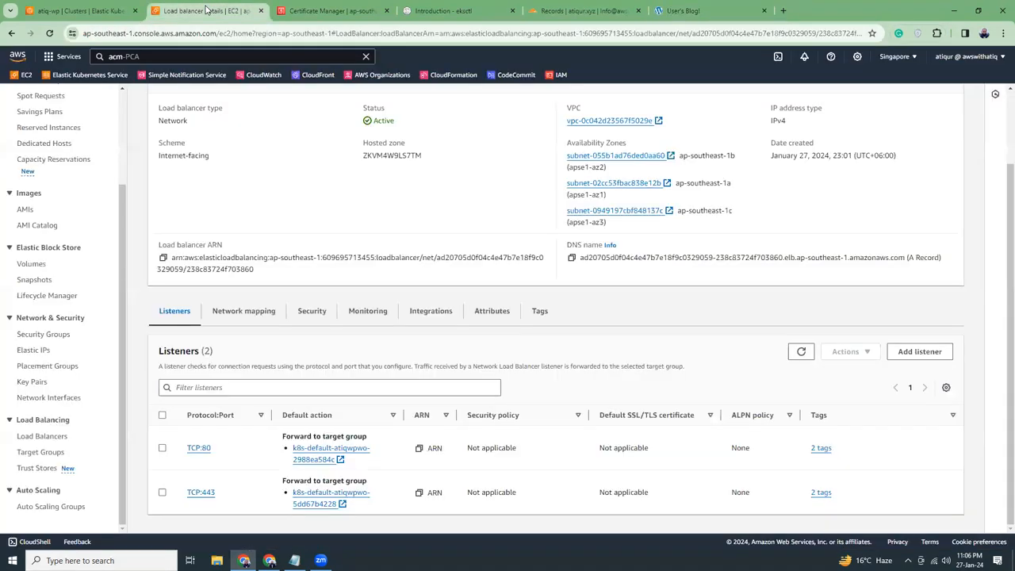
click(801, 352)
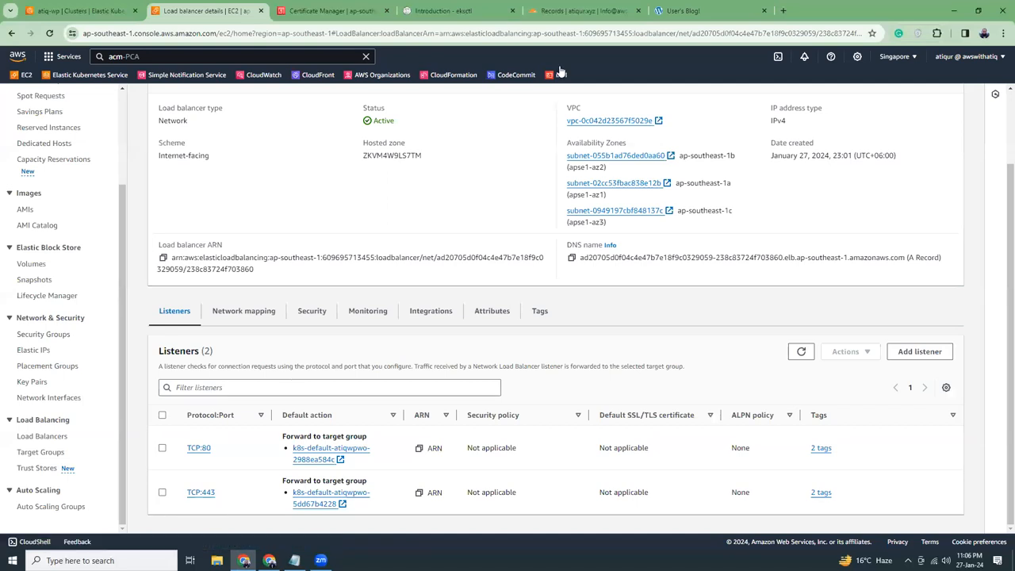
View the site's certificate, confirming it is for example.com, then return to the listeners.
click(710, 10)
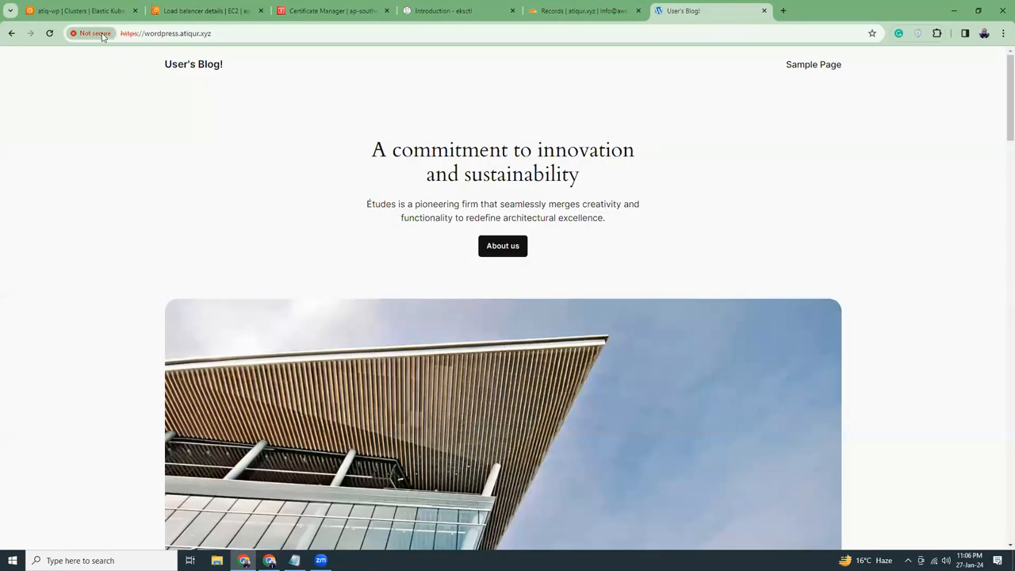
click(94, 34)
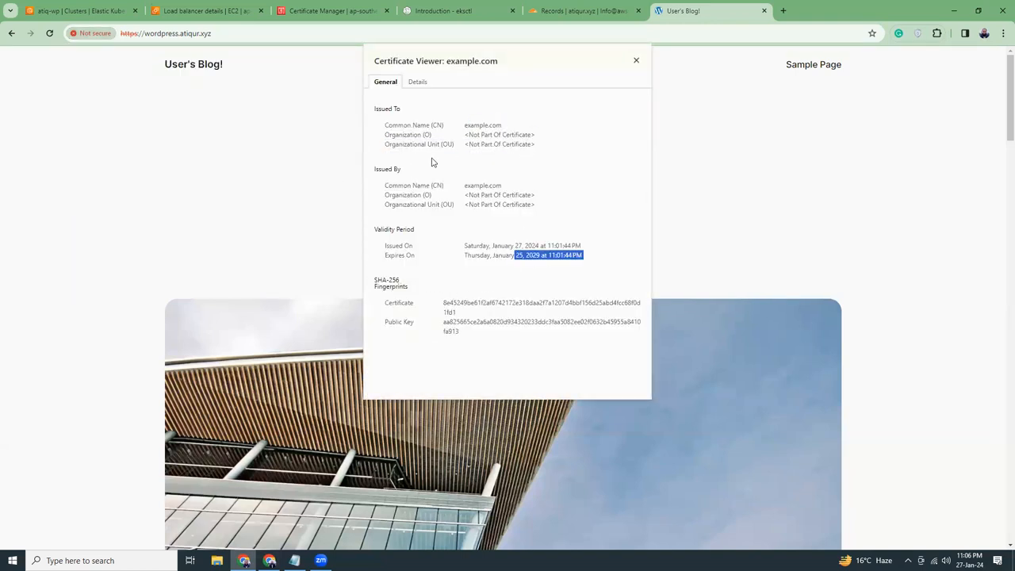
click(635, 60)
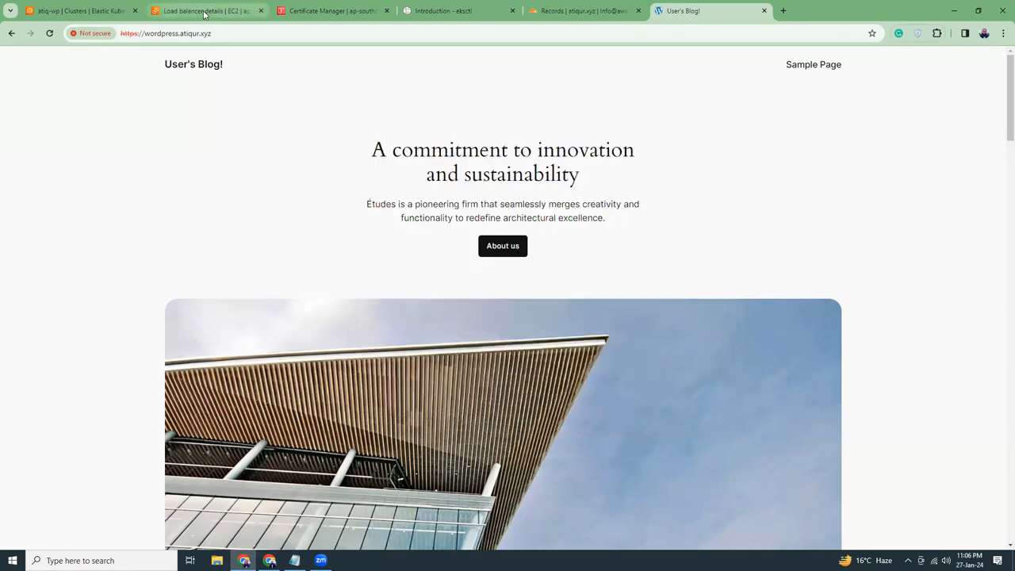
click(207, 11)
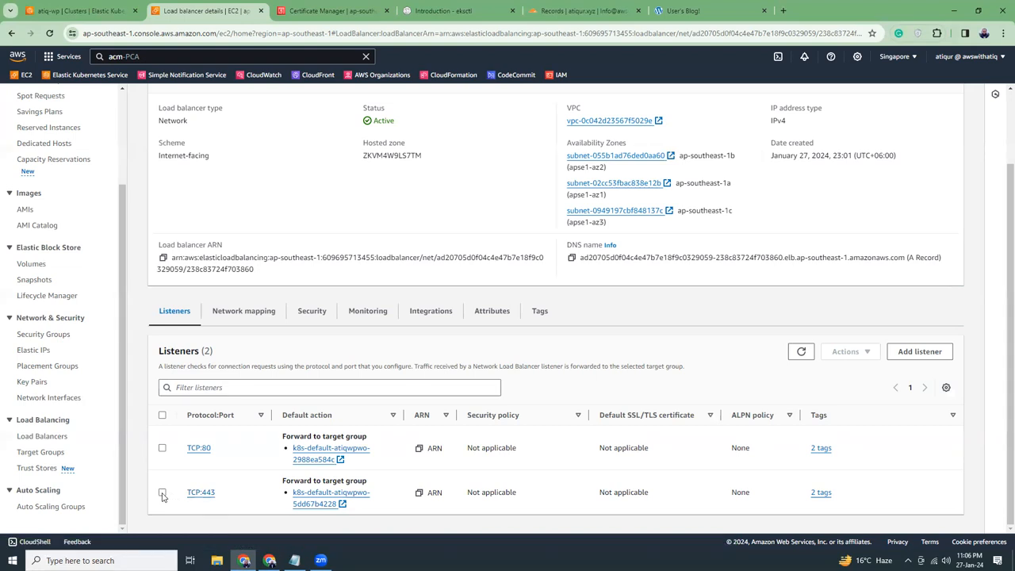
Switch the 443 listener to TLS with the *.atiqur.xyz ACM certificate and verify the listener list.
click(162, 492)
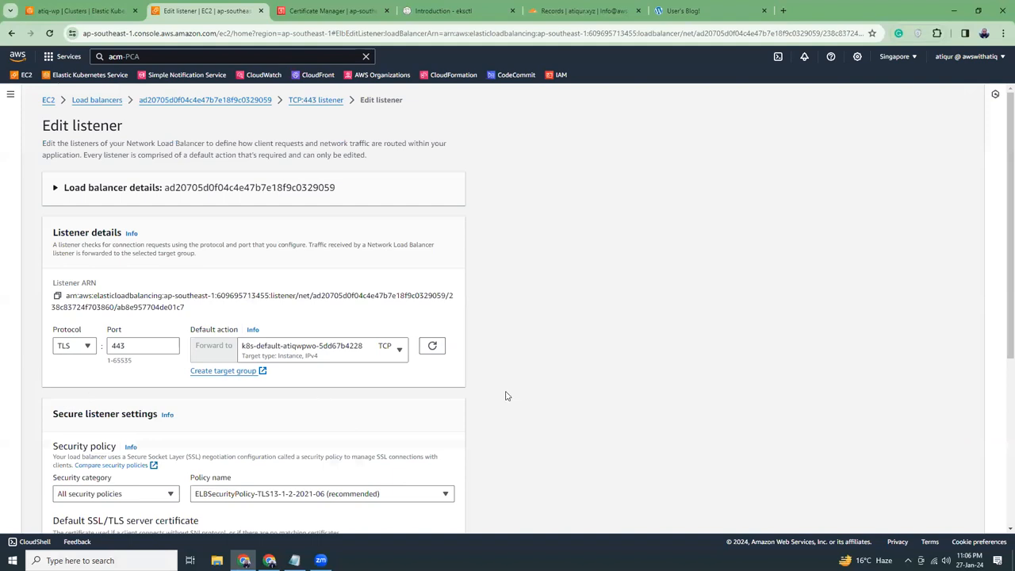
scroll(down, 3)
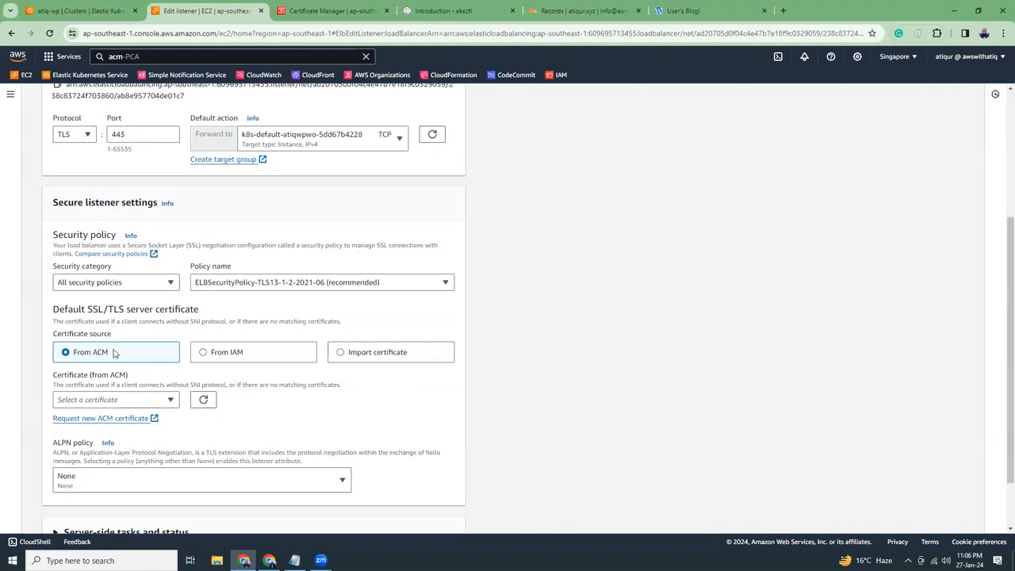
mouse_move(125, 401)
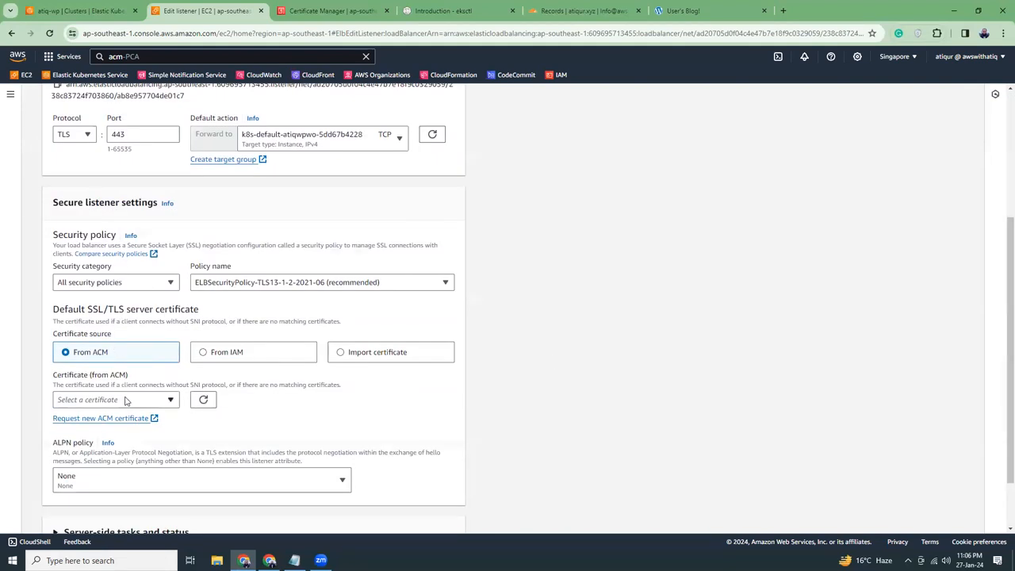
click(115, 399)
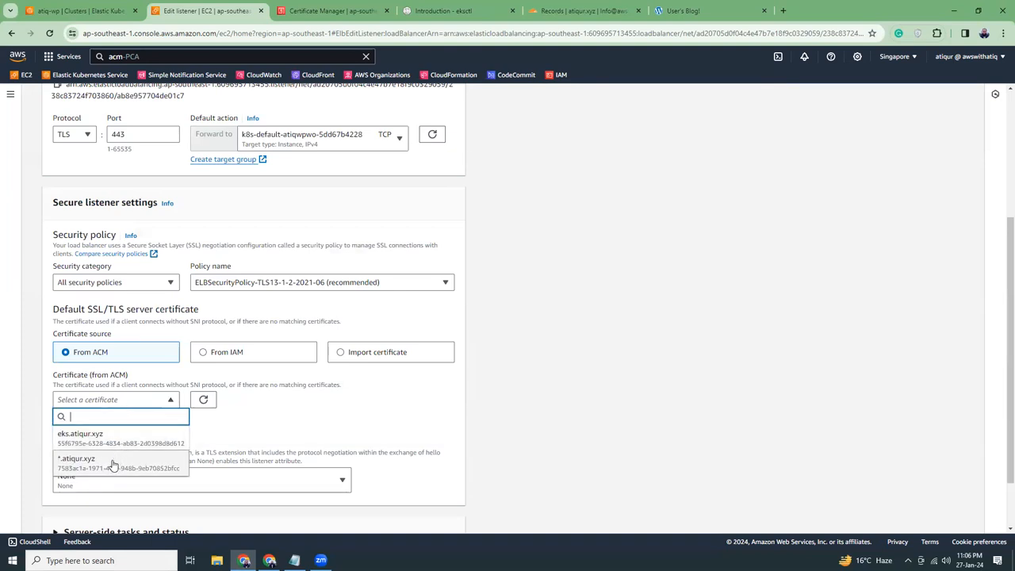
mouse_move(119, 442)
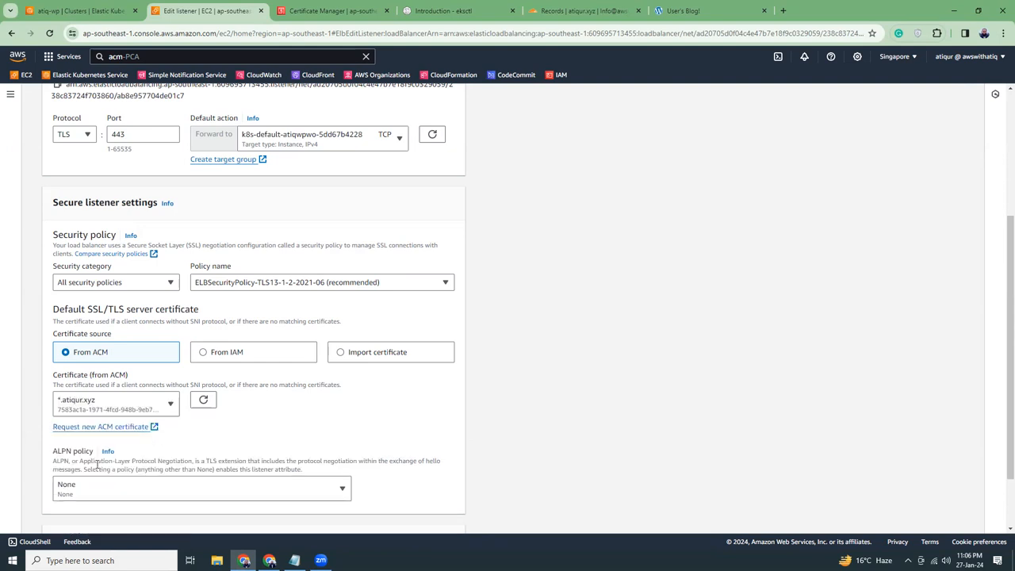
mouse_move(538, 421)
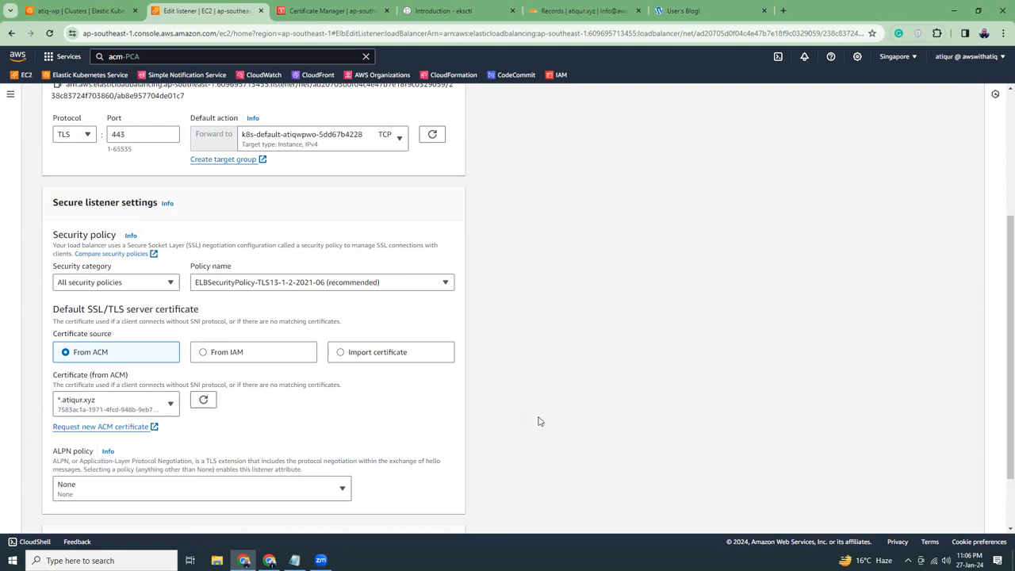
mouse_move(547, 299)
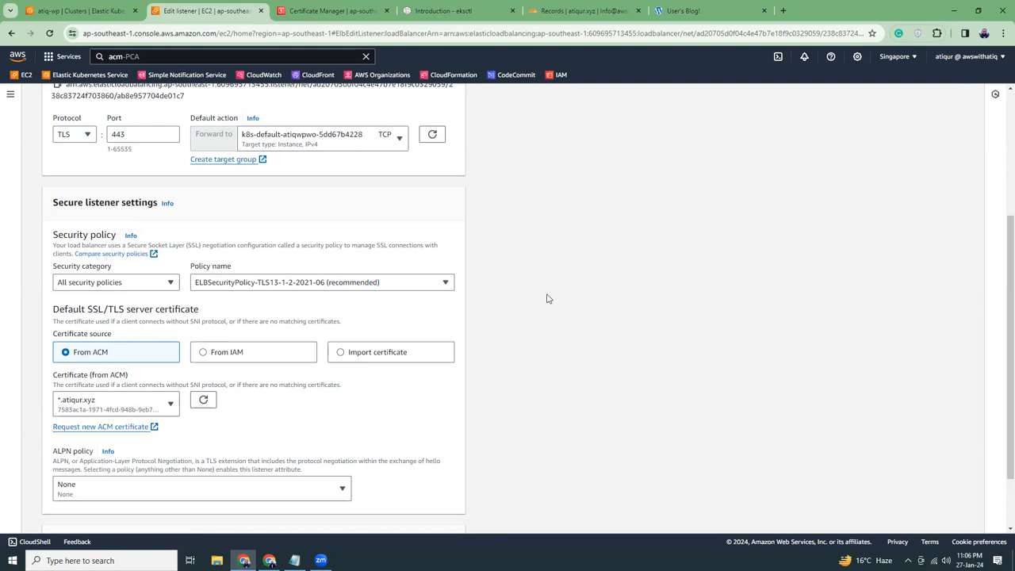
scroll(down, 3)
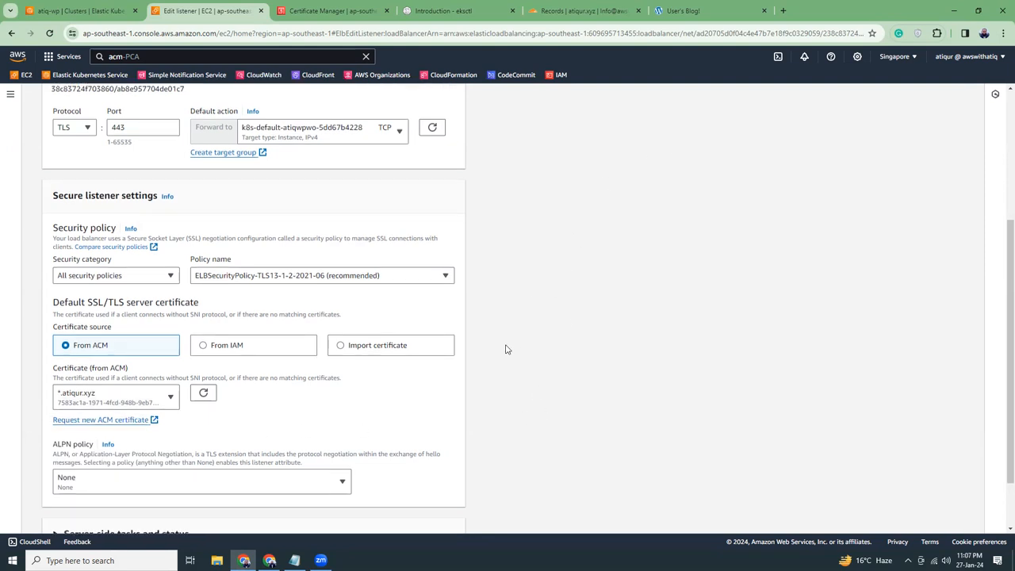
scroll(down, 3)
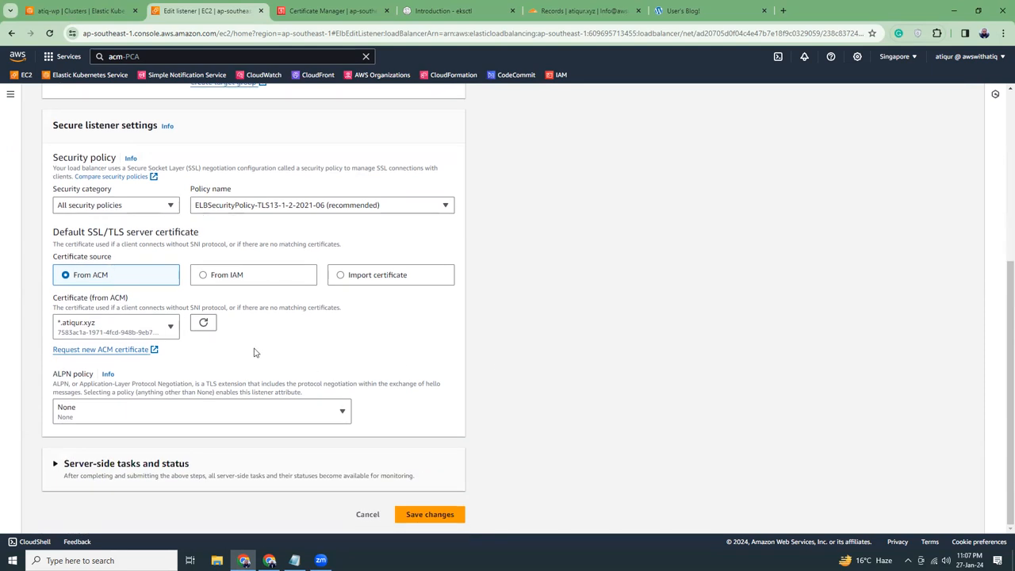
click(429, 514)
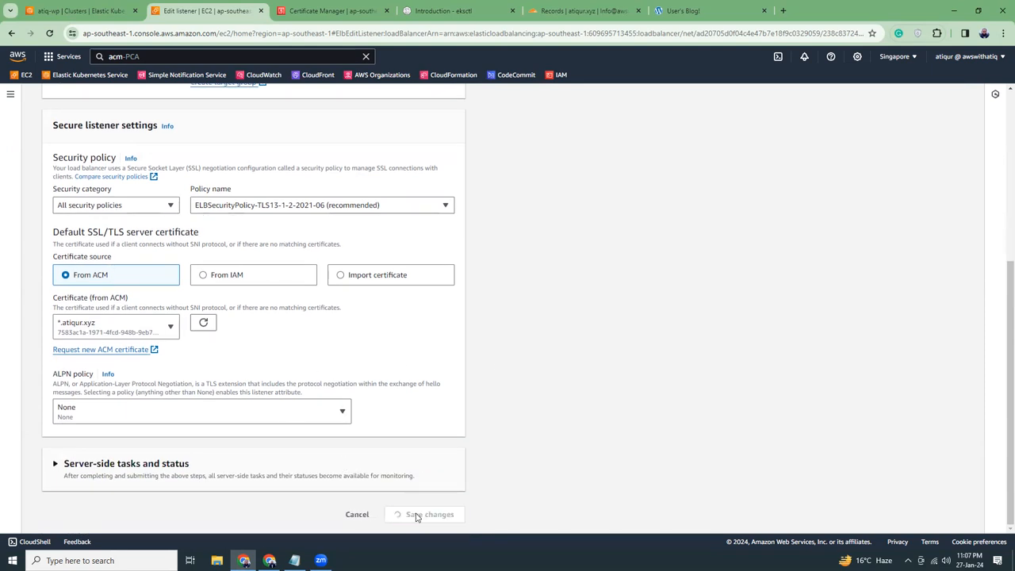
click(424, 514)
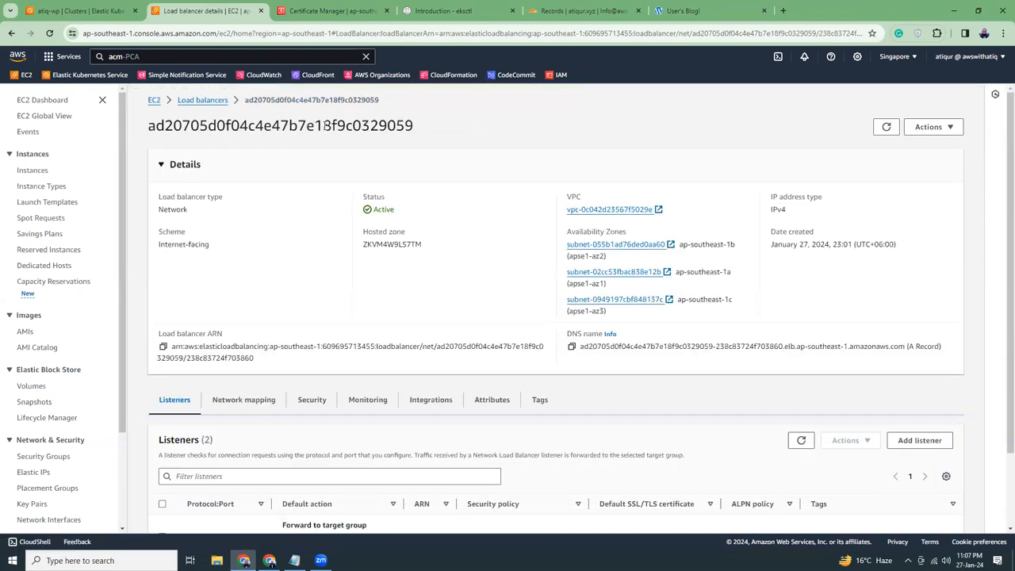
scroll(down, 3)
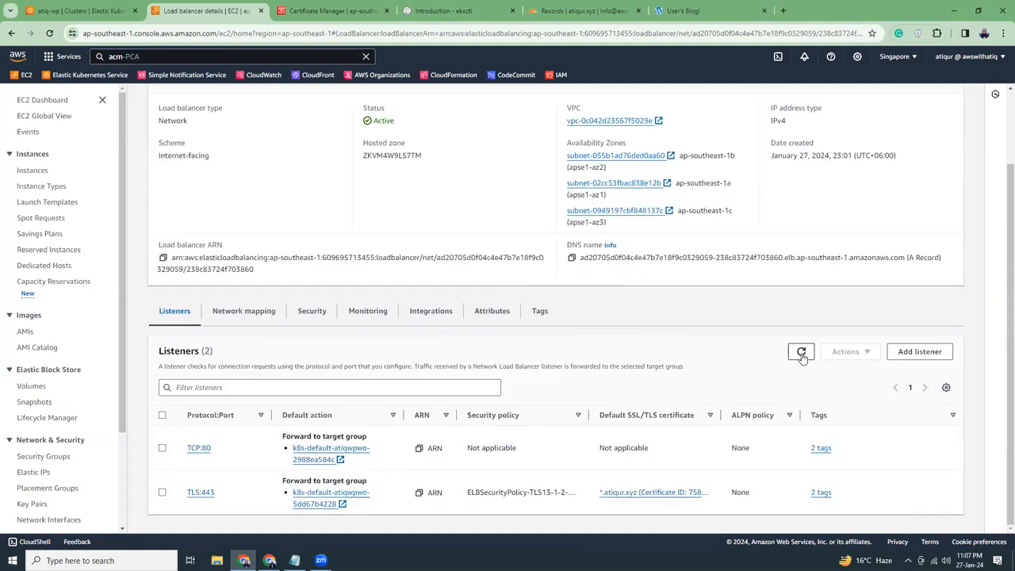
mouse_move(451, 424)
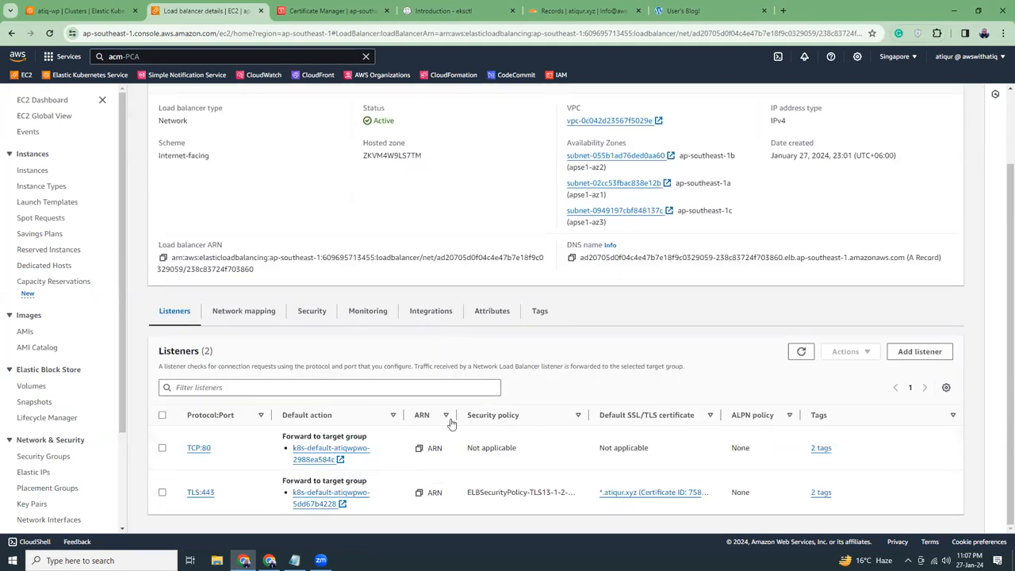
scroll(up, 3)
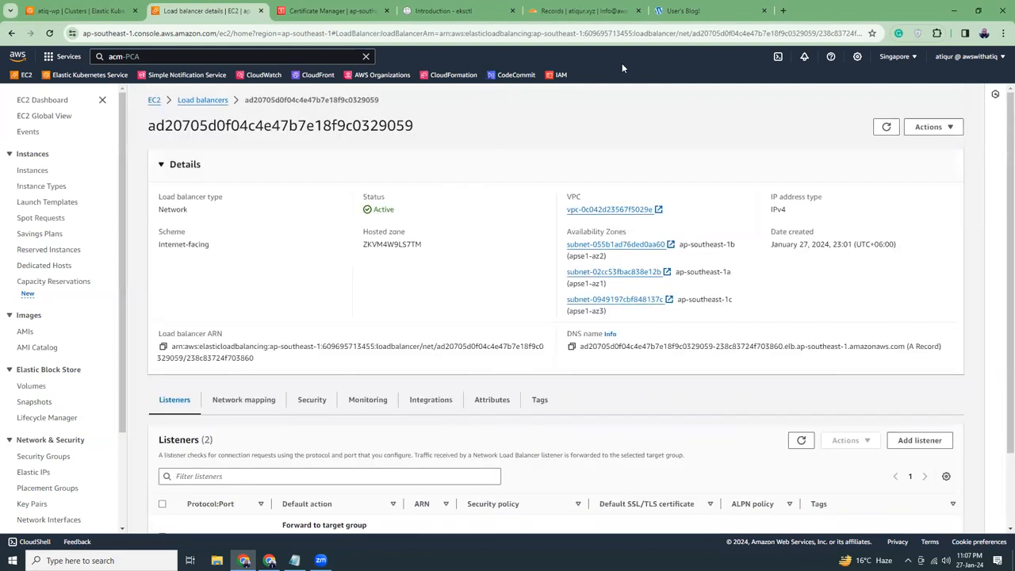
Reload the blog, proceed past the privacy warning, and view its example.com certificate.
click(705, 10)
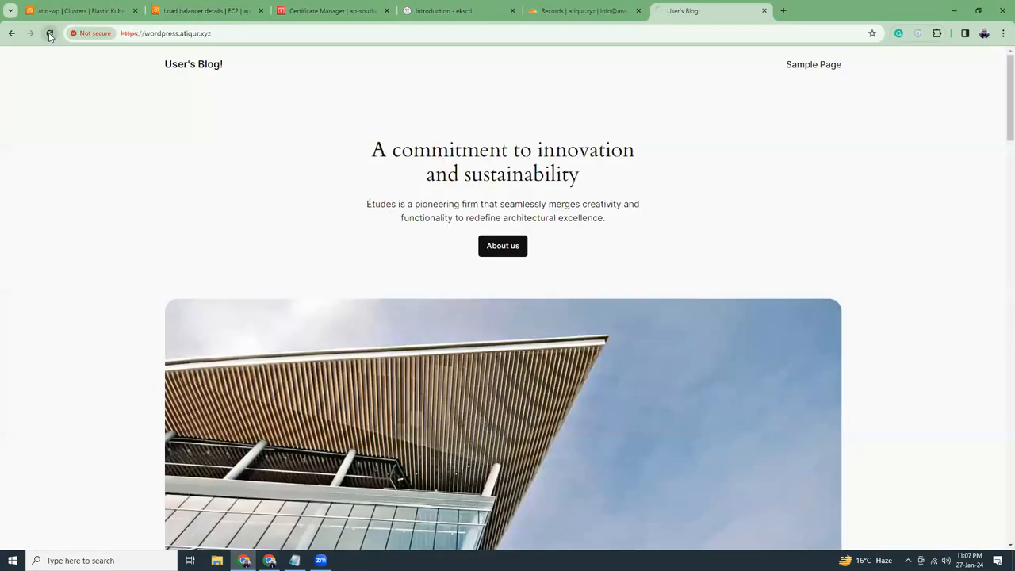
click(49, 33)
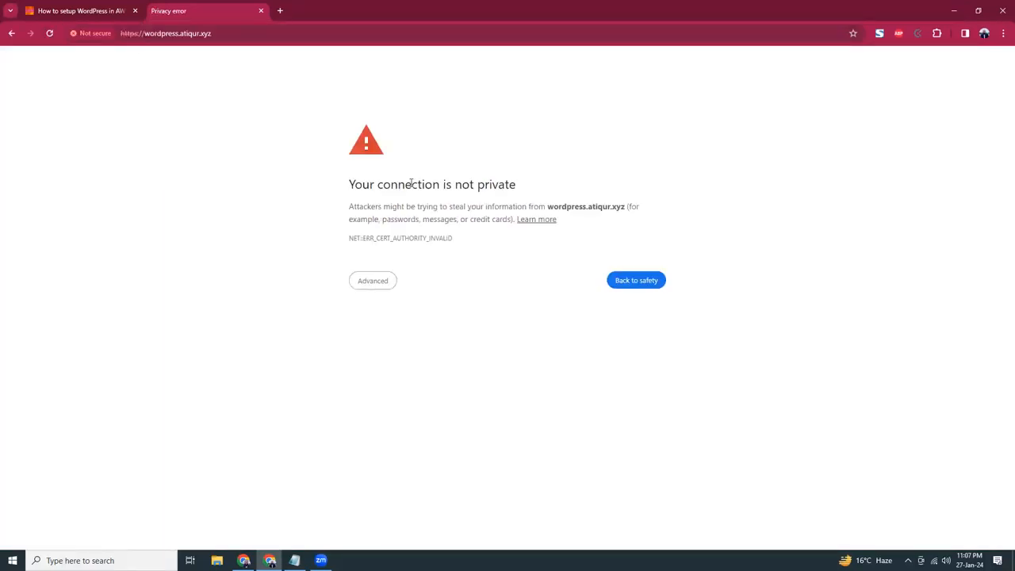
click(372, 280)
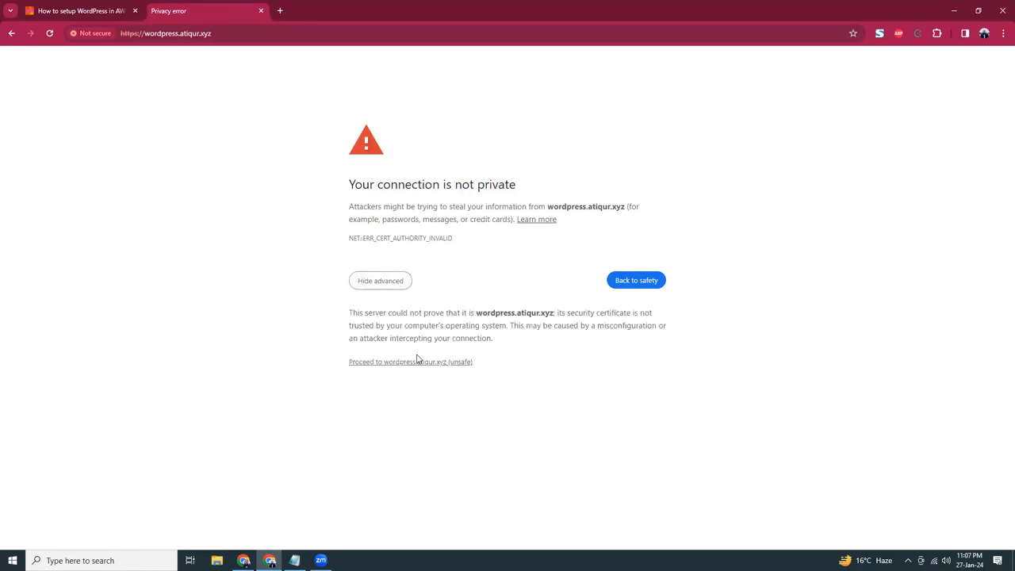
click(410, 361)
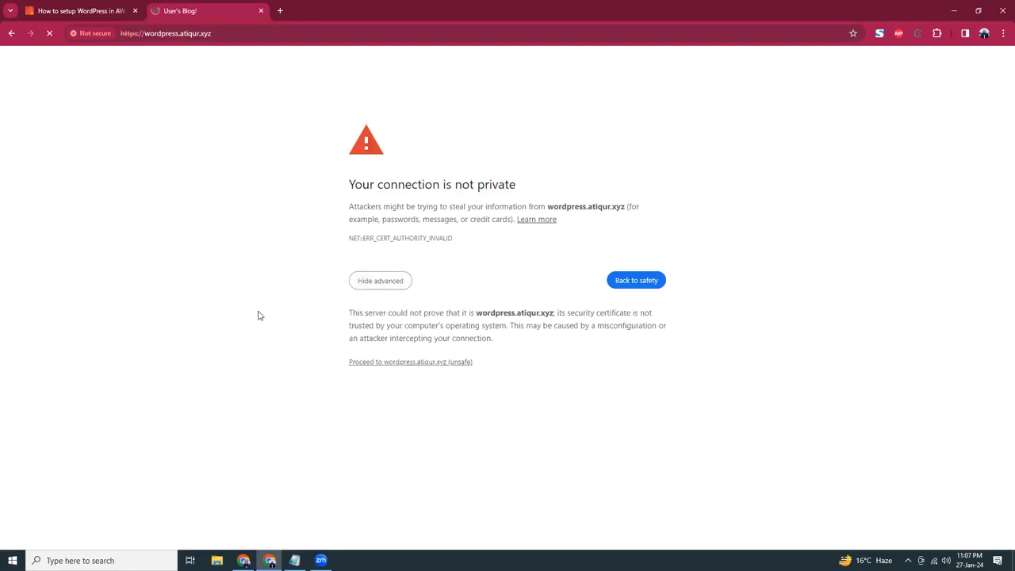
click(410, 362)
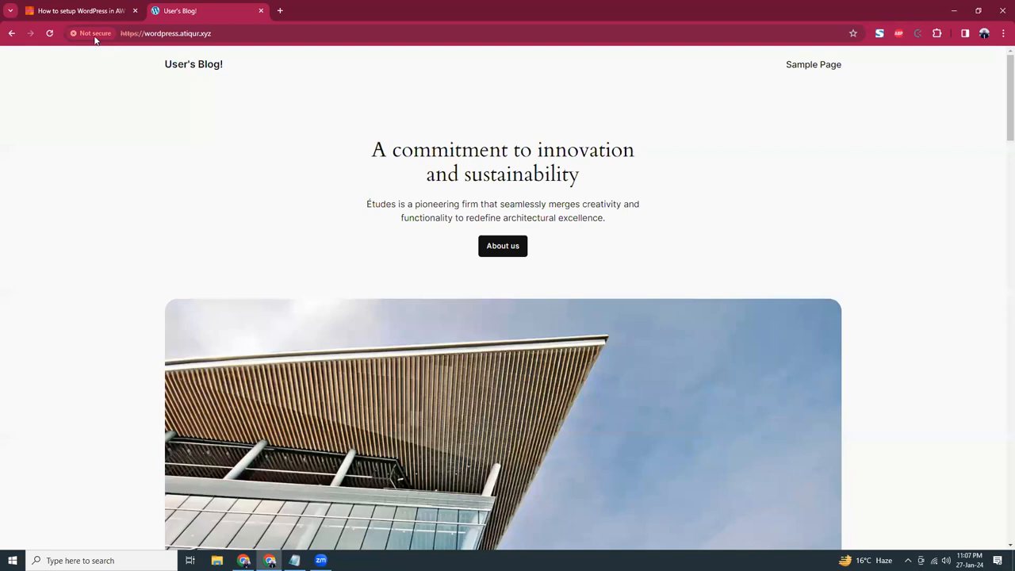
click(89, 33)
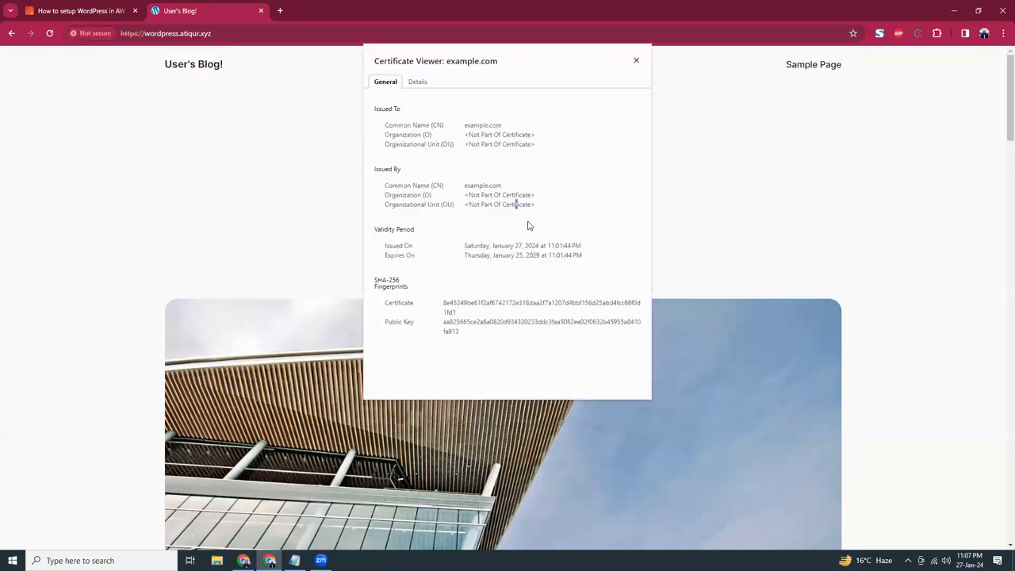
click(636, 60)
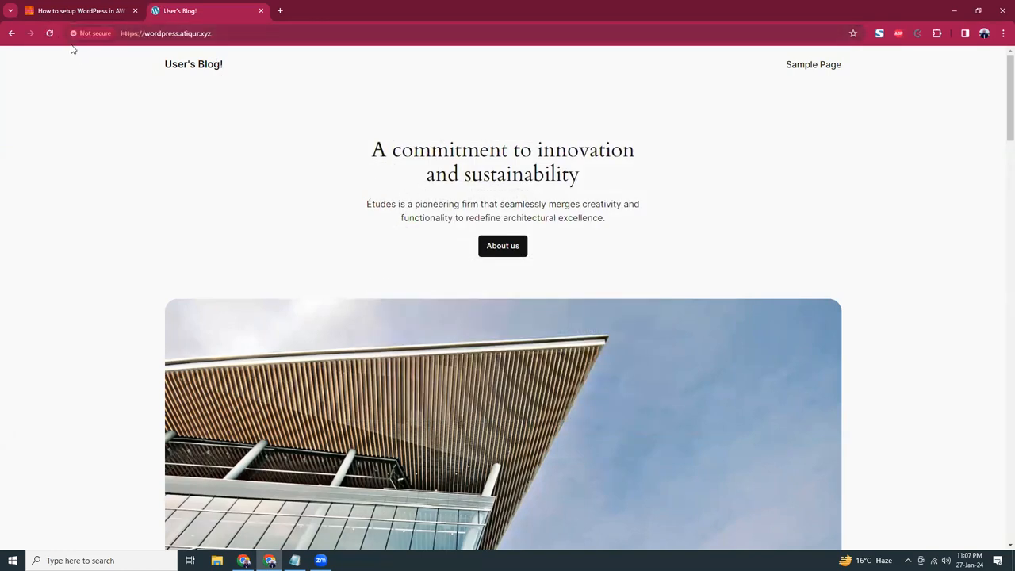
mouse_move(476, 196)
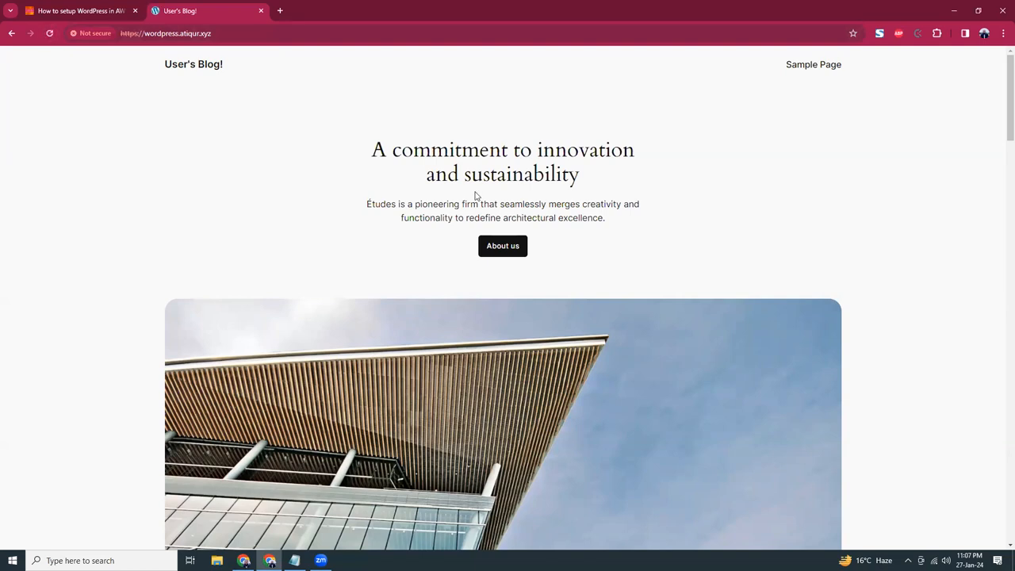
Browse the Sample Page and confirm it also presents the example.com certificate.
click(812, 64)
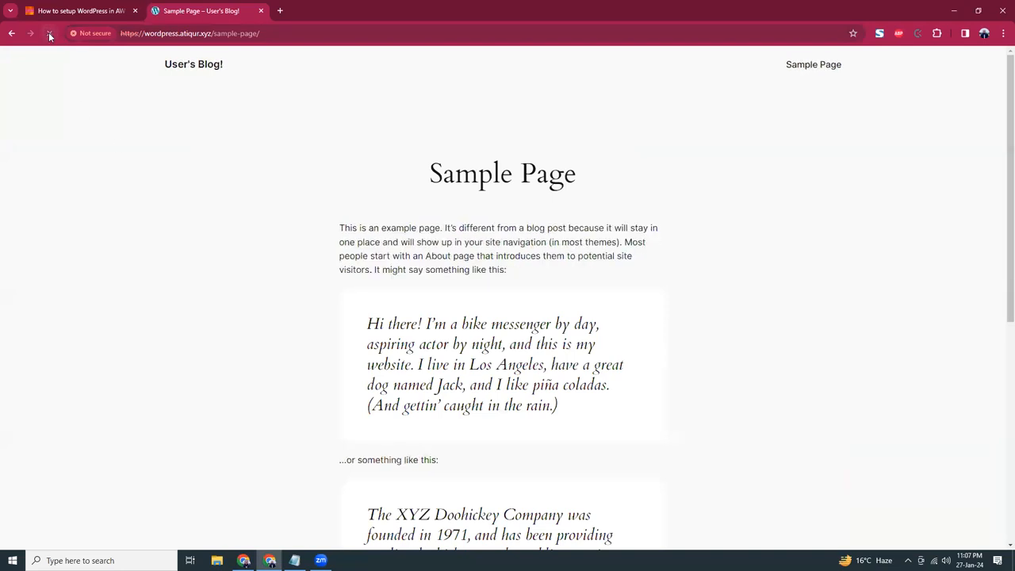
scroll(down, 3)
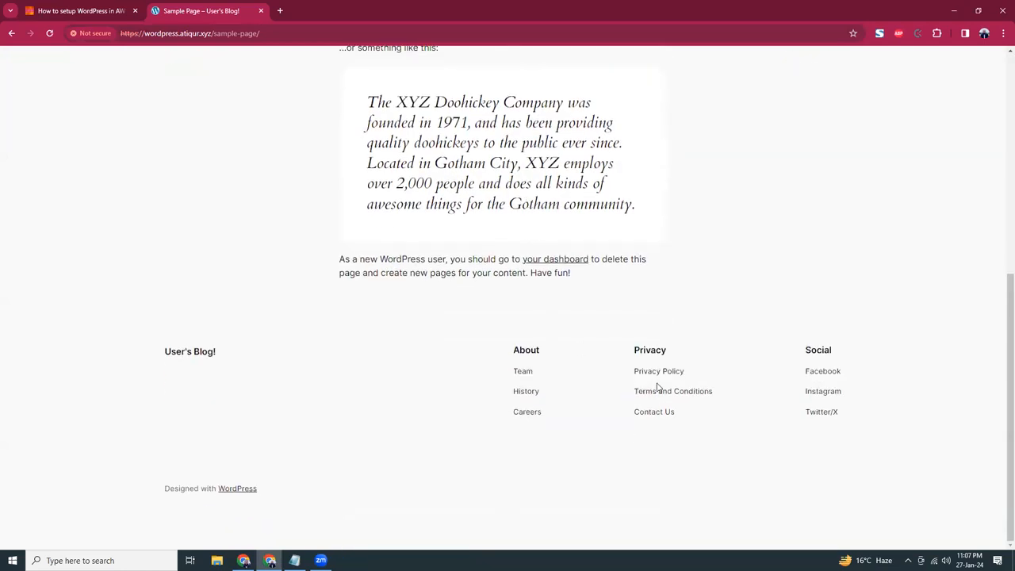
click(190, 351)
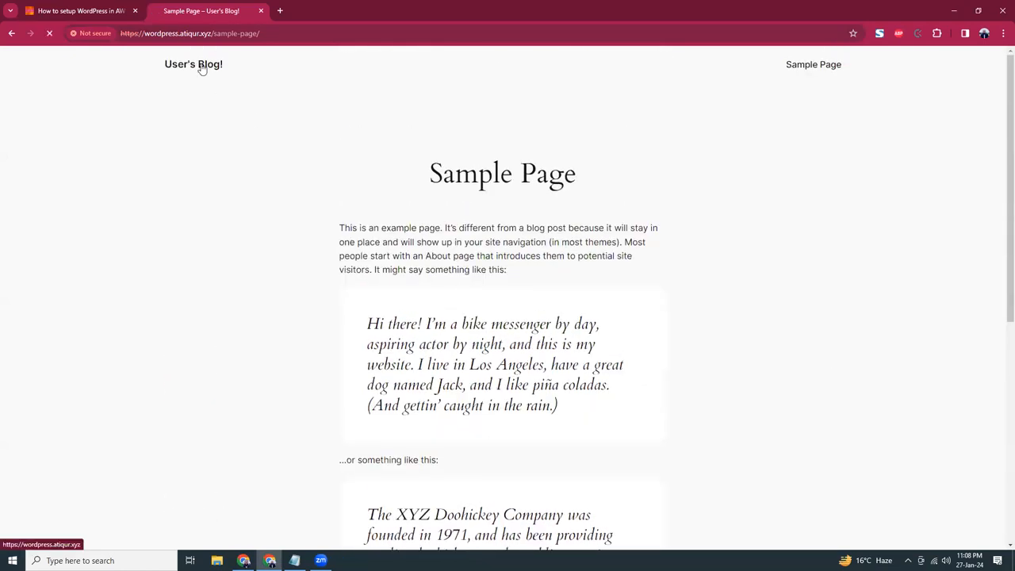
click(193, 64)
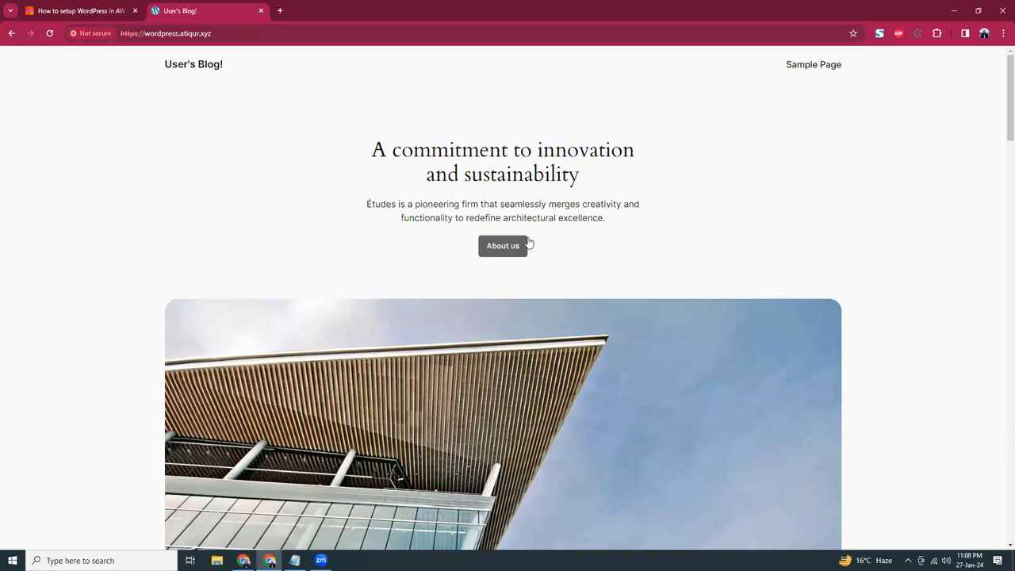
click(813, 64)
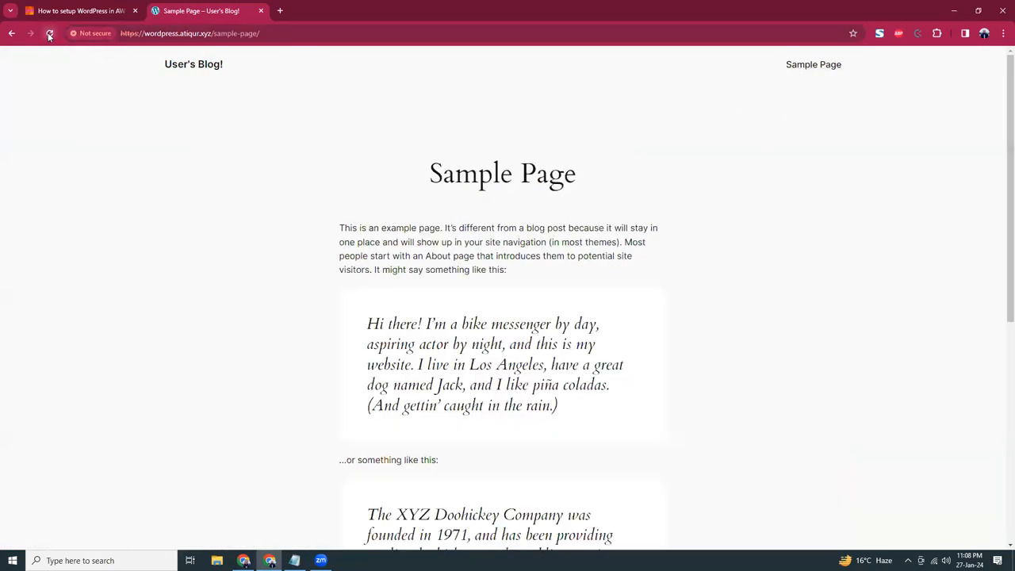
click(91, 34)
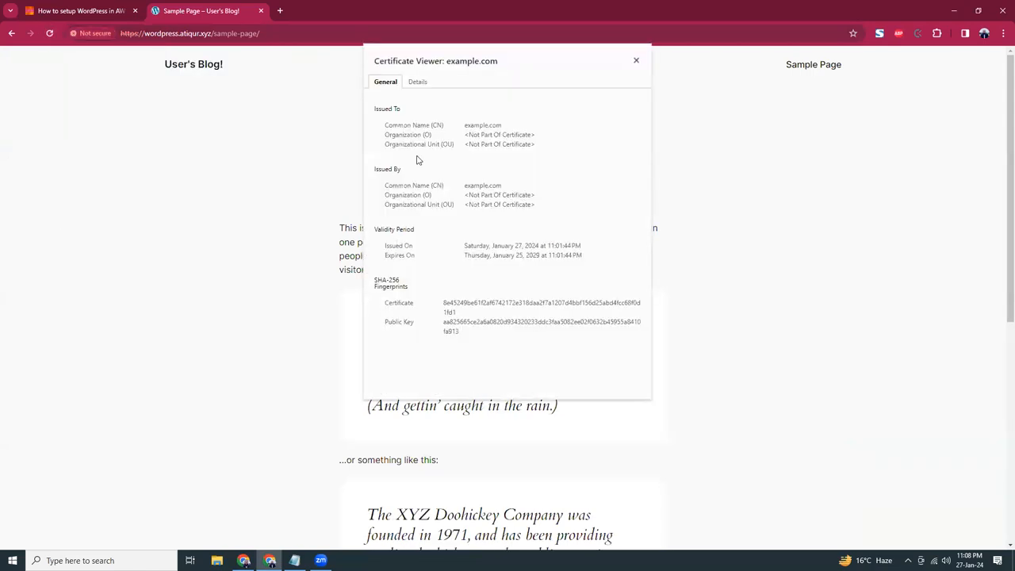
click(635, 60)
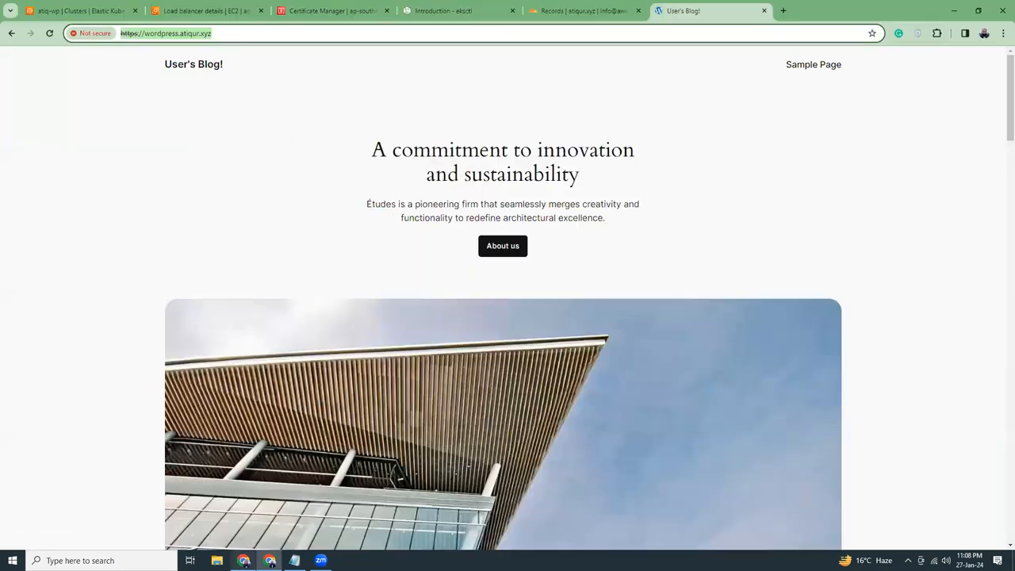
click(202, 10)
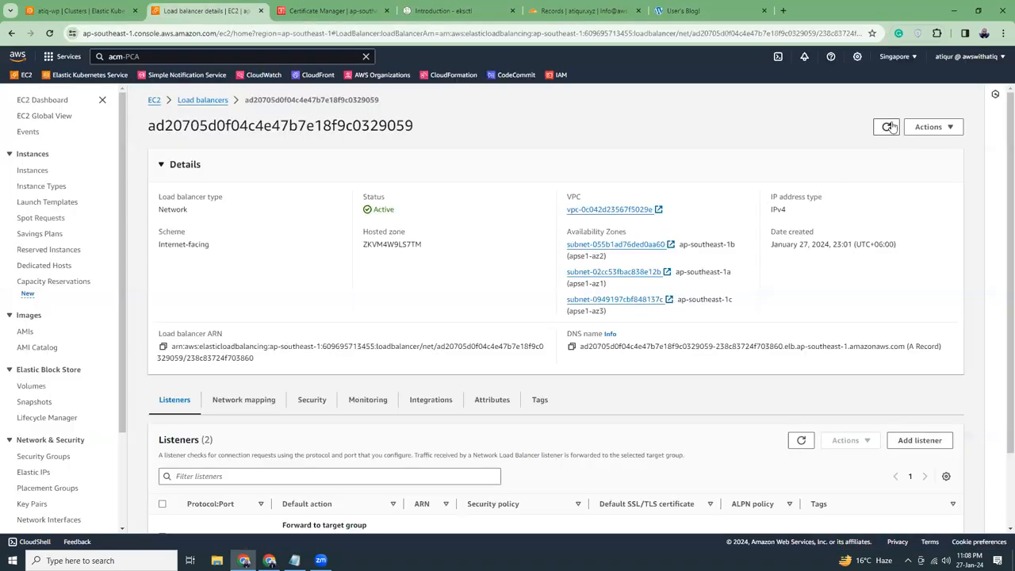
Read the Sample Page's 400 Bad Request reason: plain HTTP sent to the SSL port.
scroll(down, 3)
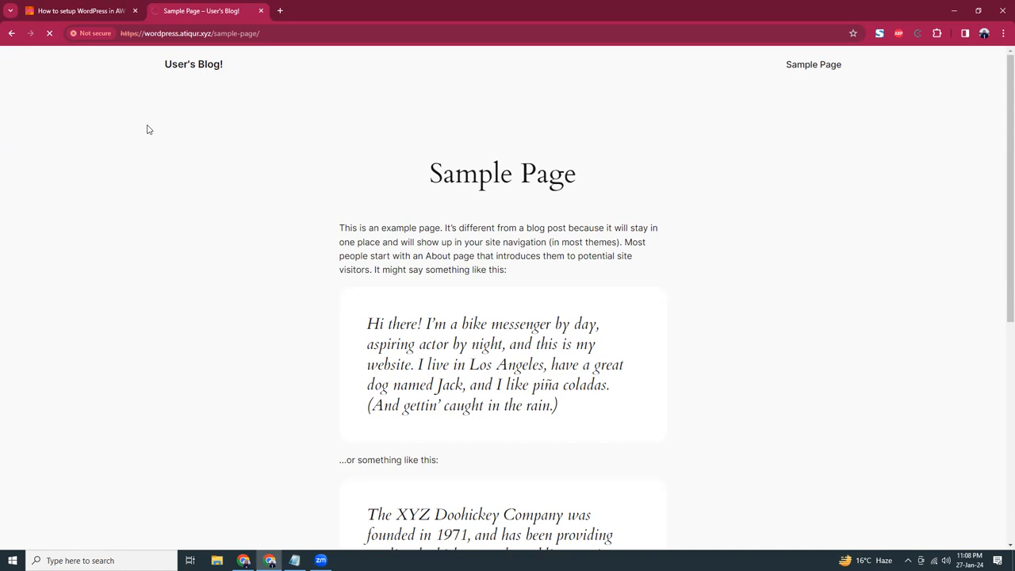
mouse_move(174, 46)
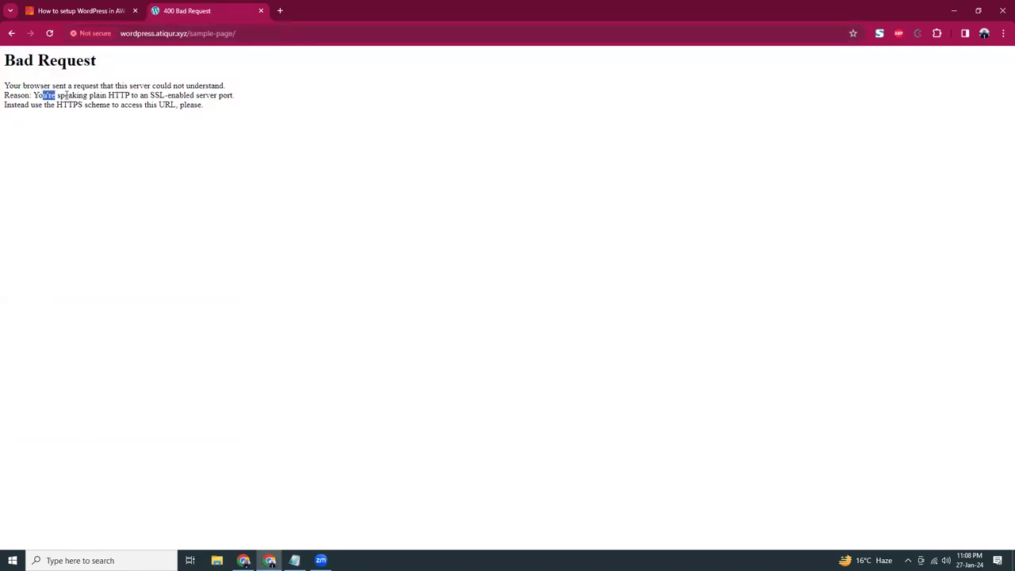
drag(44, 95, 166, 95)
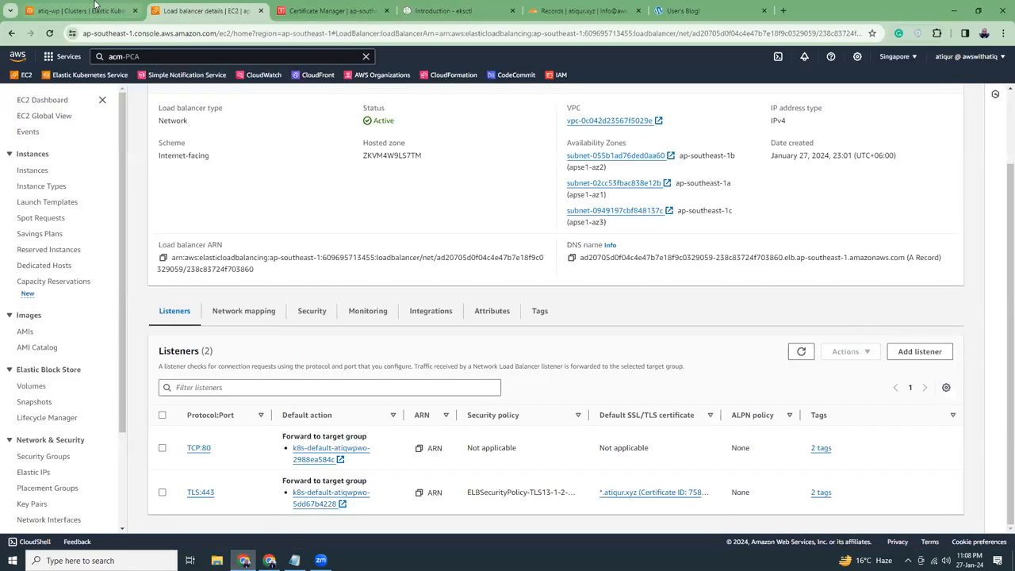
click(75, 11)
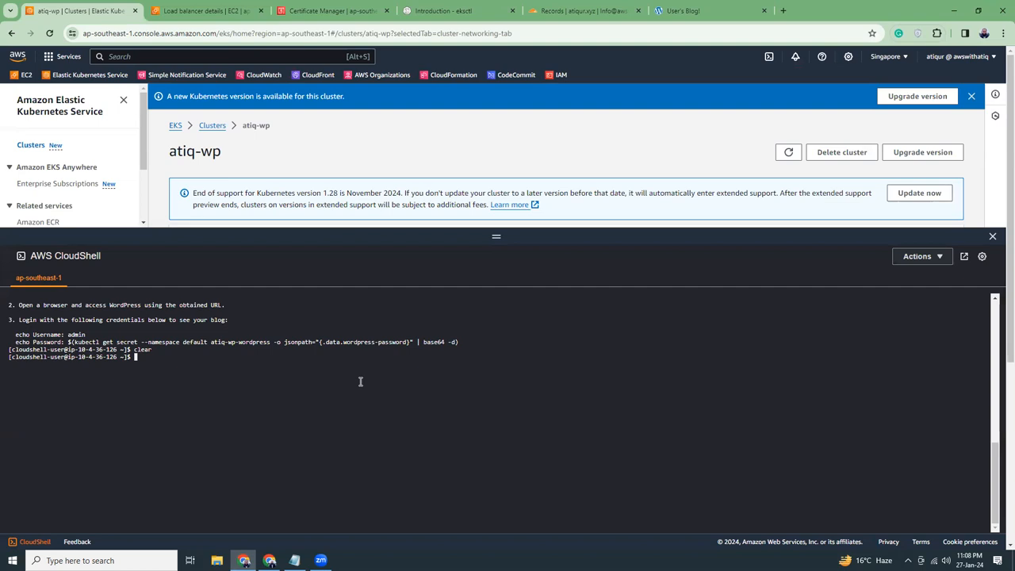
Run kubectl get svc and note atiq-wp-wordpress ports 80:31693 and 443:30652.
text(kubectl get)
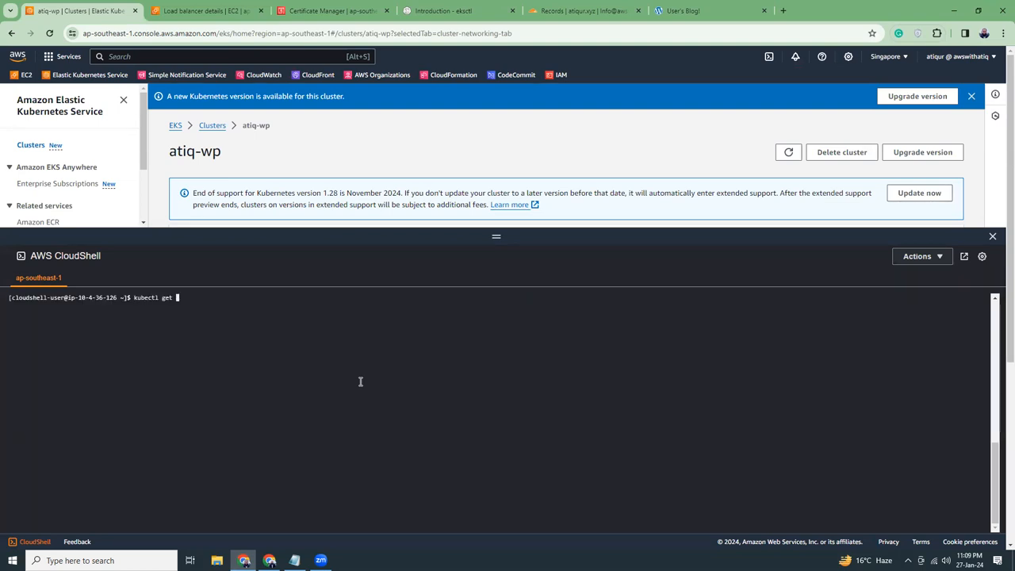
text(svc)
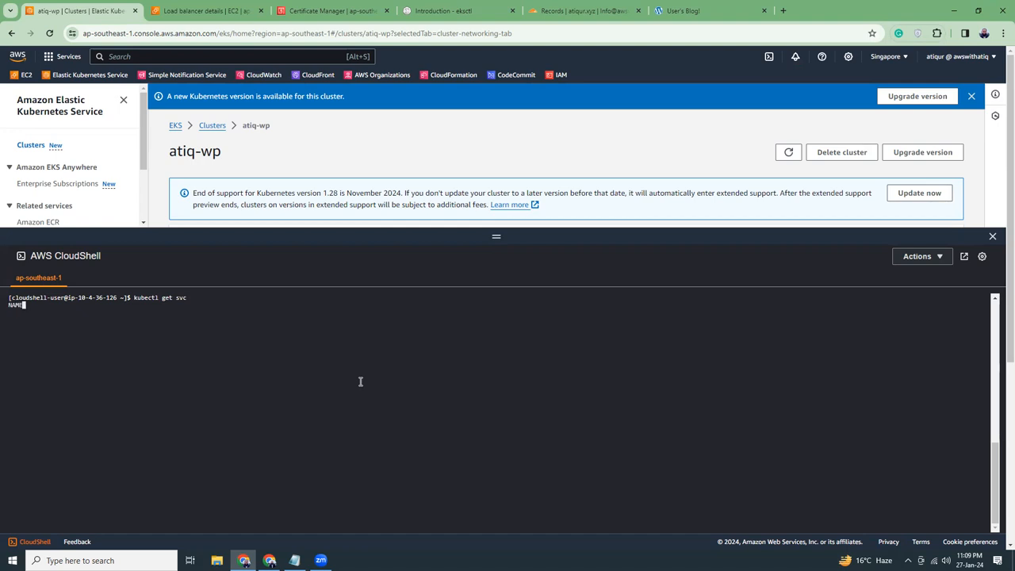
key(Return)
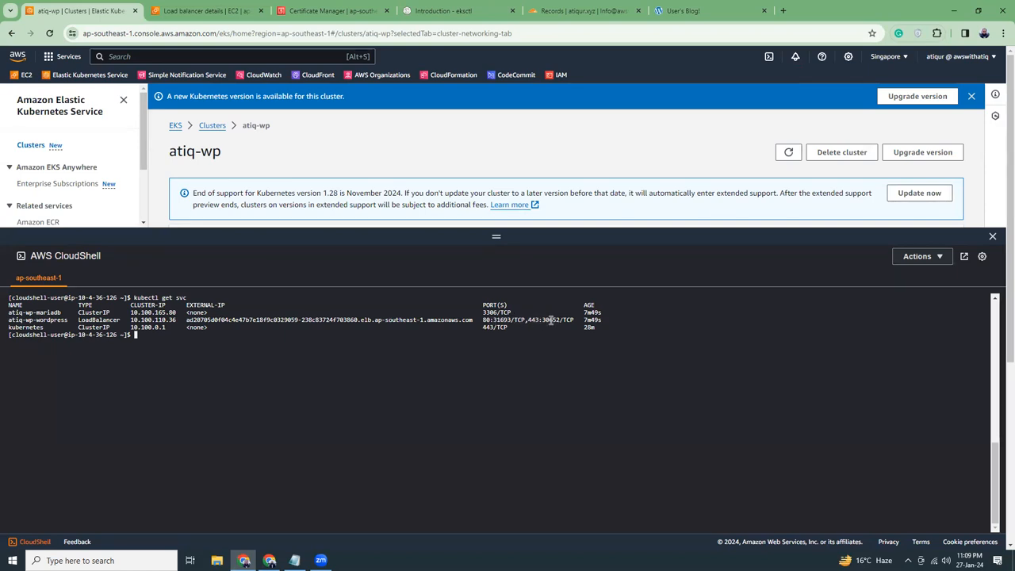
mouse_move(527, 325)
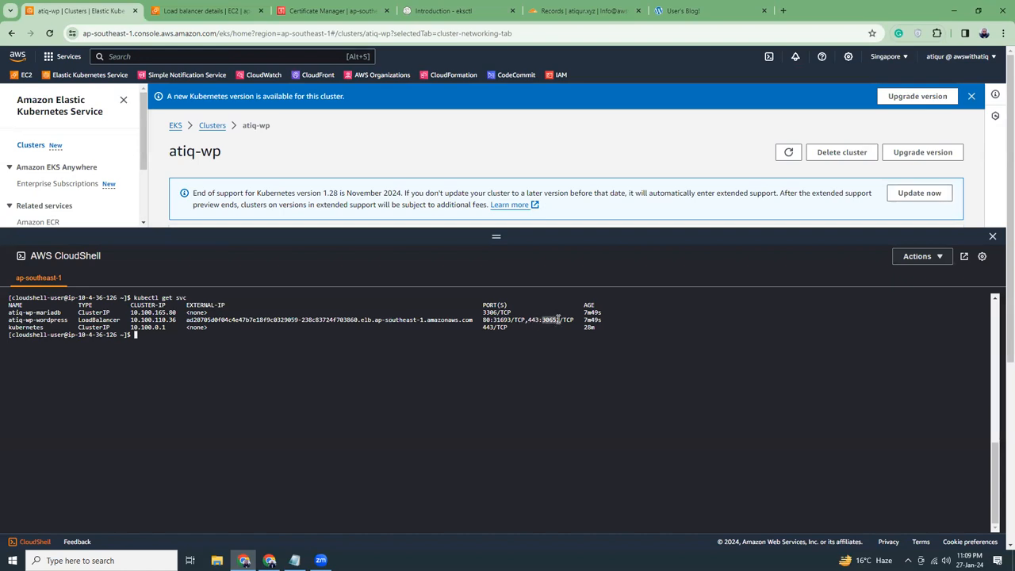
click(205, 10)
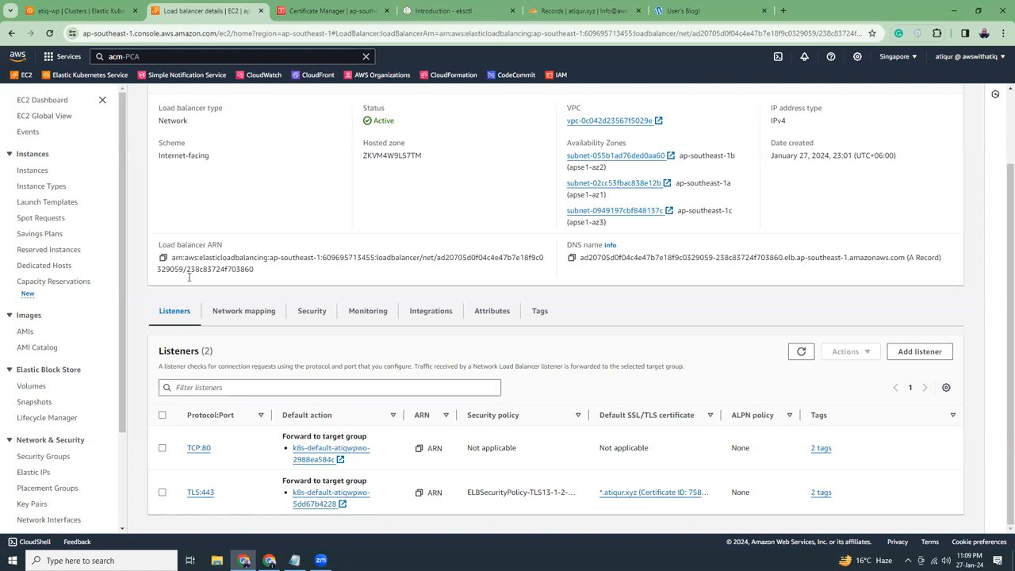
List the EC2 target groups on ports 31693 and 30652 and compare with service node ports.
scroll(down, 3)
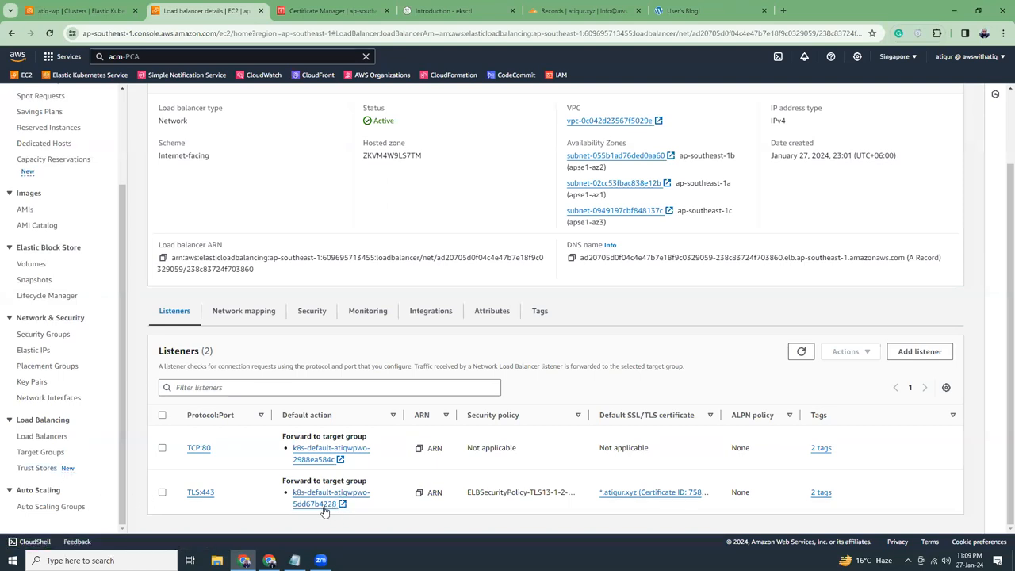
mouse_move(321, 498)
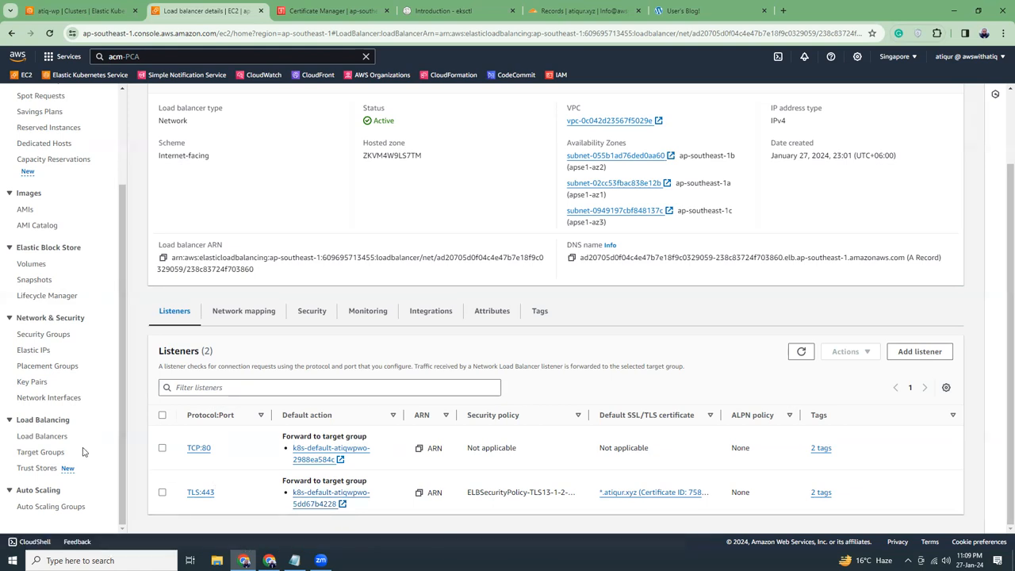
click(41, 451)
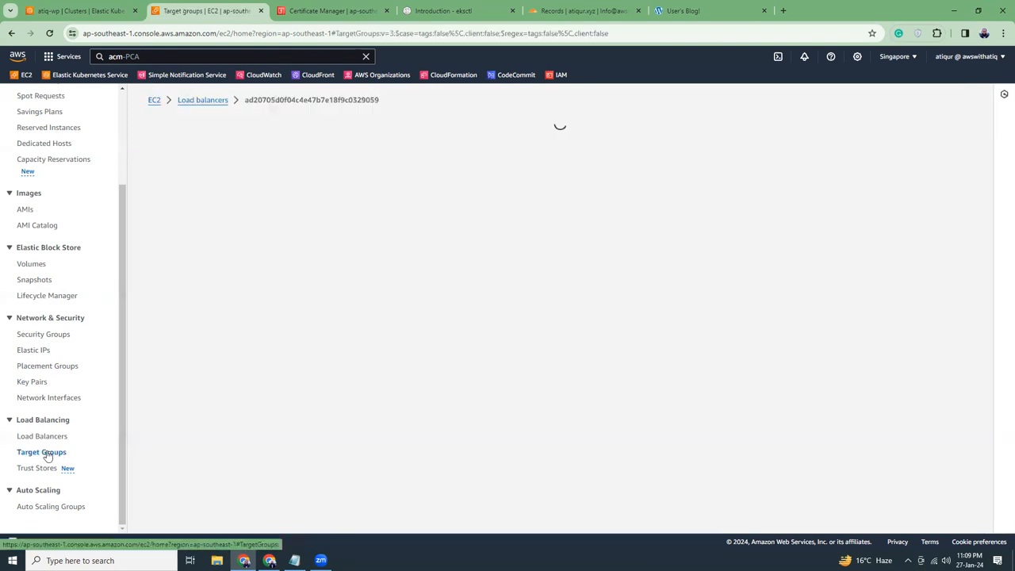
click(41, 452)
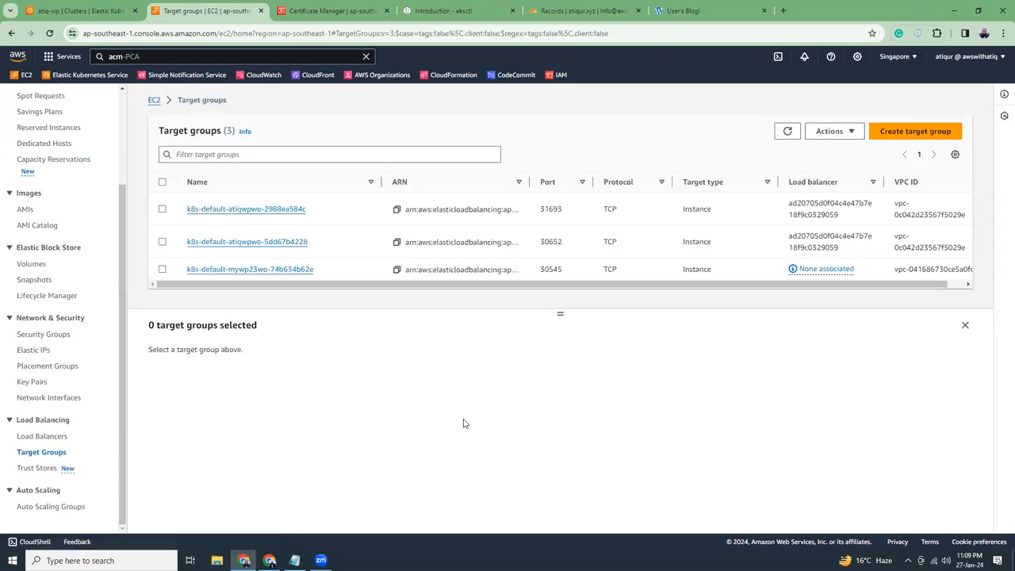
click(75, 10)
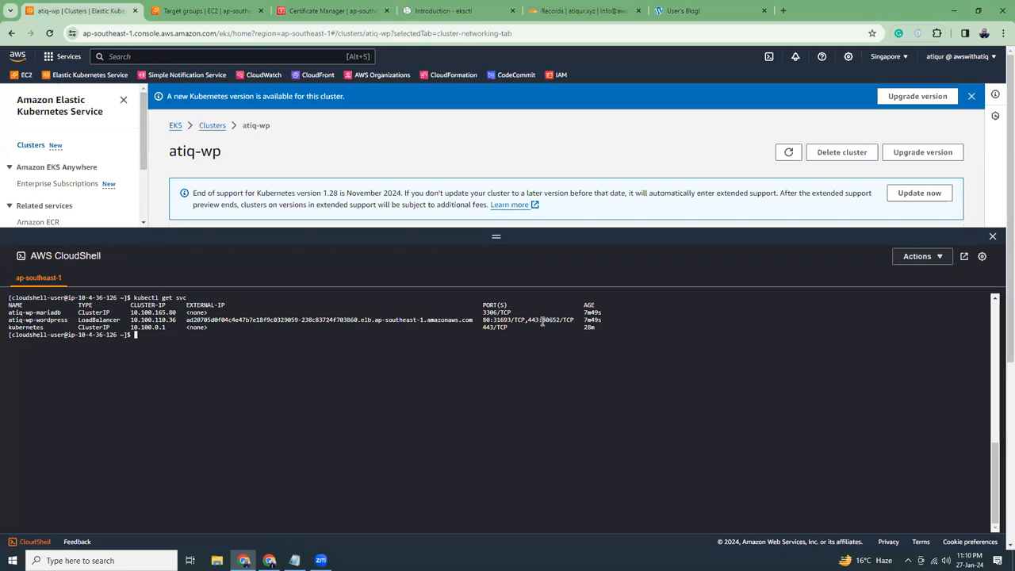
mouse_move(550, 322)
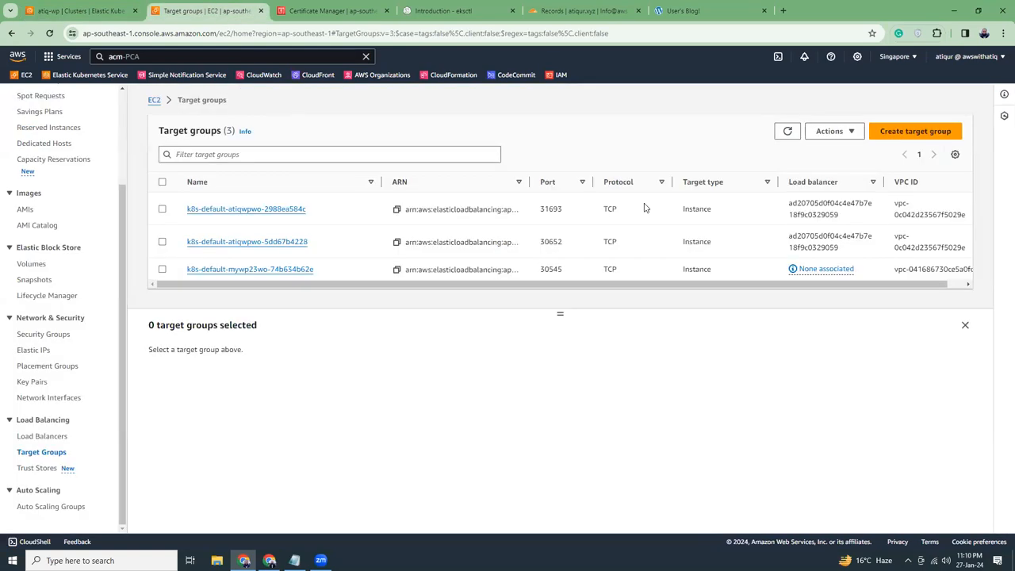
Define a TLS target group named tg-https on port 30652 in the eksctl atiq-wp VPC.
click(914, 131)
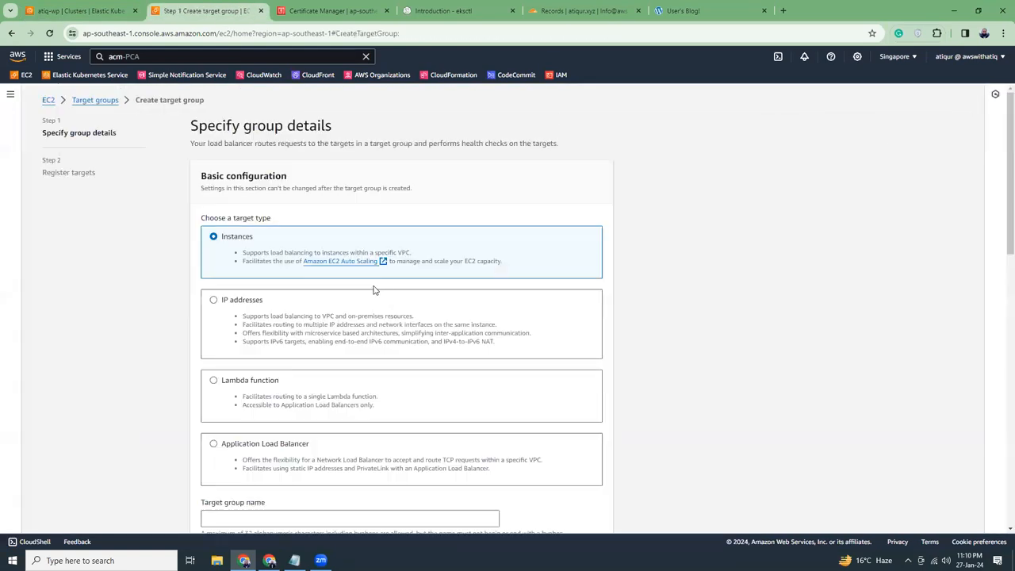
scroll(down, 3)
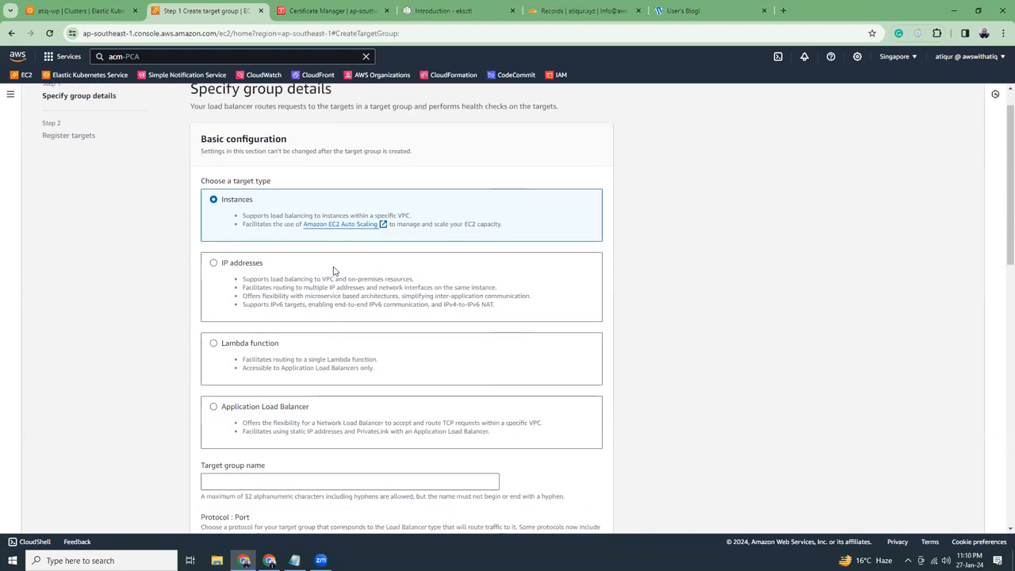
scroll(down, 3)
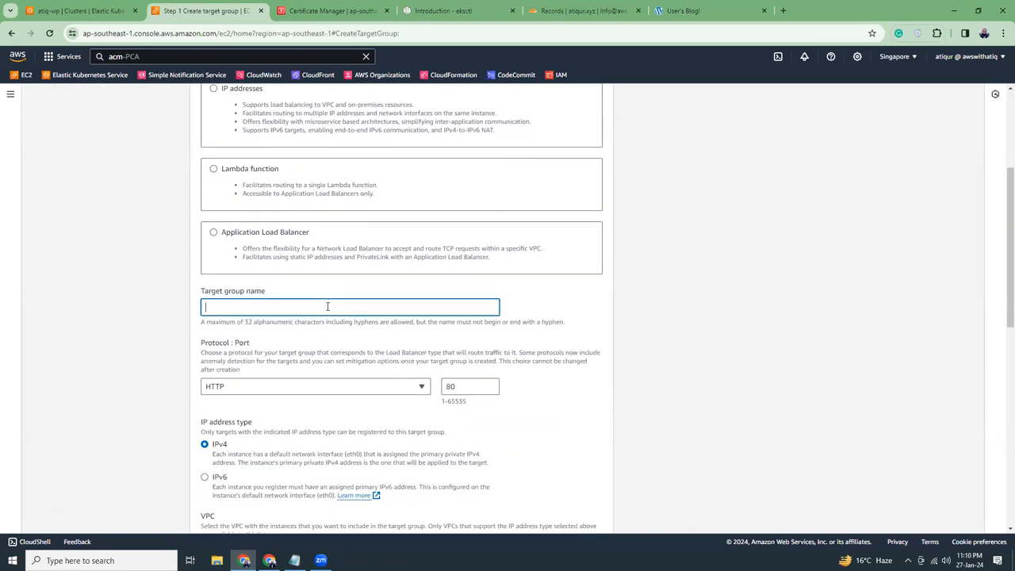
text(tg-htt)
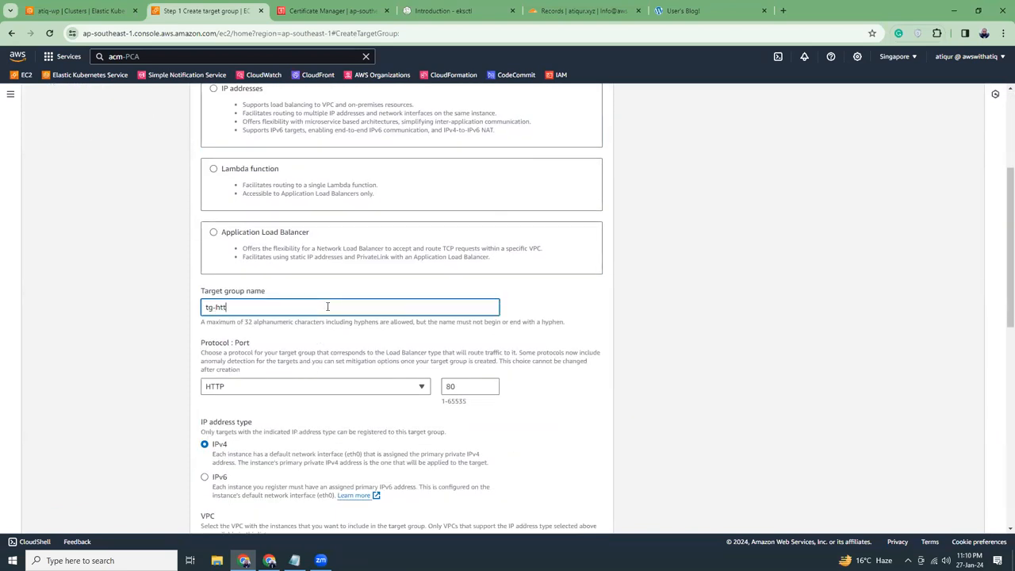
text(ps)
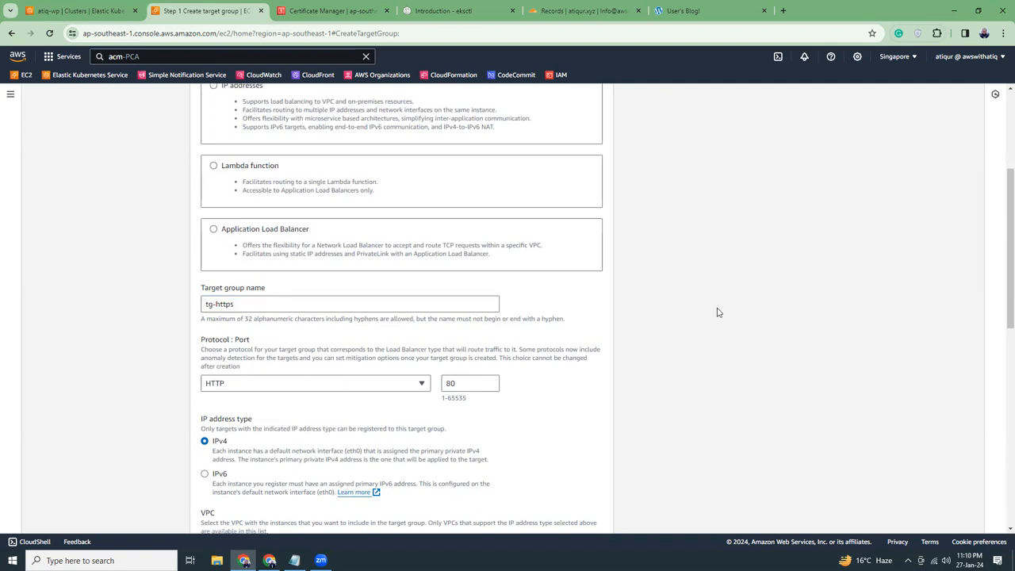
scroll(down, 3)
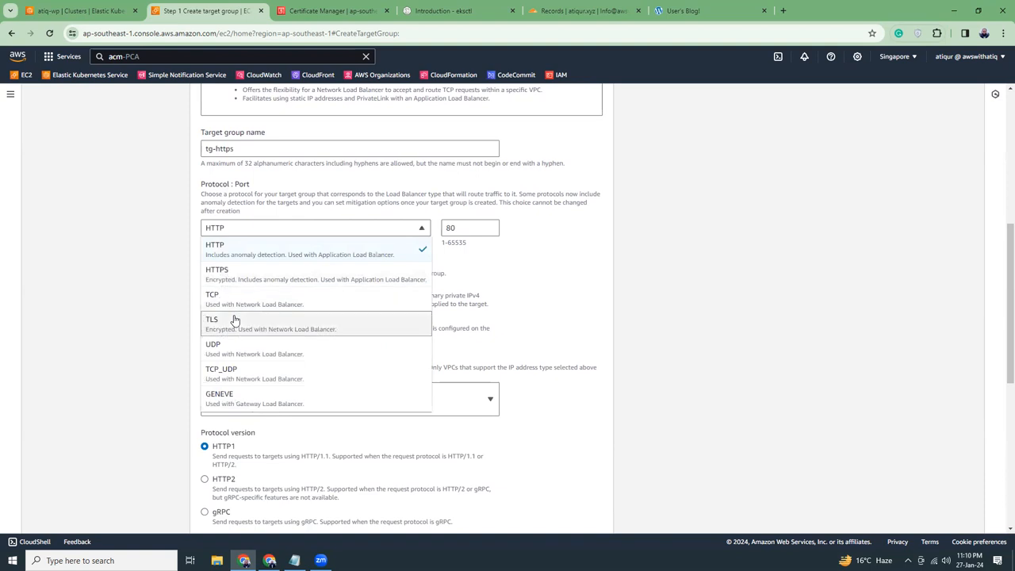
click(212, 319)
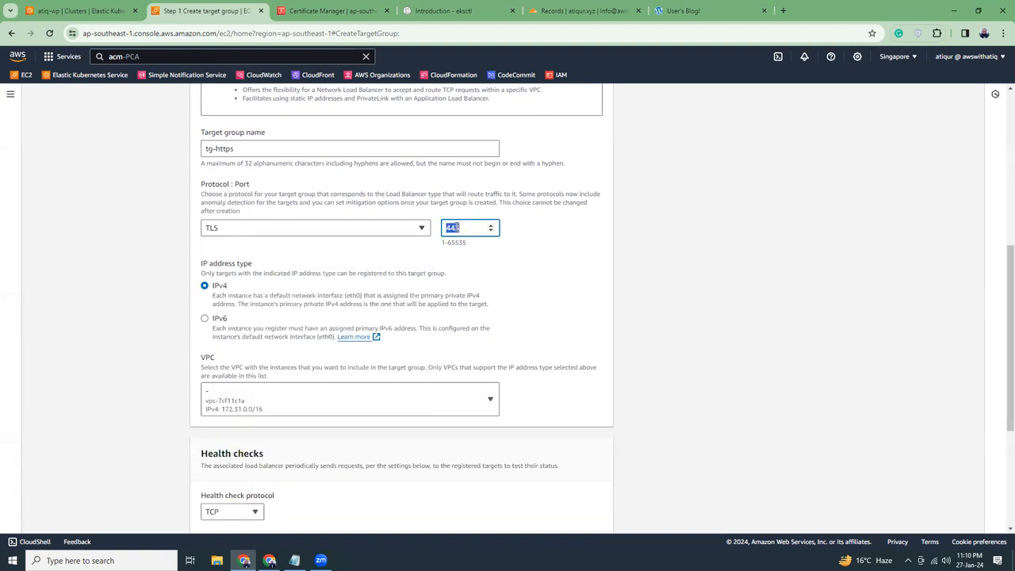
click(76, 10)
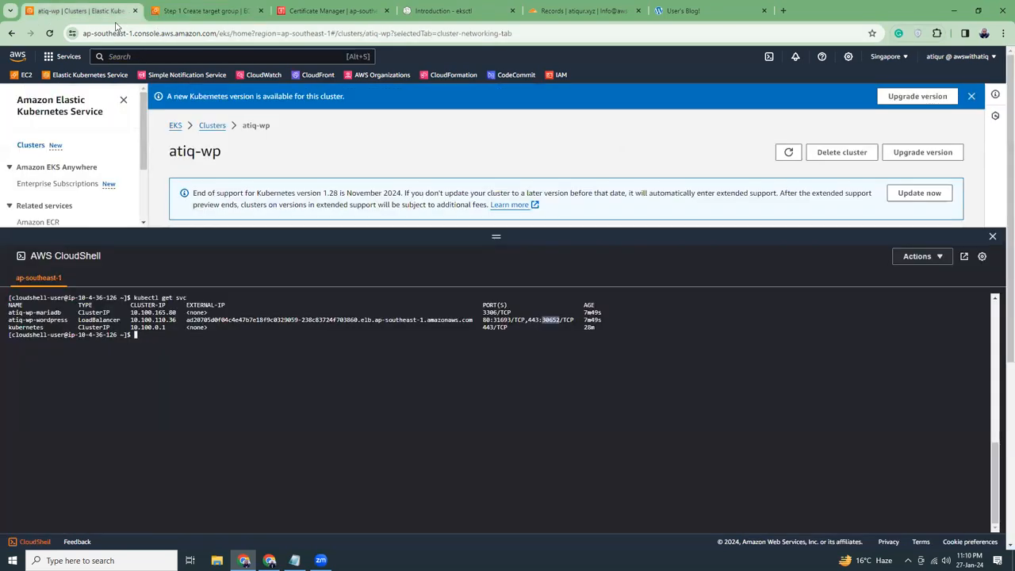
mouse_move(266, 18)
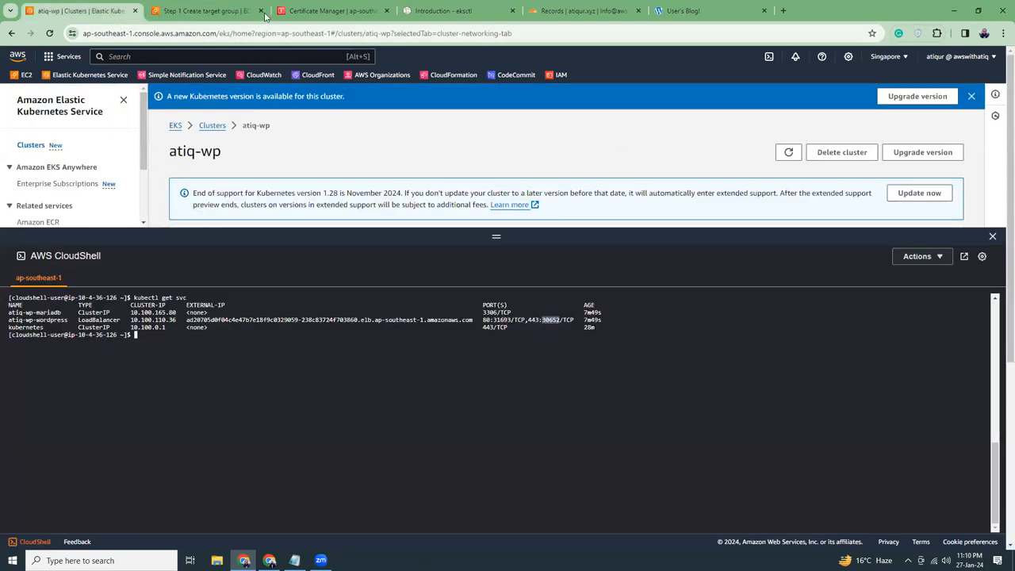
click(202, 10)
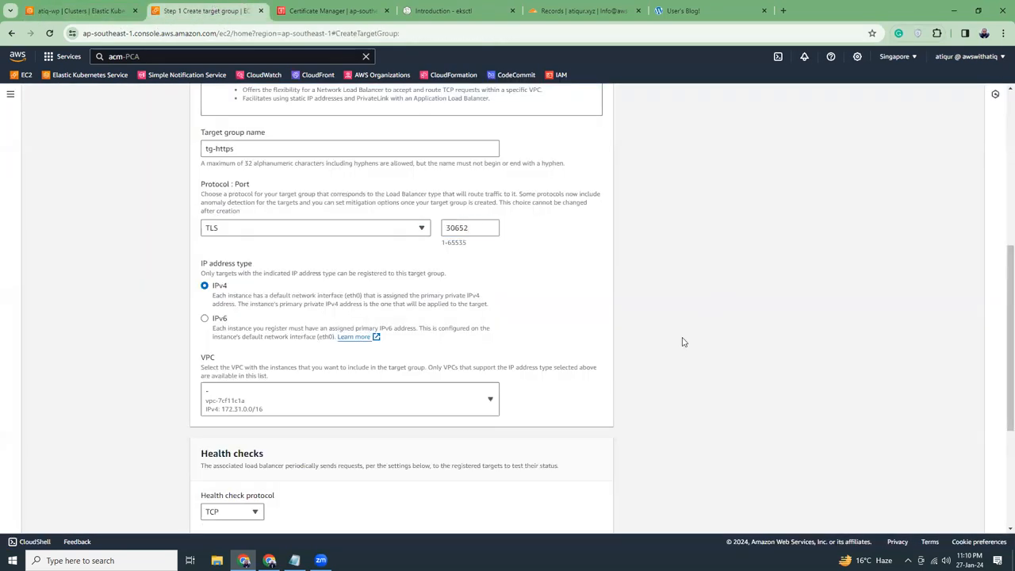
click(348, 399)
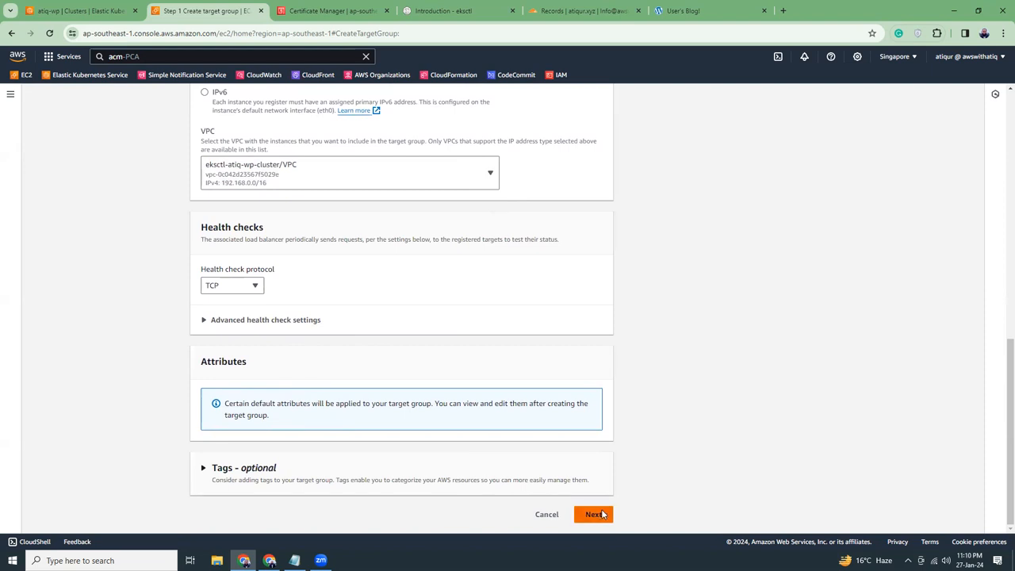
click(593, 514)
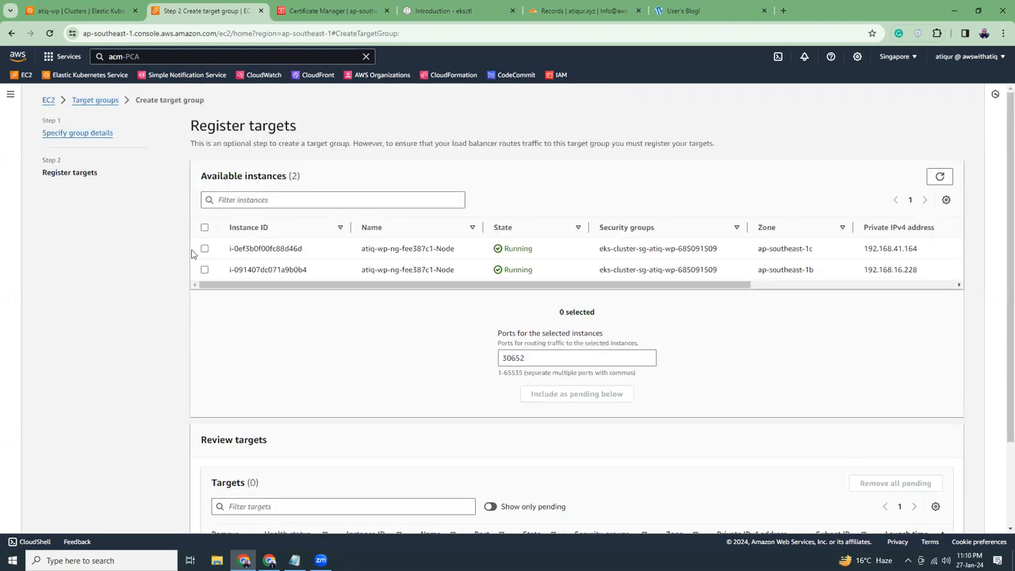
Register both atiq-wp nodes as targets on port 30652 and create tg-https.
click(204, 226)
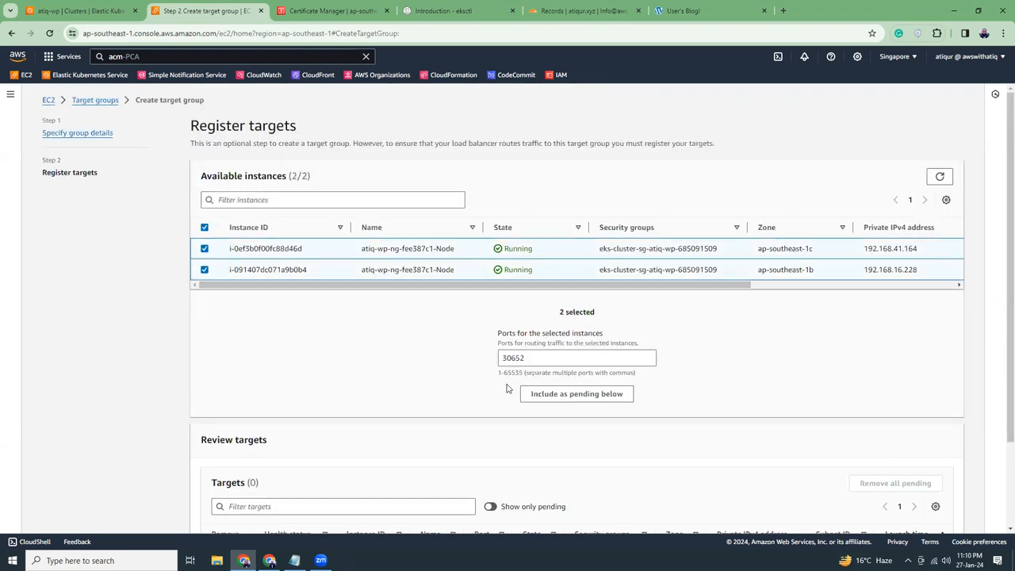
click(577, 393)
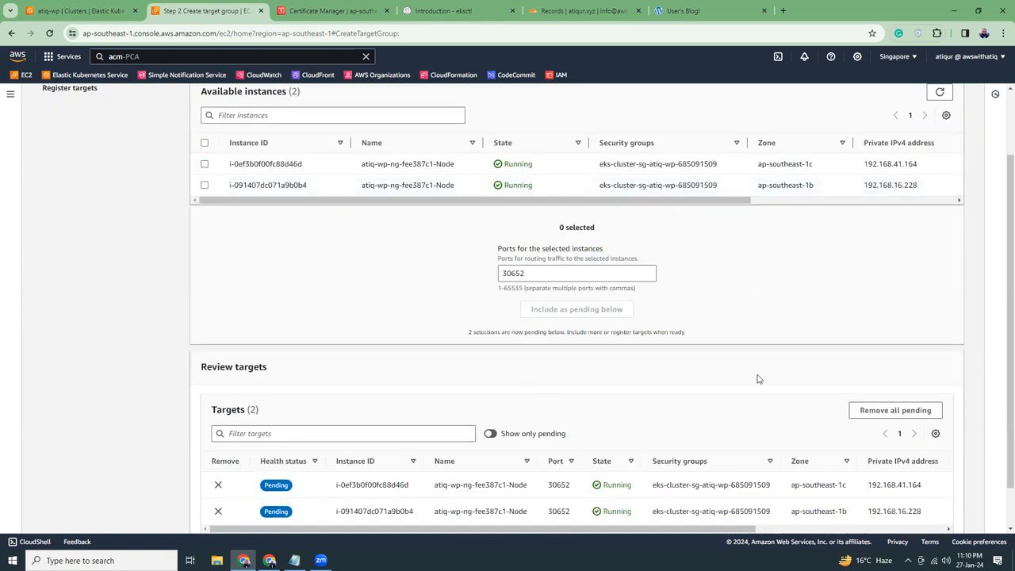
scroll(down, 3)
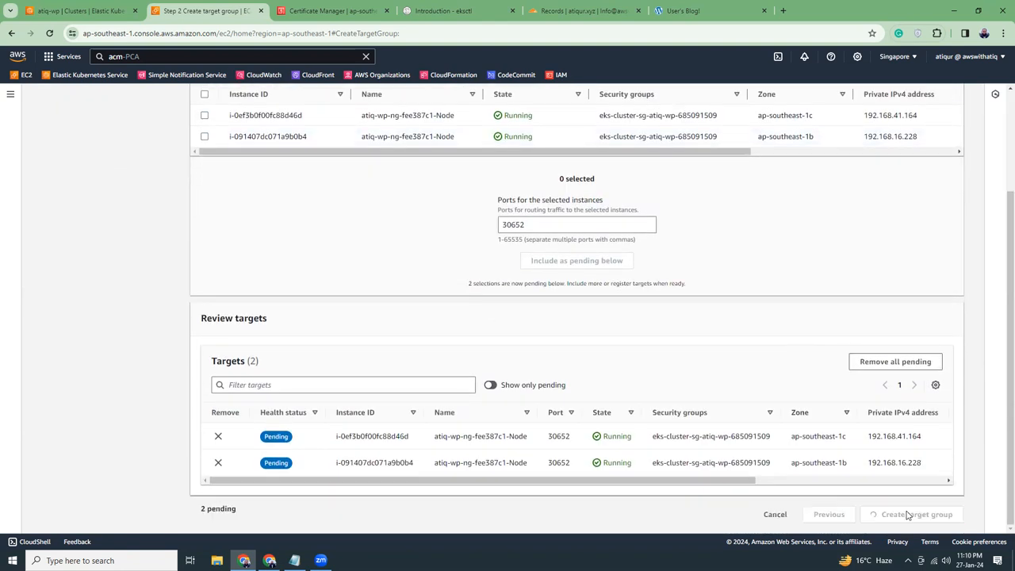
click(916, 514)
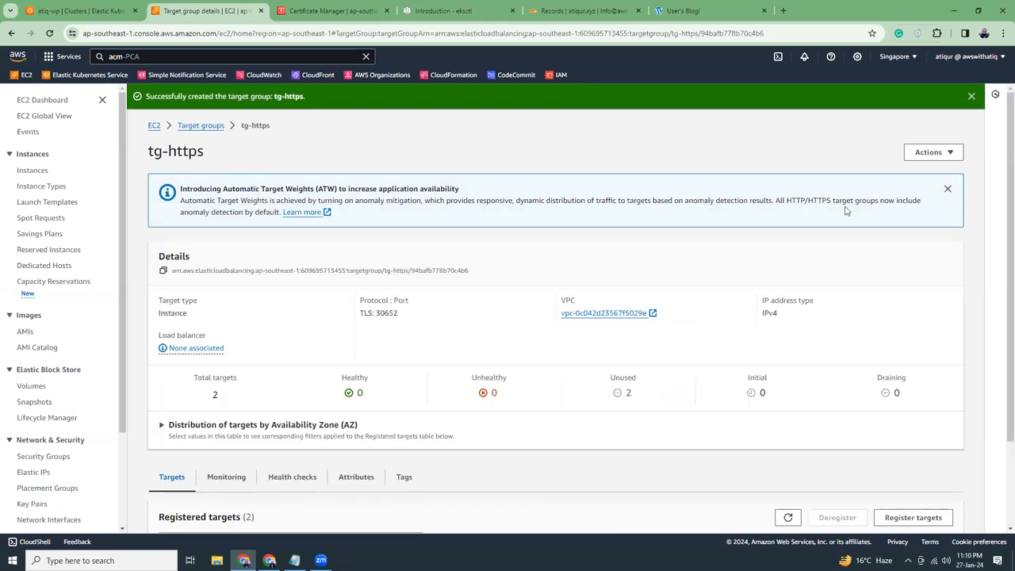
scroll(down, 3)
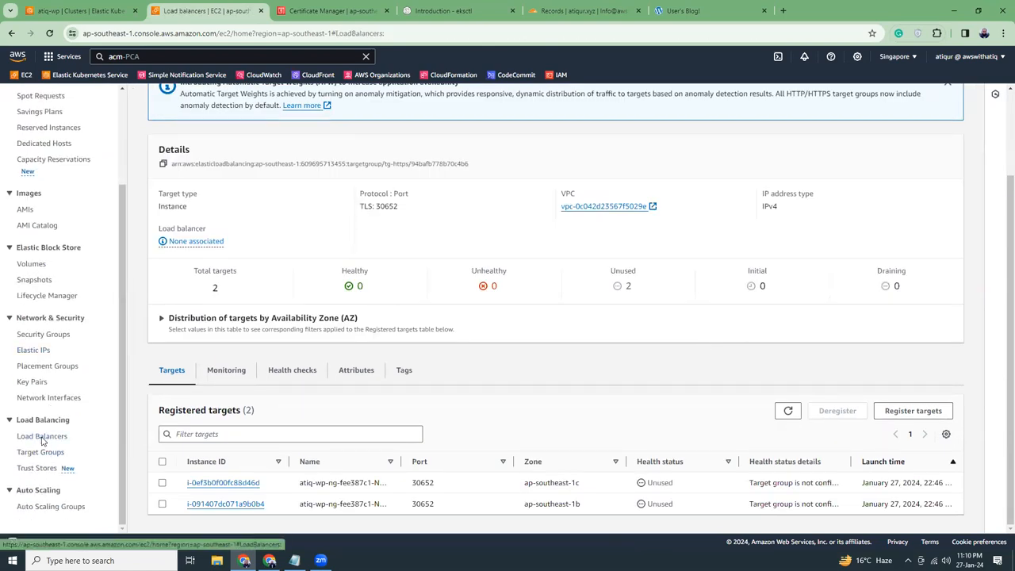
Edit the load balancer's TLS:443 listener to forward to tg-https and save.
click(43, 436)
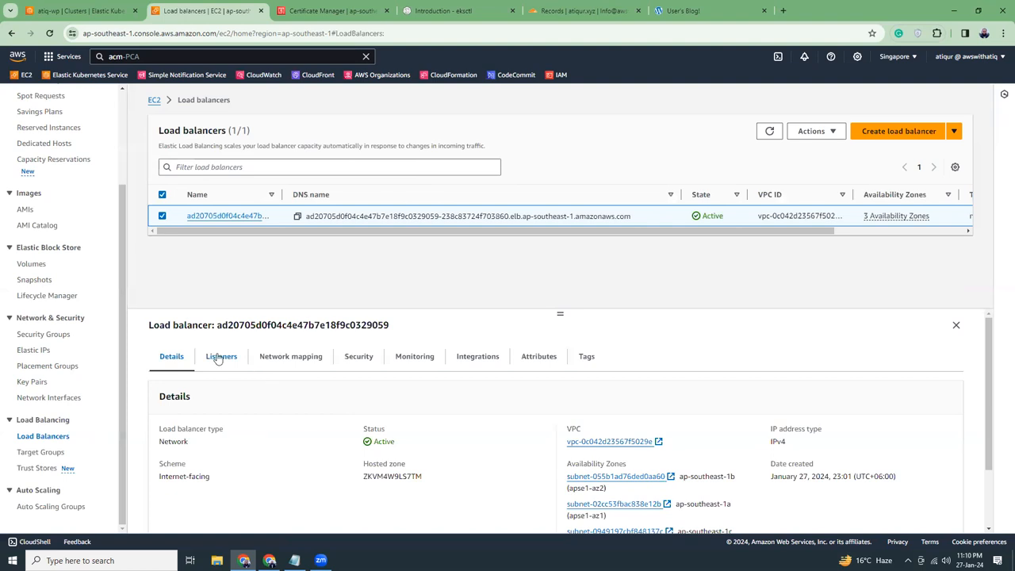
click(222, 356)
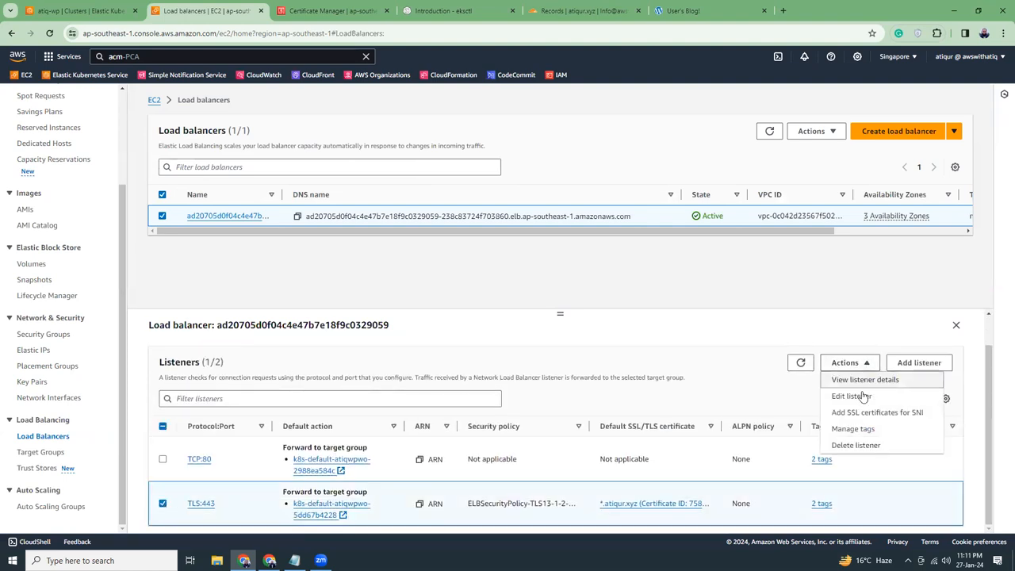
click(851, 395)
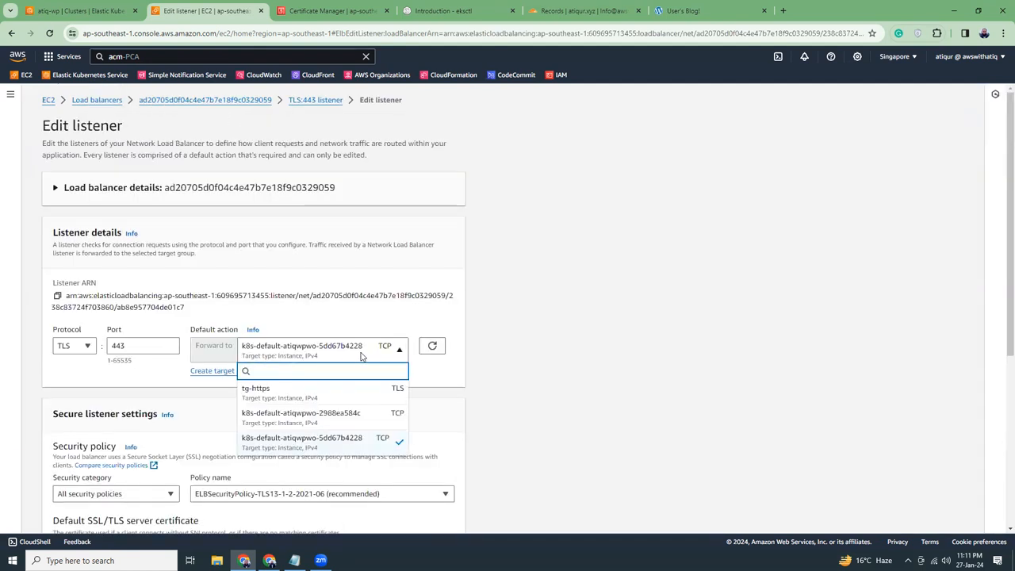
mouse_move(276, 392)
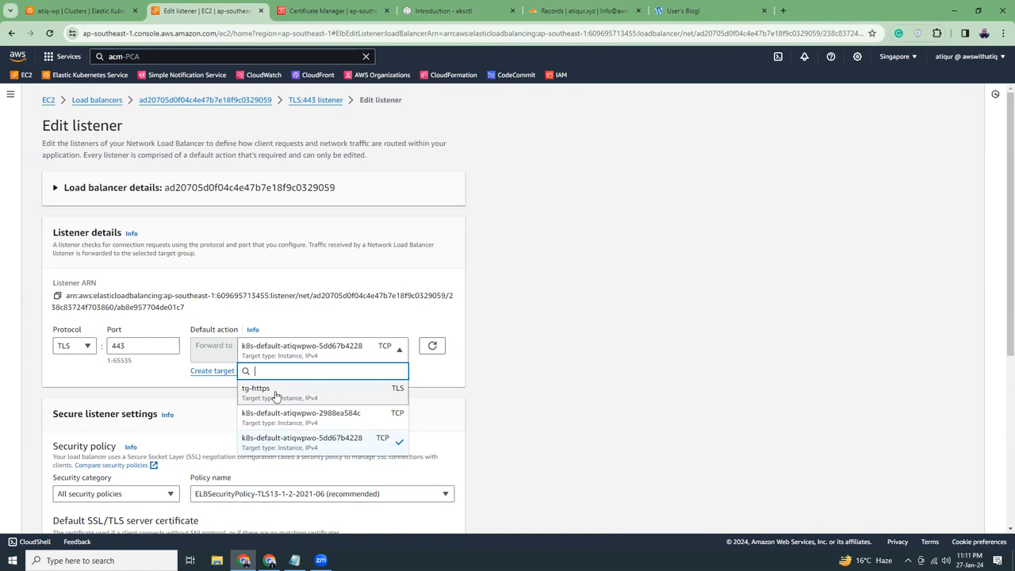
click(255, 388)
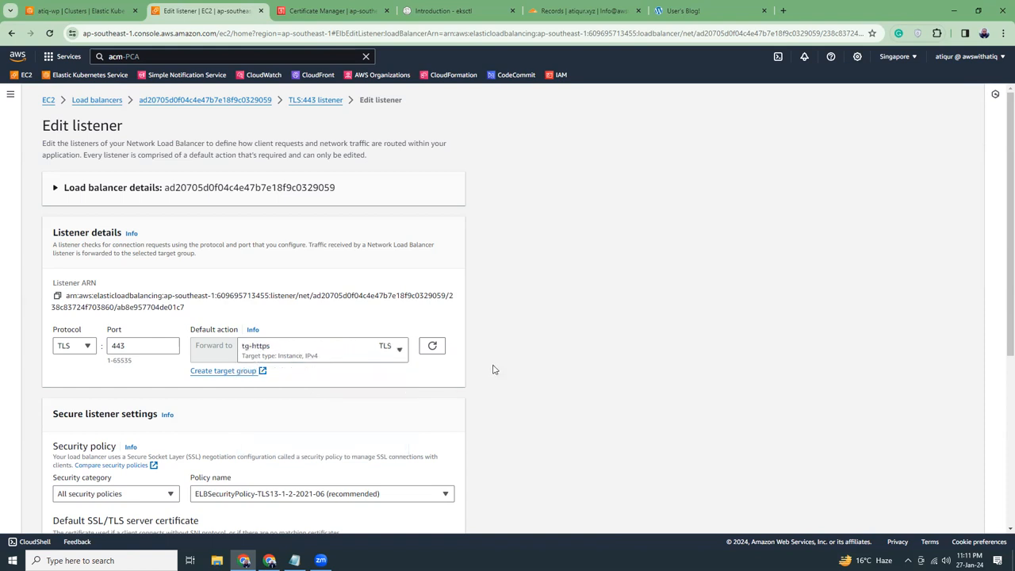
scroll(down, 3)
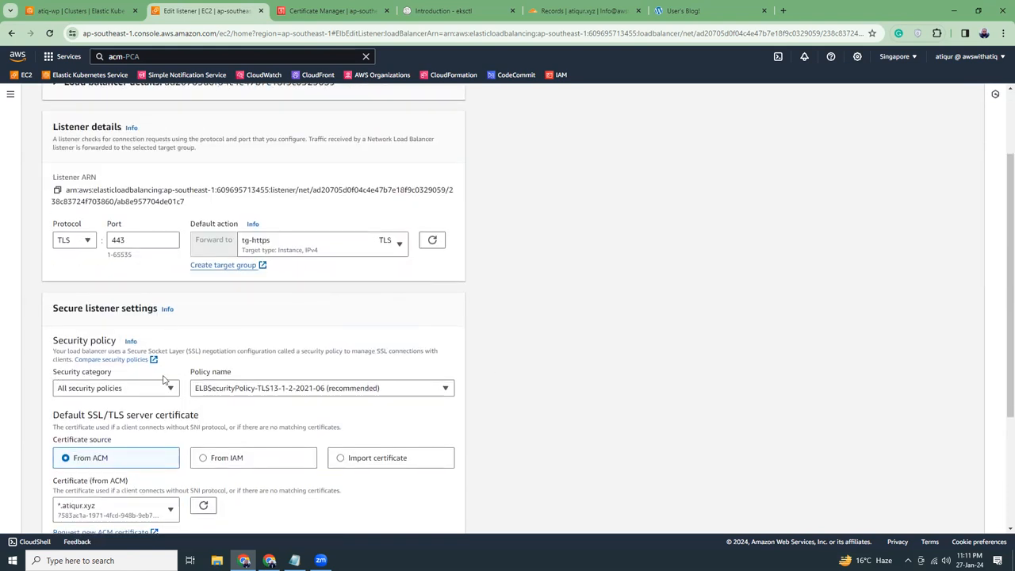
scroll(down, 3)
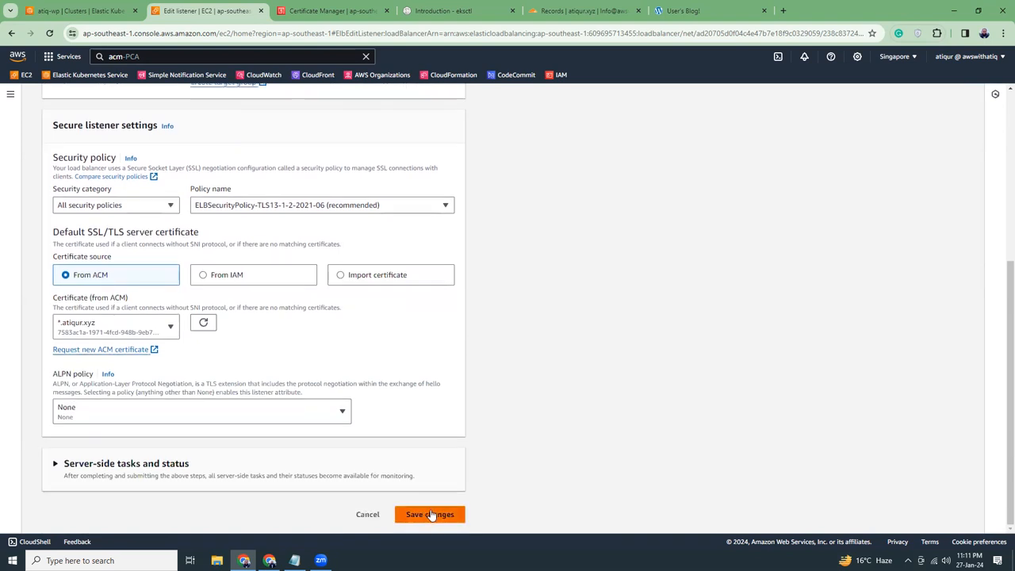
click(429, 514)
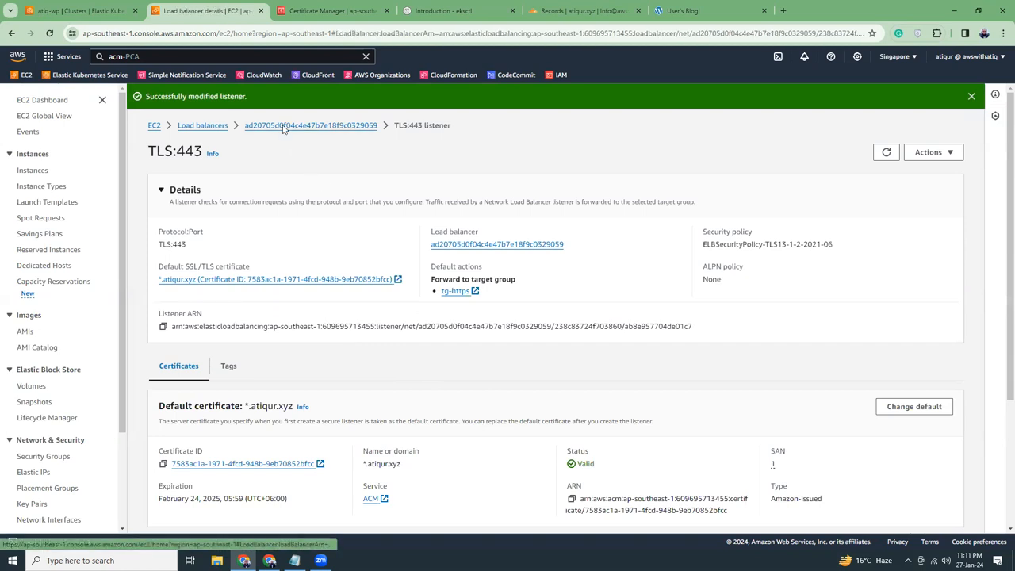
click(310, 125)
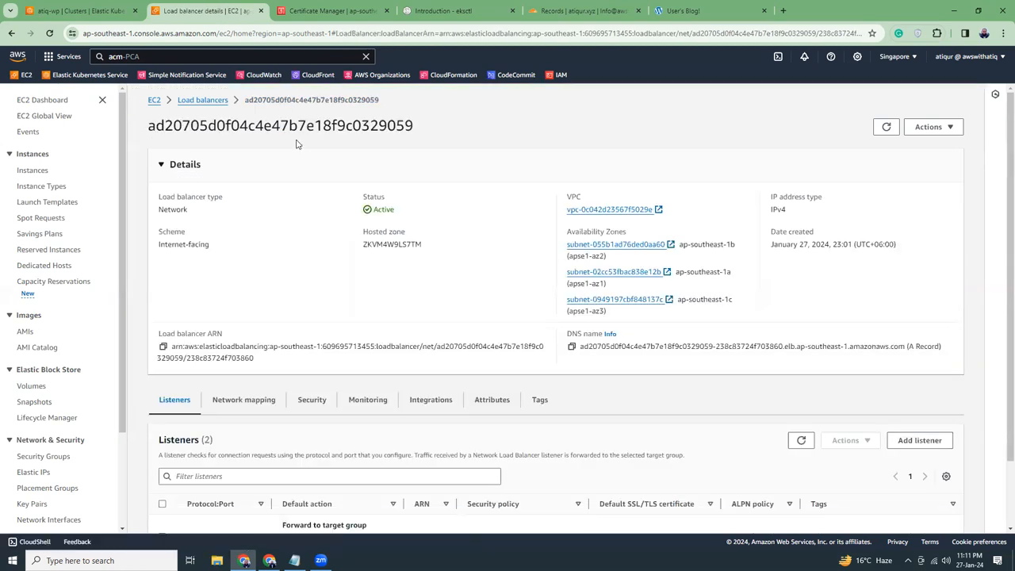
scroll(down, 3)
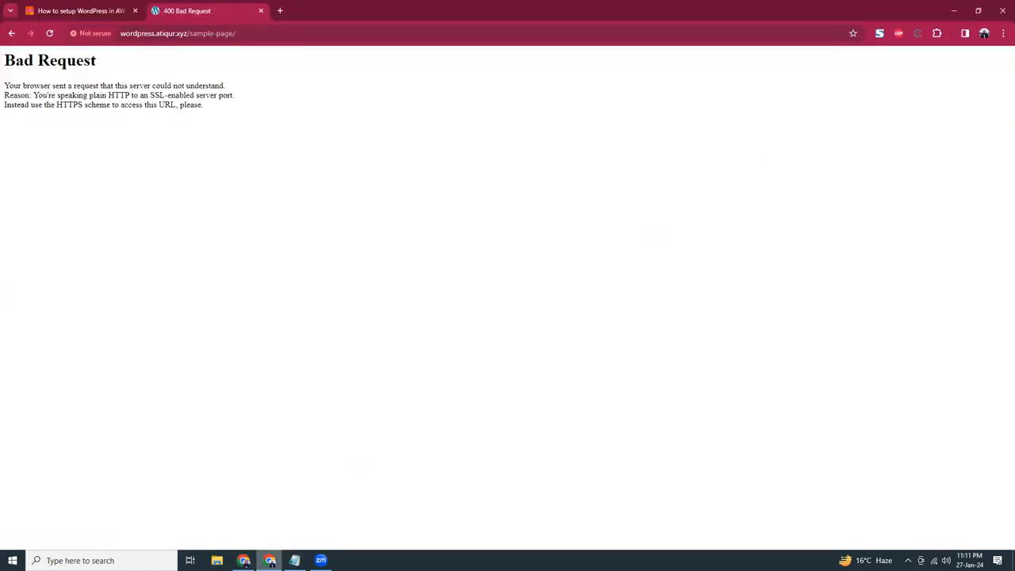
mouse_move(254, 194)
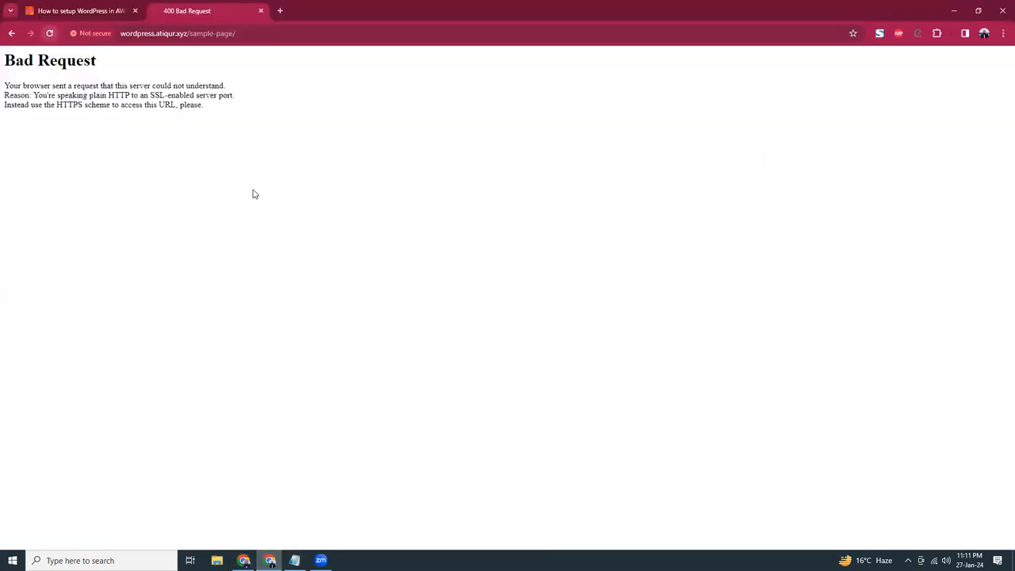
Load the WordPress wp-admin address over HTTPS in the site tab.
click(50, 33)
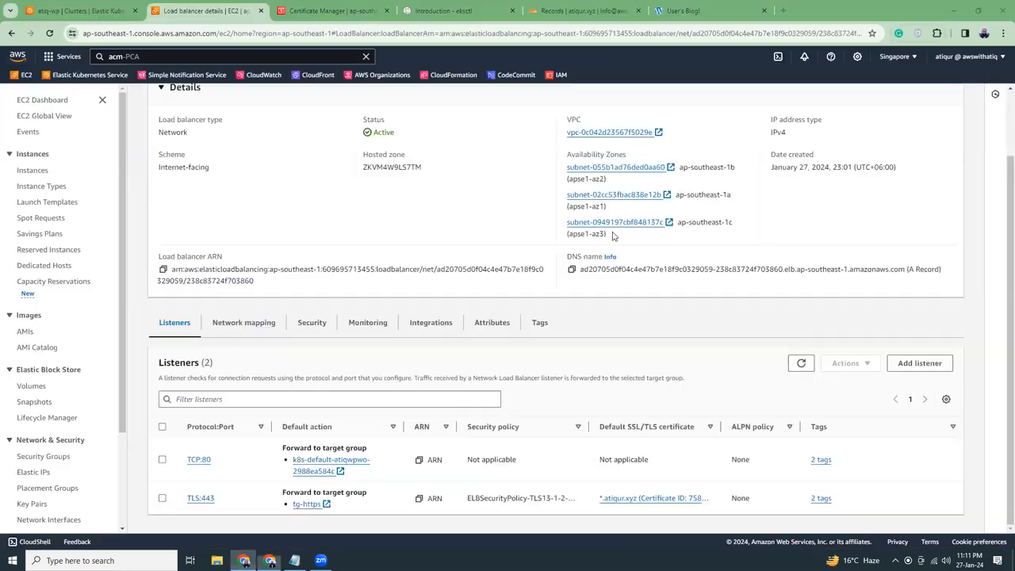
click(709, 10)
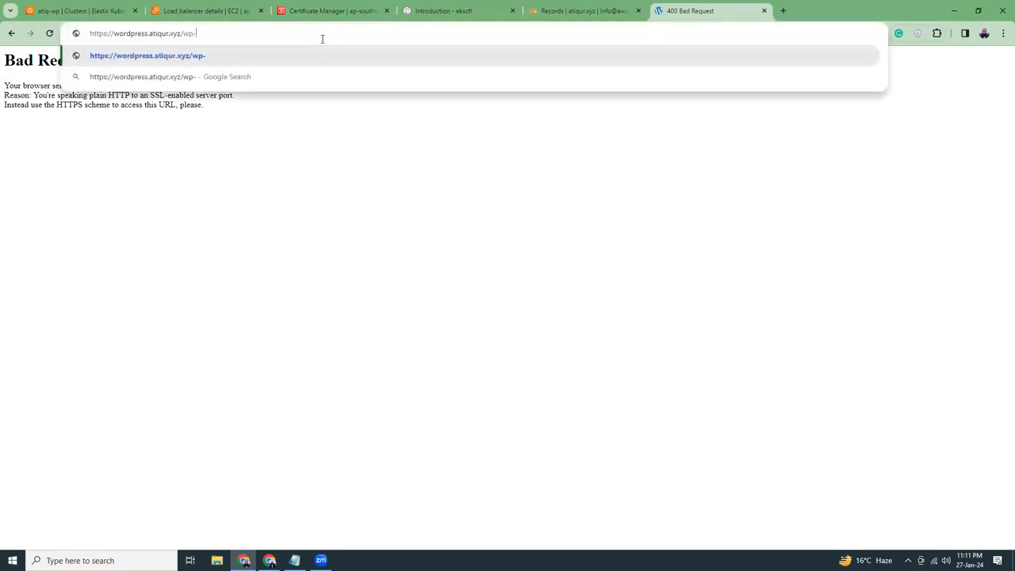
key(Return)
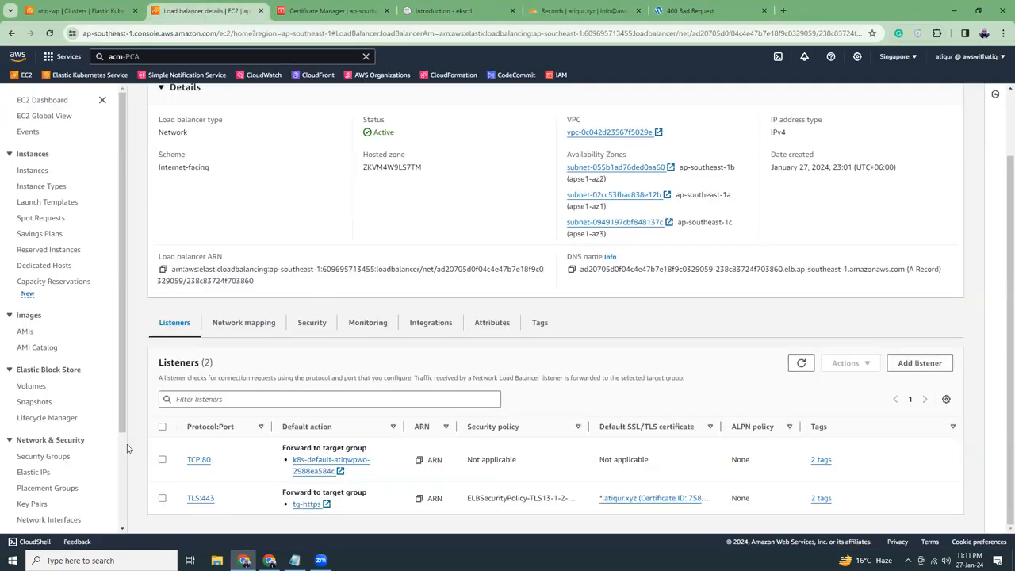
Refresh Target Groups and verify tg-https is attached with both nodes Healthy.
scroll(down, 3)
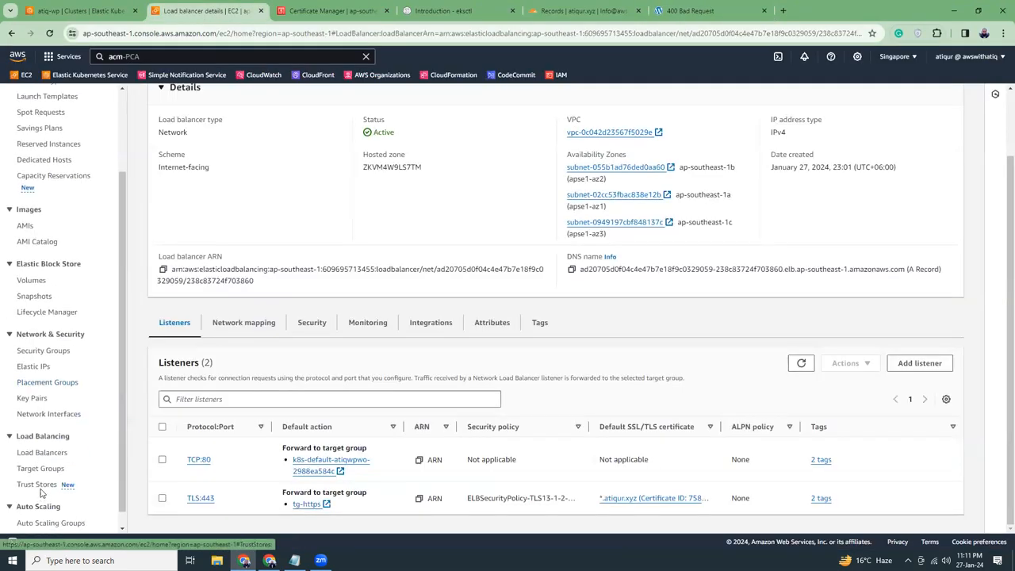
click(41, 467)
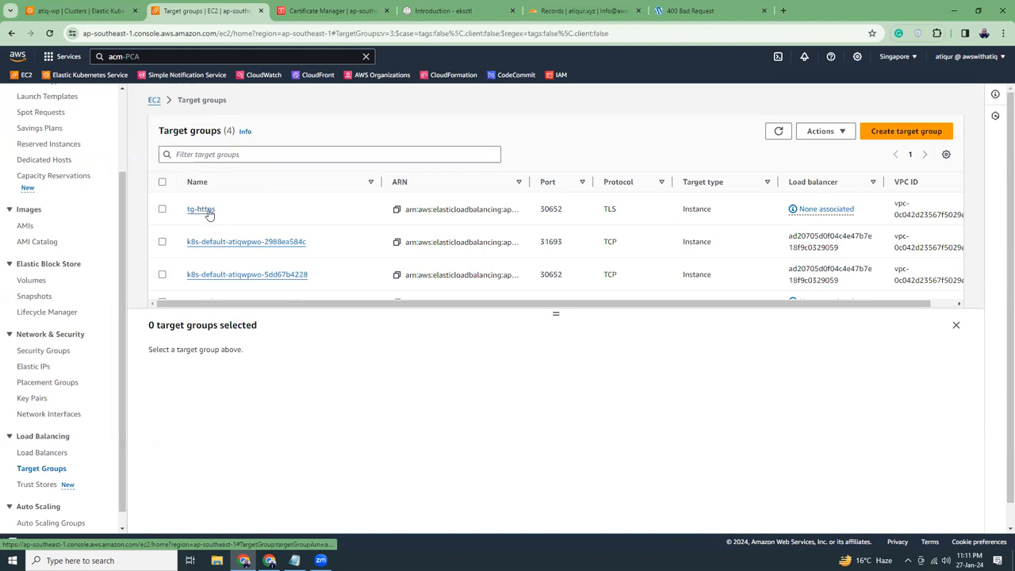
click(200, 208)
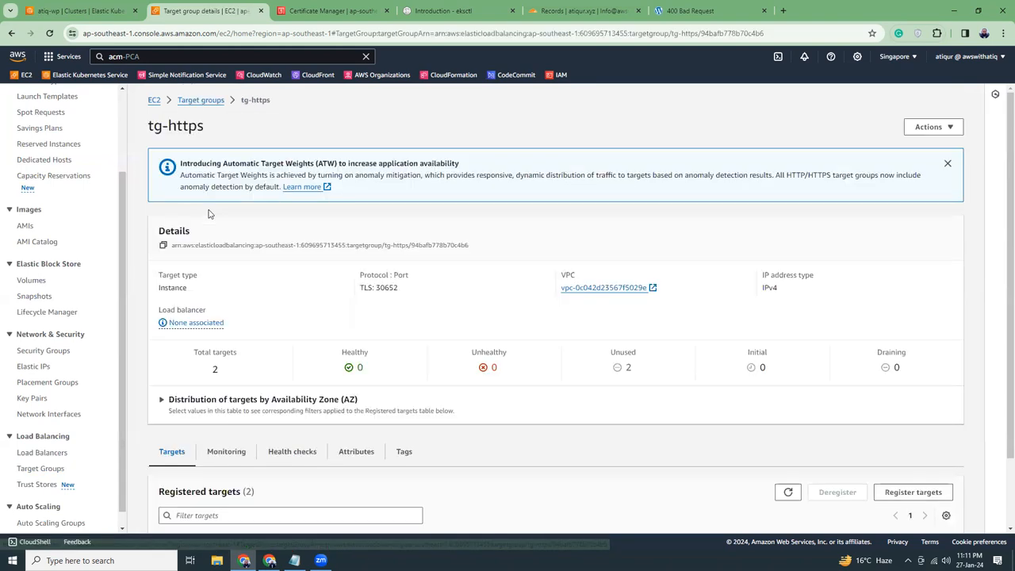
click(201, 99)
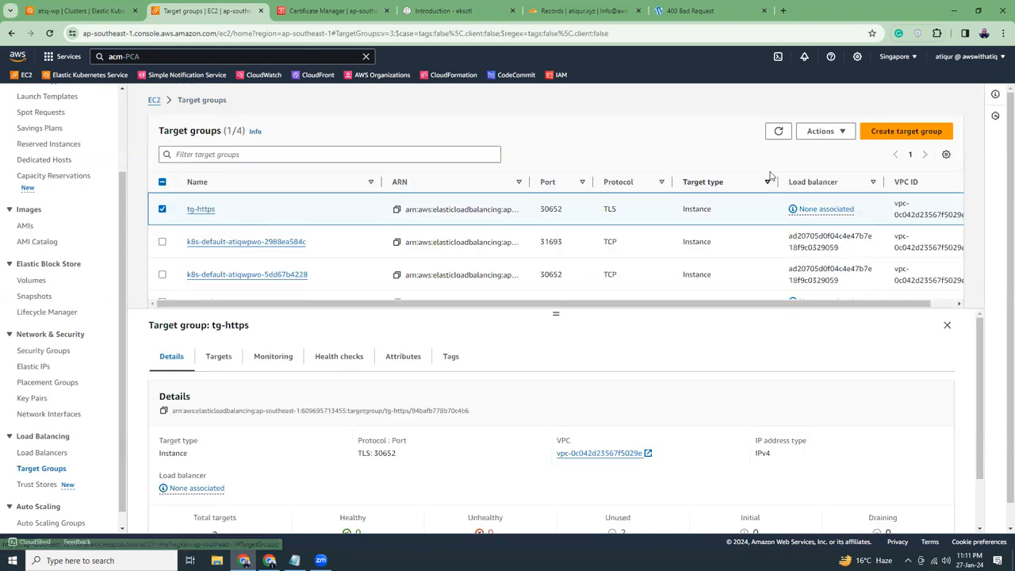
click(778, 131)
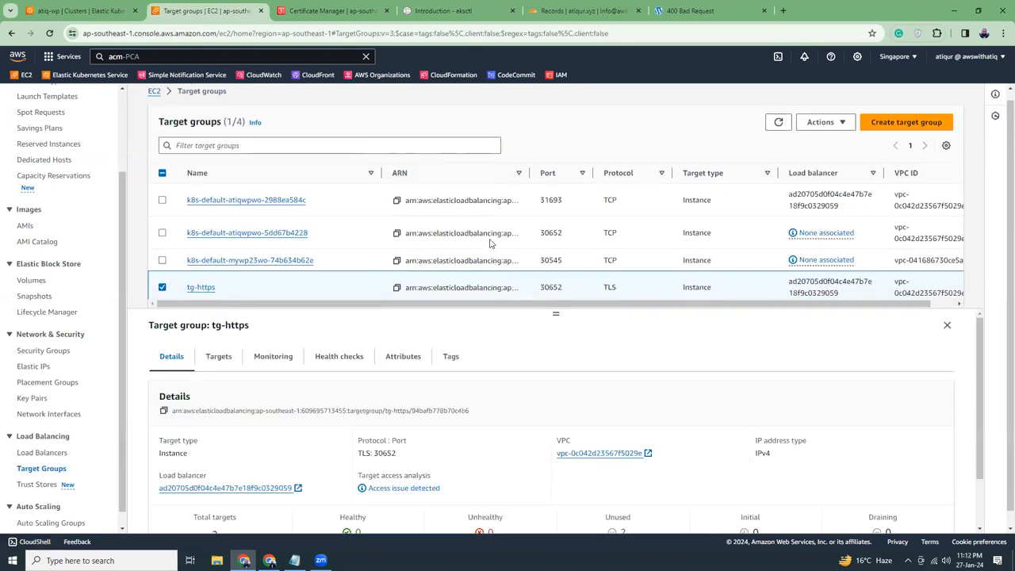
click(200, 287)
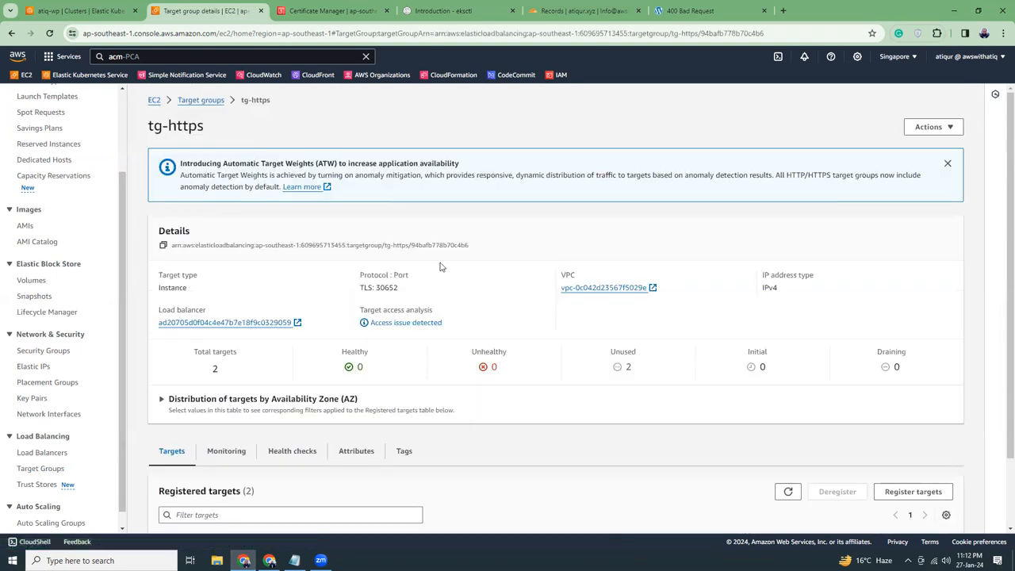
scroll(down, 3)
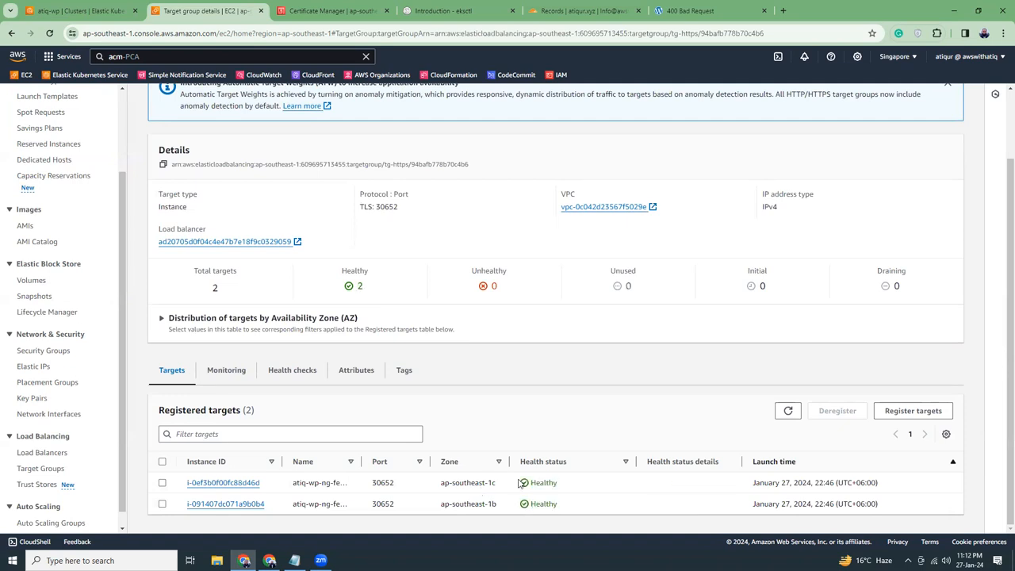
mouse_move(630, 5)
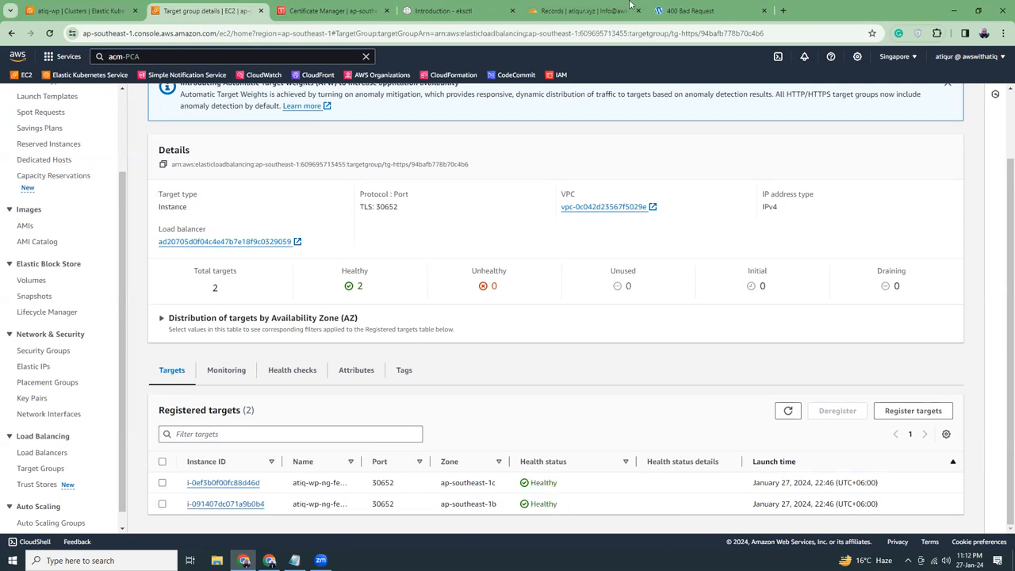
click(709, 10)
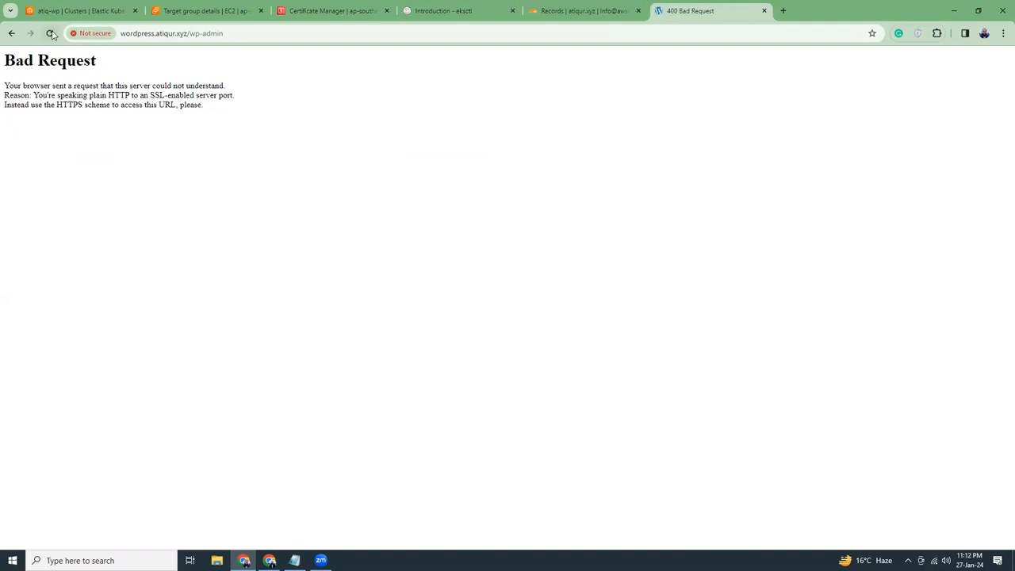
Reload wp-admin and log in as admin using the password from Notepad.
click(50, 33)
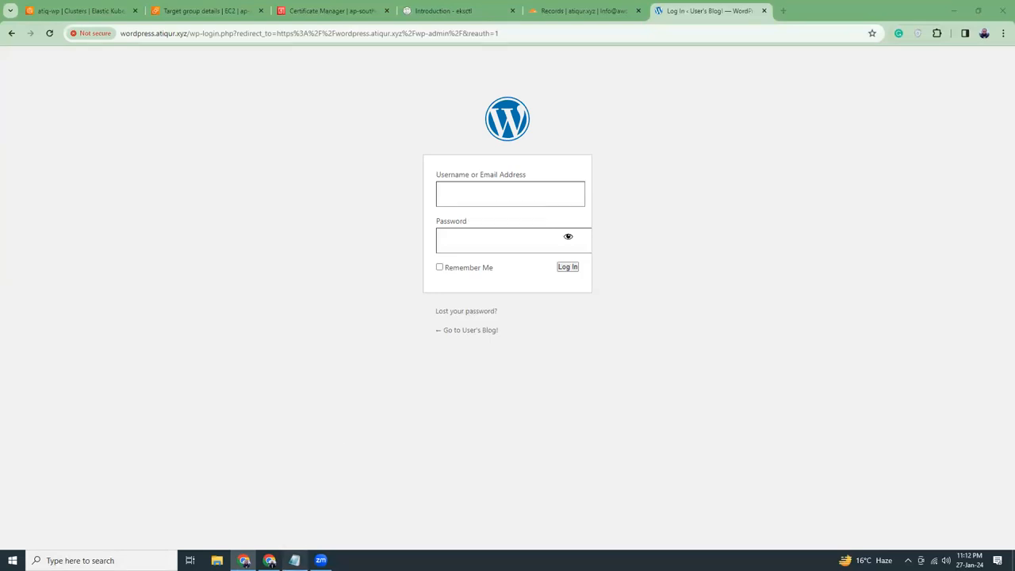
click(294, 560)
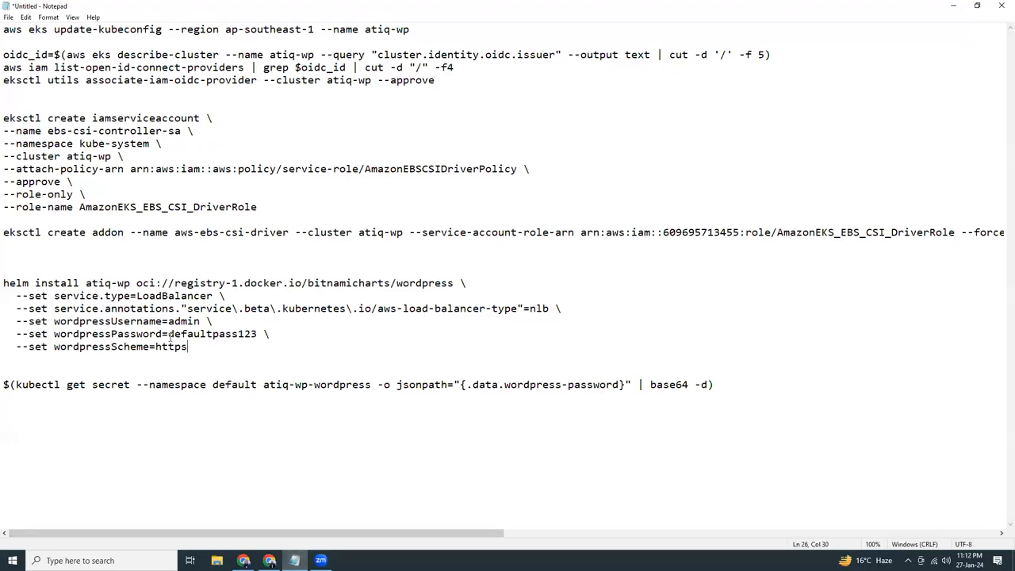
double_click(213, 333)
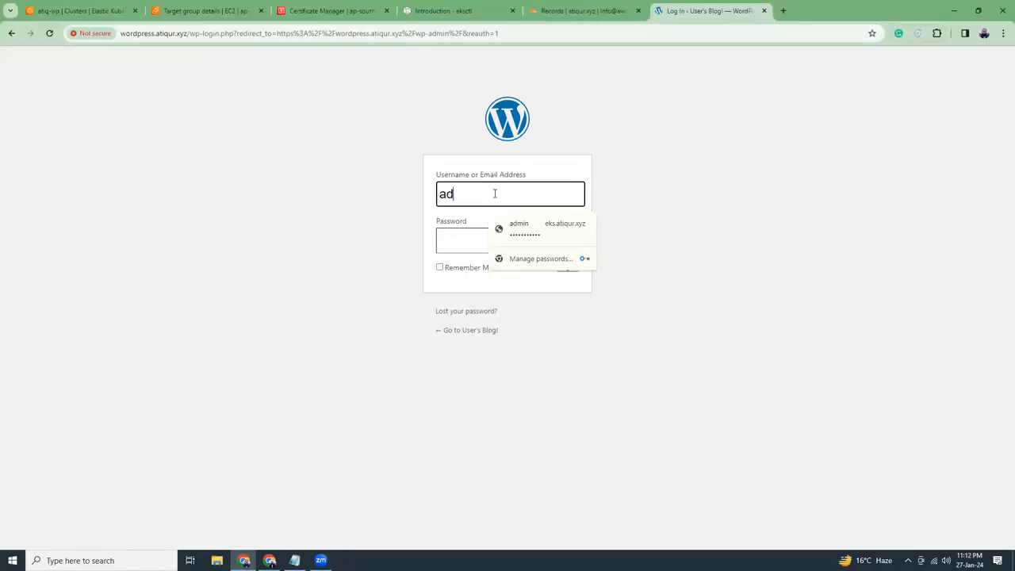
click(519, 228)
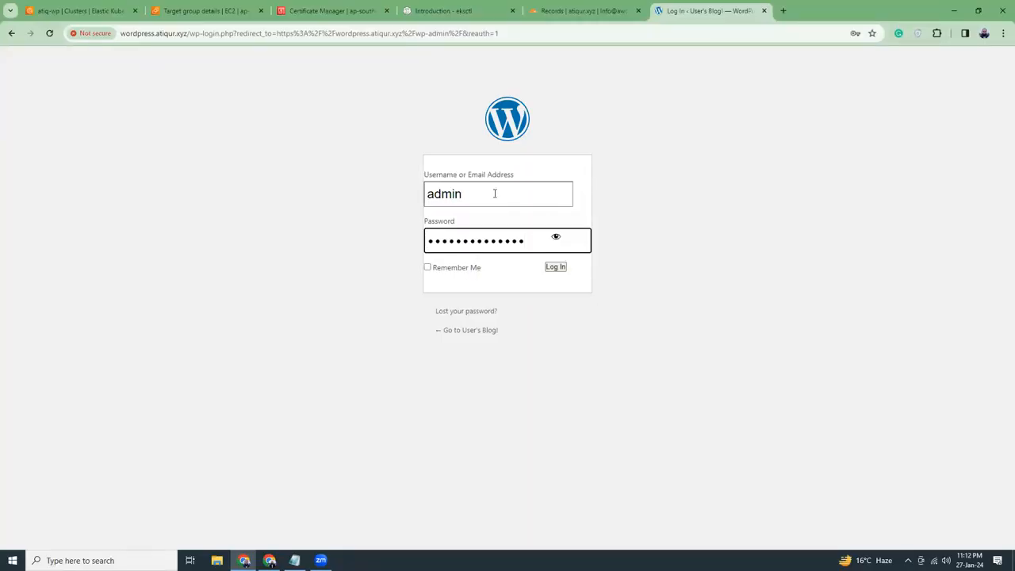
click(555, 266)
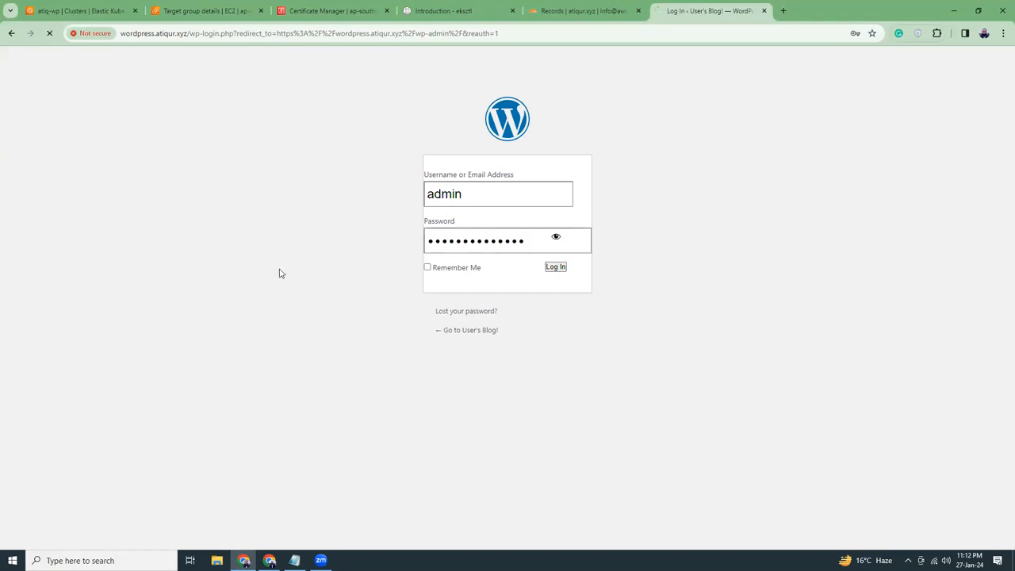
click(555, 267)
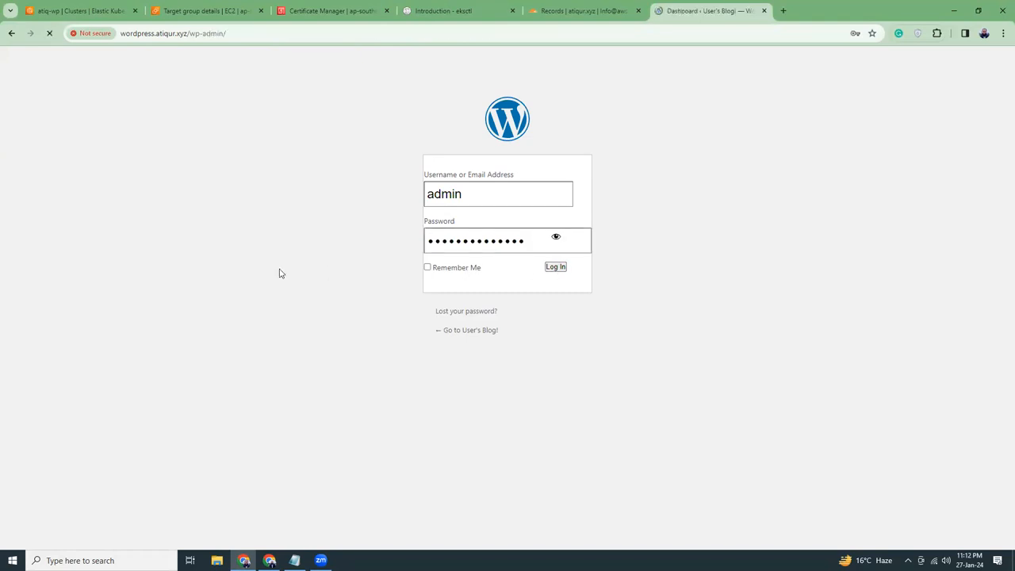
click(555, 267)
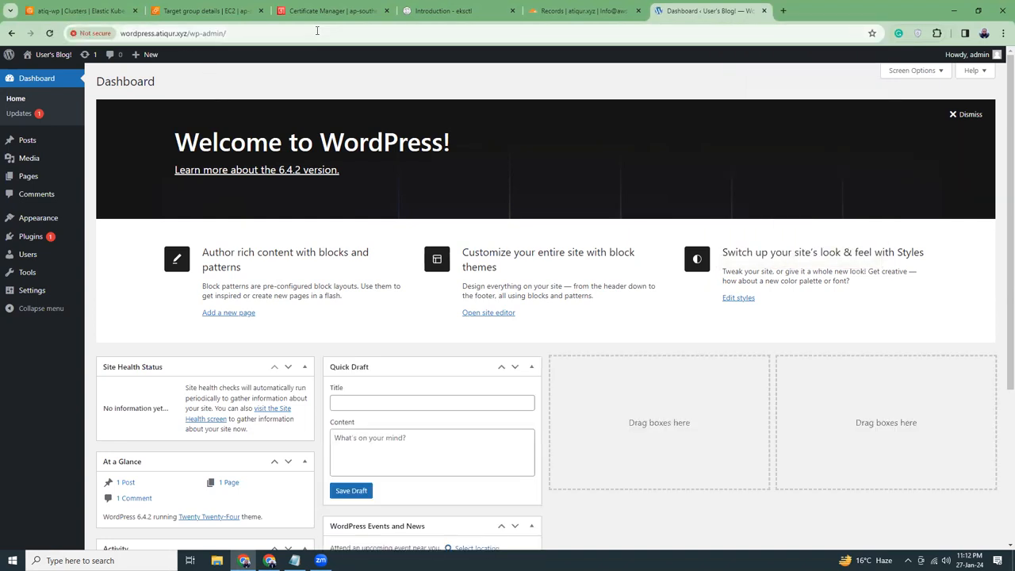
Inspect the site's Amazon-issued *.atiqur.xyz certificate, then switch to the login page window.
click(95, 34)
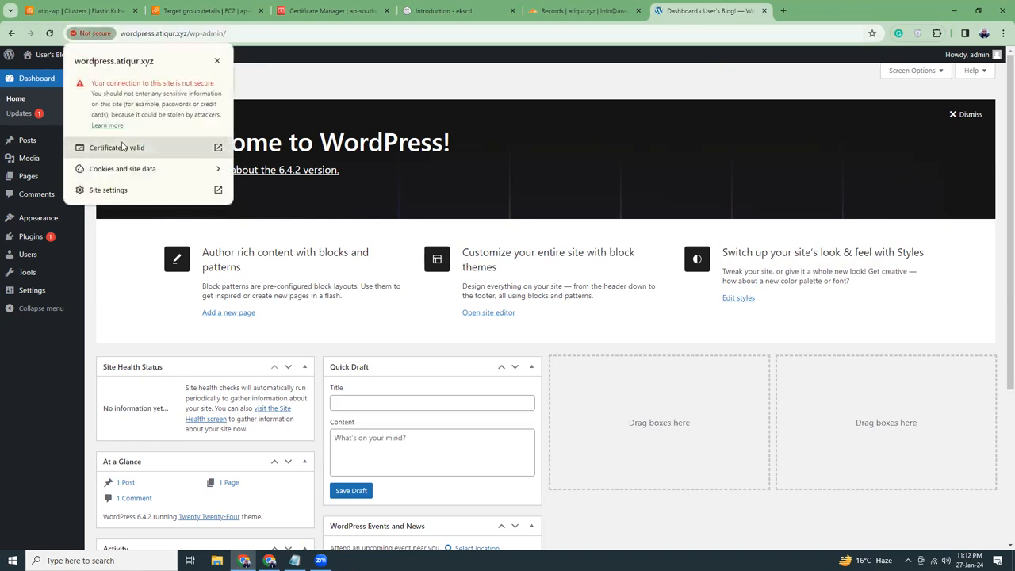
click(116, 147)
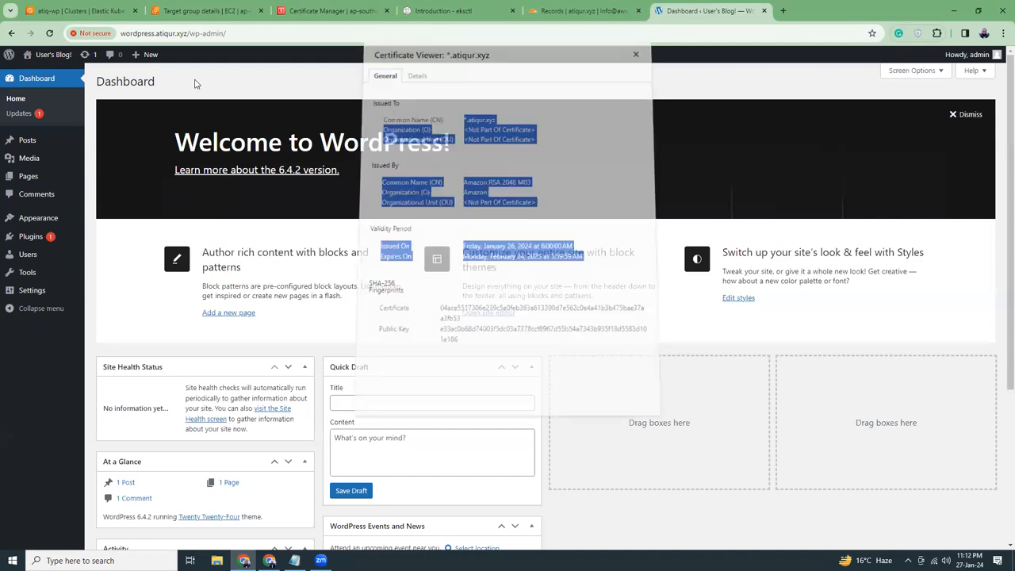
click(636, 54)
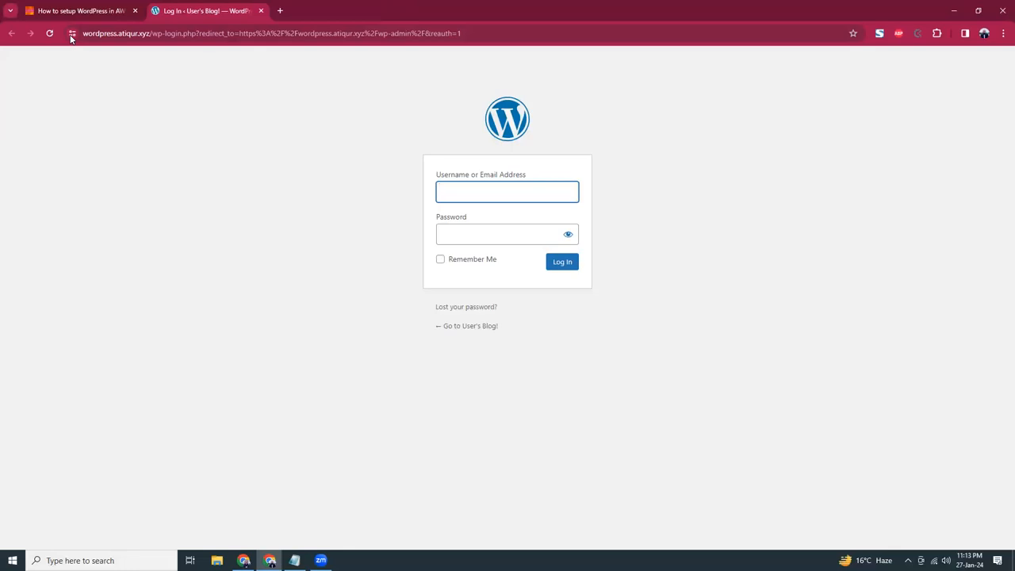
View the login page's secure-connection certificate and close the viewer.
click(71, 33)
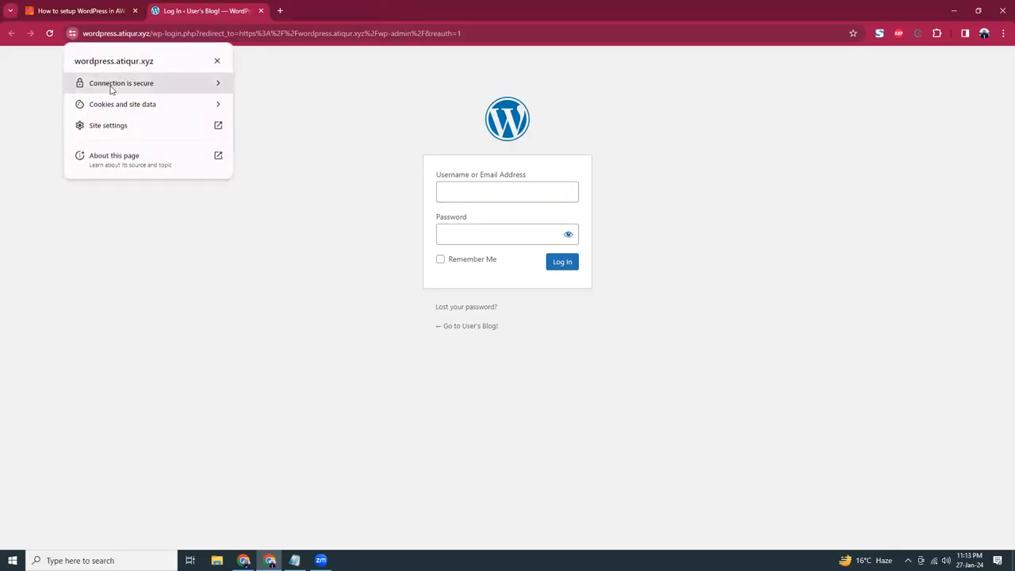
click(120, 83)
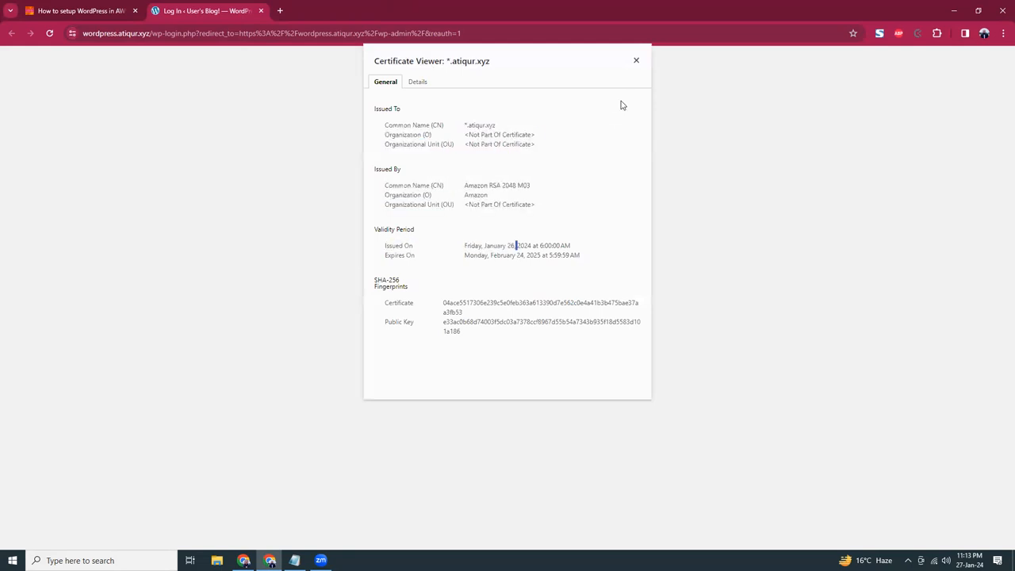
click(636, 60)
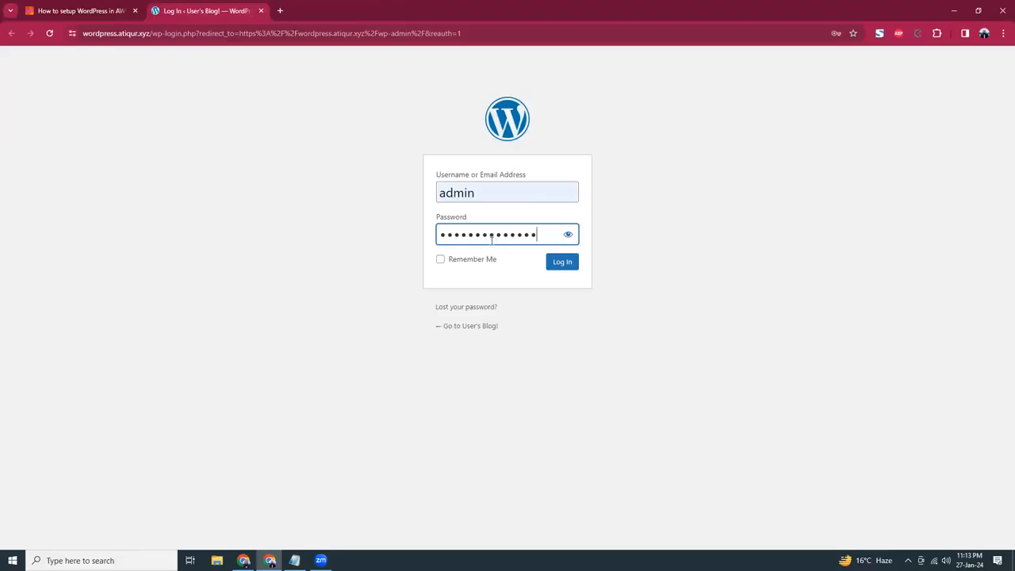
Sign in to WordPress, decline saving the password, and confirm 6.4.2 is latest on Updates.
click(562, 261)
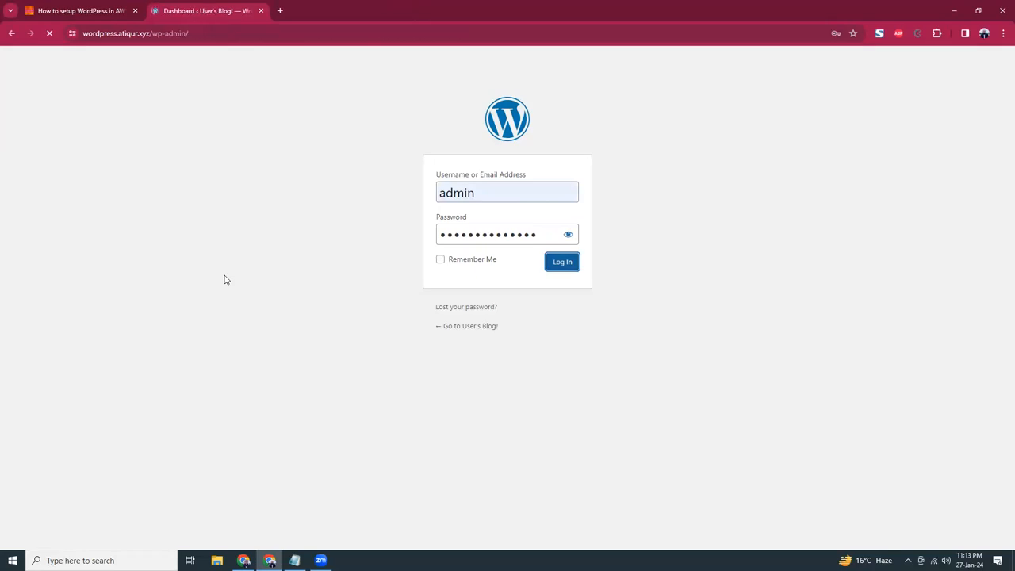
click(562, 262)
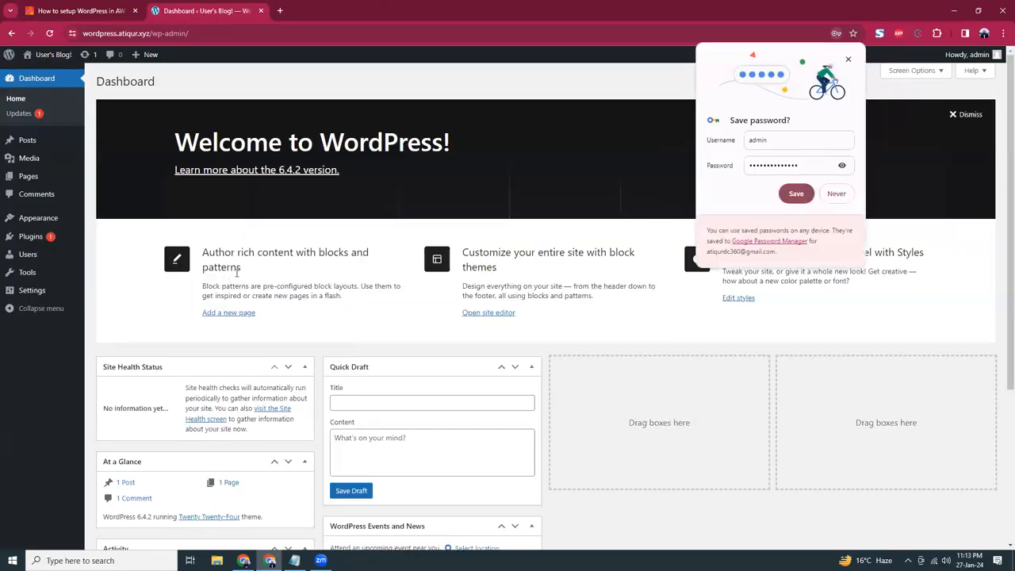
click(835, 193)
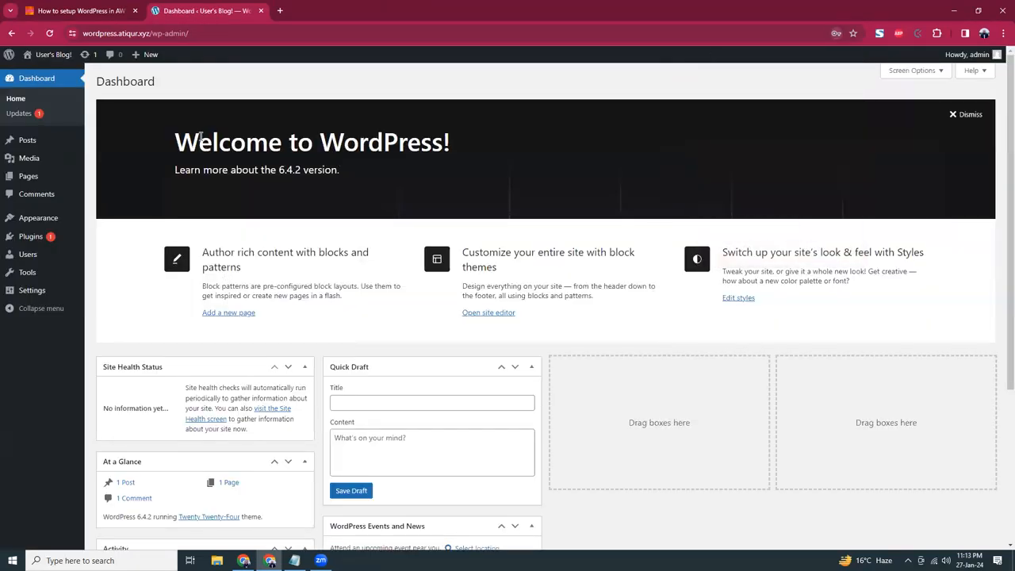
click(86, 54)
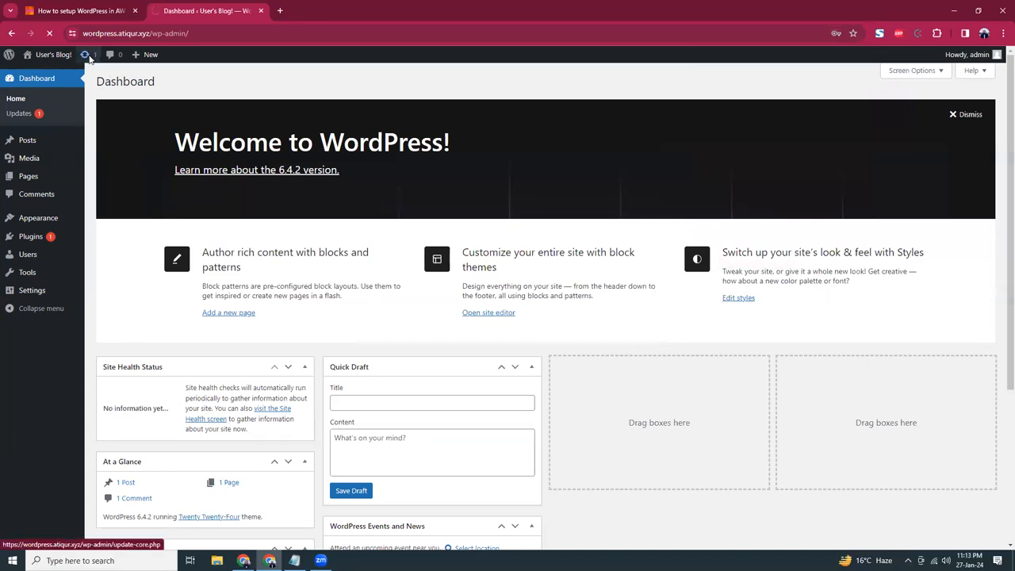
click(18, 113)
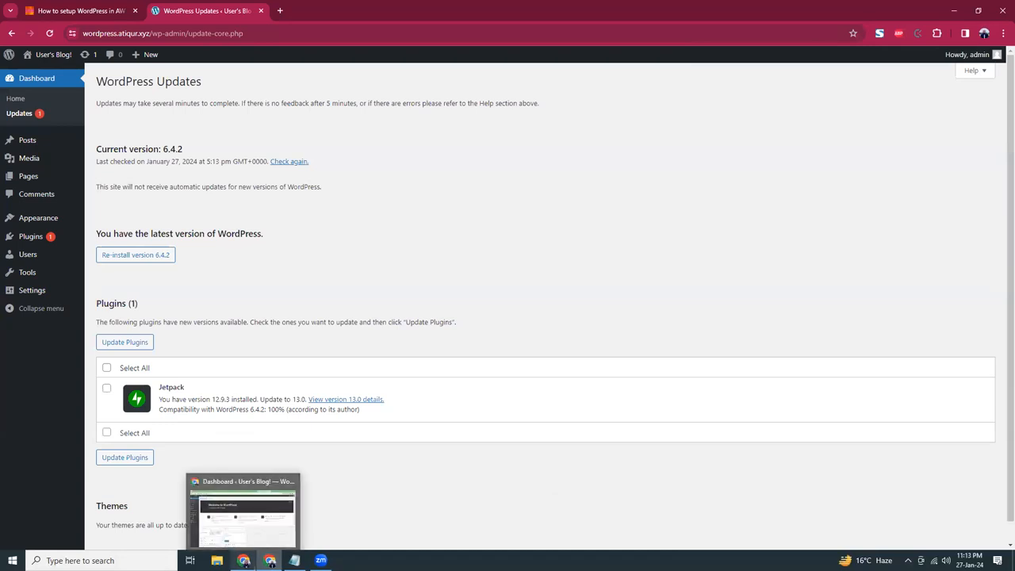
click(77, 10)
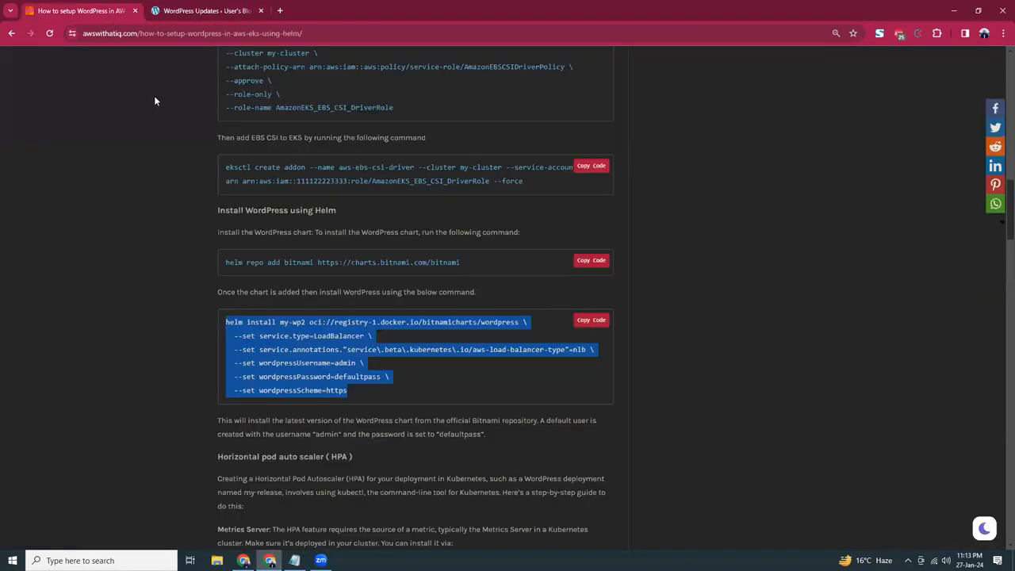
Scroll the tutorial to the Horizontal Pod Autoscaler section and its Metrics Server instructions.
scroll(down, 3)
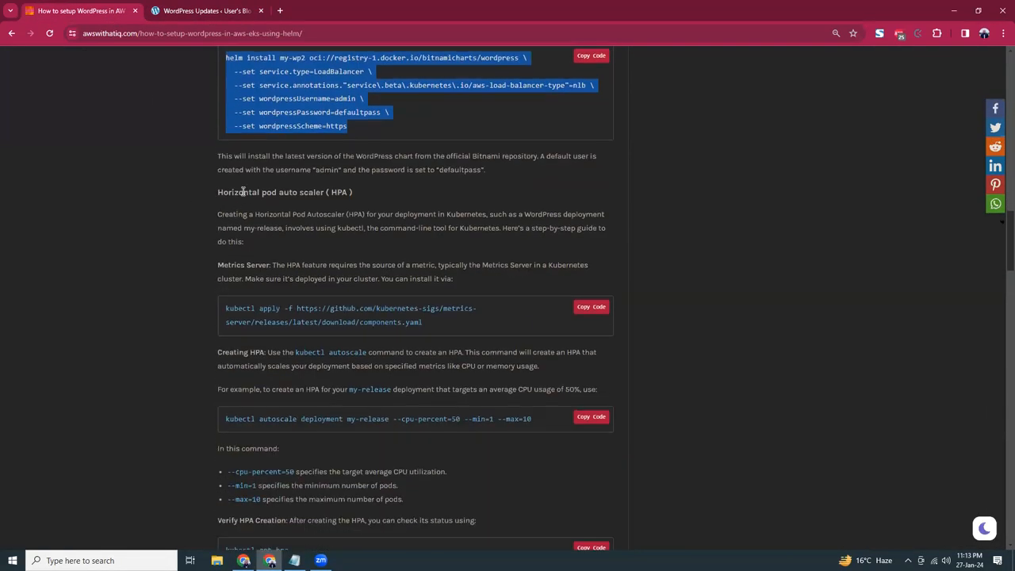
click(249, 218)
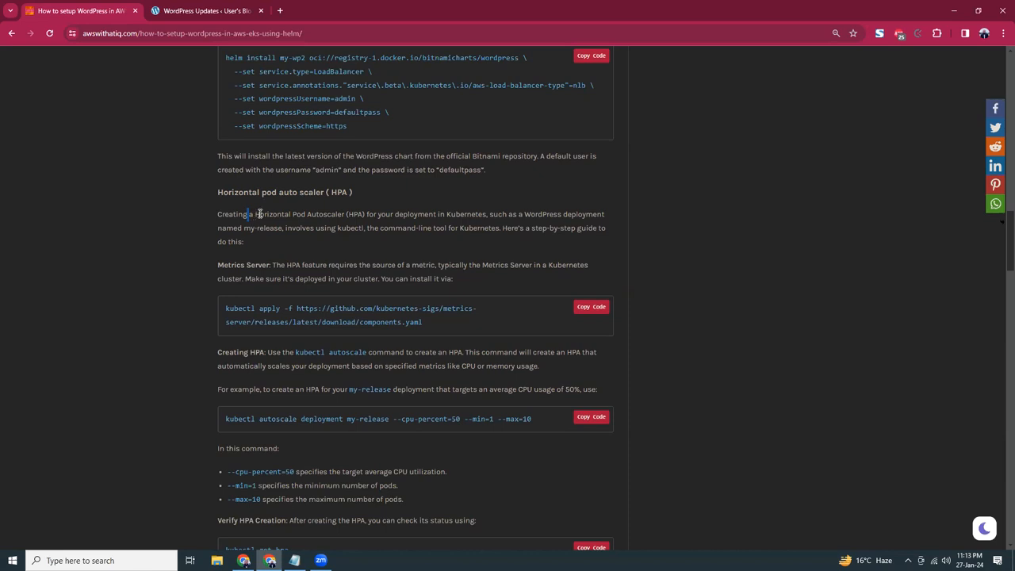
mouse_move(421, 203)
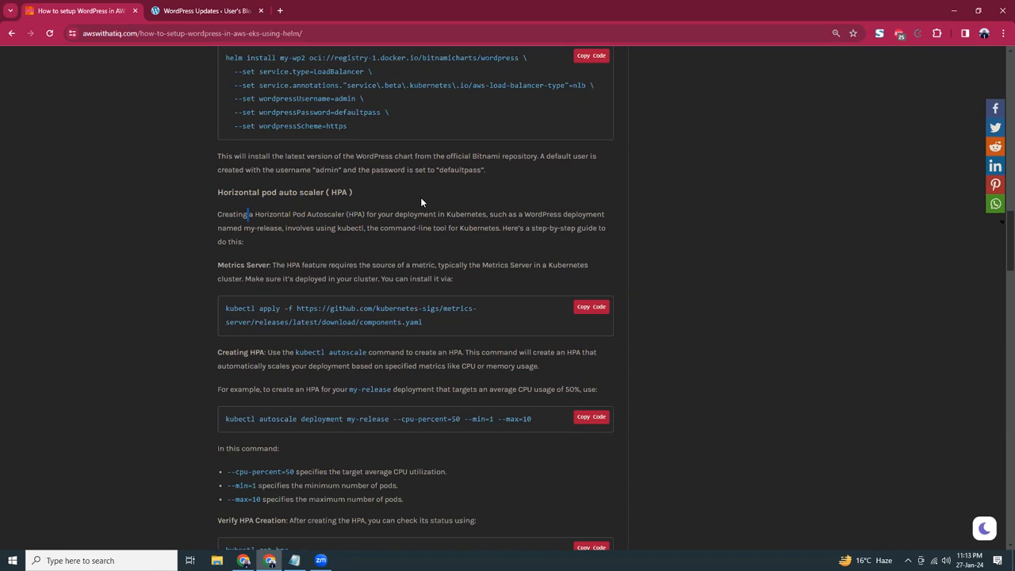
scroll(down, 3)
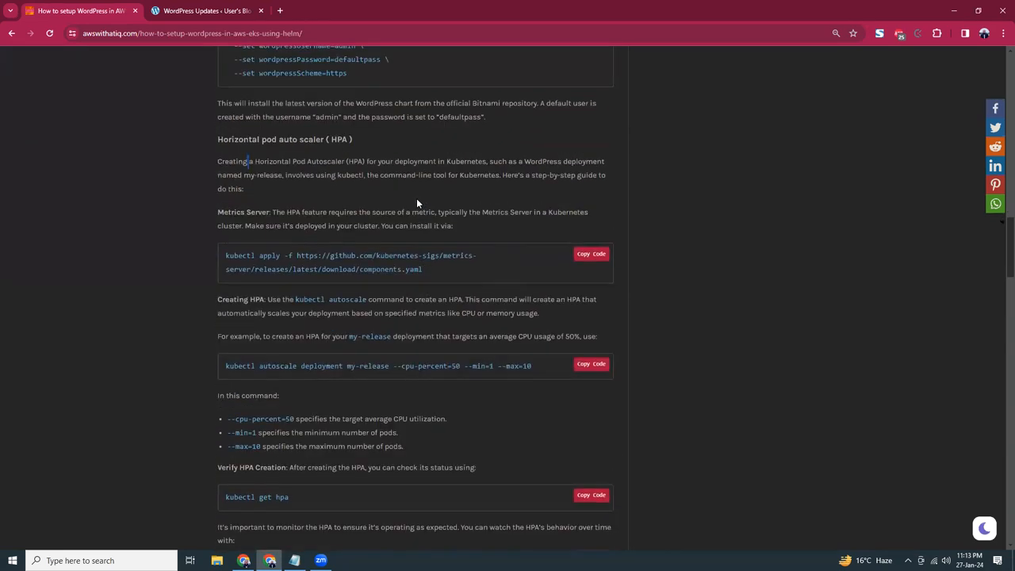
drag(248, 161, 333, 212)
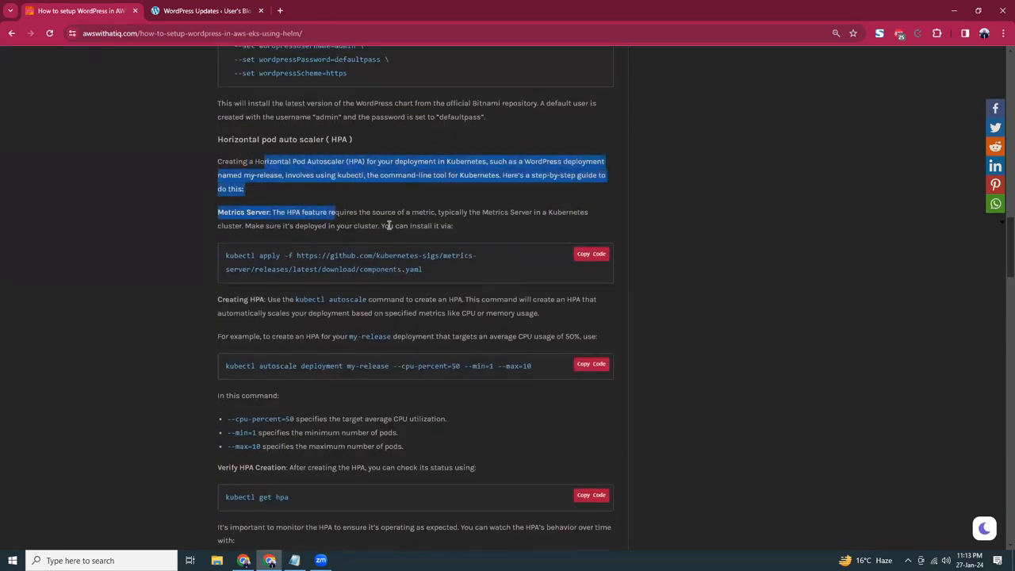
click(304, 240)
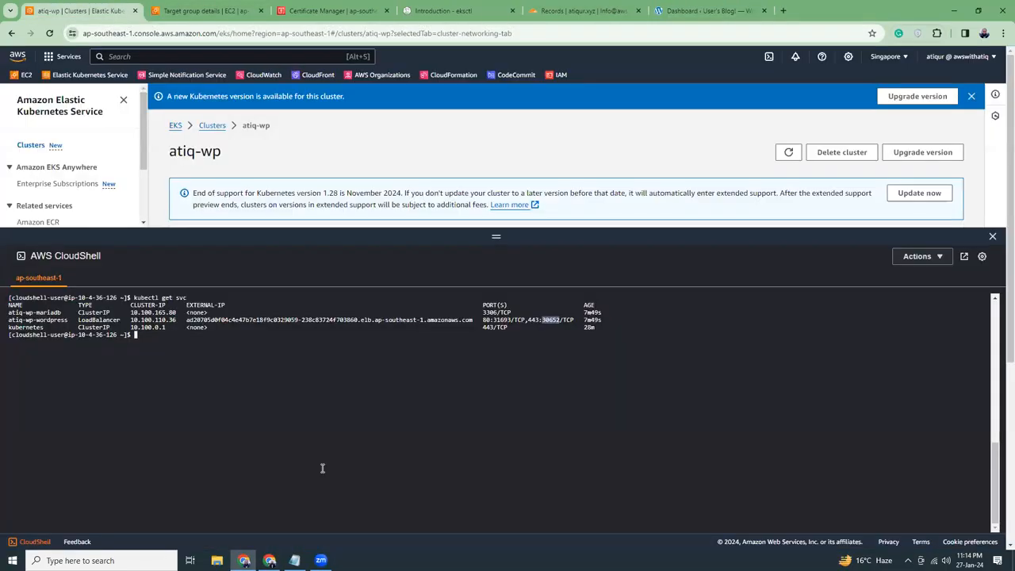
Run the Metrics Server kubectl apply command in CloudShell and copy the kubectl autoscale example.
right_click(551, 319)
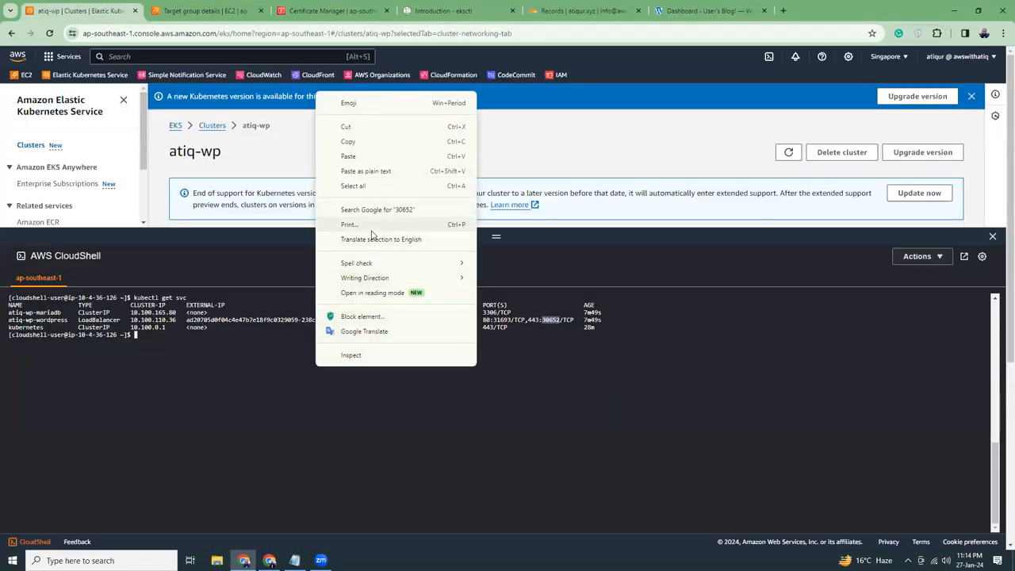
click(347, 156)
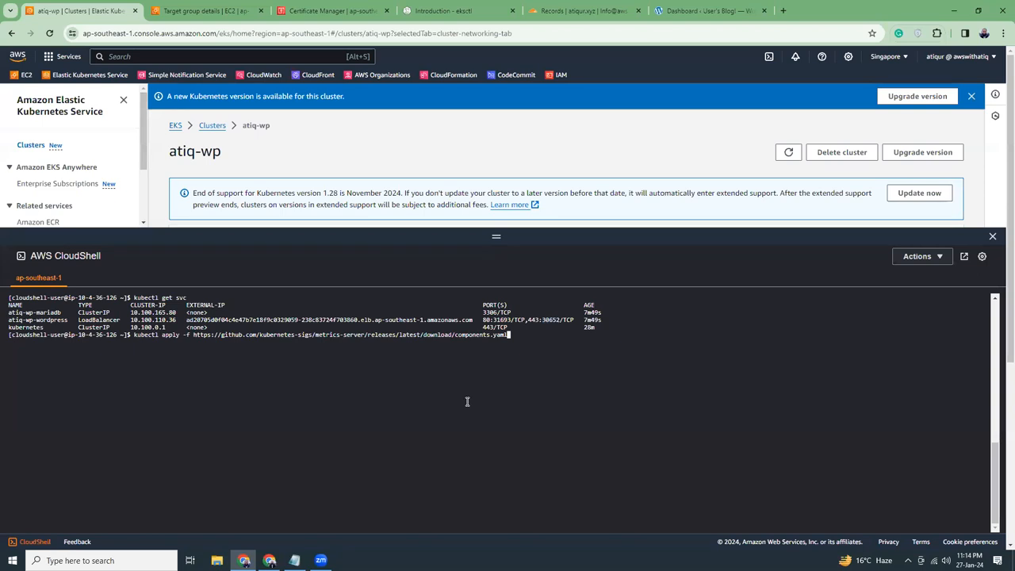
key(Return)
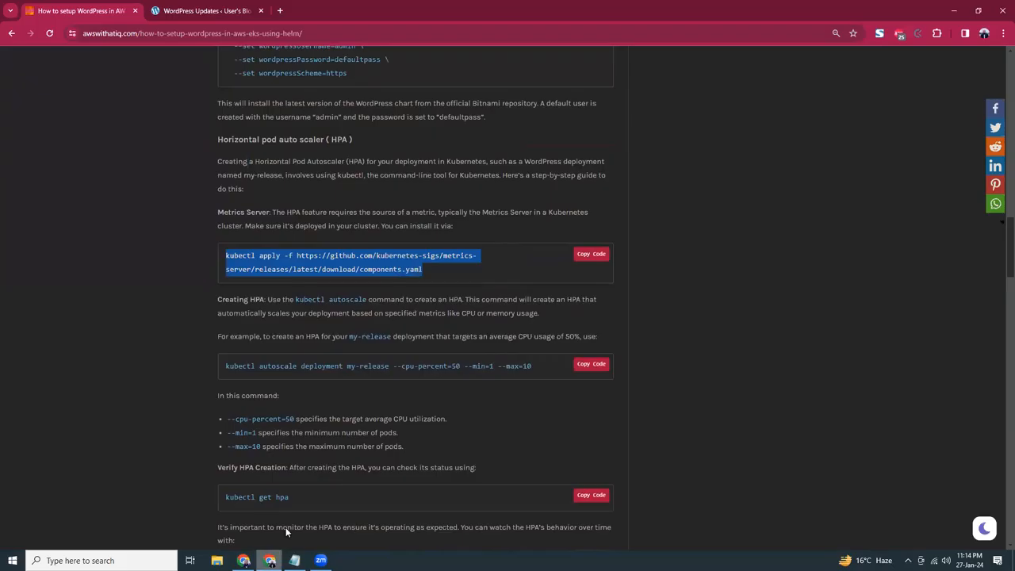
scroll(down, 3)
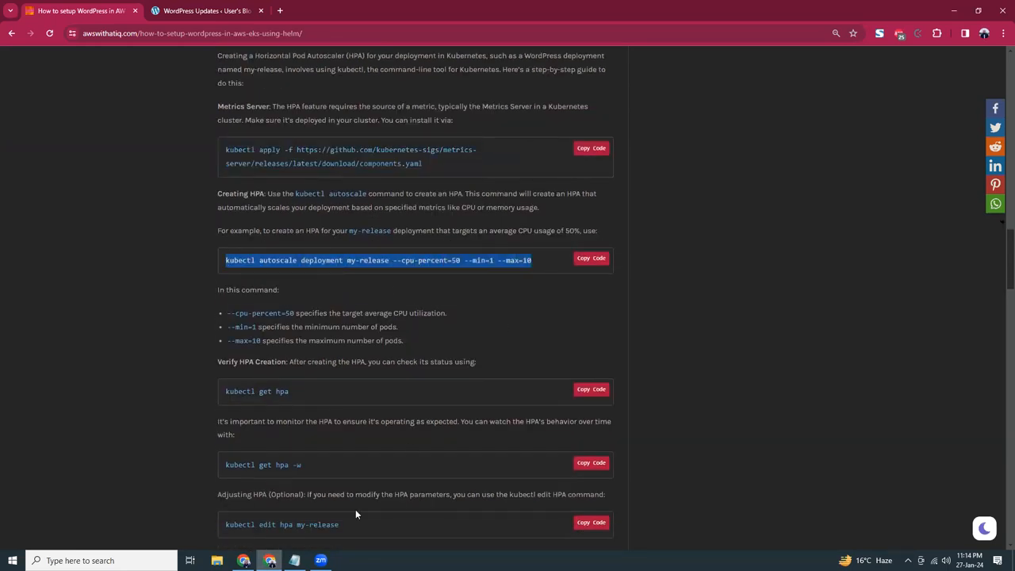
click(294, 561)
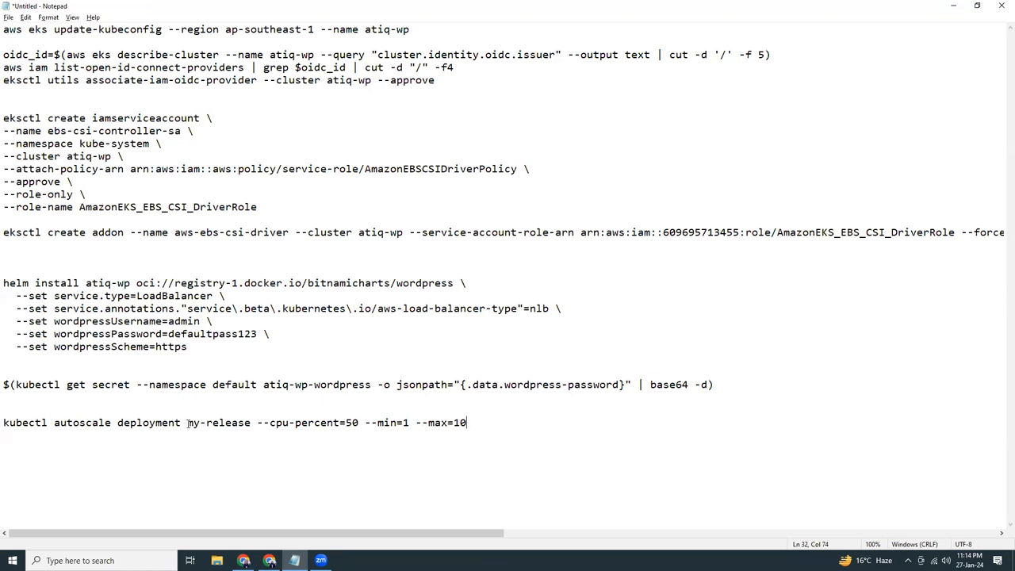
Replace my-release with atiq-wp in Notepad's kubectl autoscale command.
double_click(218, 422)
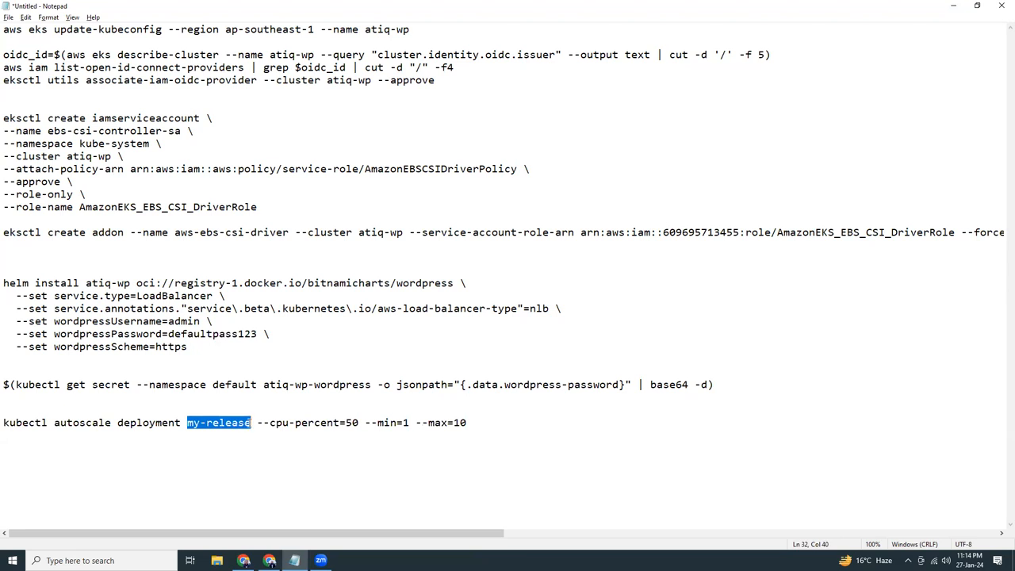
double_click(104, 283)
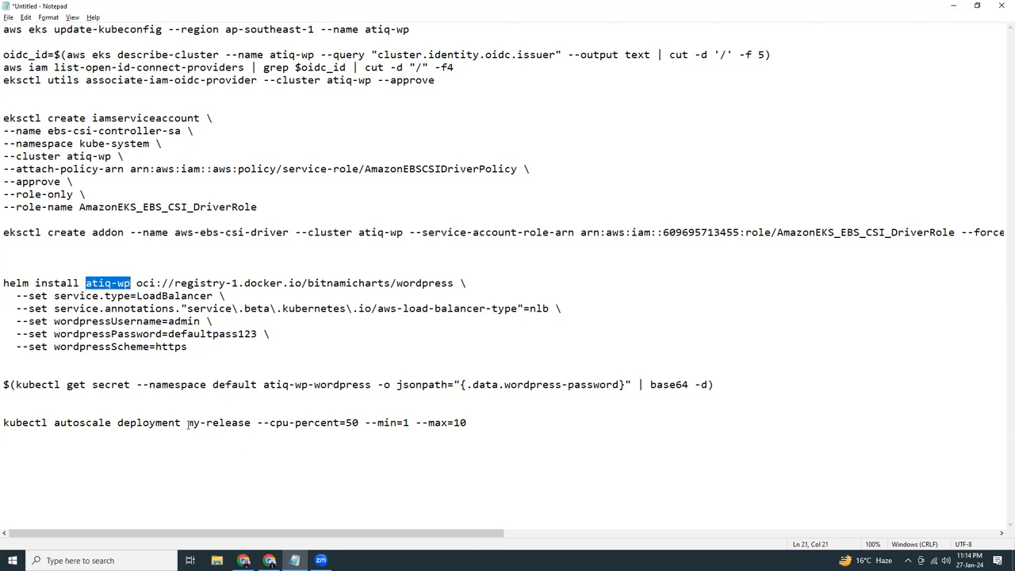
text(atiq-wp)
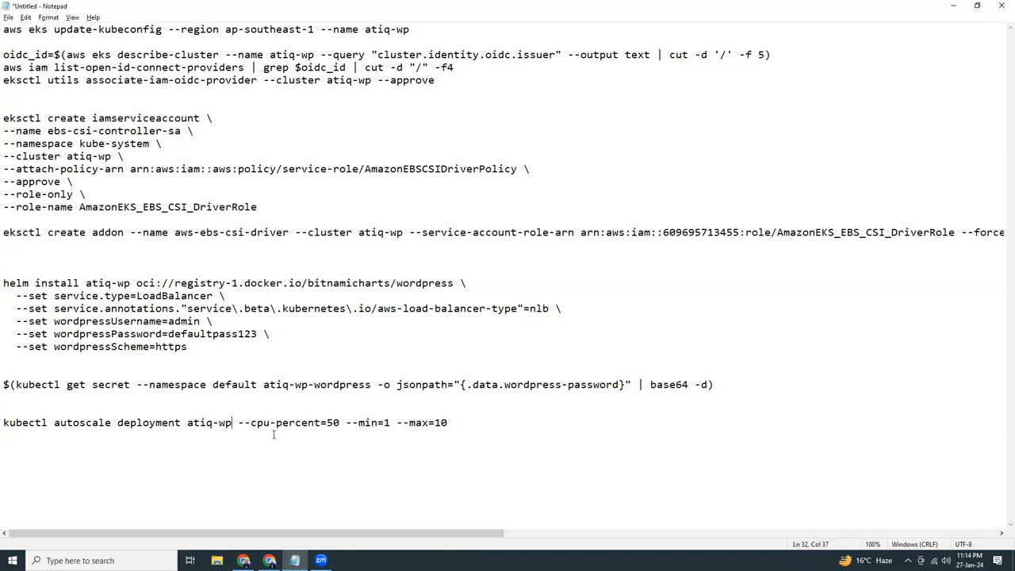
mouse_move(254, 527)
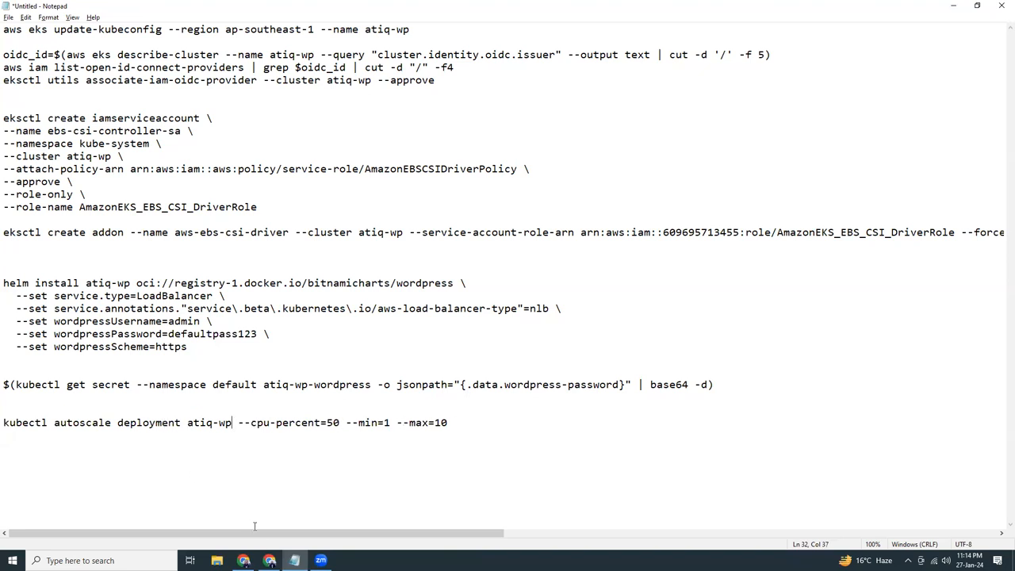
click(243, 561)
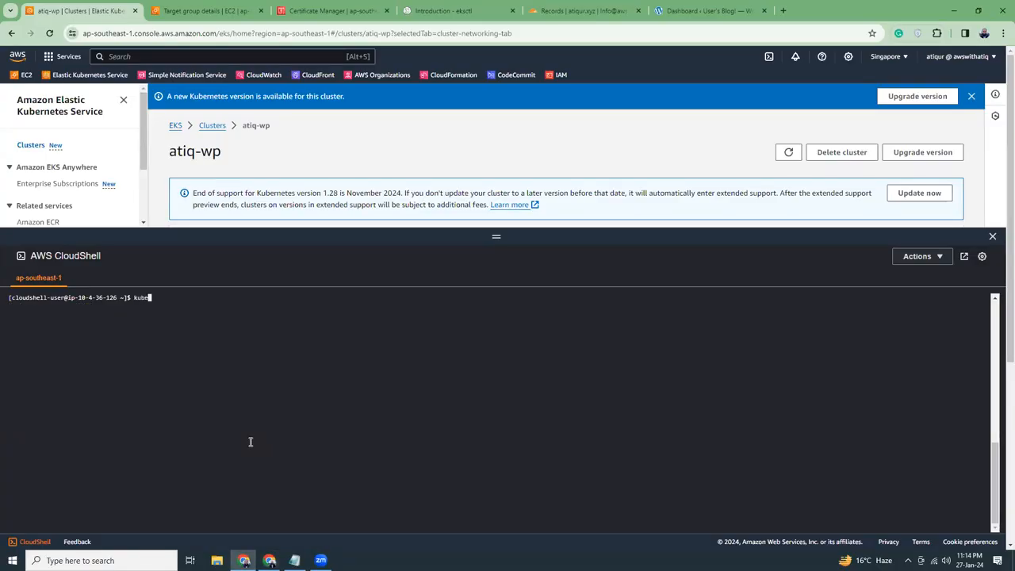
Run kubectl get deployments to find the atiq-wp-wordpress deployment name.
text(ctl get deployments)
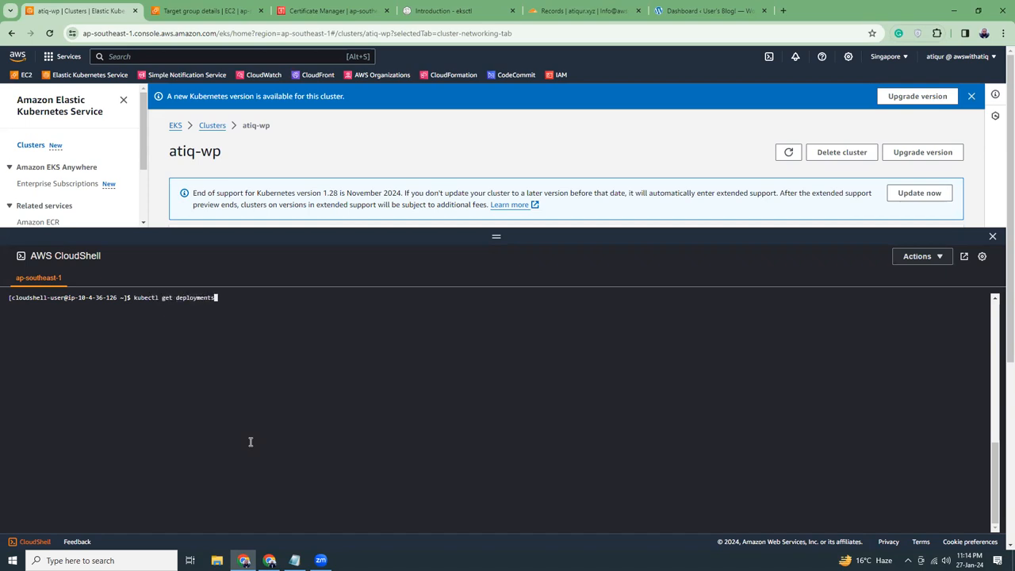
key(Return)
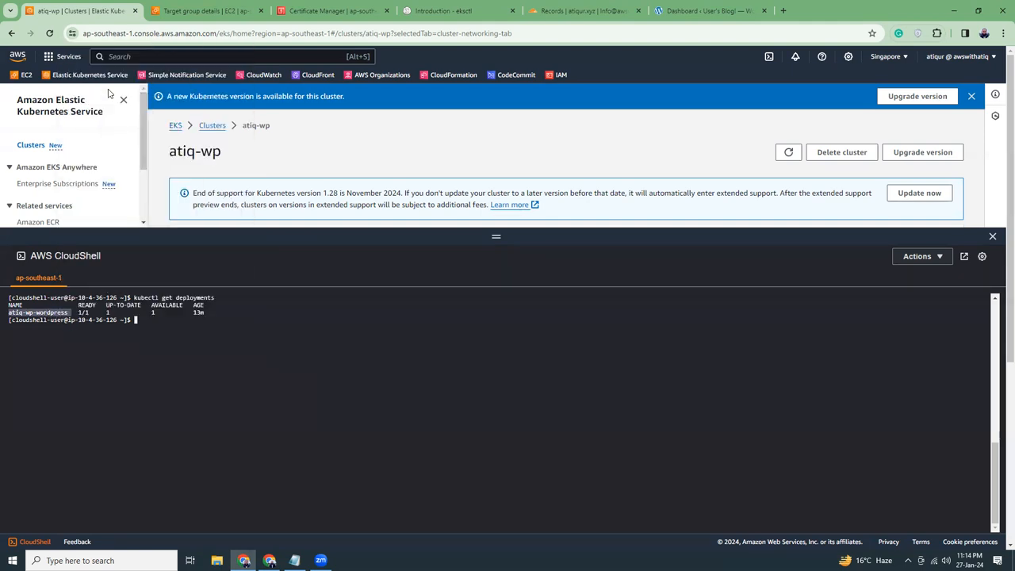
click(294, 560)
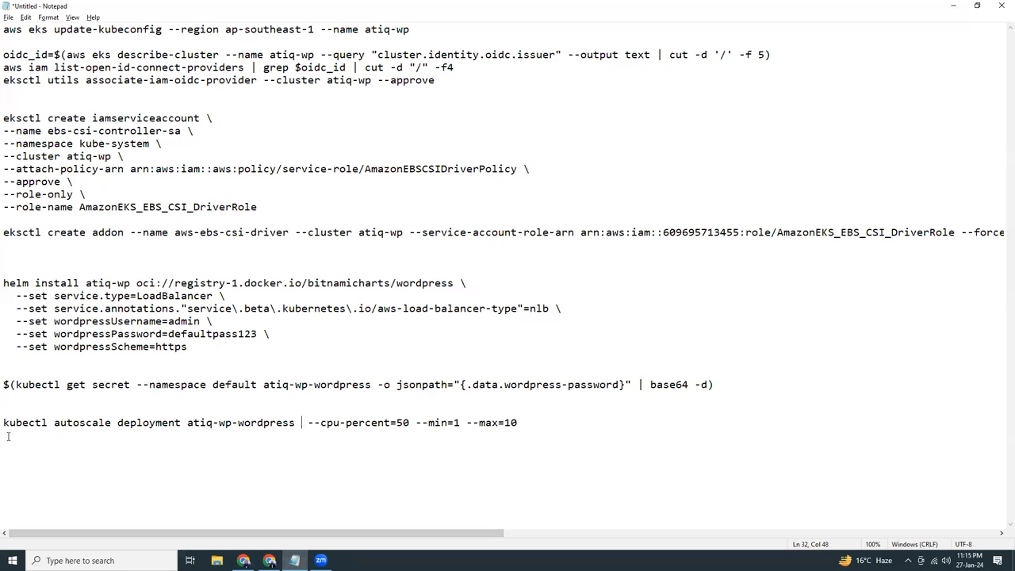
Make the autoscale command target atiq-wp-wordpress with --min=5 and --max=100.
drag(3, 422, 131, 421)
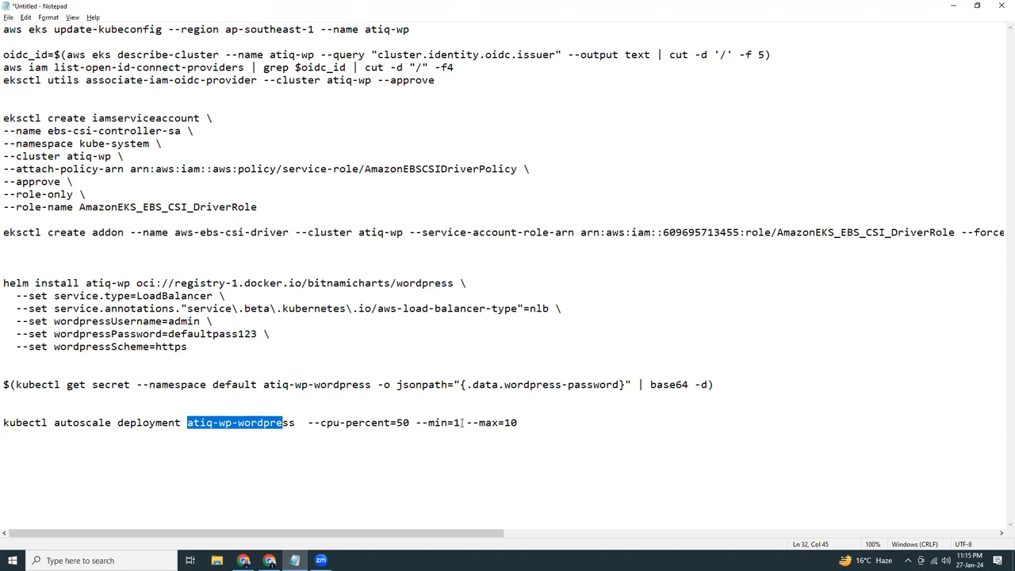
text(0)
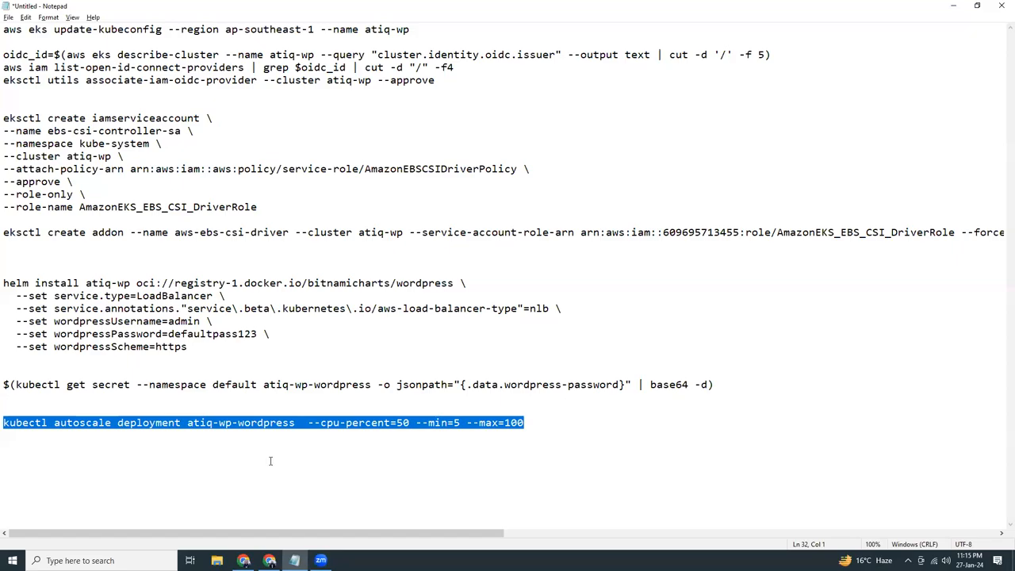
click(243, 561)
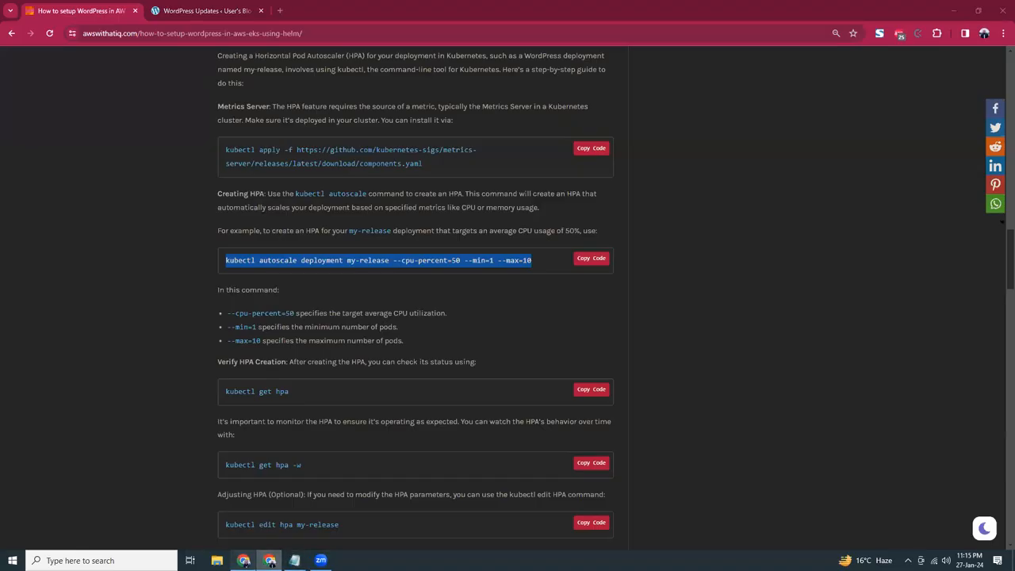
Create the autoscaler for atiq-wp-wordpress at 50% CPU, 5 to 100 pods.
right_click(135, 319)
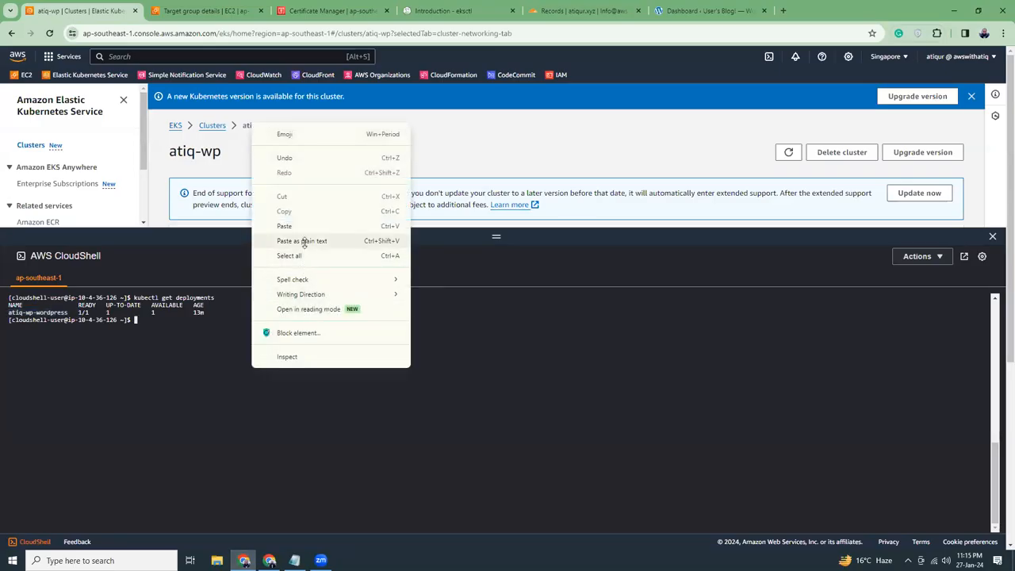
click(284, 226)
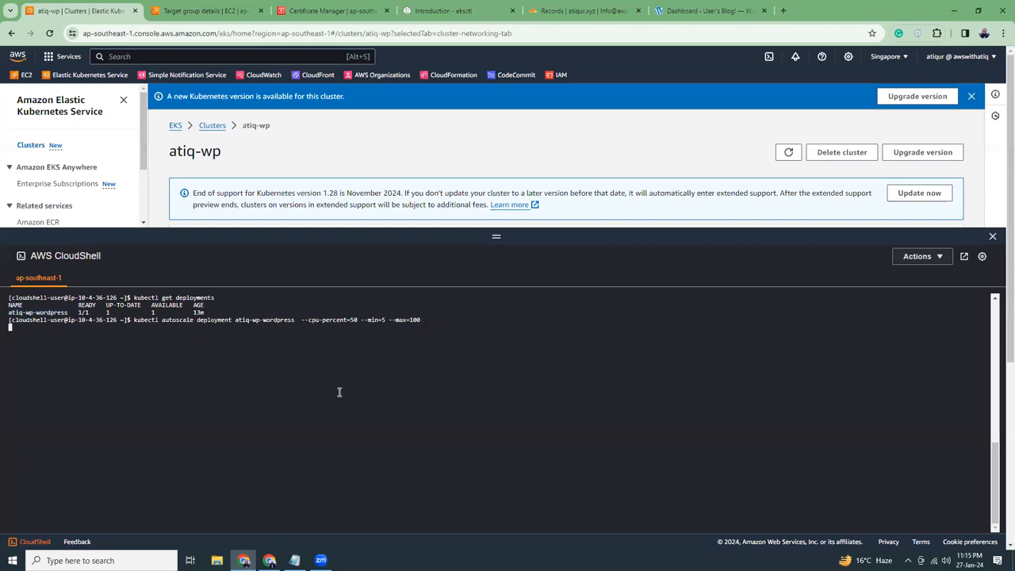
key(Return)
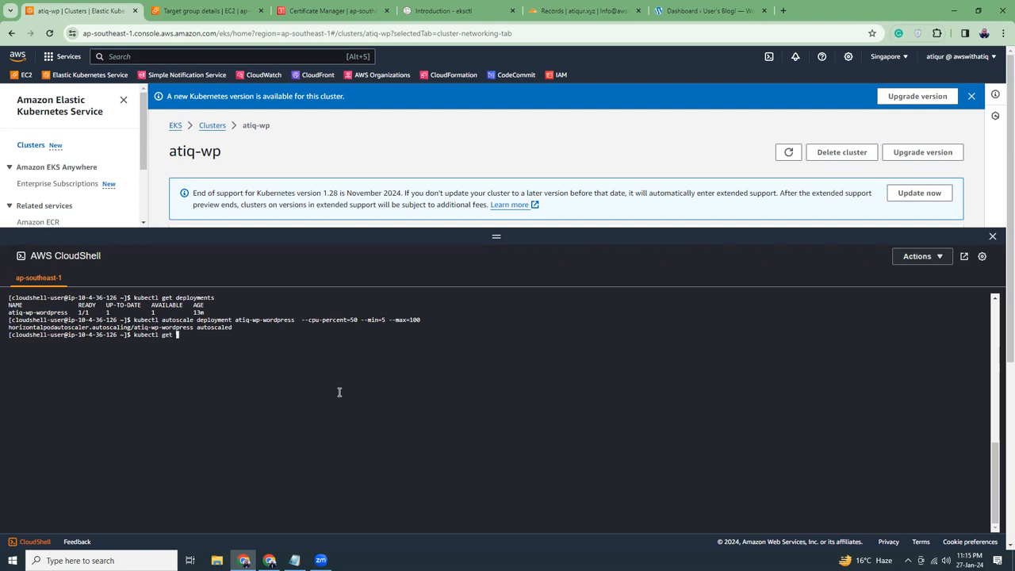
Rerun kubectl get po until five WordPress pods are listed.
key(Return)
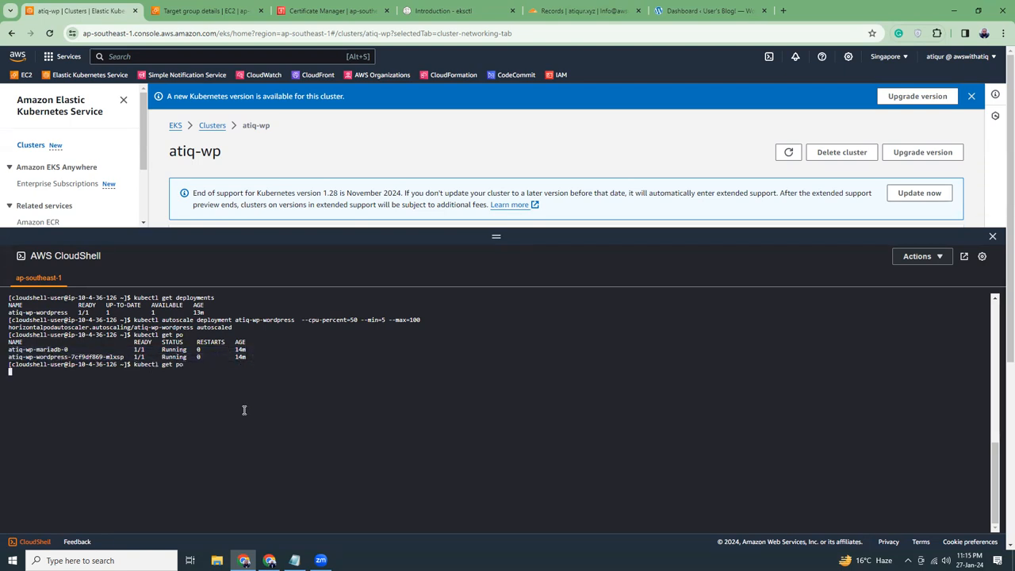
key(Return)
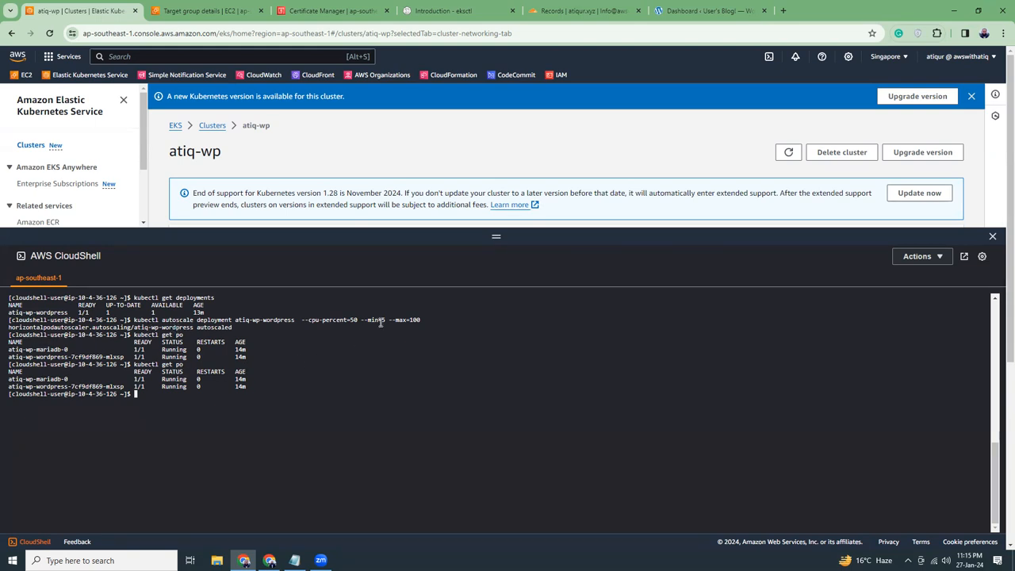
mouse_move(323, 402)
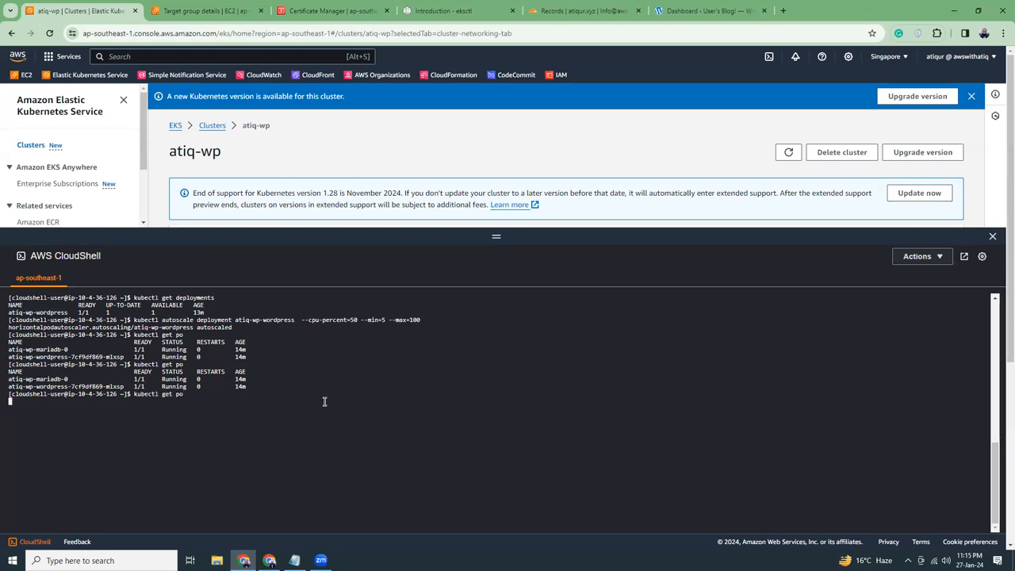
key(Return)
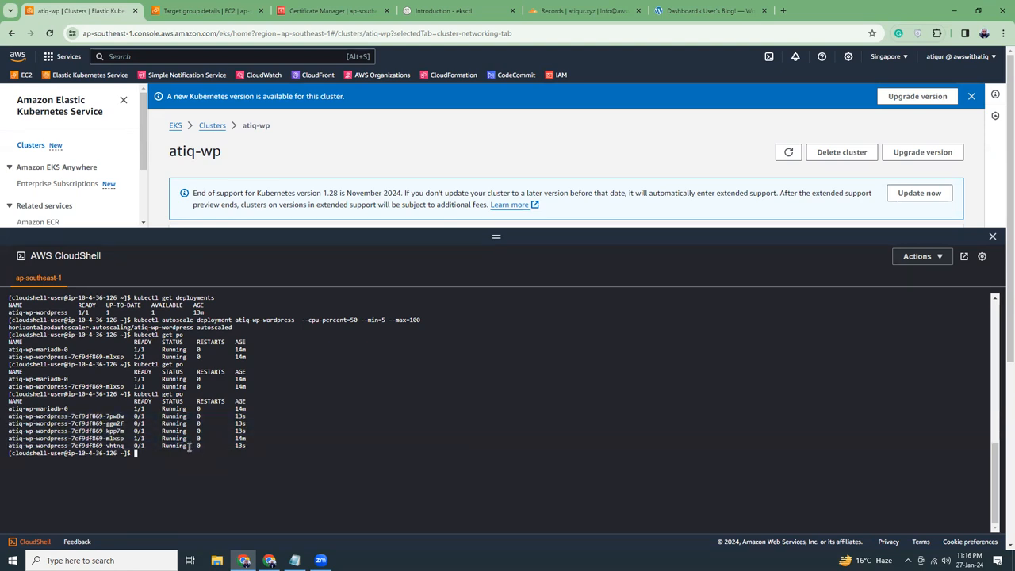
text(kubectl get po)
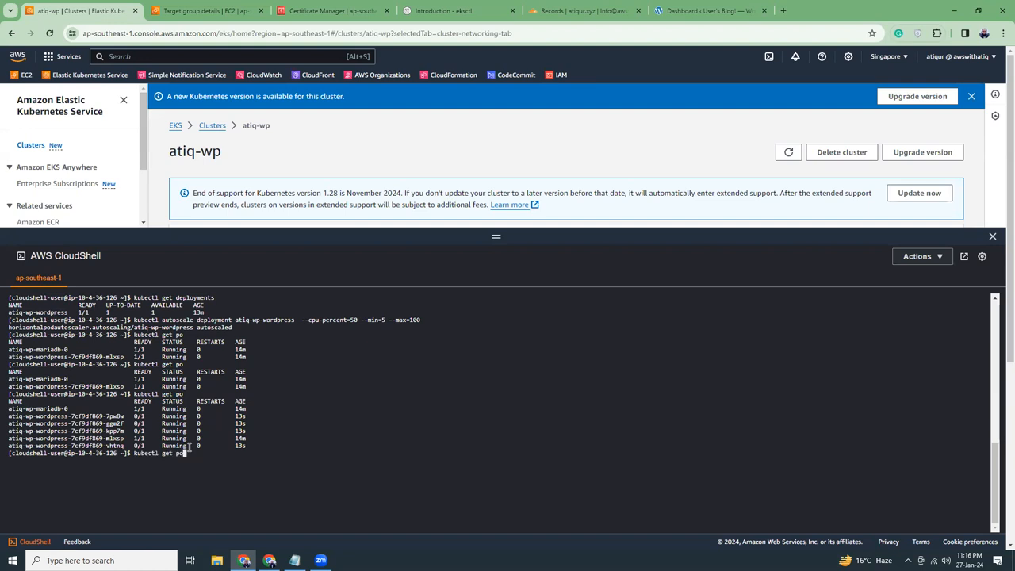
key(Return)
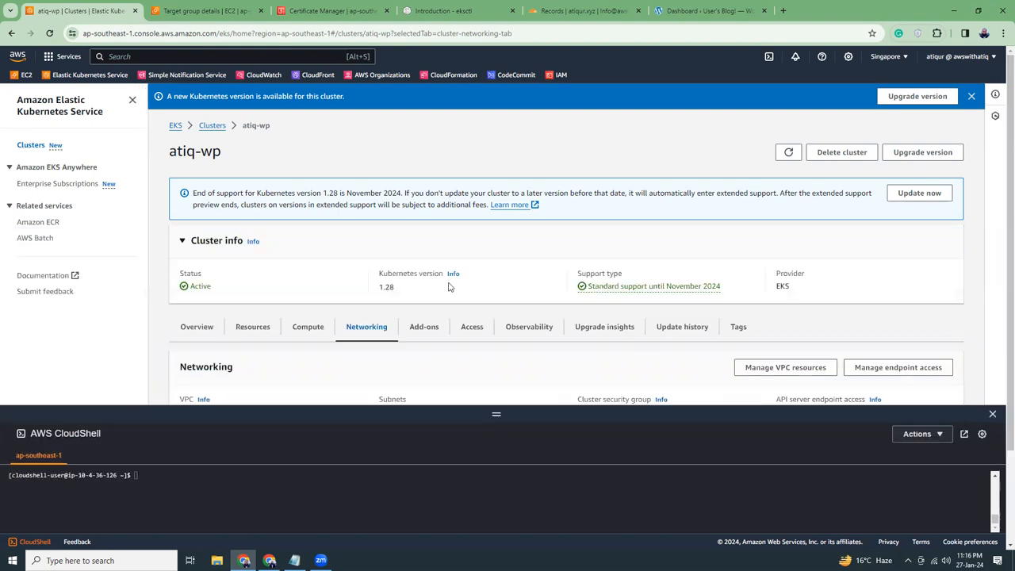
View the cluster's two nodes, clear the terminal, and rerun kubectl get po.
click(308, 327)
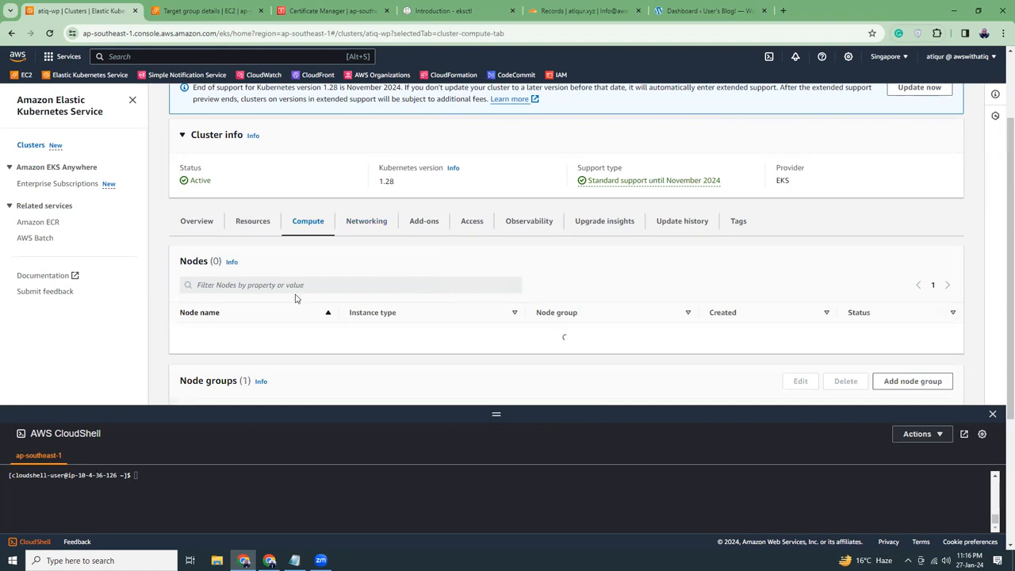
mouse_move(315, 303)
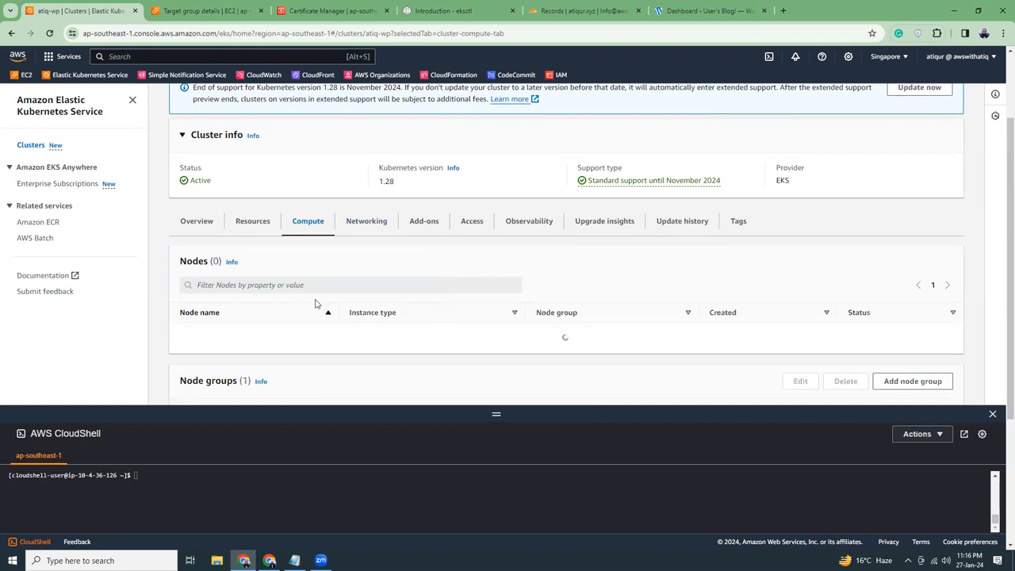
scroll(down, 3)
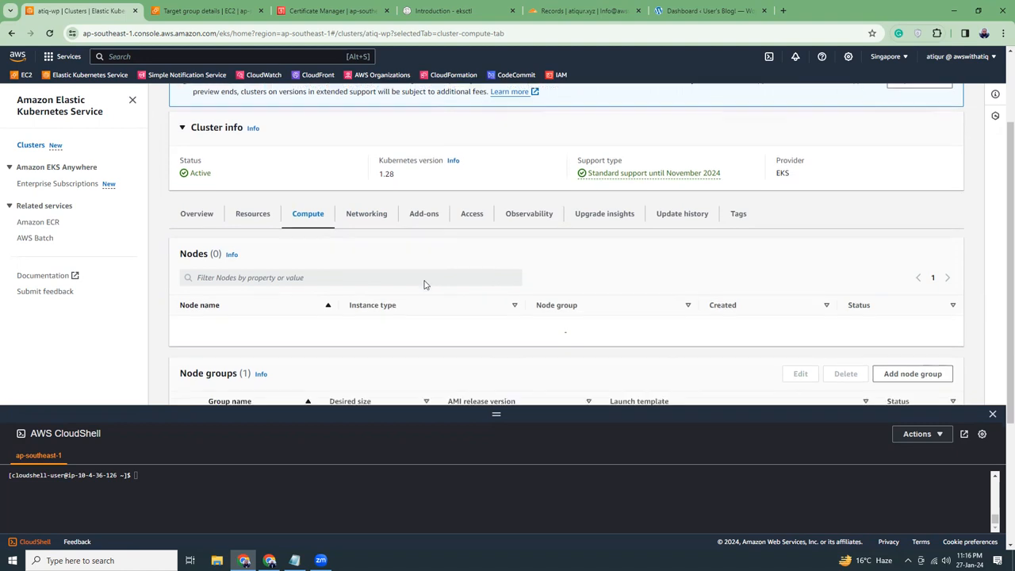
scroll(down, 3)
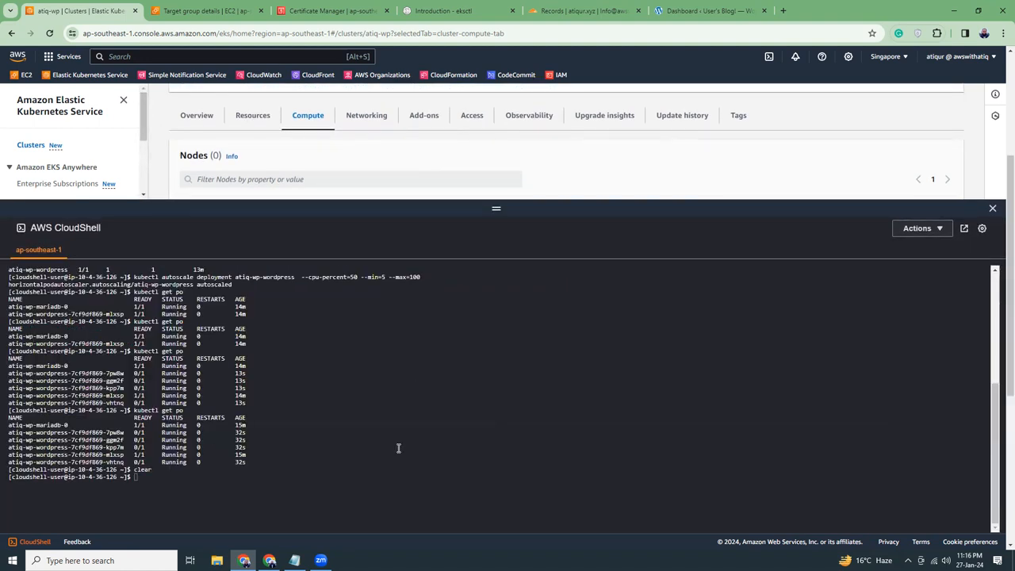
key(Return)
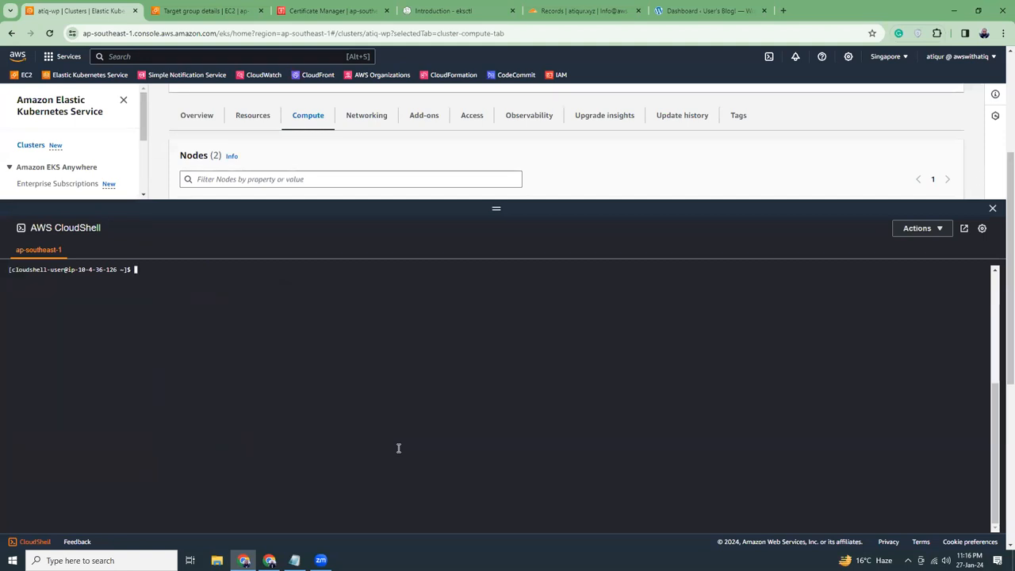
text(kubectl get po)
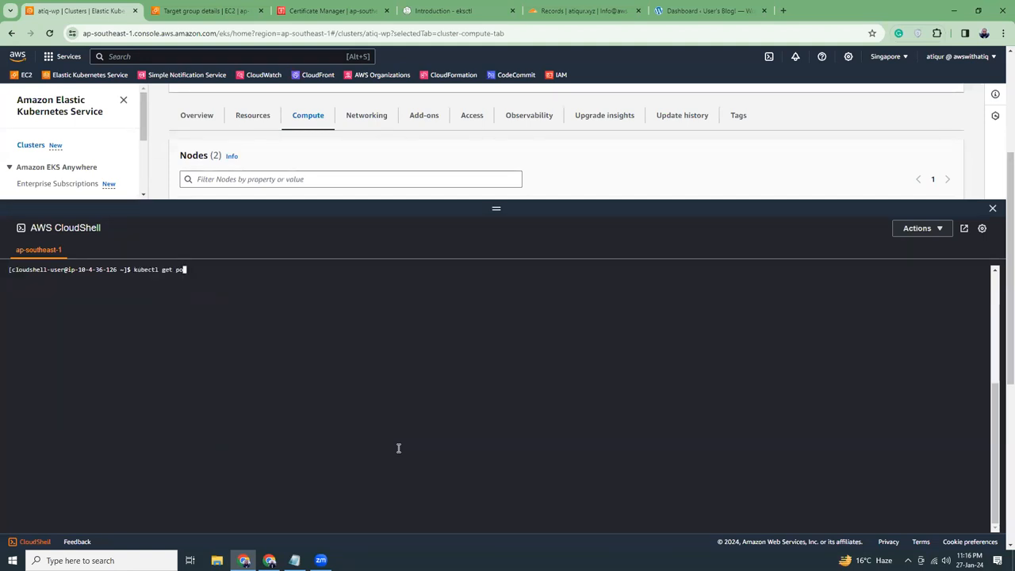
key(Return)
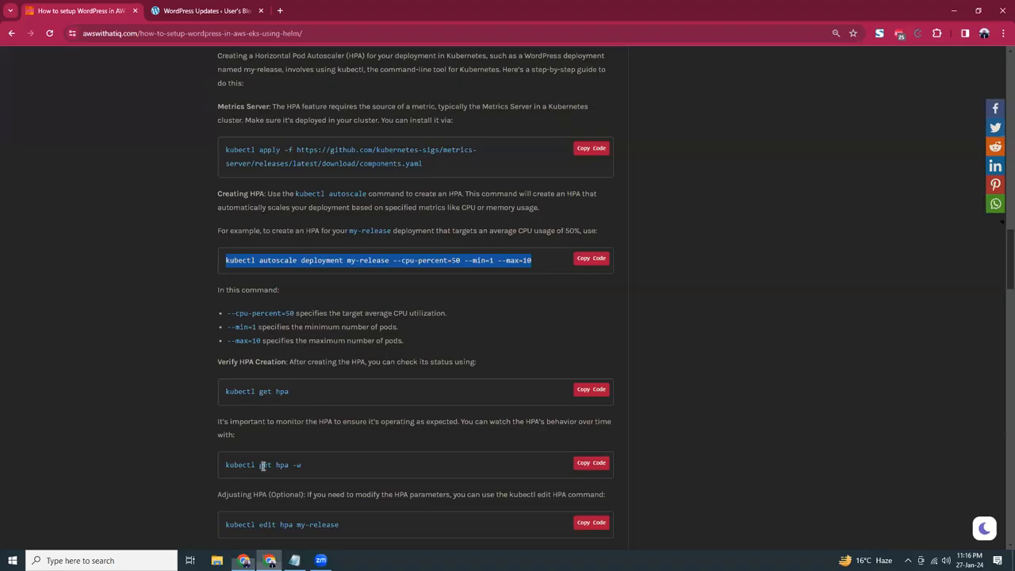
Update the Jetpack plugin to 13.0 from the refreshed WordPress Updates page.
click(208, 10)
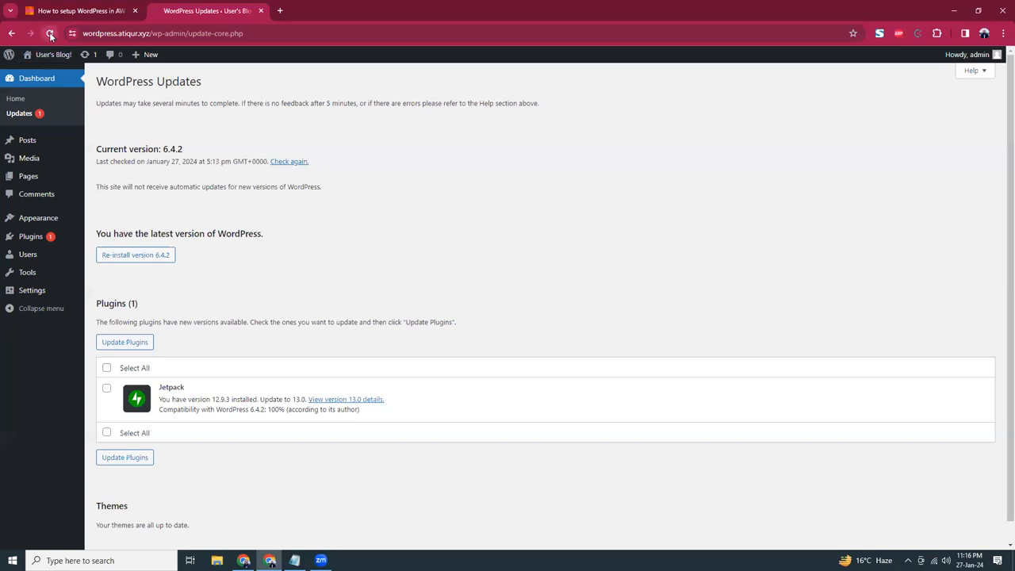
click(50, 34)
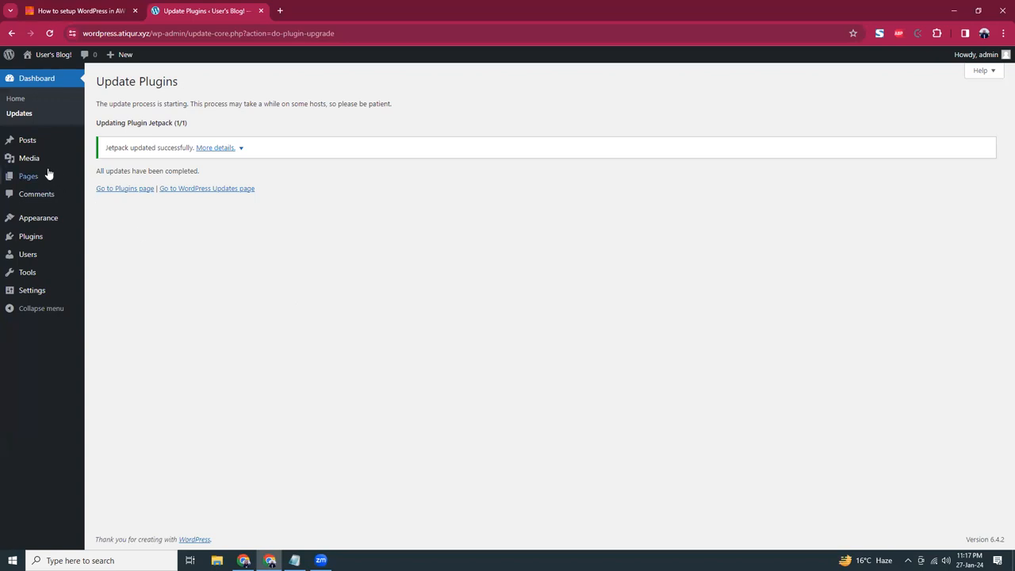
click(29, 158)
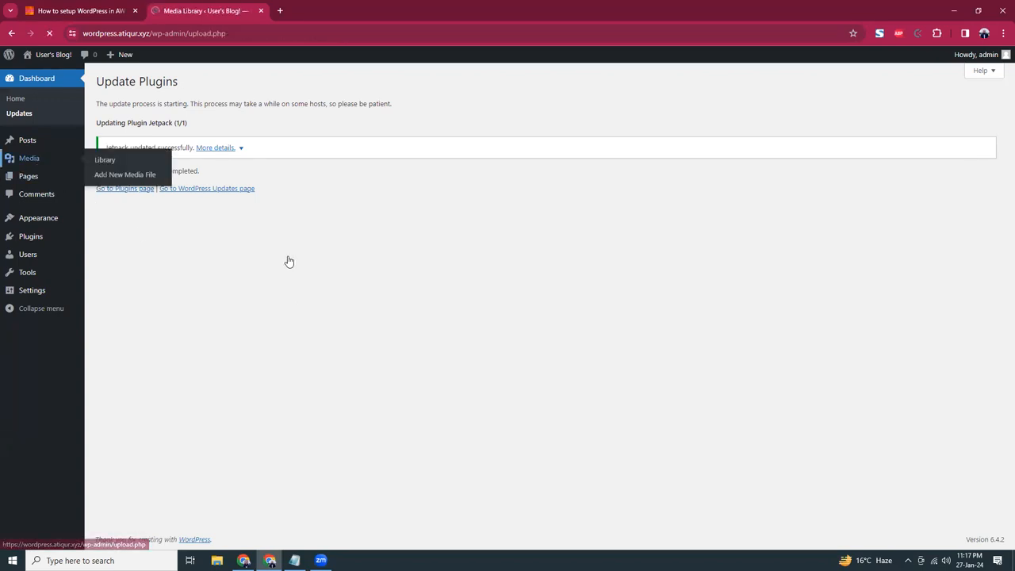
Upload the kubernetes image from Downloads into the empty WordPress Media Library.
click(104, 159)
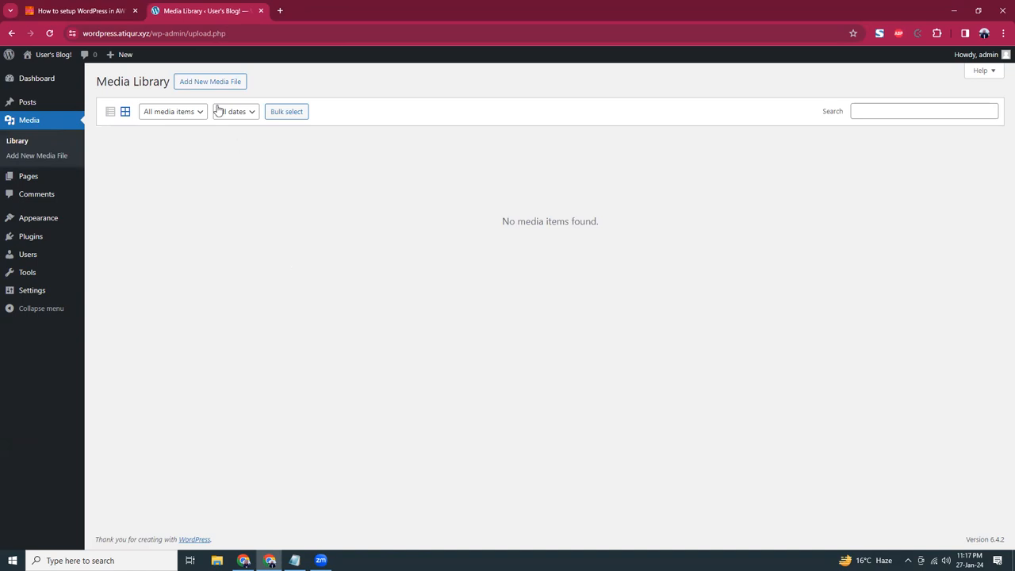
click(210, 81)
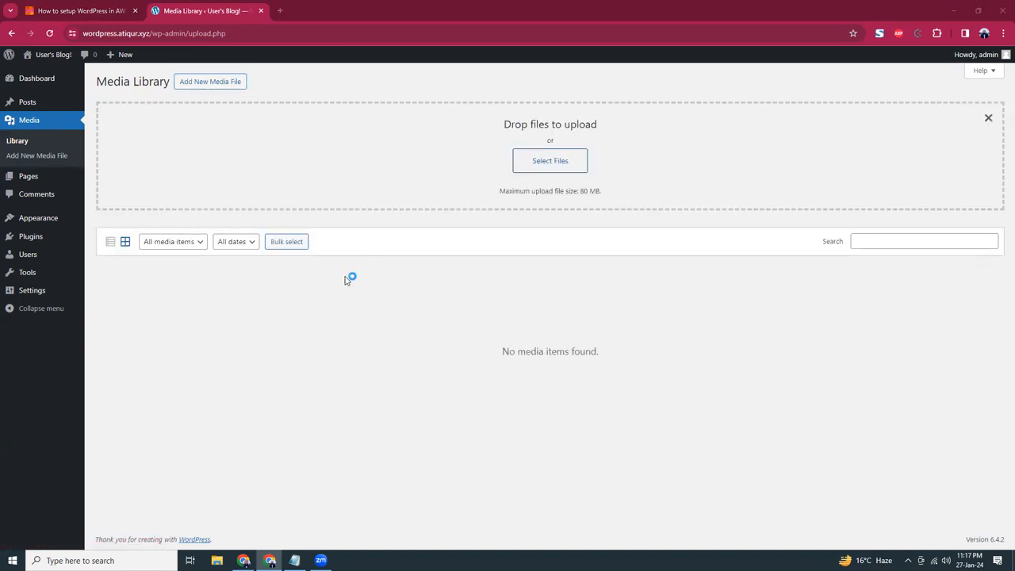
click(549, 160)
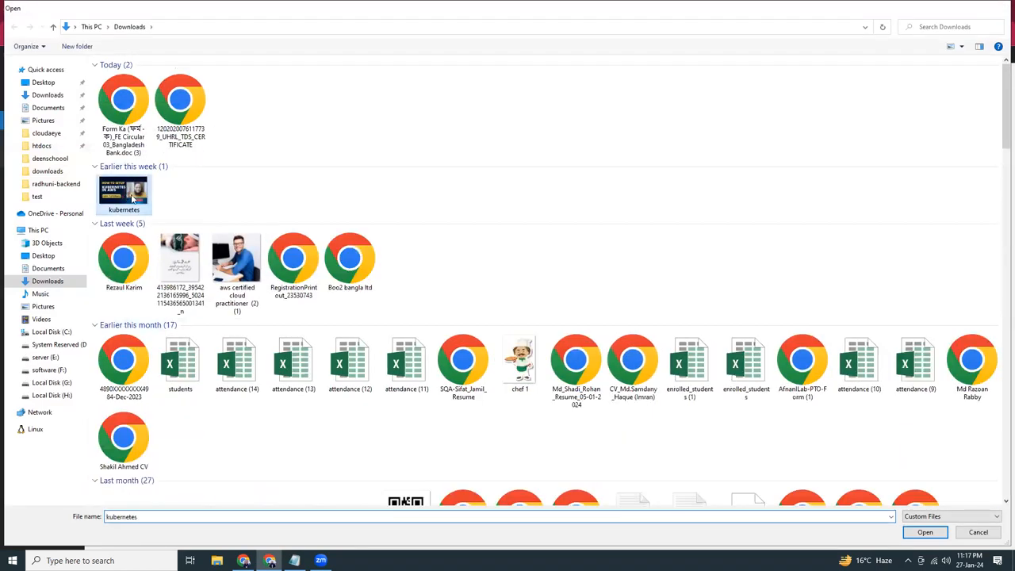
click(924, 532)
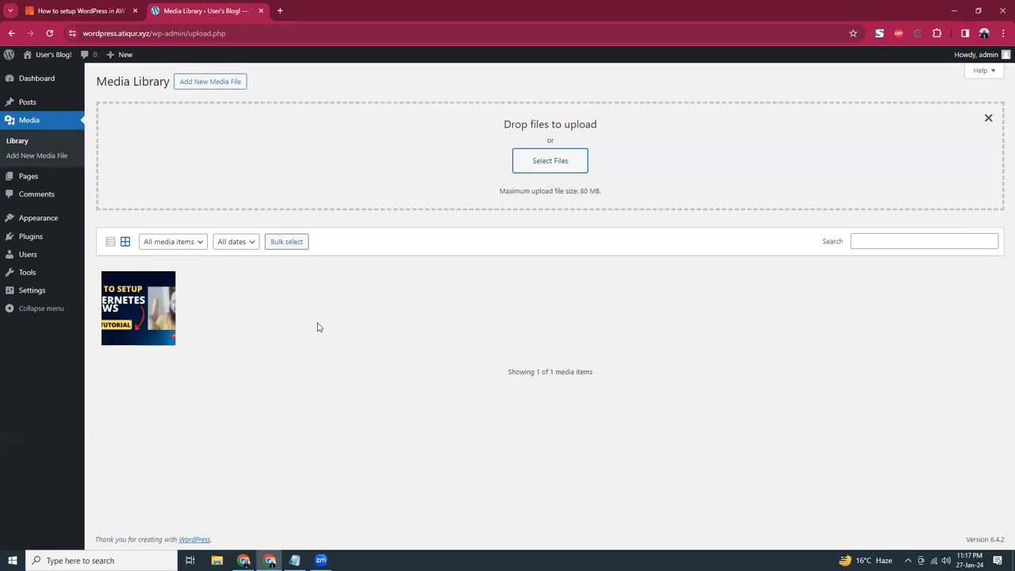
mouse_move(227, 303)
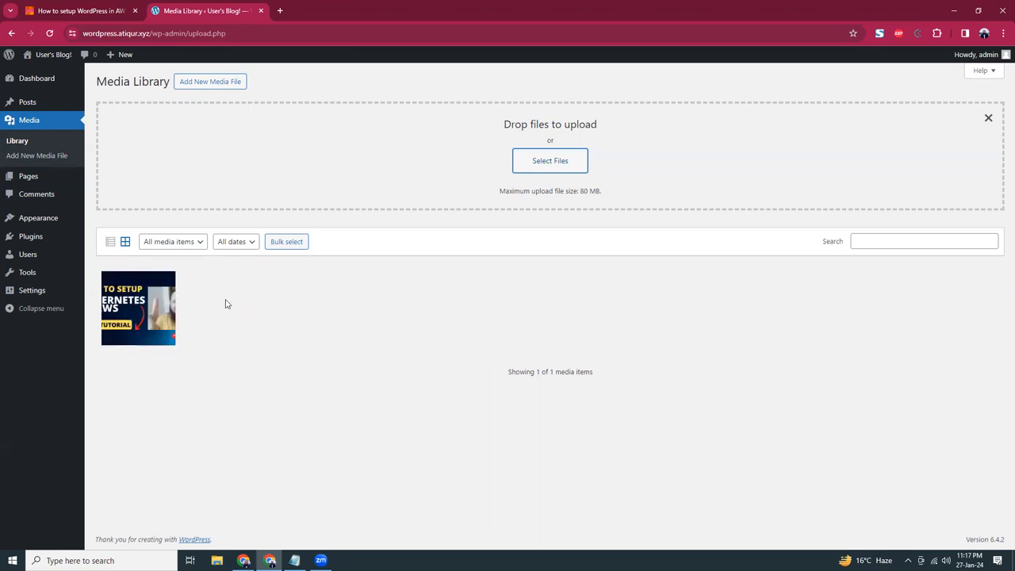
mouse_move(885, 87)
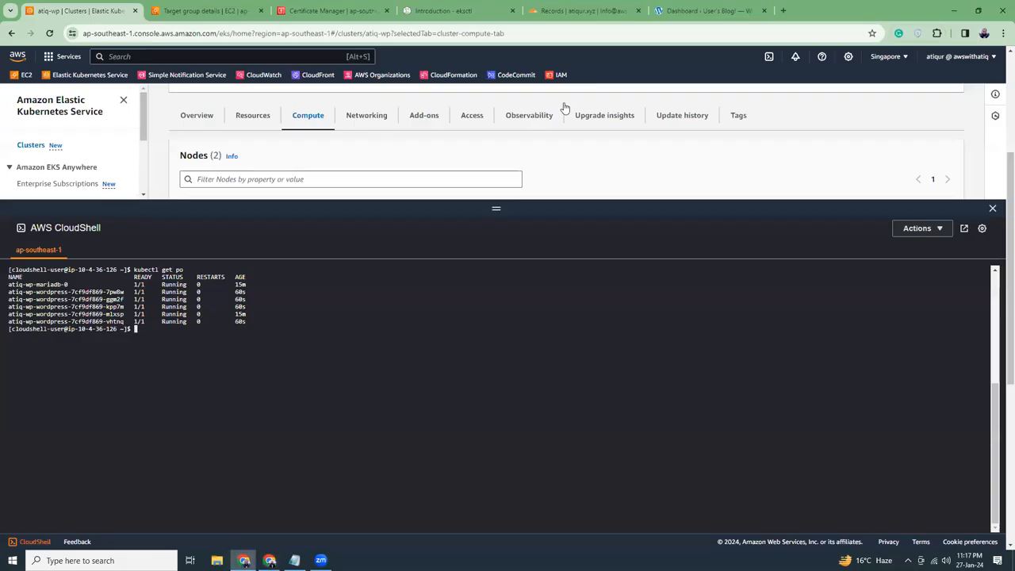
Confirm kubernetes.png appears in the other session's Media Library, then bring up Notepad.
click(710, 11)
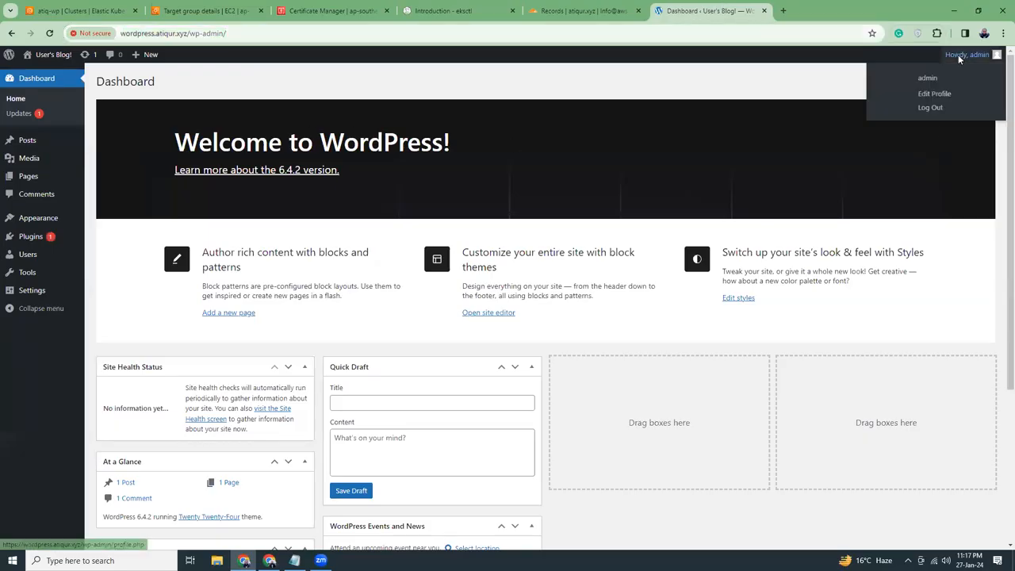
click(934, 93)
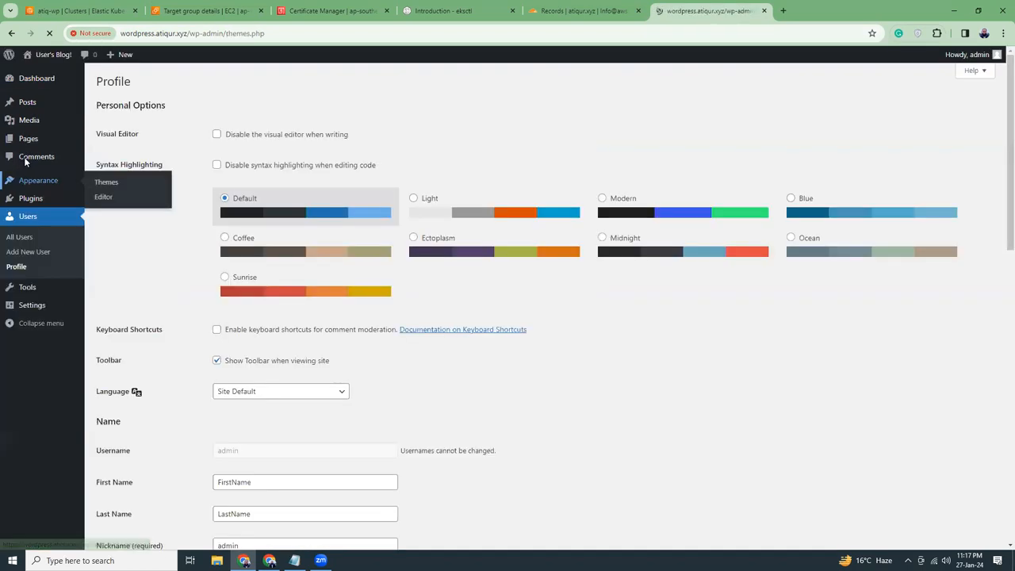
click(105, 182)
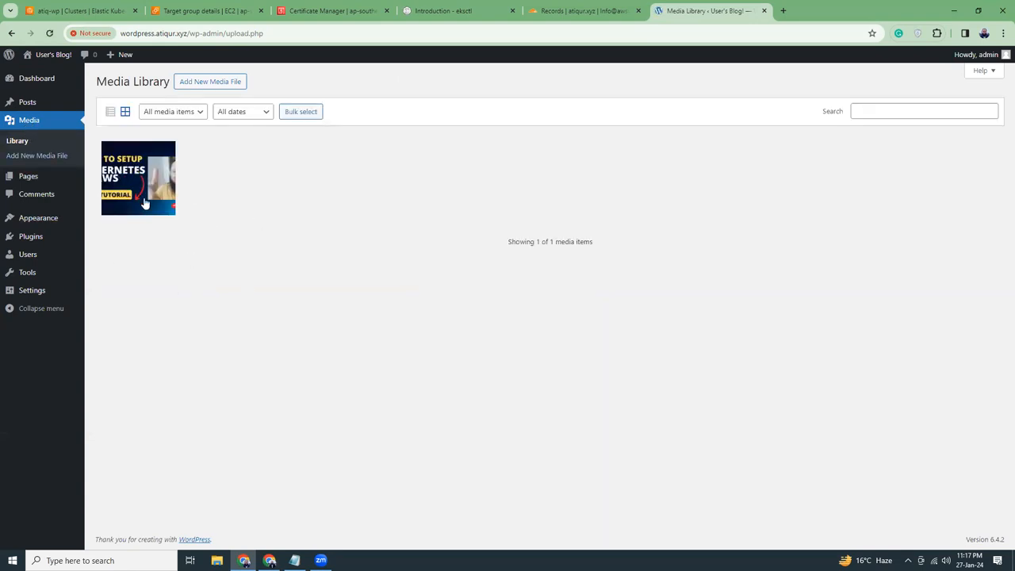
click(138, 178)
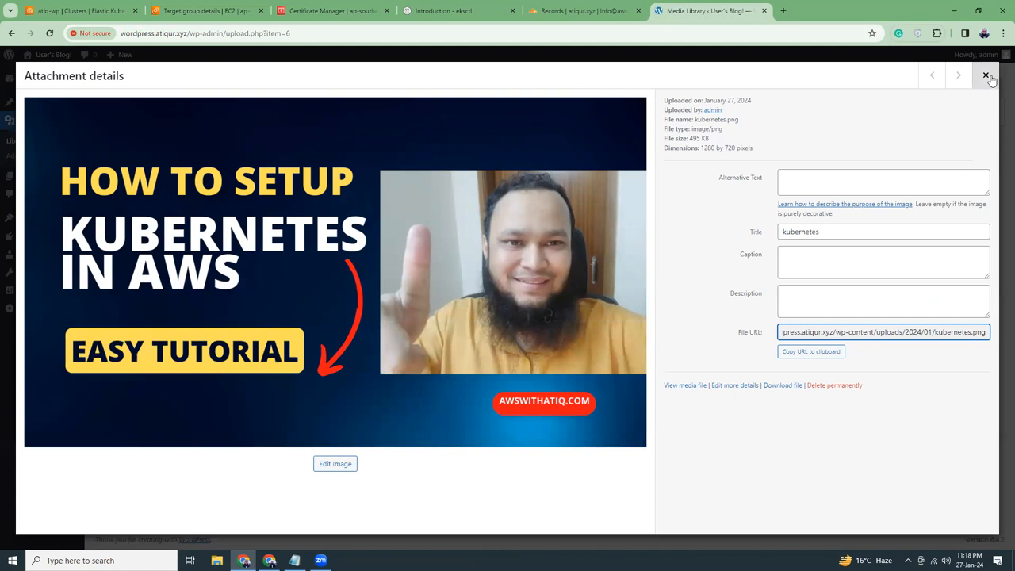
click(989, 75)
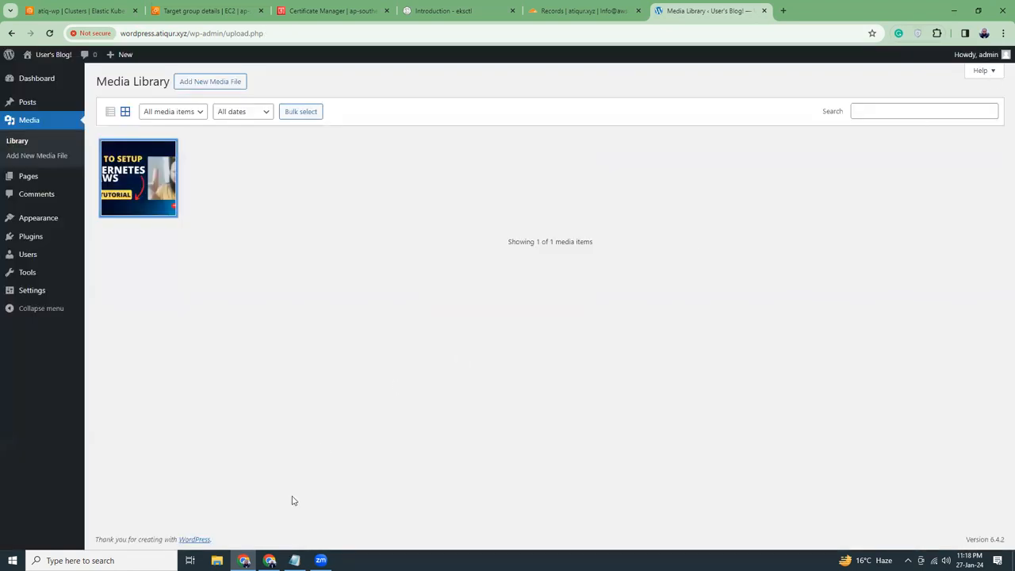
click(294, 561)
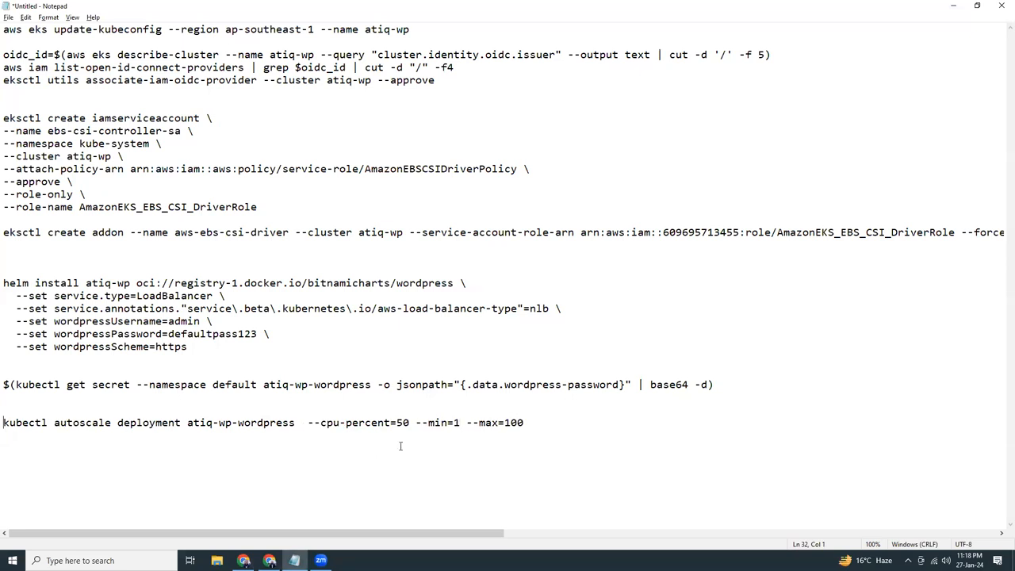
Rerun the autoscale command with min 1, max 100, which fails as the HPA exists.
triple_click(262, 422)
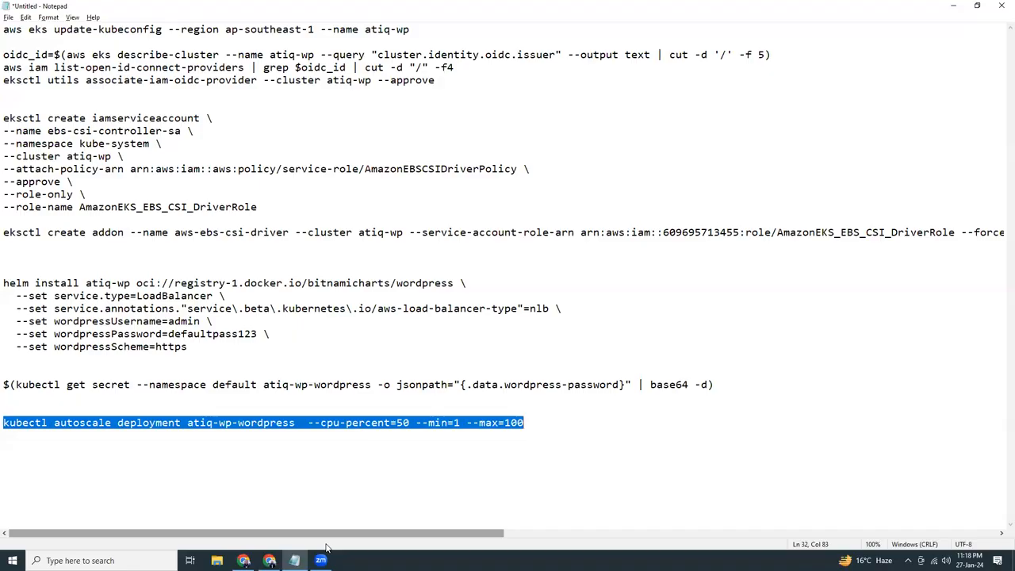
click(243, 561)
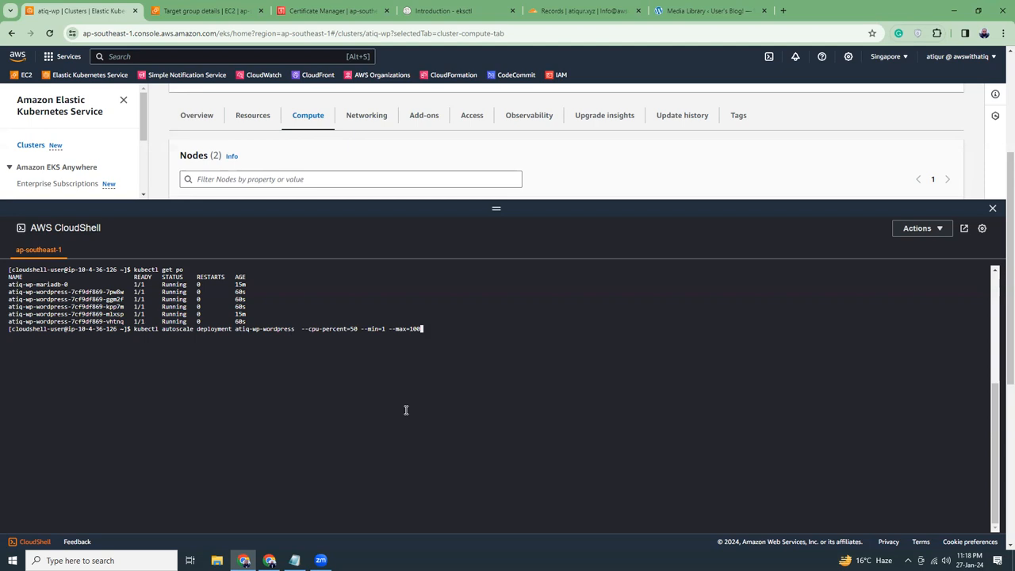
key(Return)
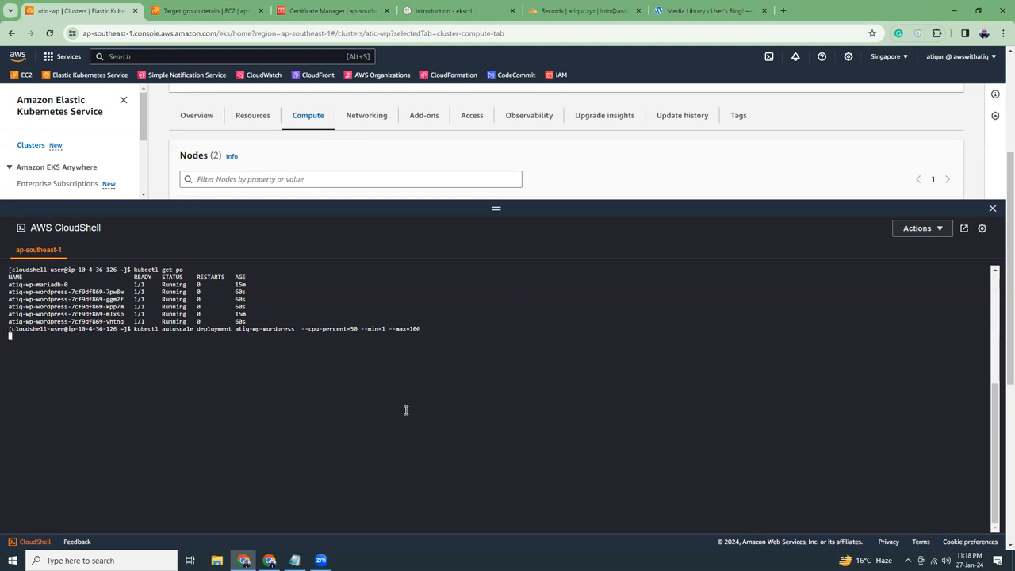
key(Return)
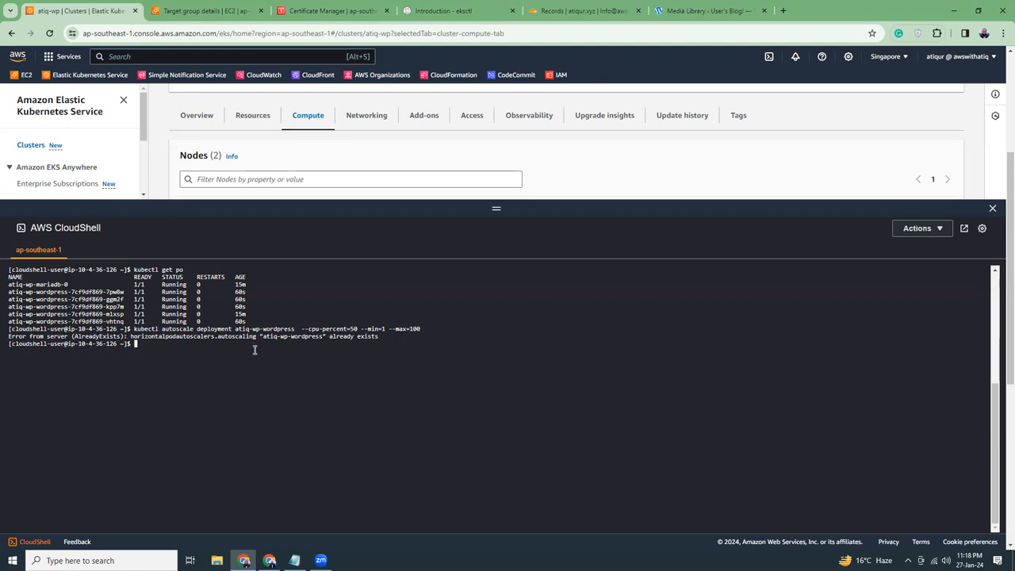
mouse_move(267, 378)
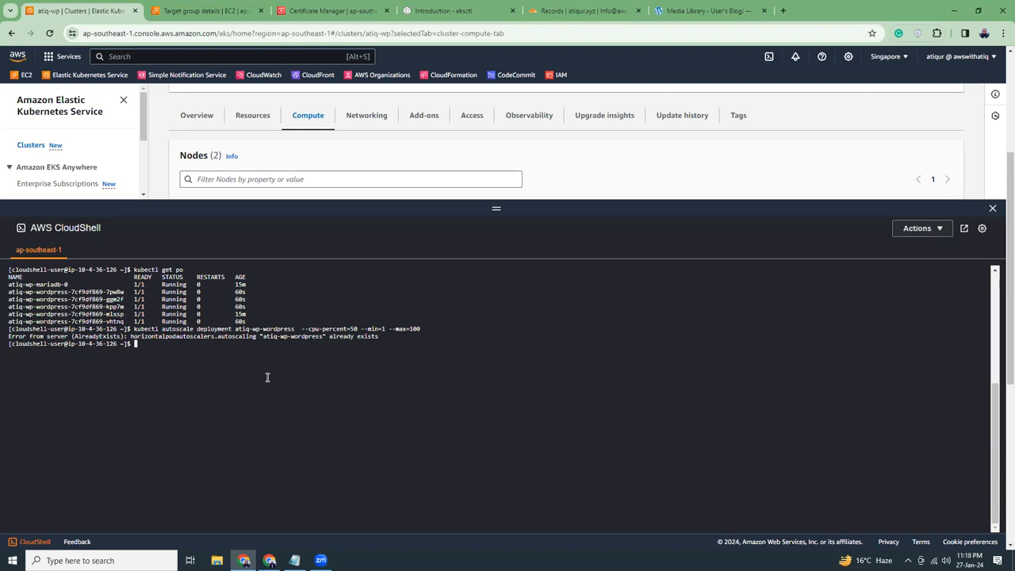
List the HPA with kubectl get hpa, showing min 5 and max 100 pods.
text(ku)
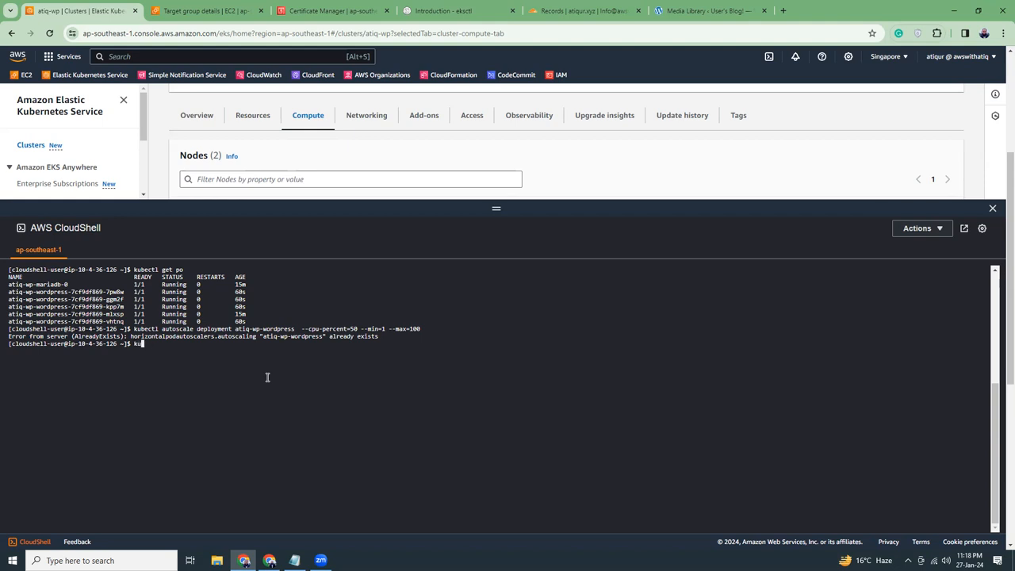
text(kubectl get)
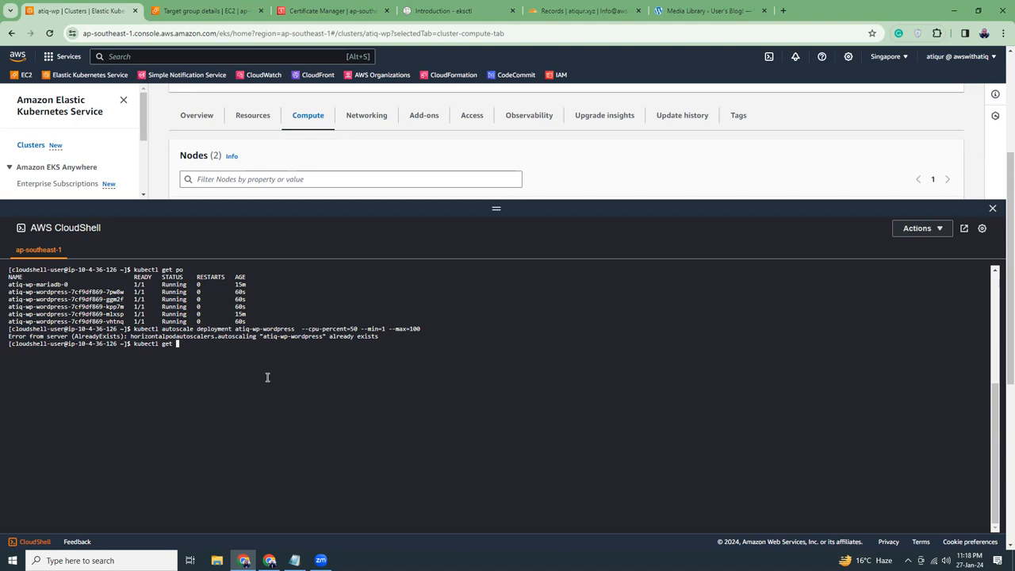
text(au)
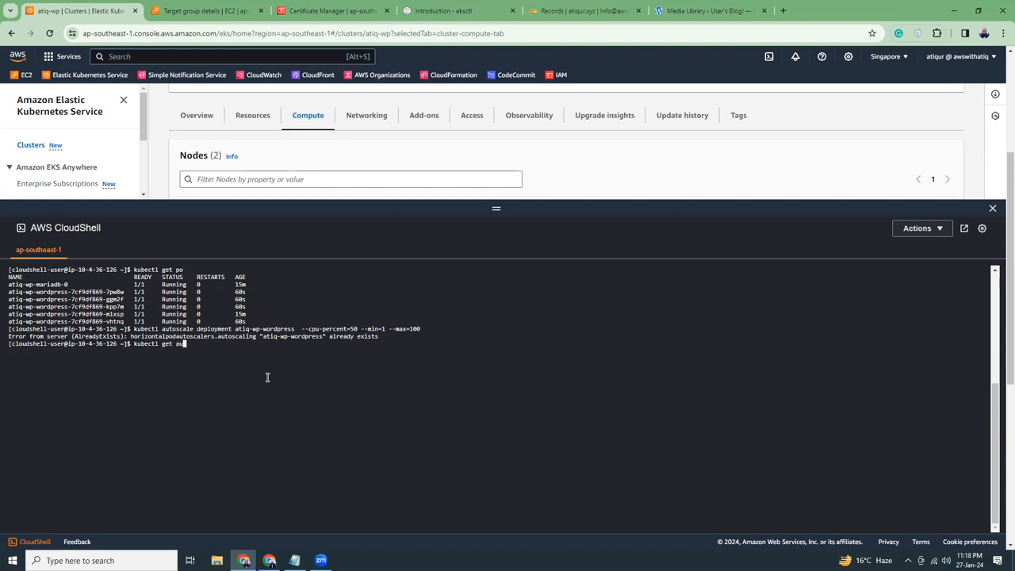
text(hpa)
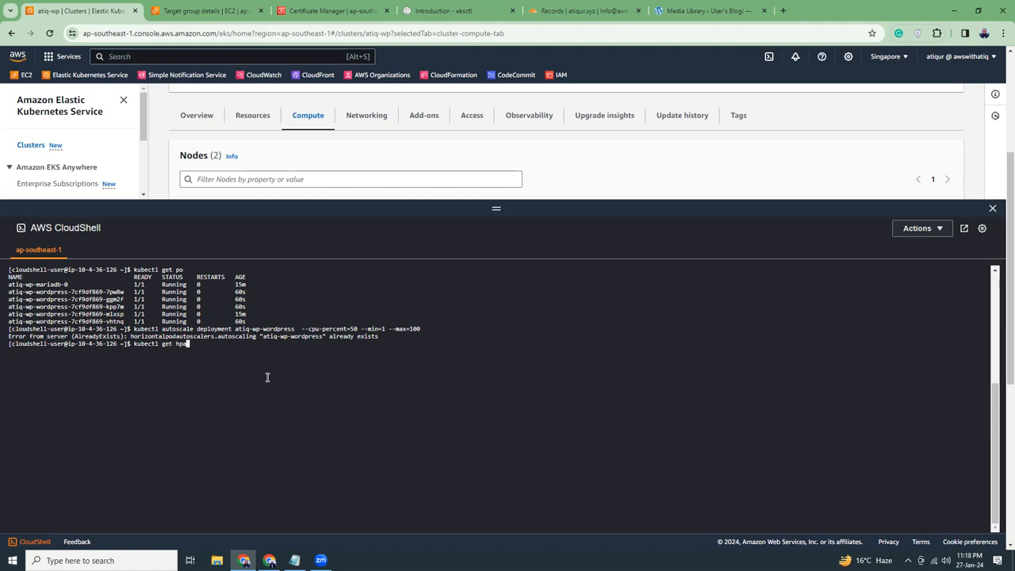
key(Return)
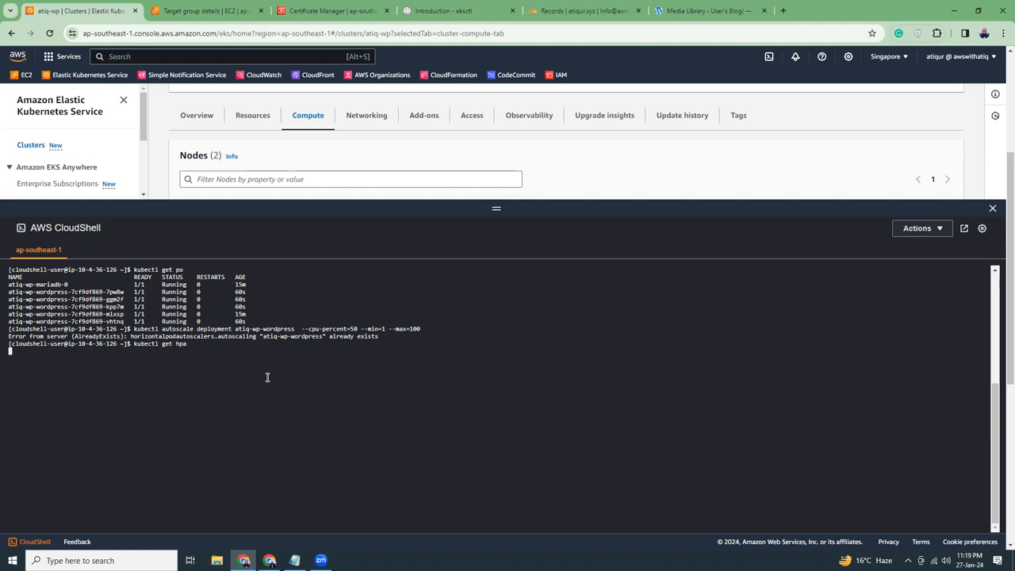
key(Return)
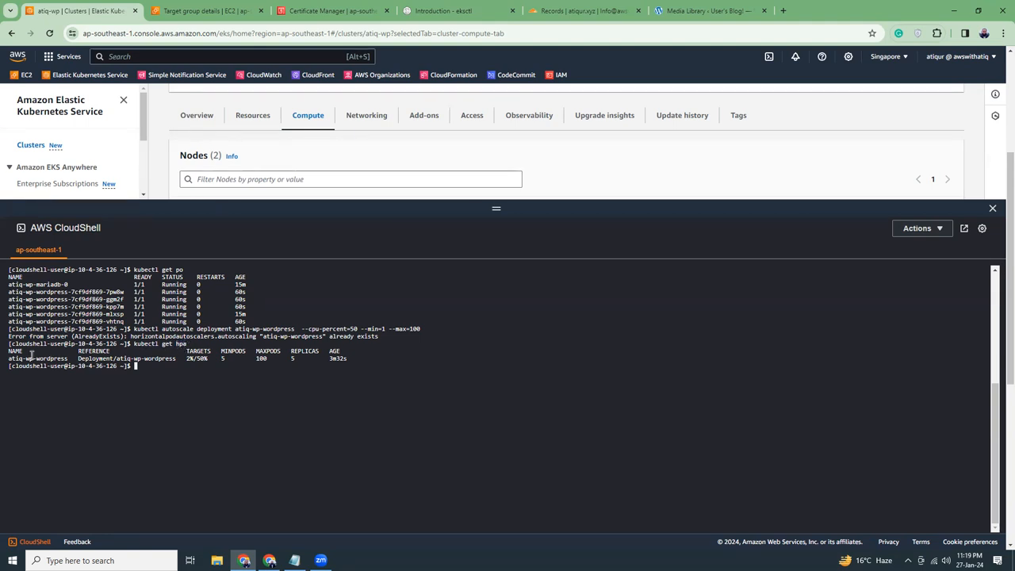
mouse_move(216, 418)
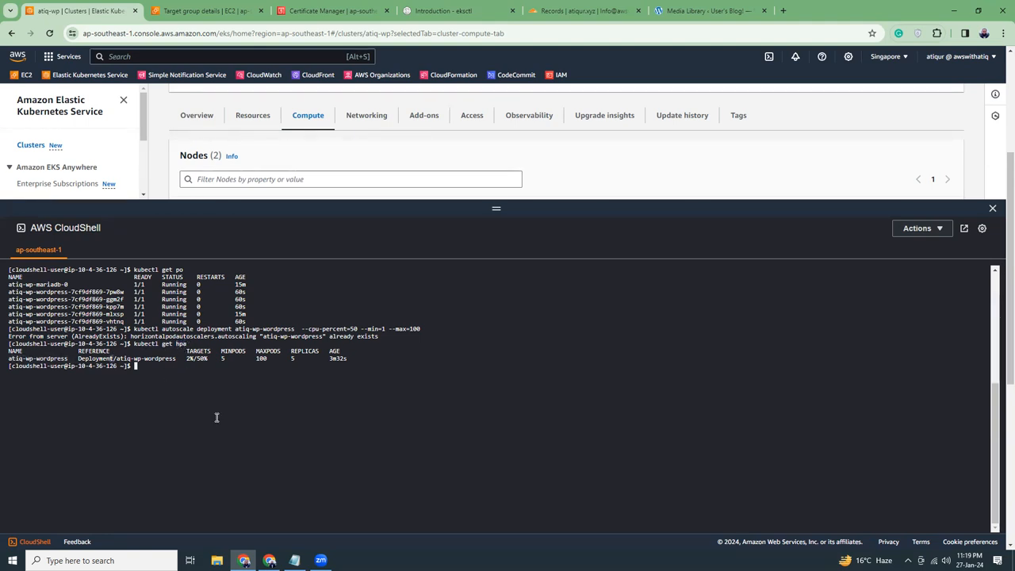
text(kubectl edit hpa)
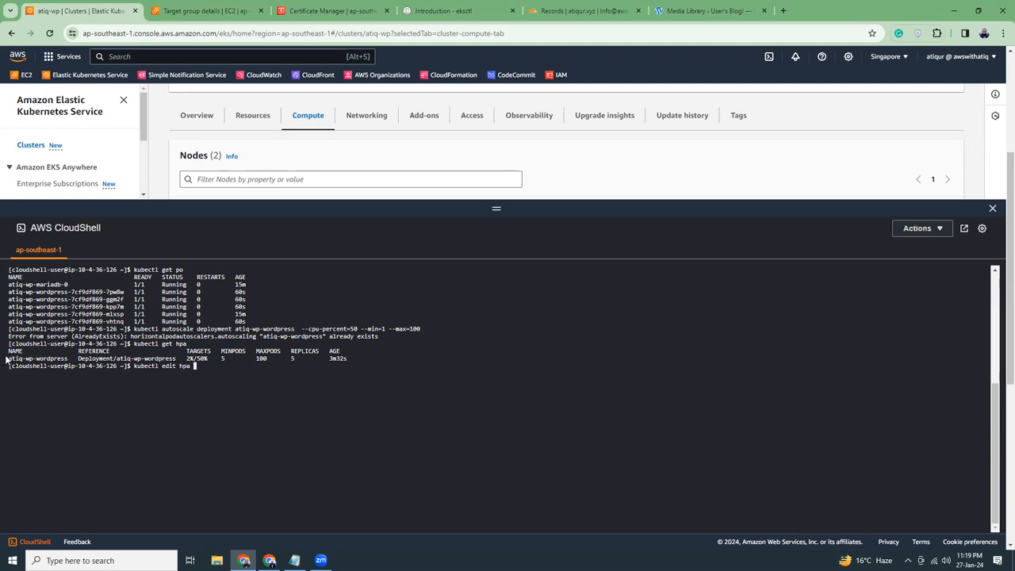
Edit the atiq-wp-wordpress HPA in nano, setting minReplicas to 1, and save.
double_click(37, 358)
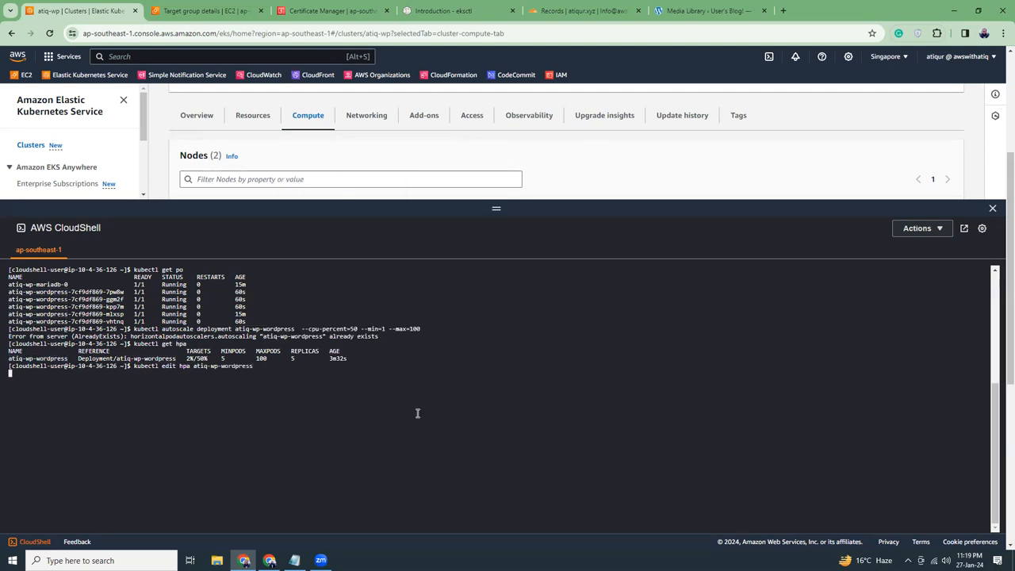
key(Return)
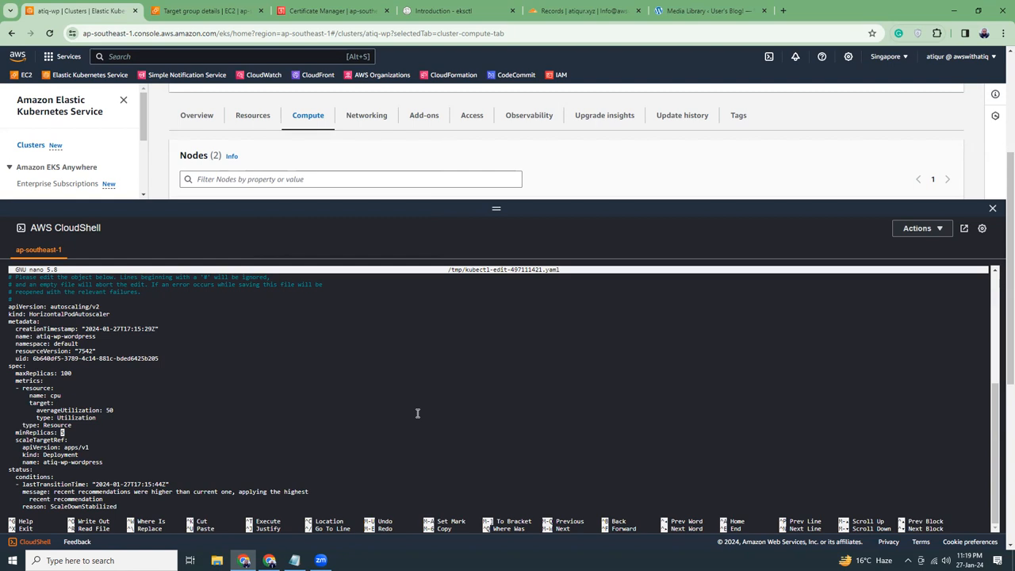
text(1)
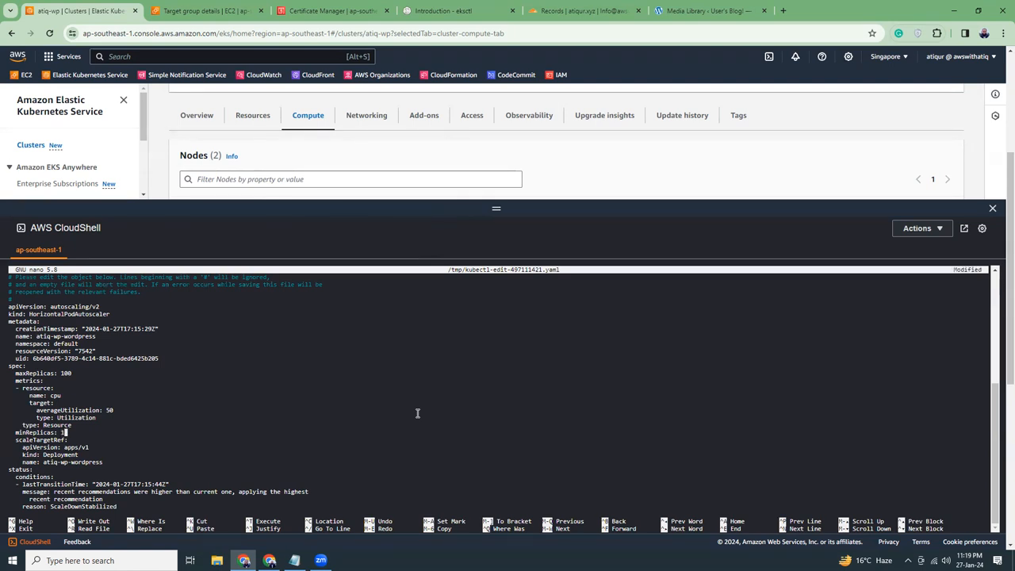
key(ctrl+o)
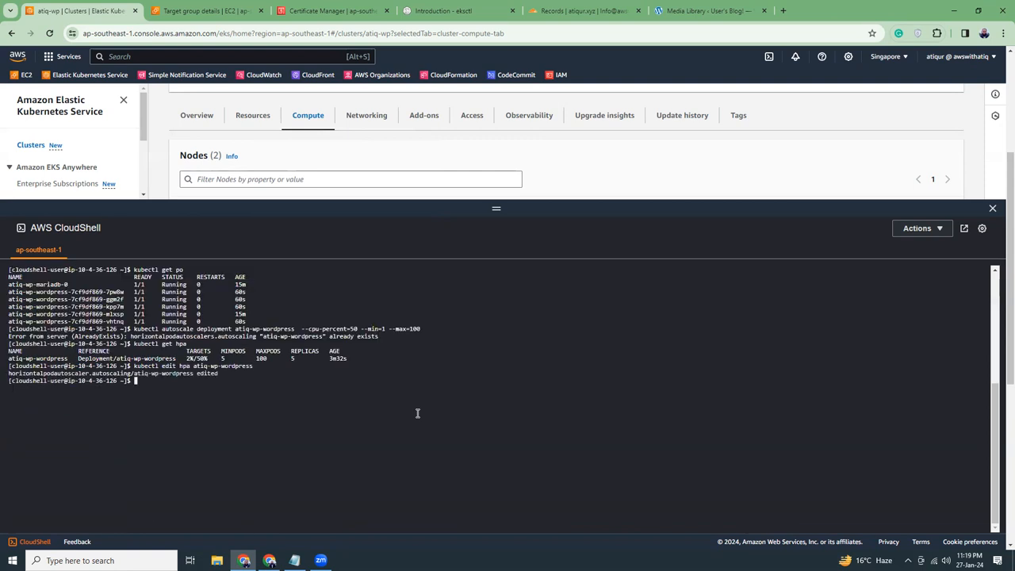
mouse_move(234, 382)
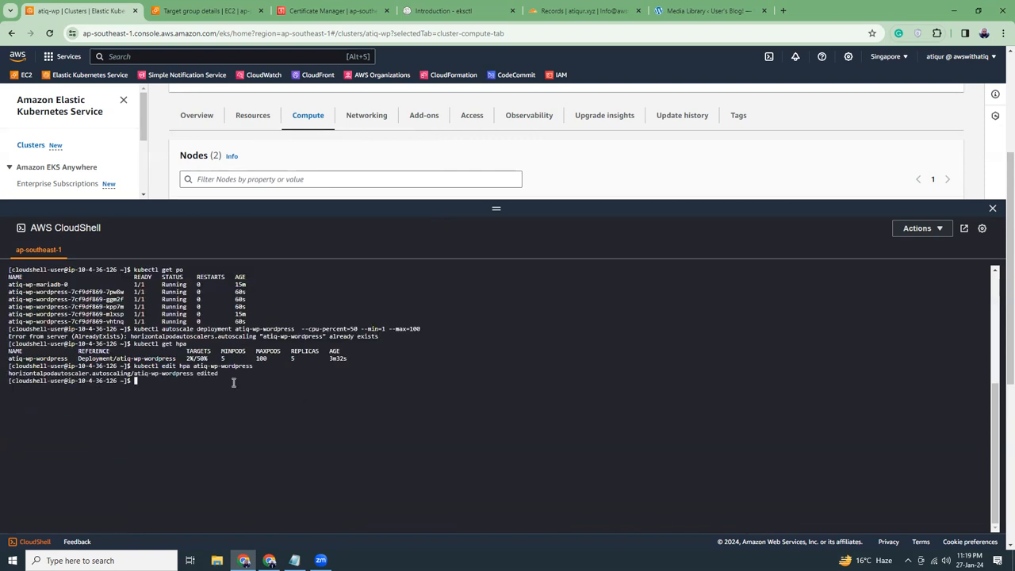
mouse_move(271, 398)
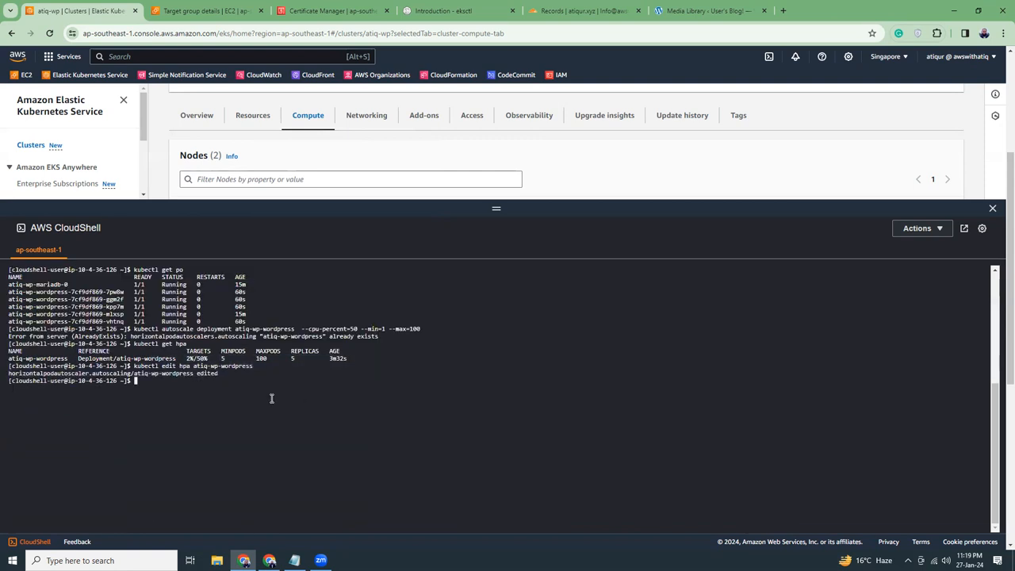
Verify the HPA shows MINPODS 1 and MAXPODS 100, then list the running pods.
text(kubectl get hpa)
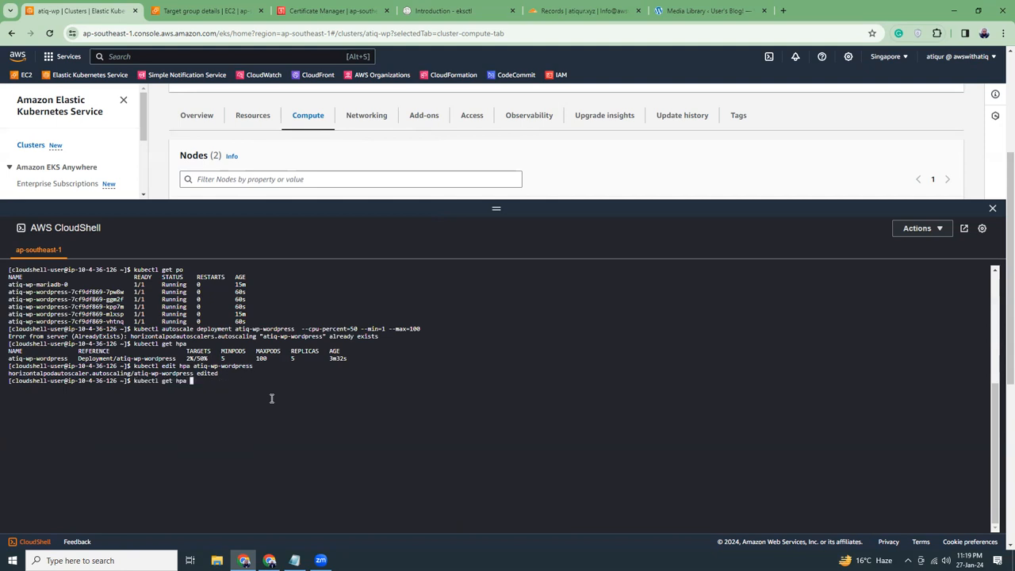
key(Return)
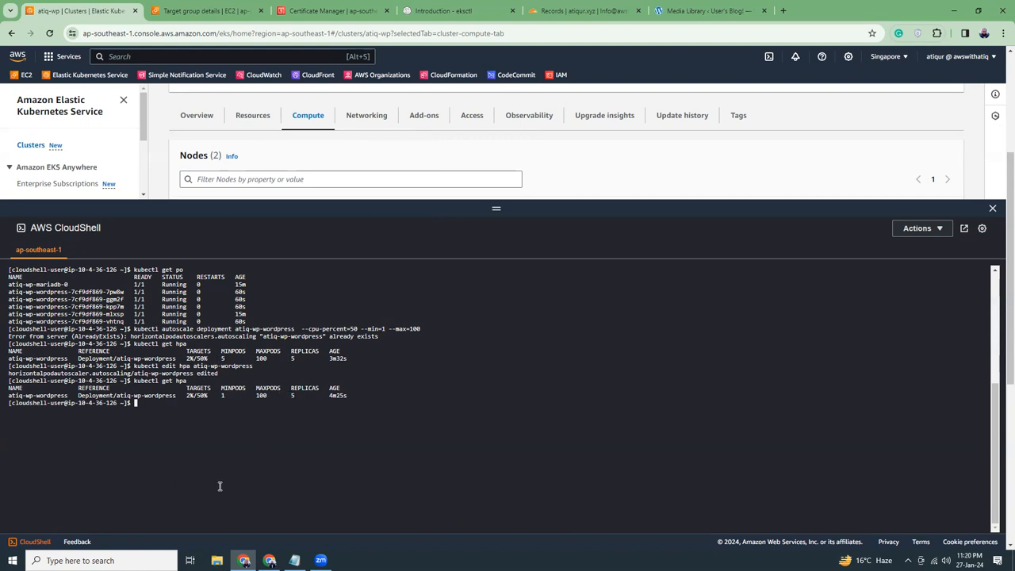
mouse_move(392, 460)
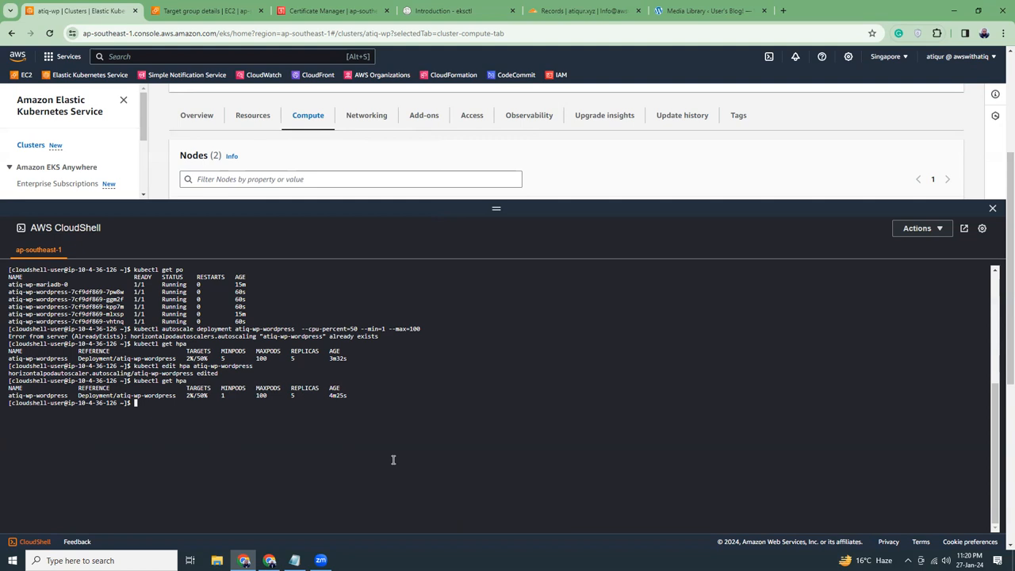
text(kubectl edit hpa atiq-wp-wordpress)
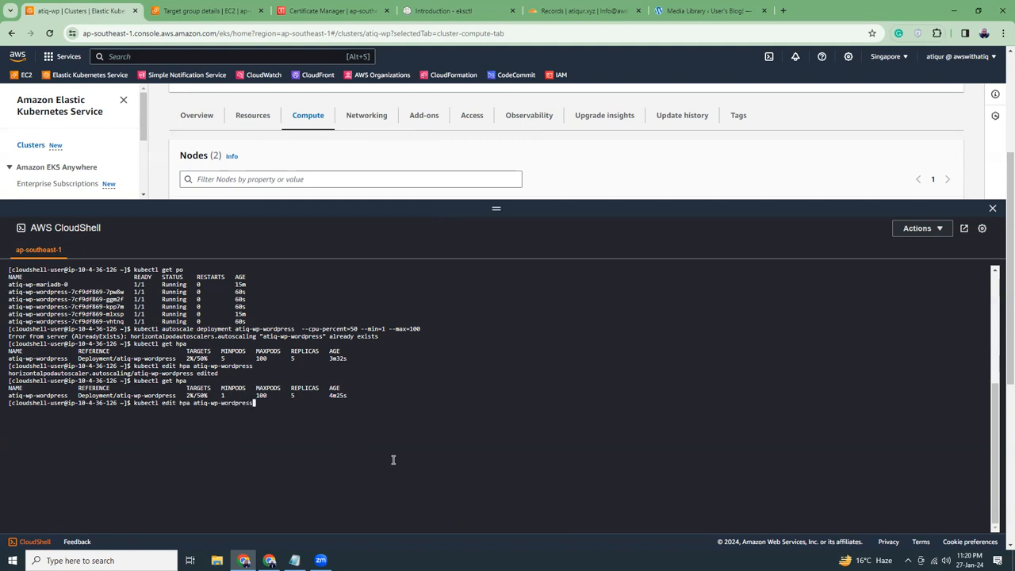
text(kubectl get po)
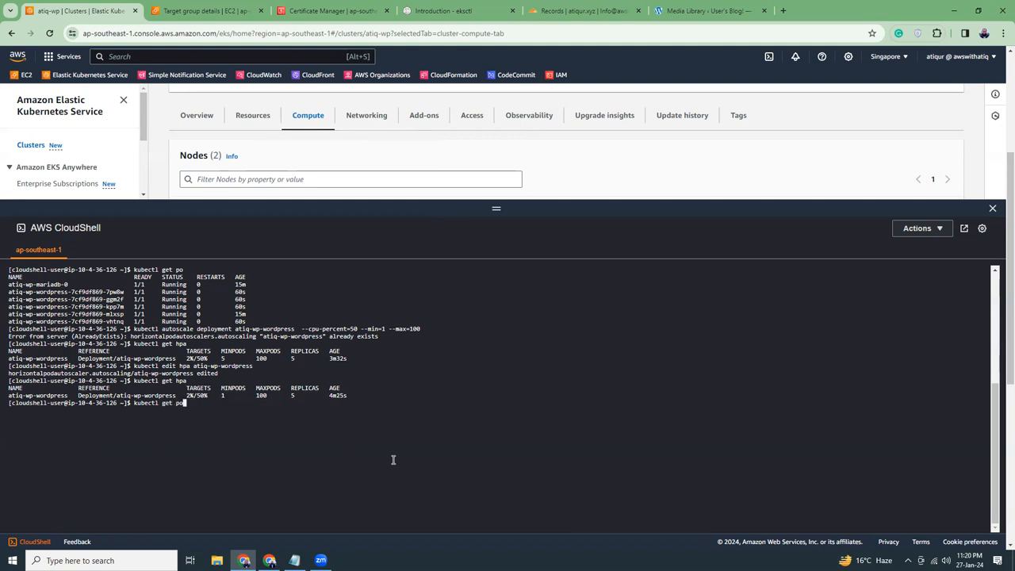
key(Return)
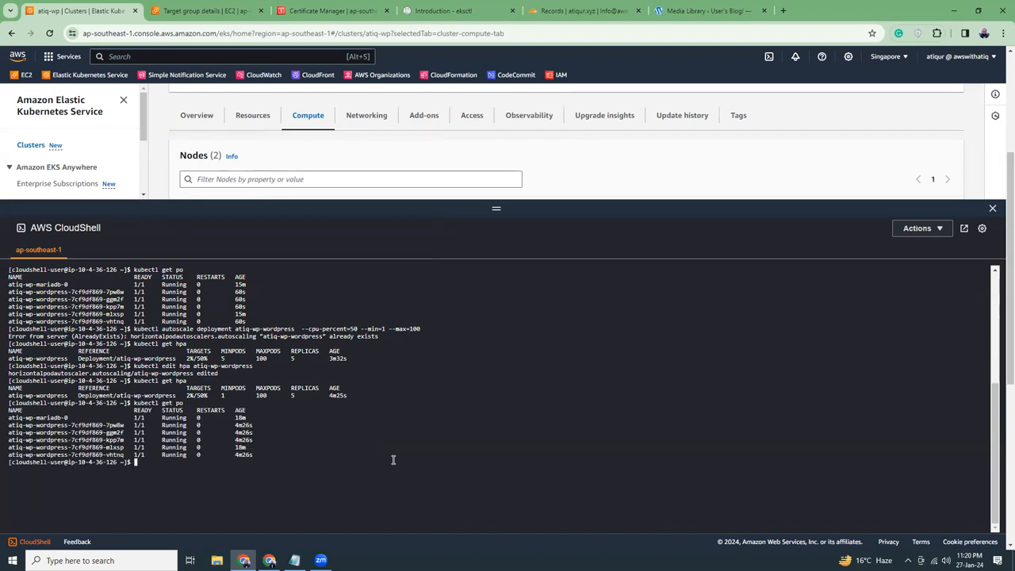
mouse_move(145, 437)
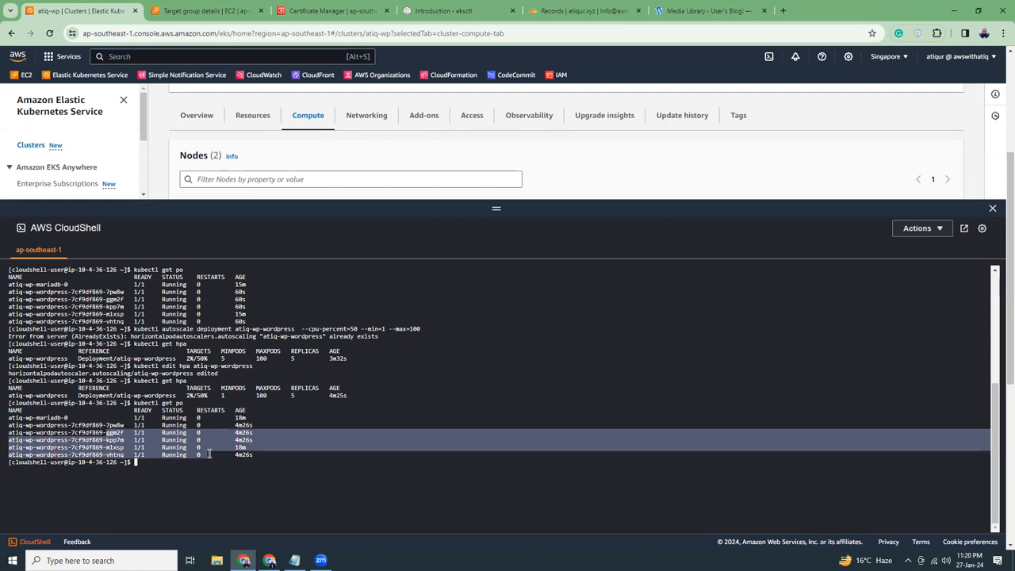
mouse_move(280, 260)
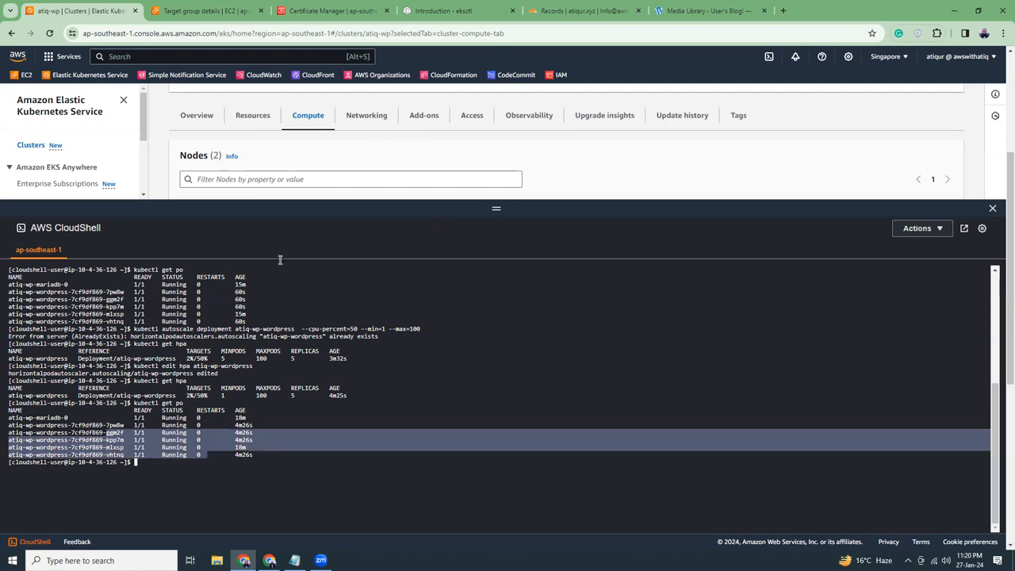
View the *.atiqur.xyz certificate on the logged-out WordPress login page.
click(704, 10)
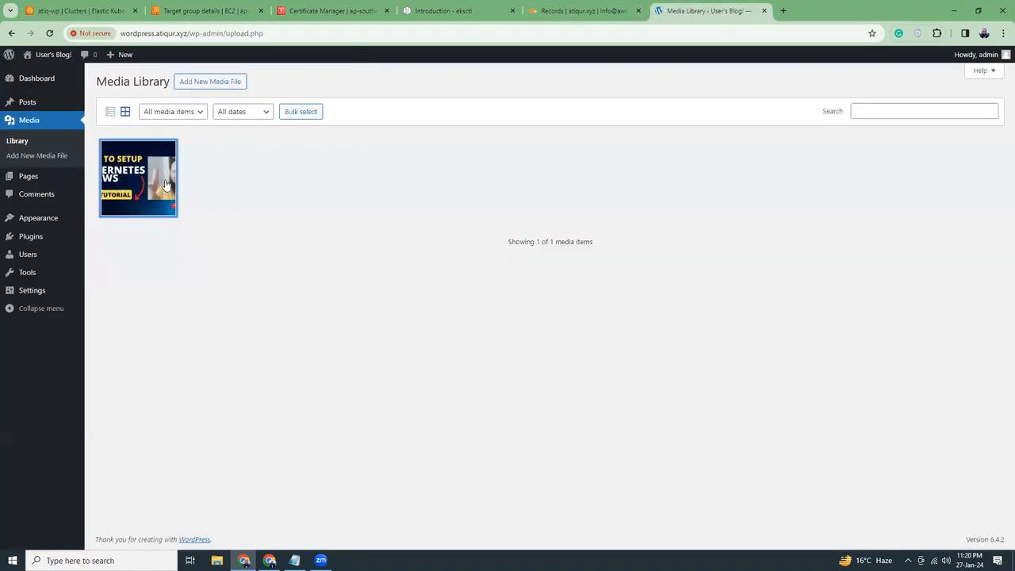
mouse_move(147, 181)
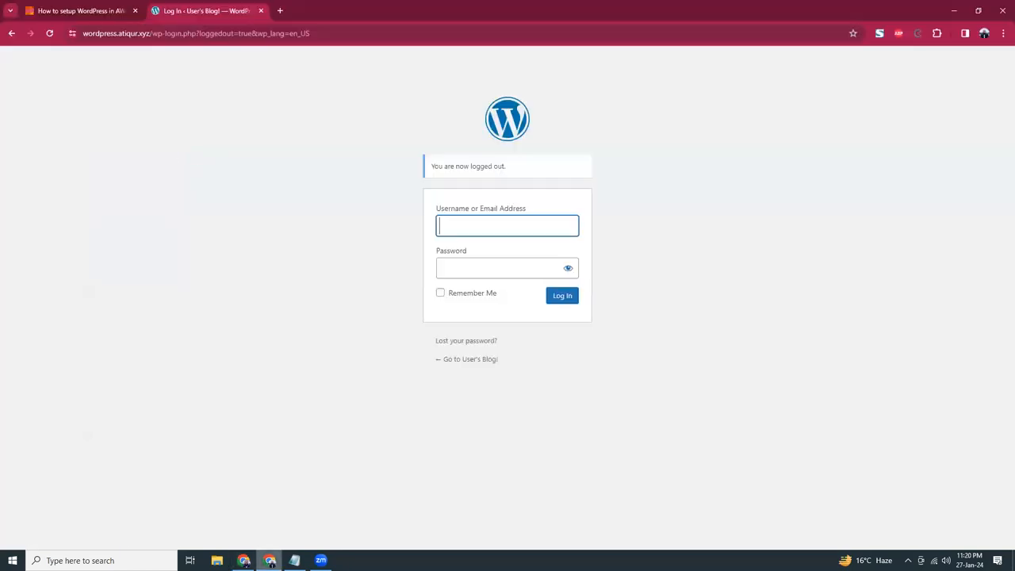
click(72, 34)
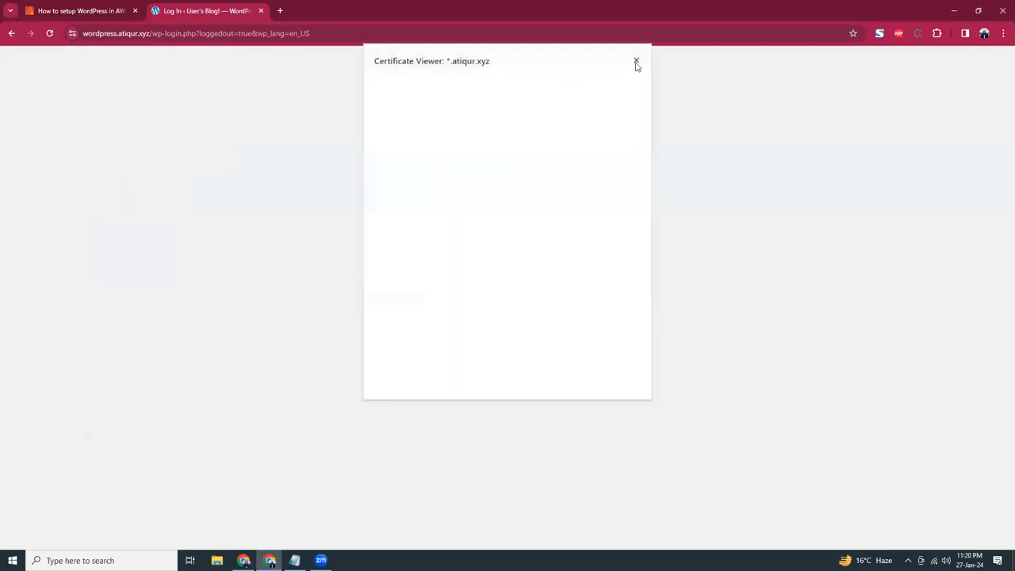
click(636, 61)
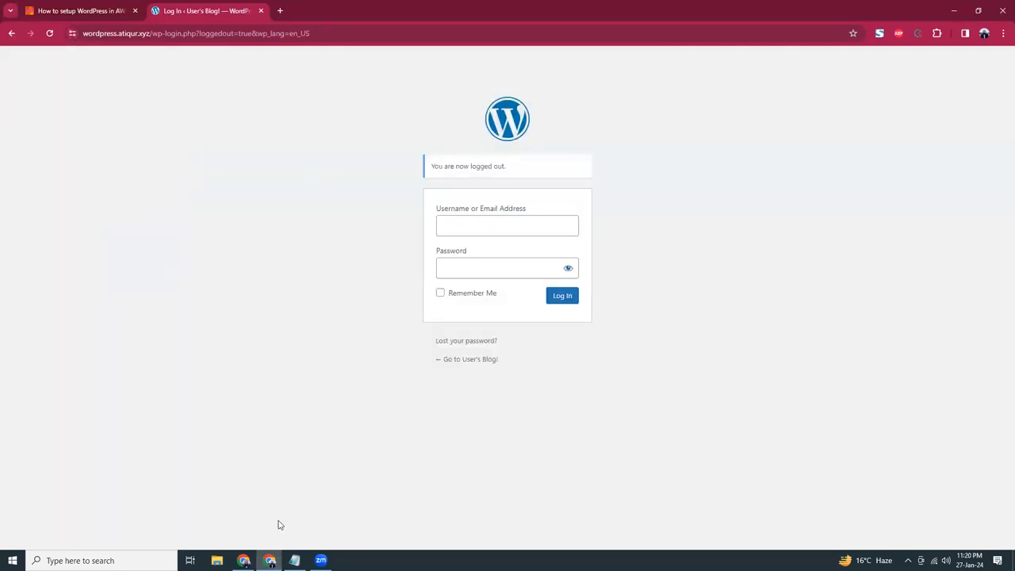